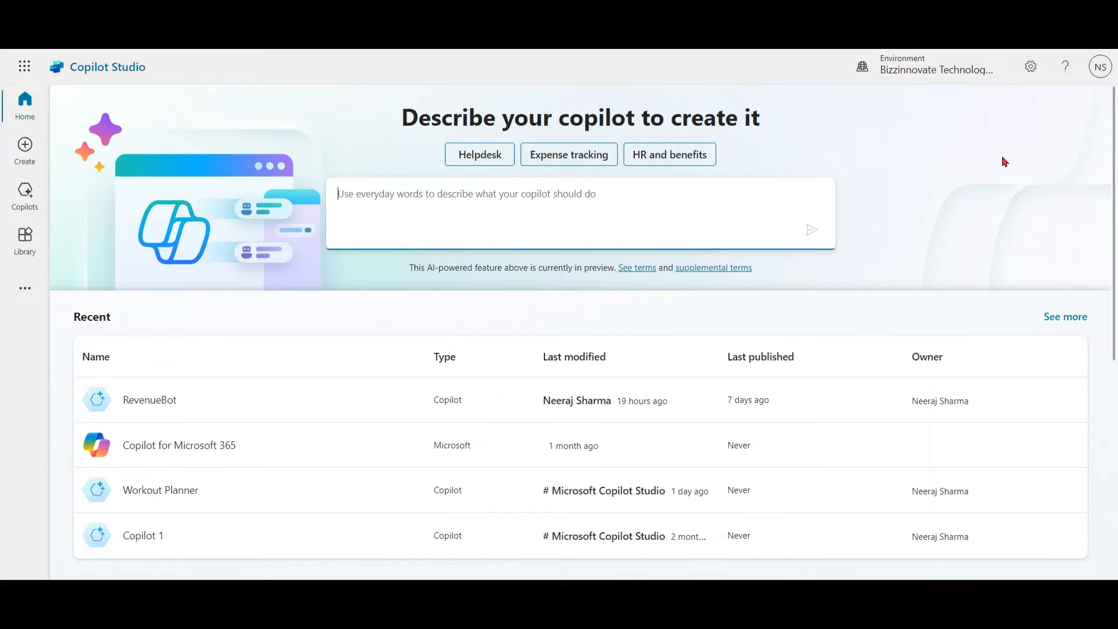
Describe a new copilot as 'Weather Information based on City' and submit the description.
text(Weather Information ba)
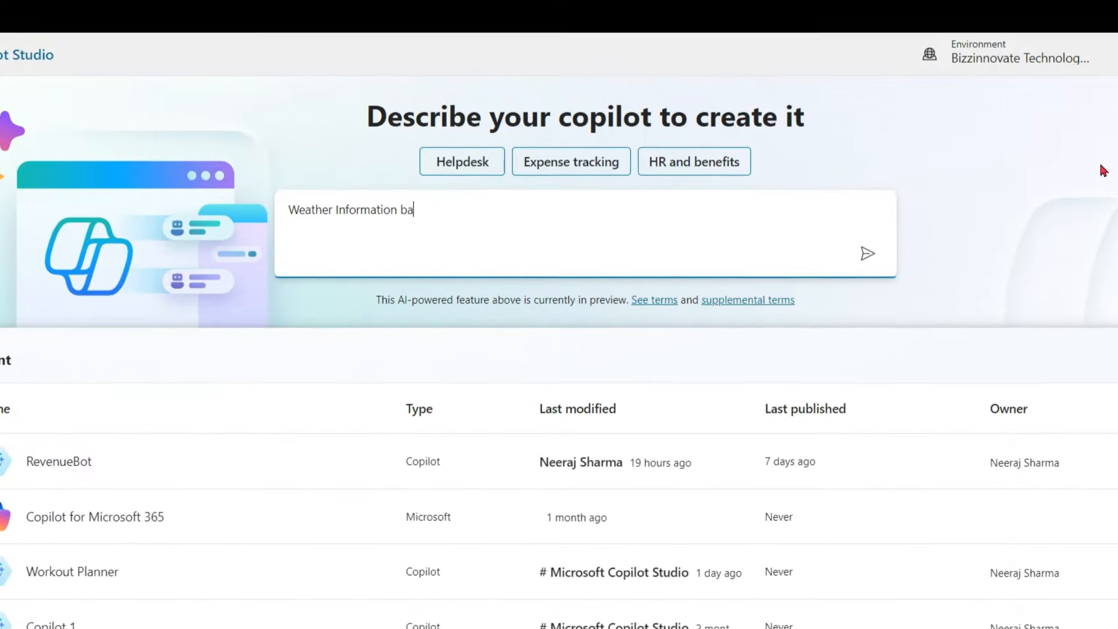
text(sed on City)
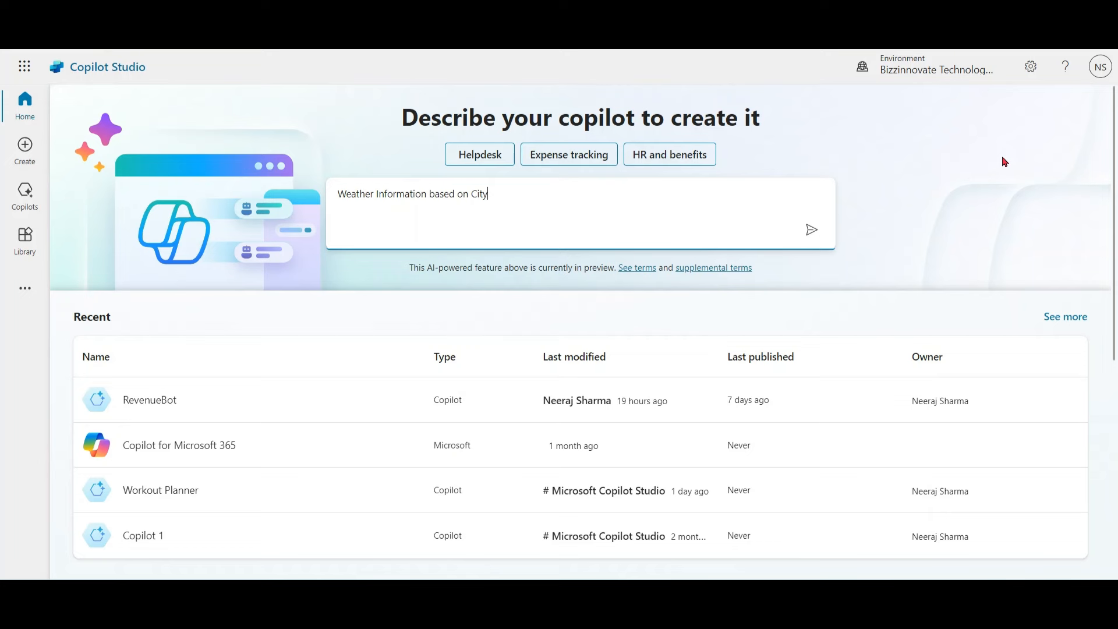
click(811, 229)
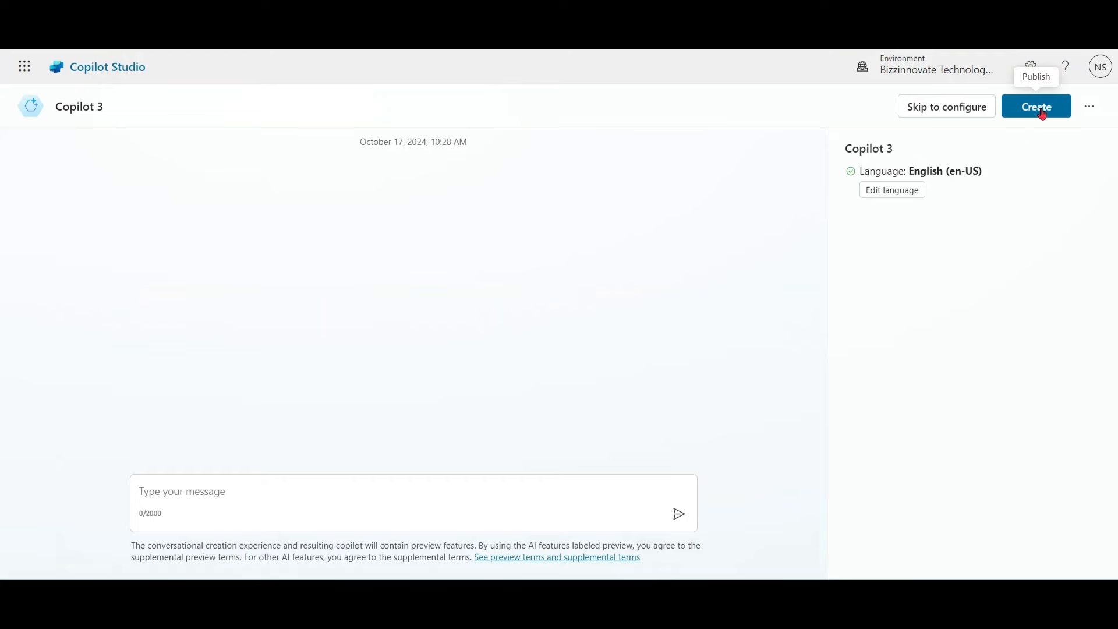
Create the copilot, then rename it 'Weather Information' in the Details card and save.
click(1036, 106)
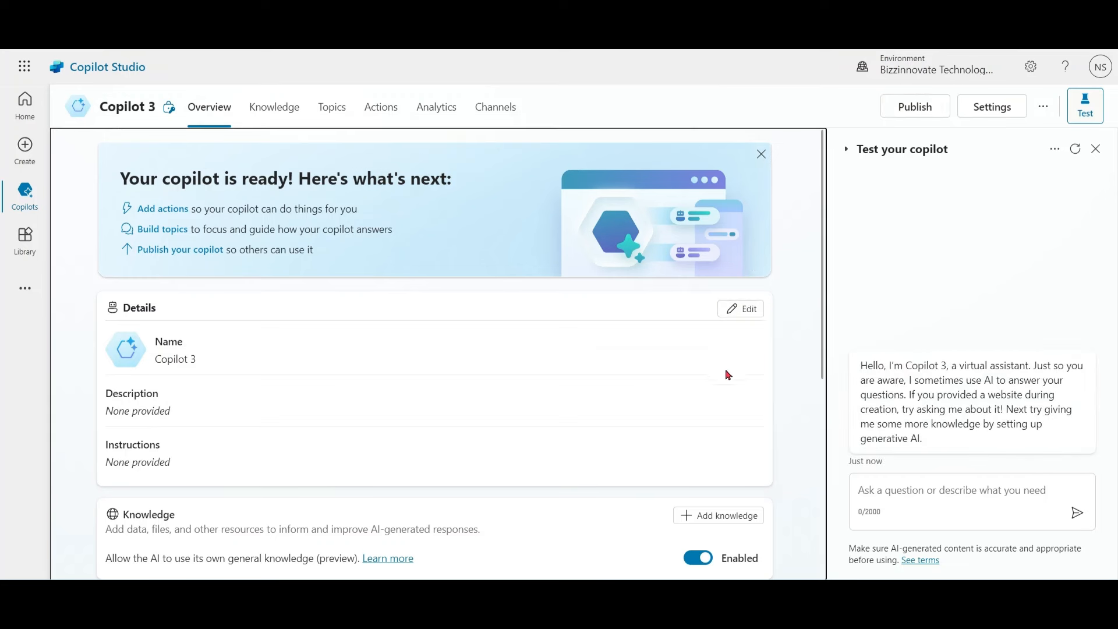
click(740, 308)
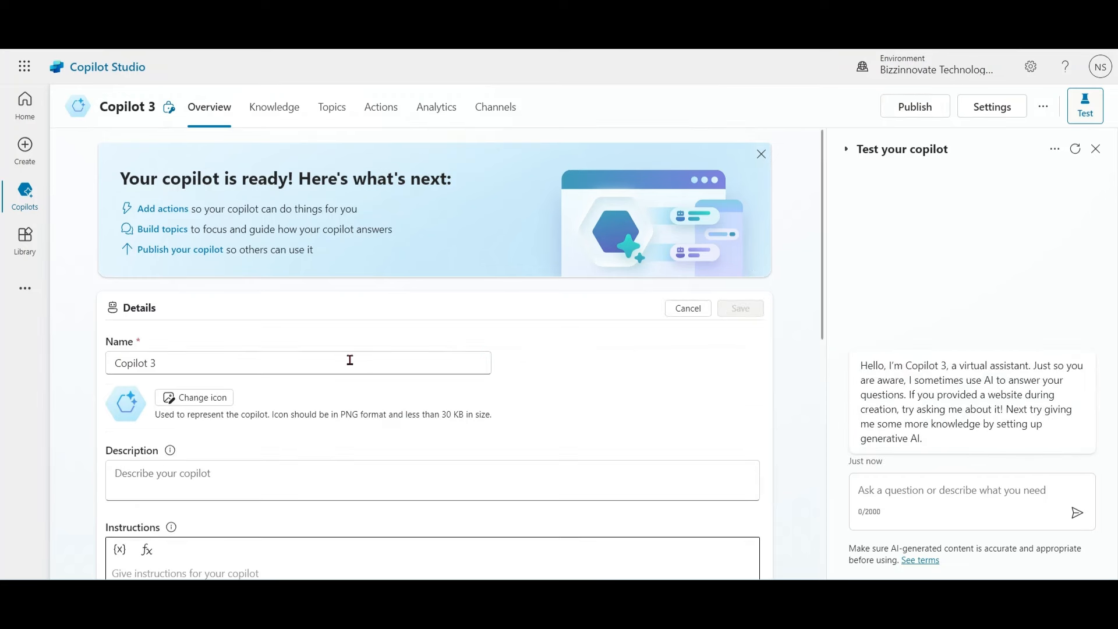
text(Weather)
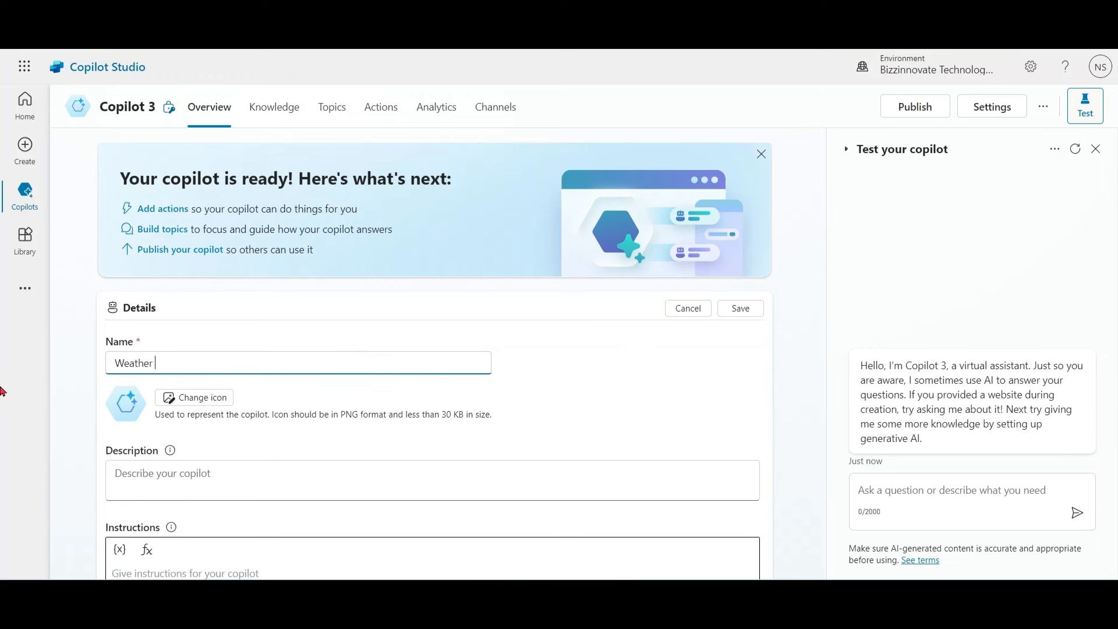
text(Information)
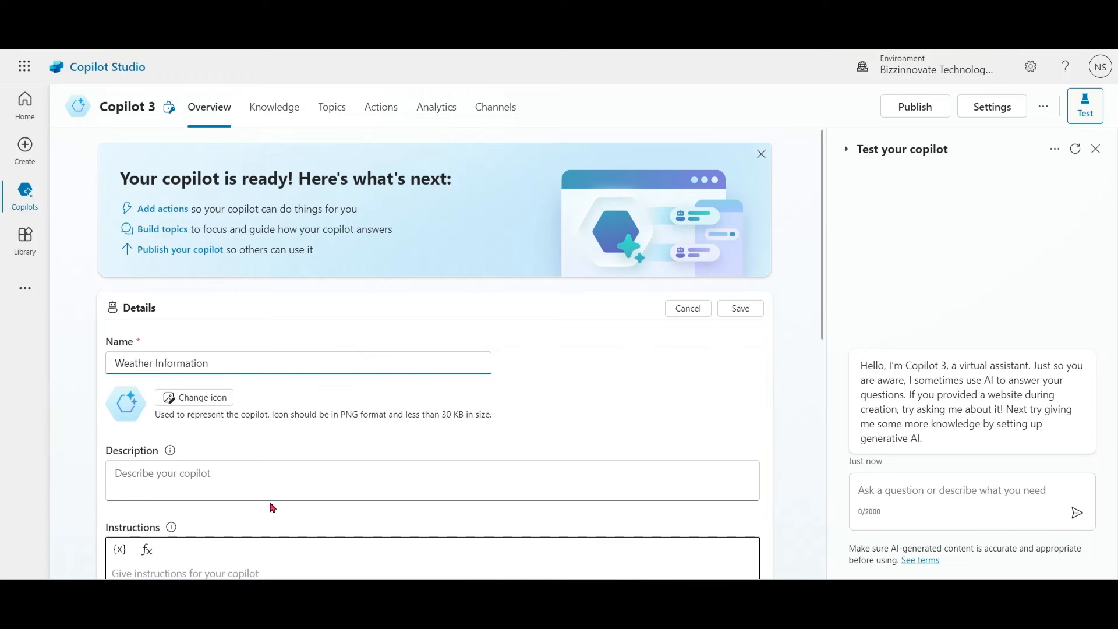
click(740, 308)
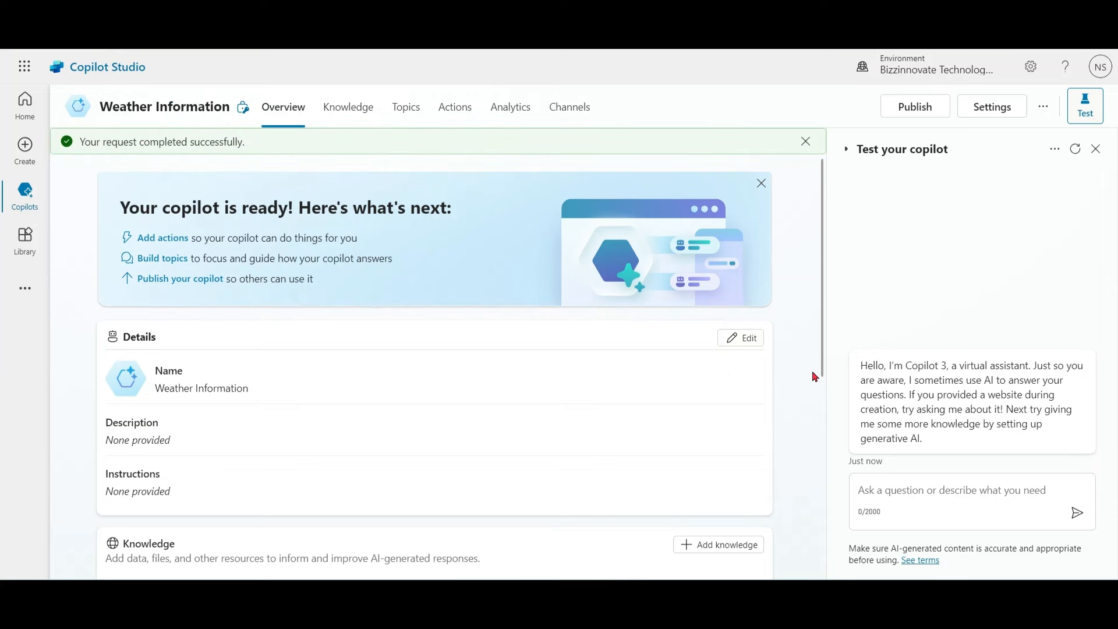
mouse_move(997, 121)
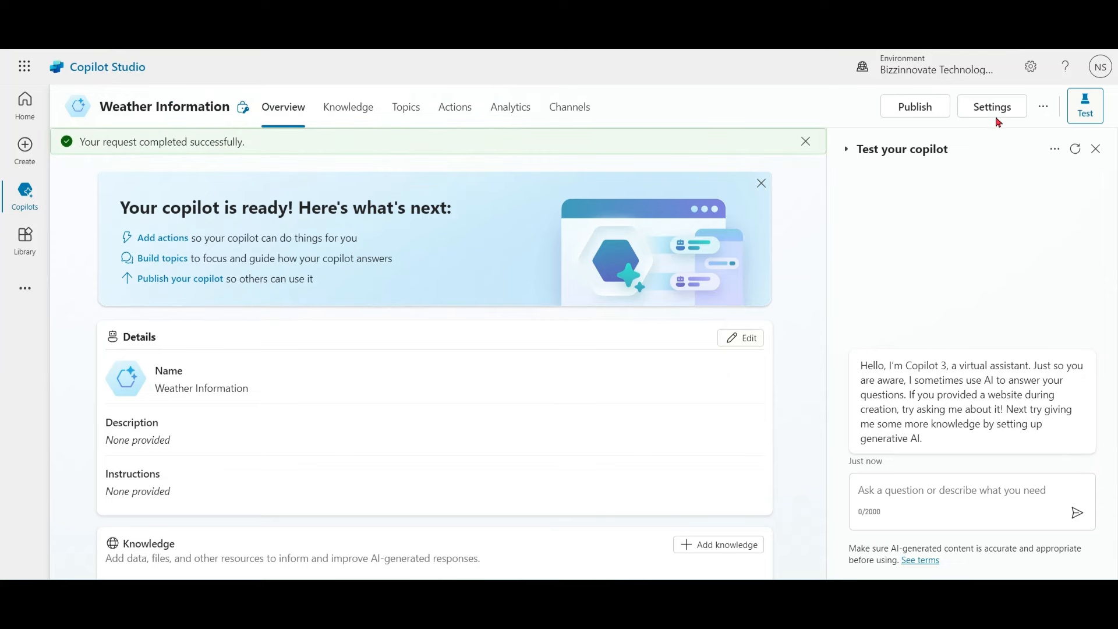
Select Generative (preview) under Settings > Generative AI, save, and close Settings.
click(992, 106)
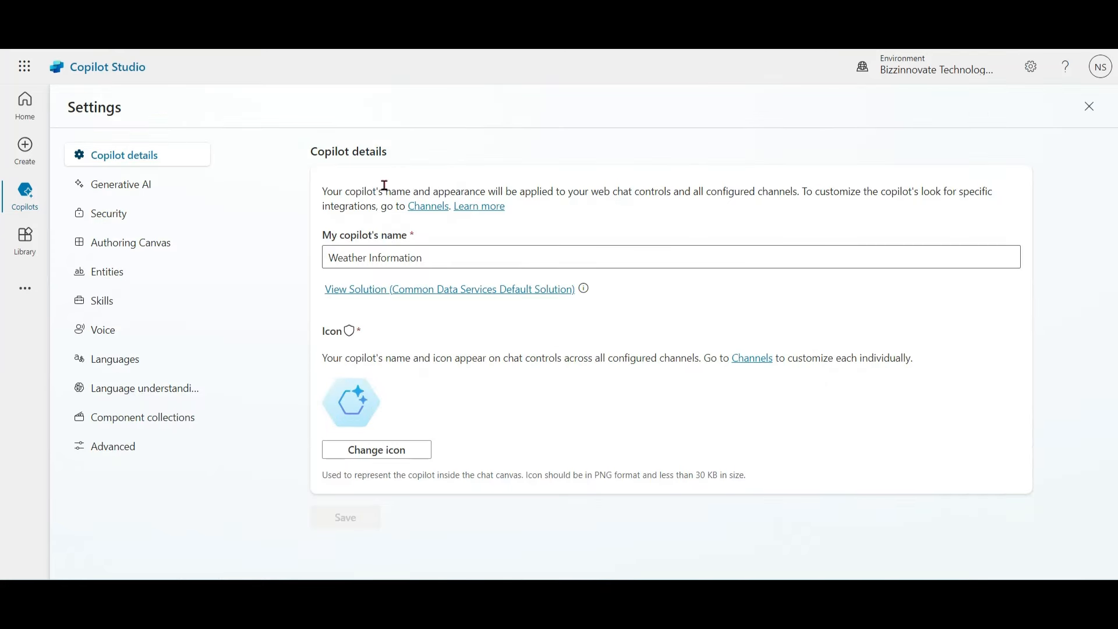
click(121, 184)
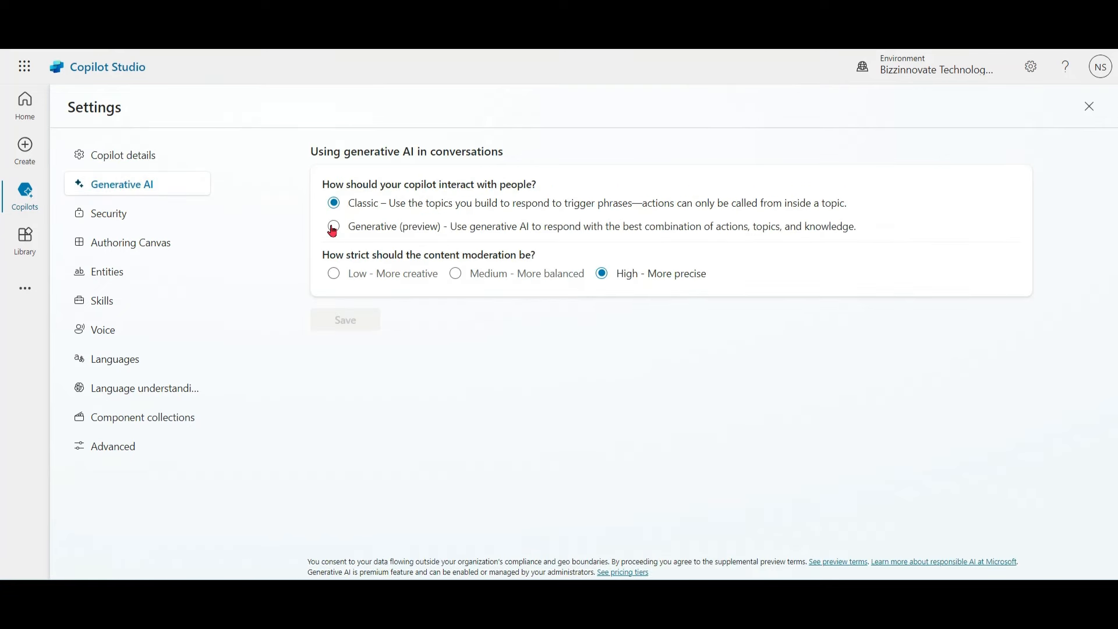
click(333, 226)
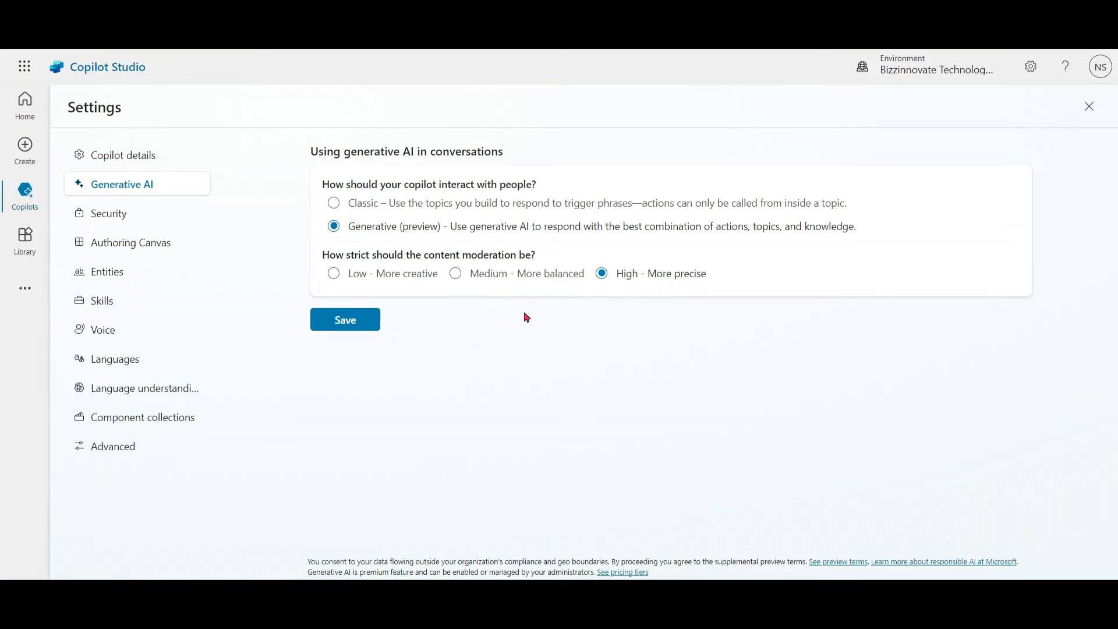
click(344, 319)
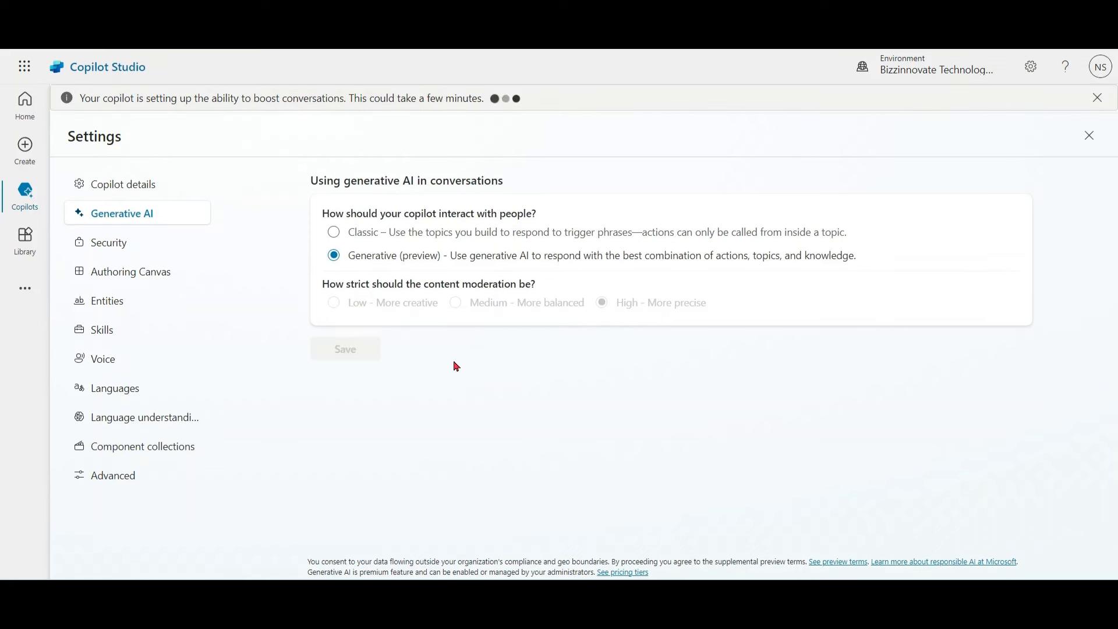
click(345, 350)
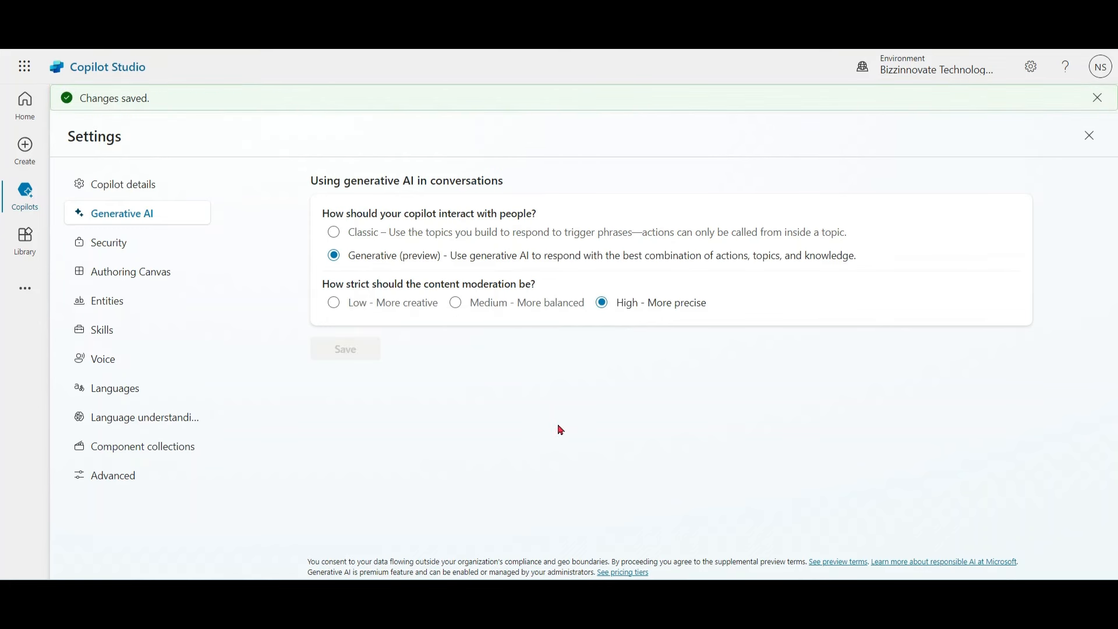
click(1089, 136)
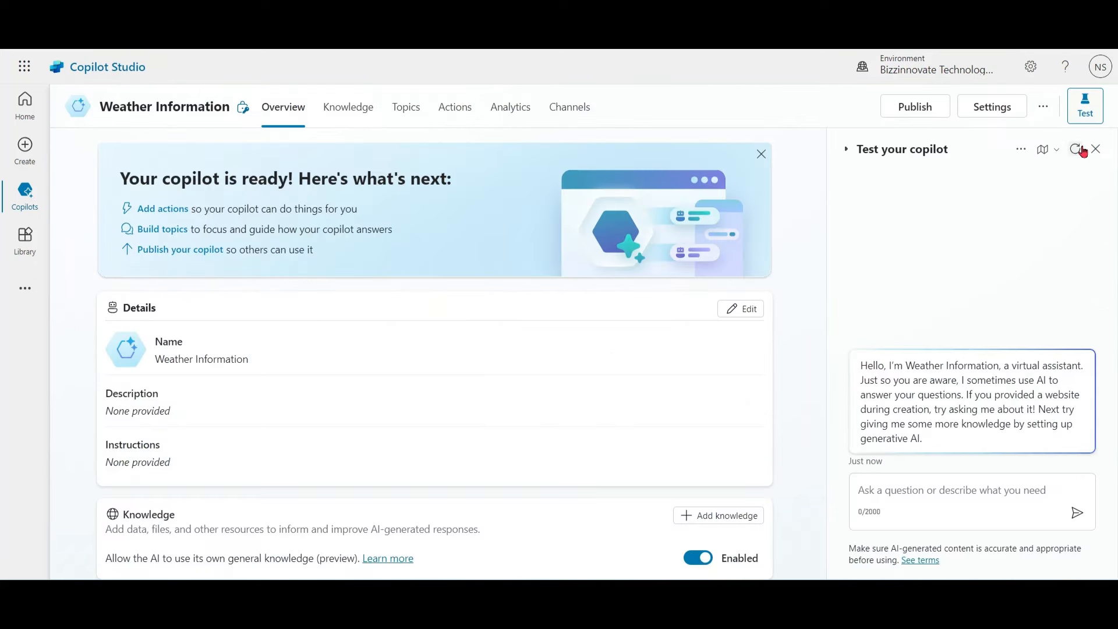
Ask the test pane 'what is weather of New Delhi ?' and read the no-real-time-data reply.
text(what is weather of N)
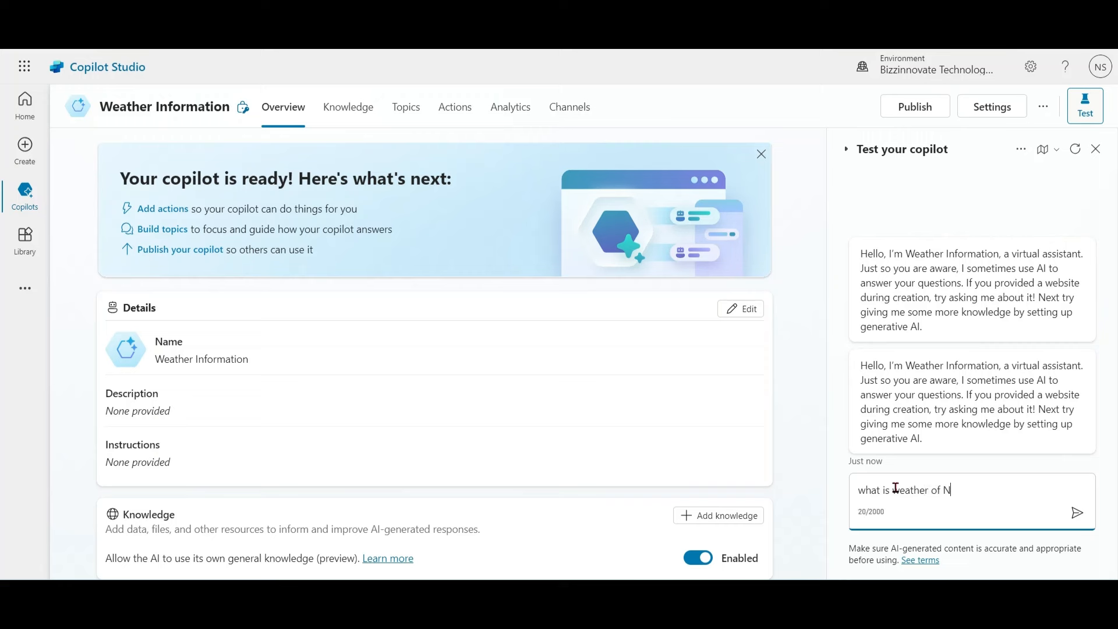
text(ew Delhi)
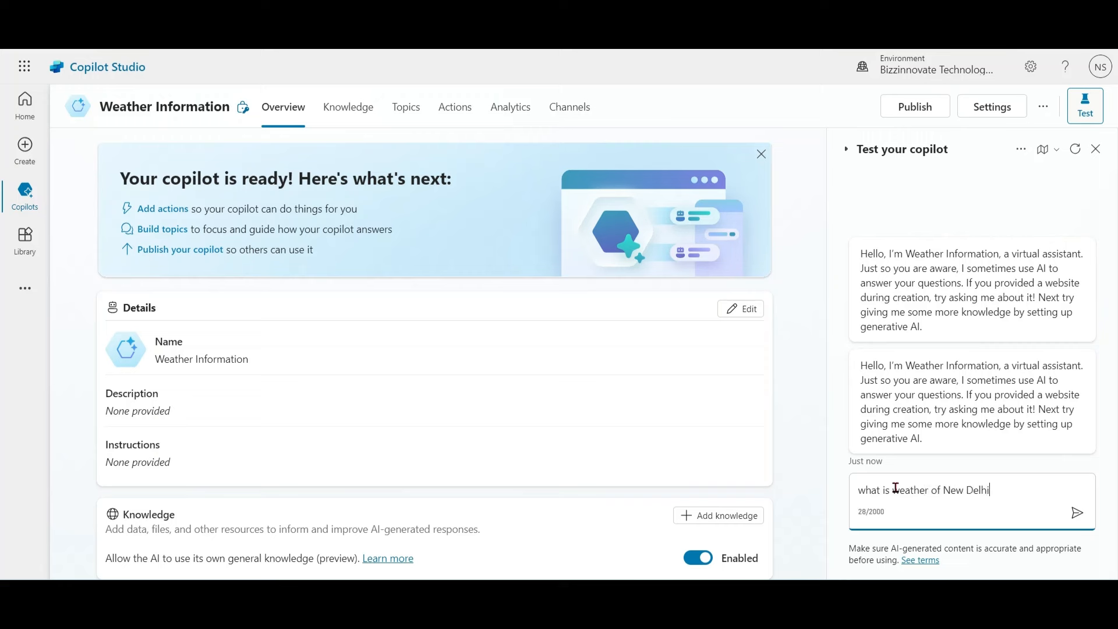
click(1077, 512)
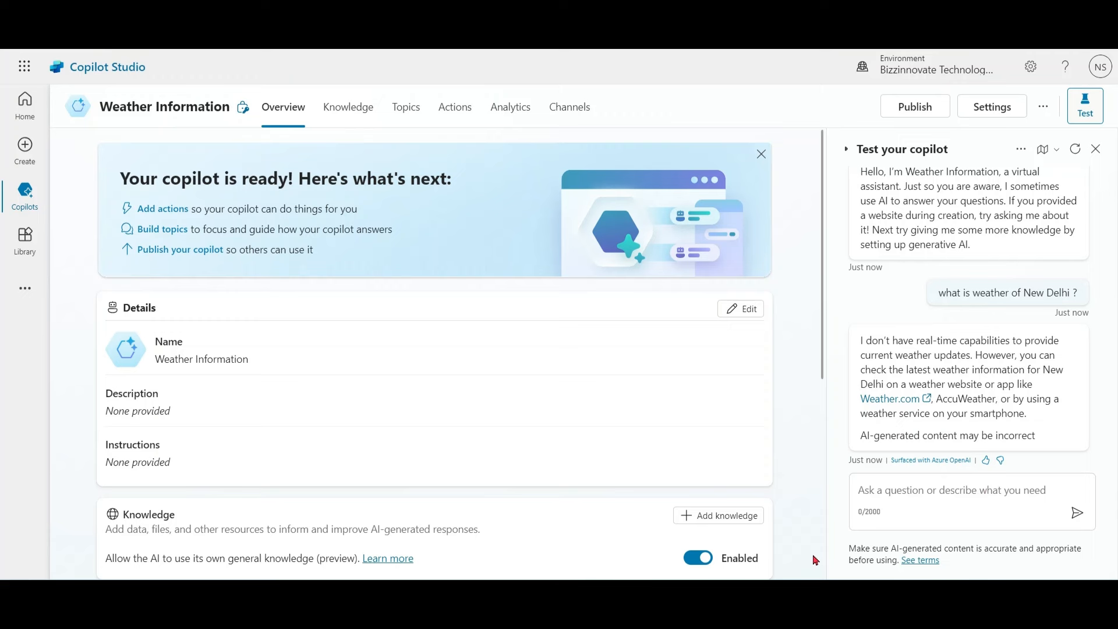
mouse_move(824, 388)
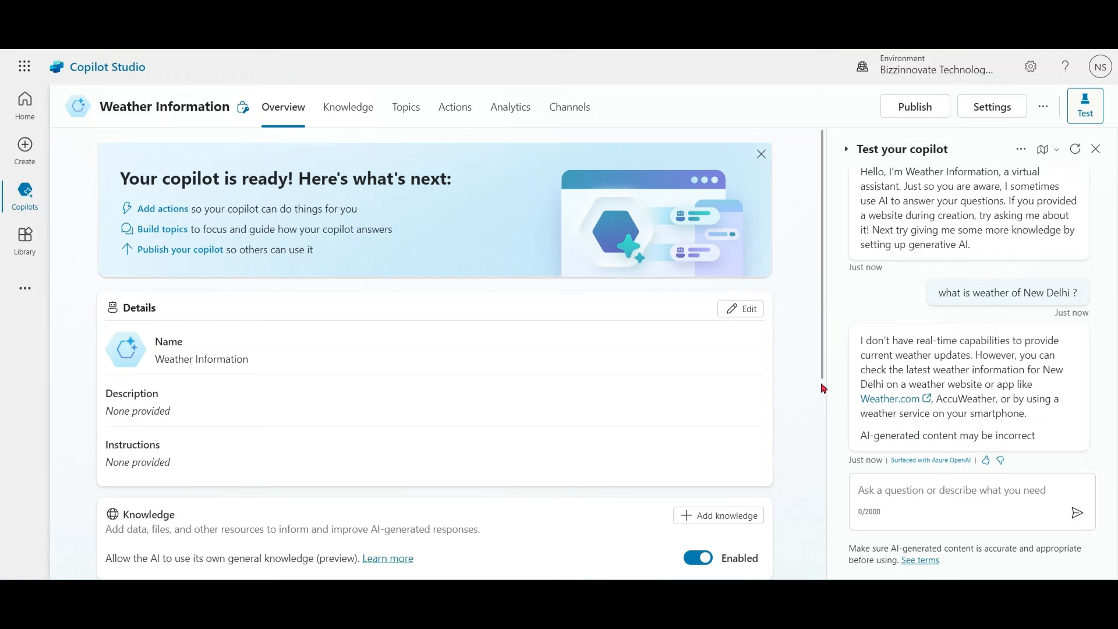
scroll(down, 3)
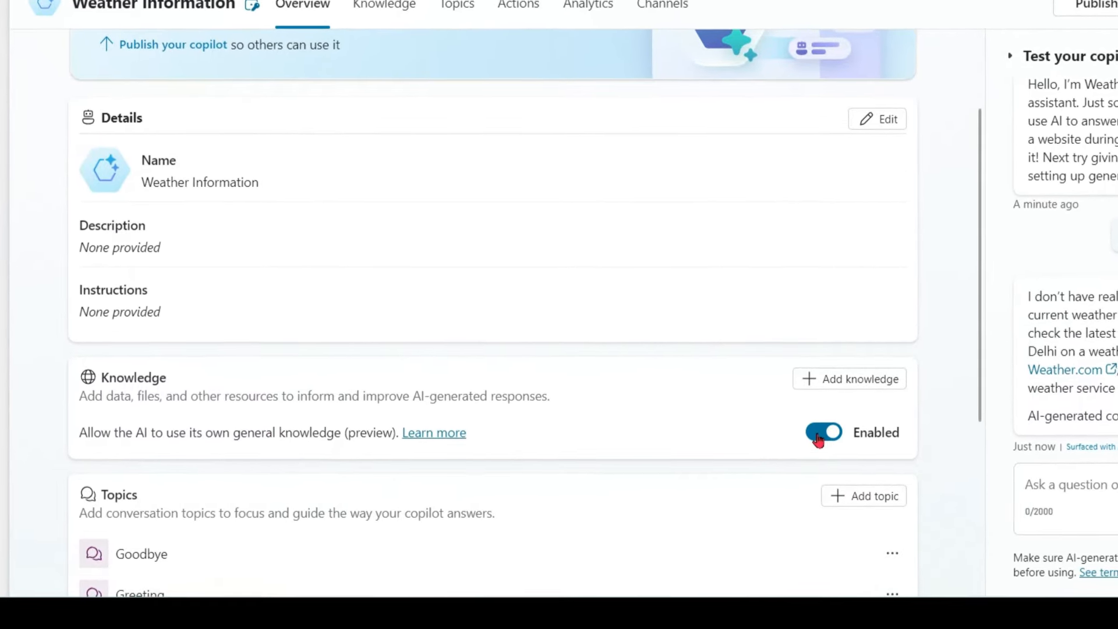
Disable 'Allow the AI to use its own general knowledge', confirm, and retest New Delhi weather.
click(824, 432)
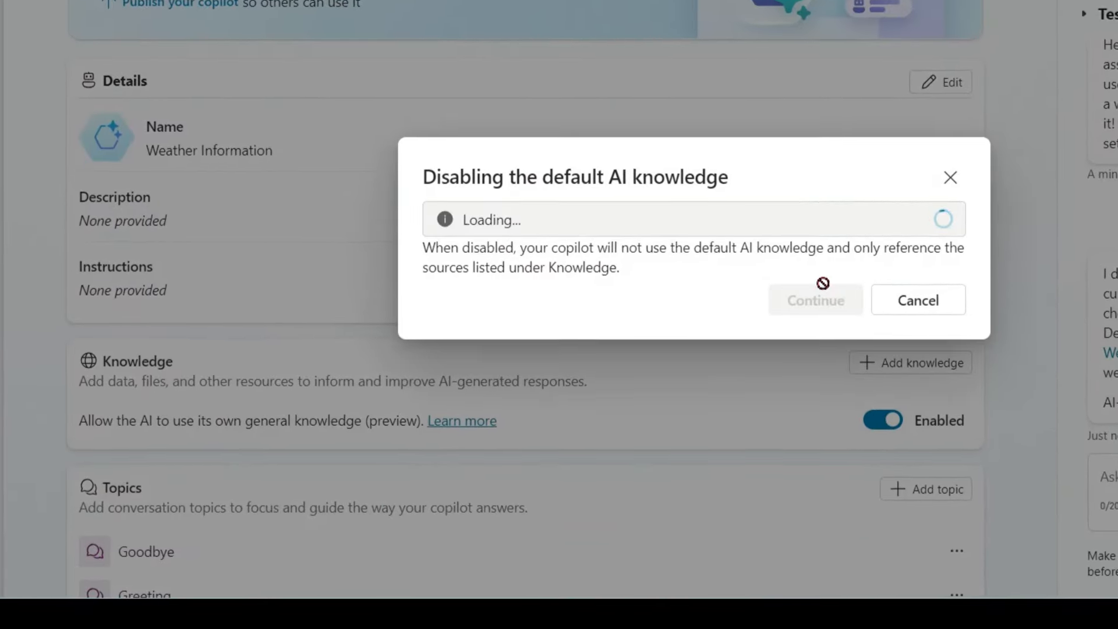
click(815, 299)
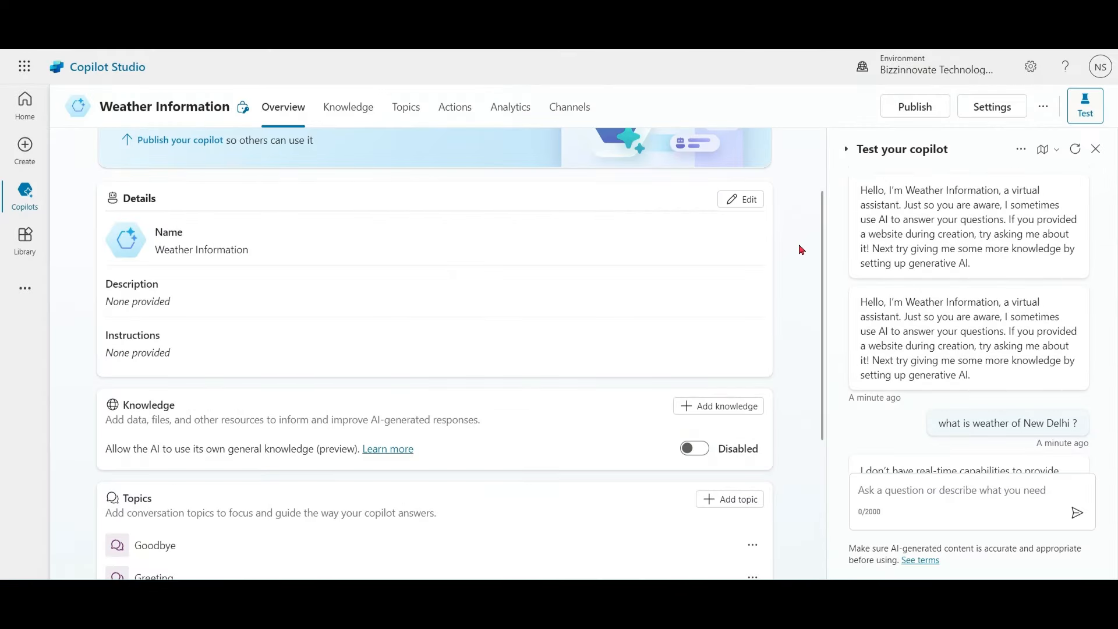
mouse_move(991, 420)
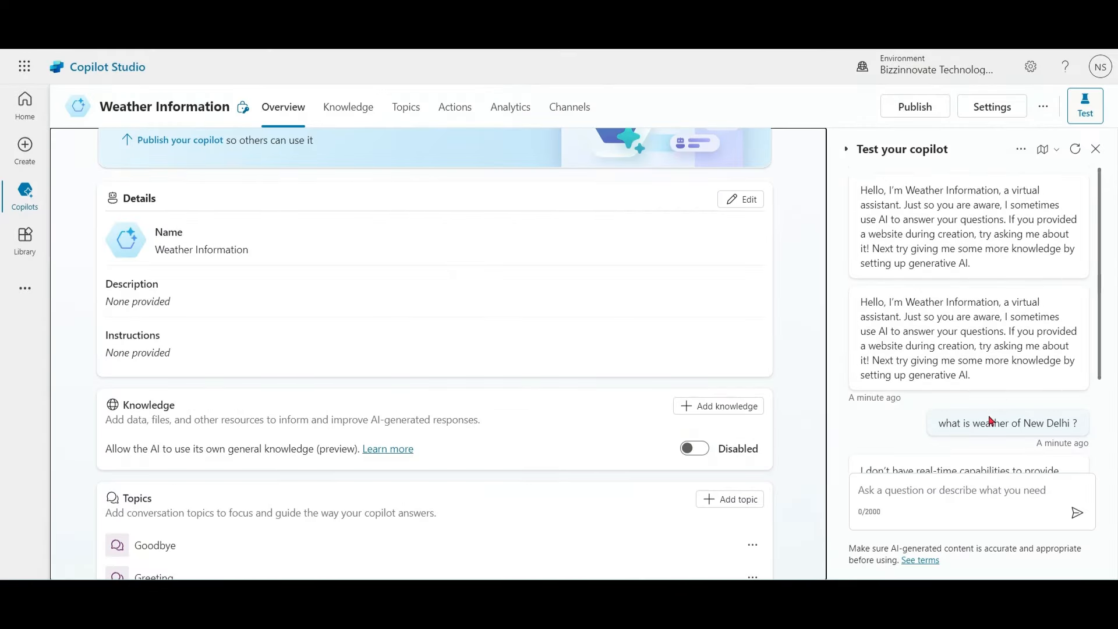
click(406, 108)
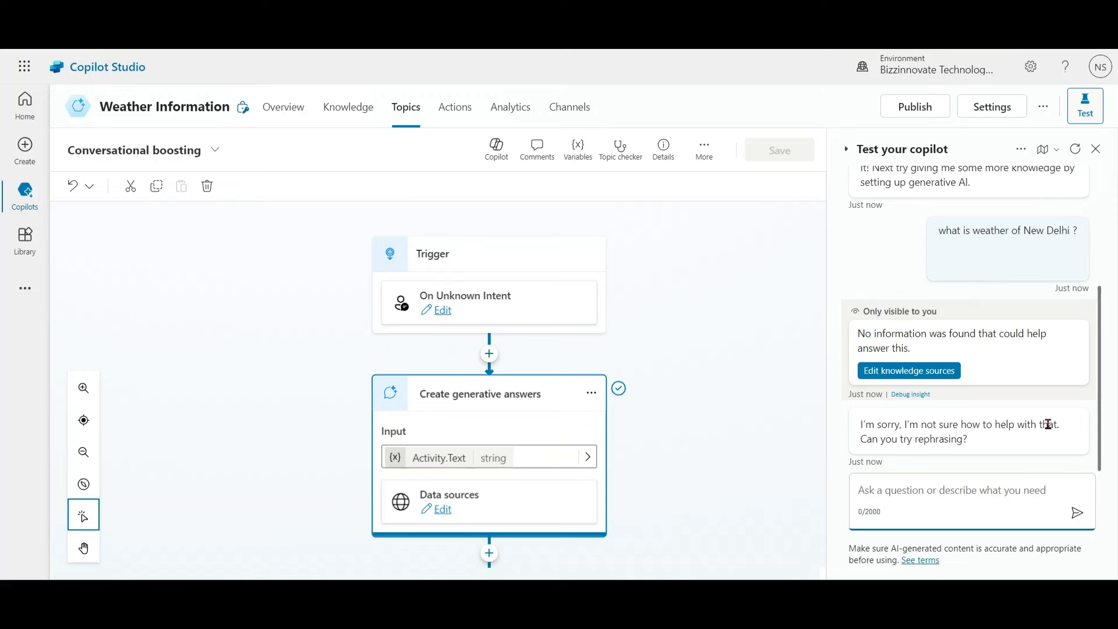
Turn the AI's general knowledge back on from the Overview page.
click(283, 107)
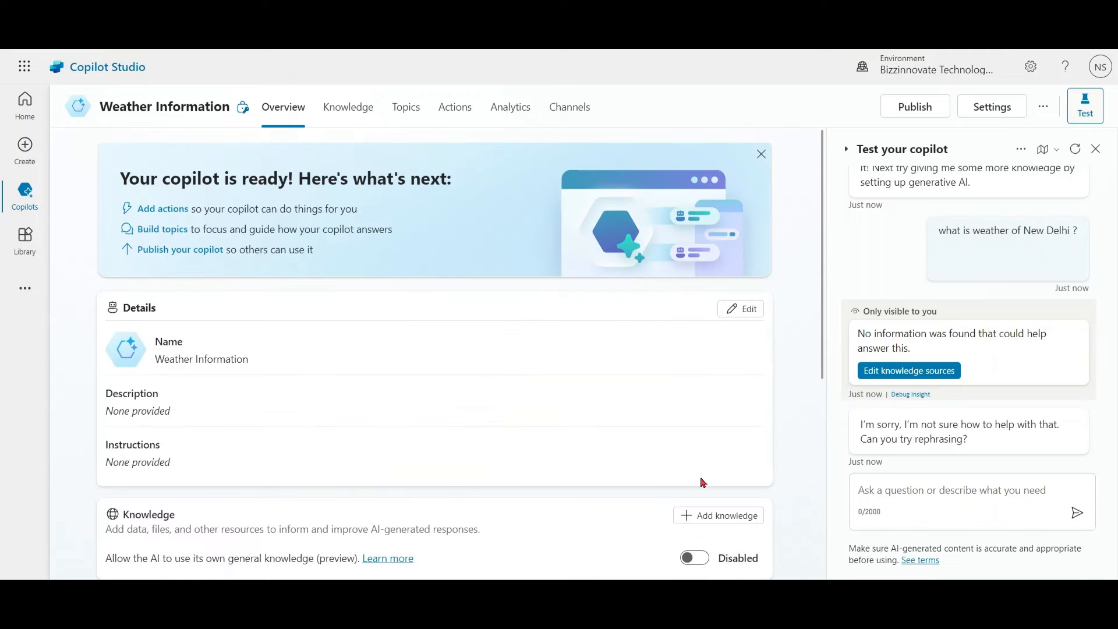
click(692, 558)
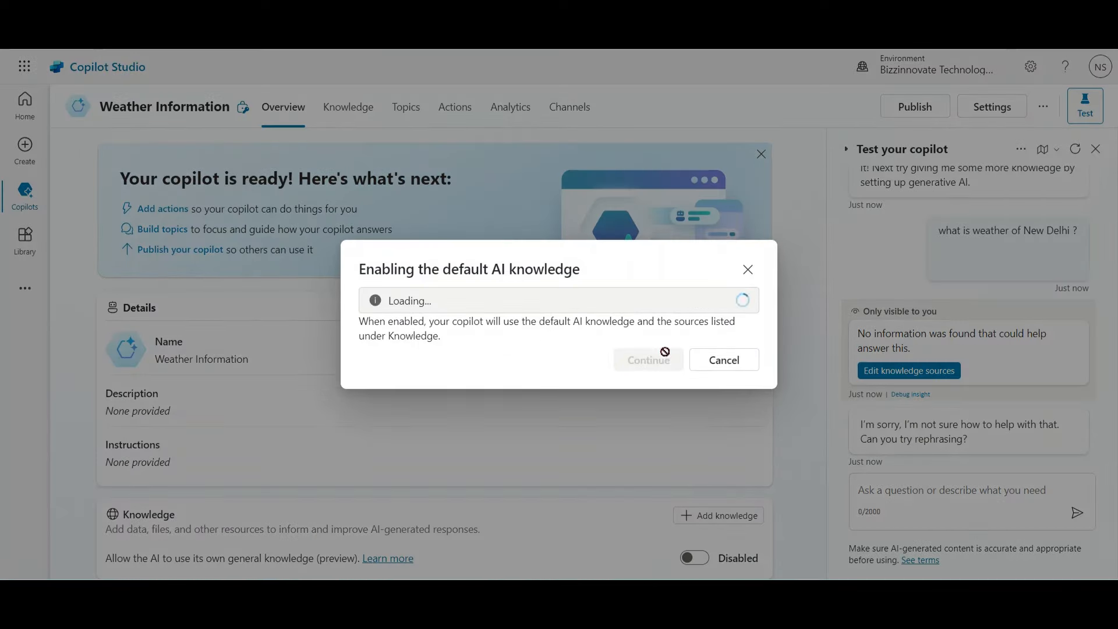
click(648, 360)
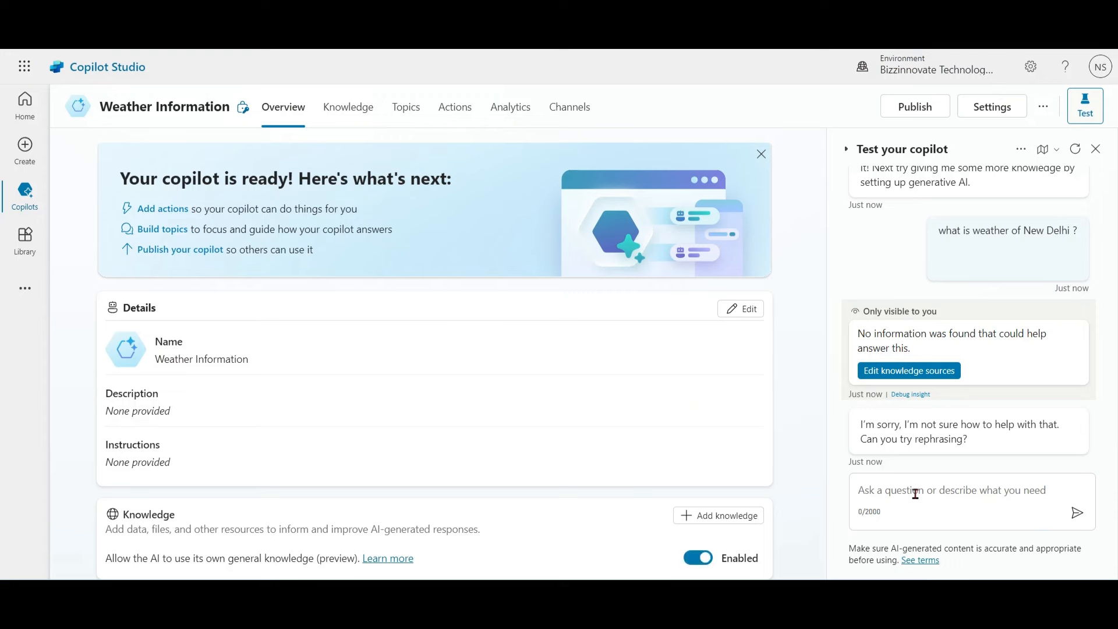
Re-ask 'what is weather of New Delhi ?' and see the weather-website suggestion.
text(what is weather of New Delhi ?)
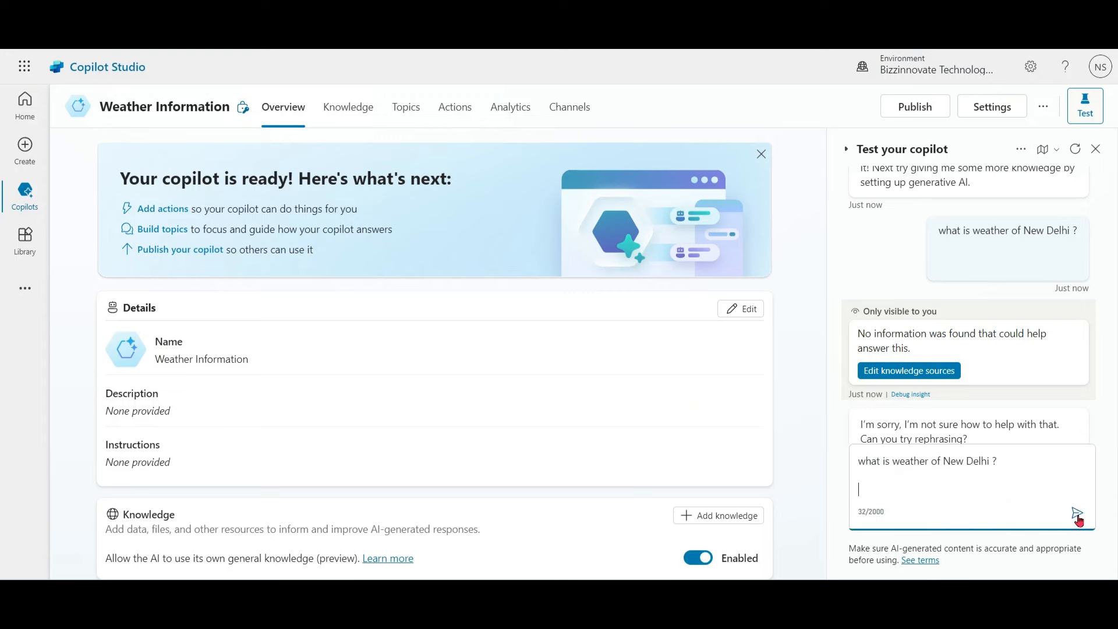
click(1077, 519)
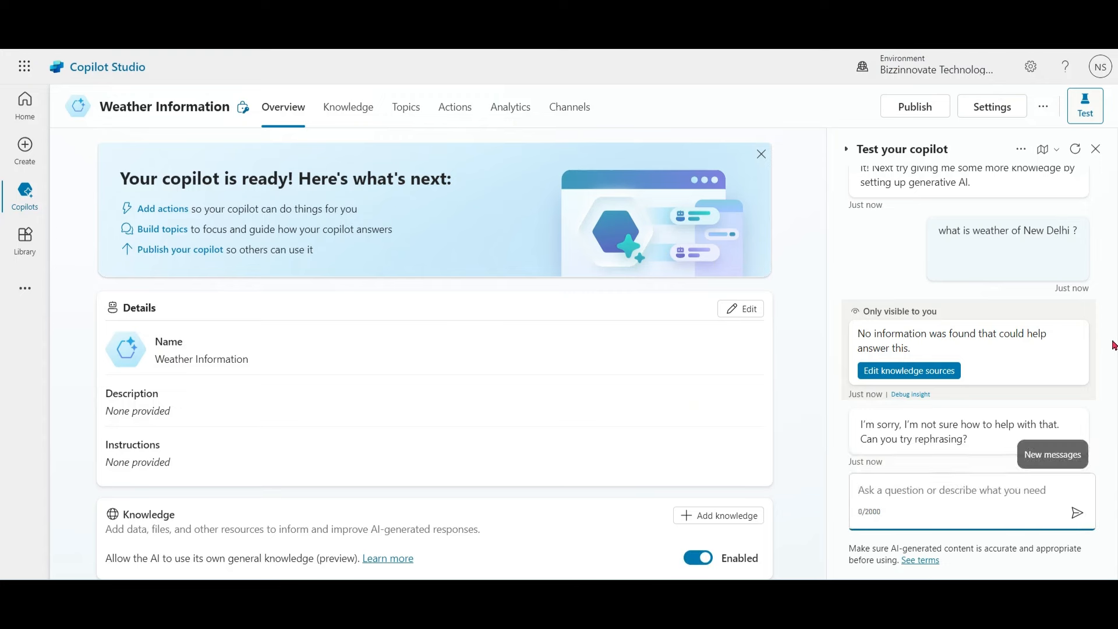
scroll(down, 3)
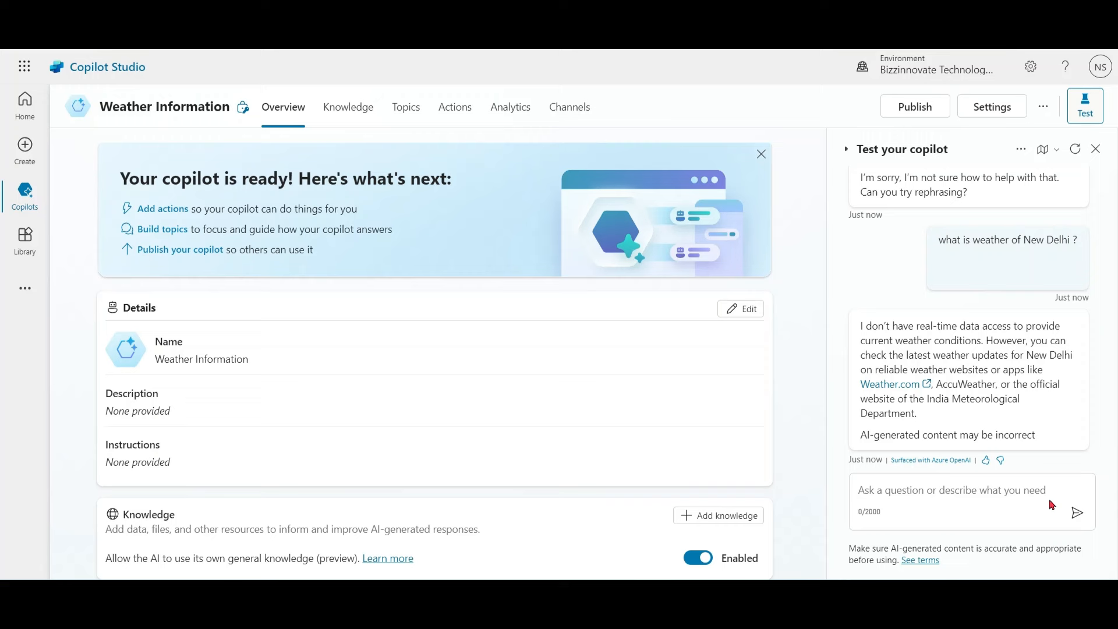
mouse_move(454, 107)
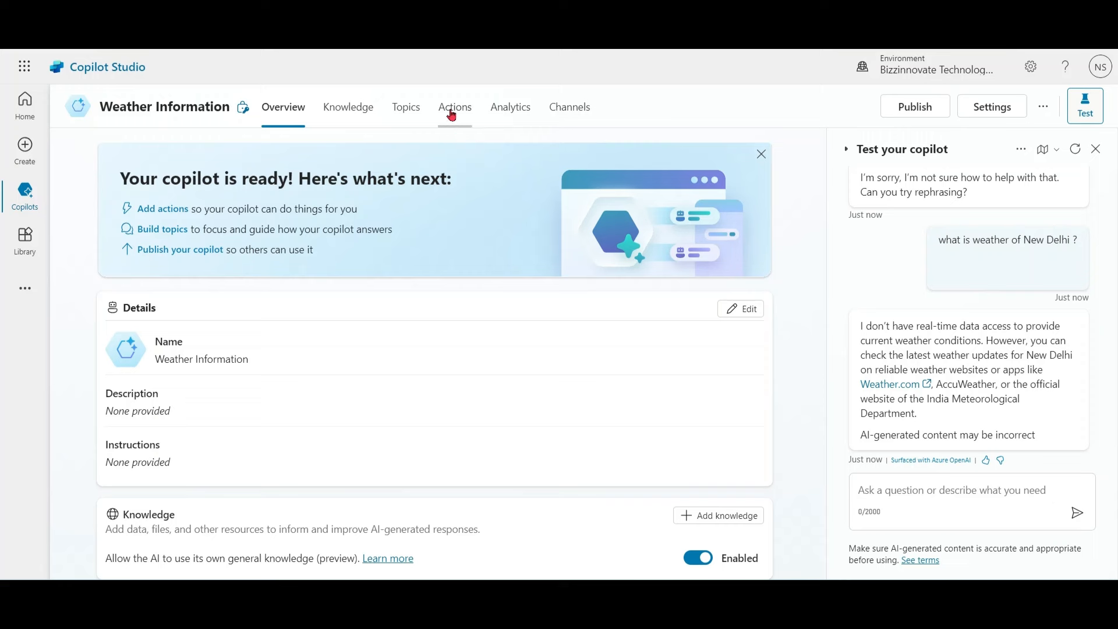
click(454, 107)
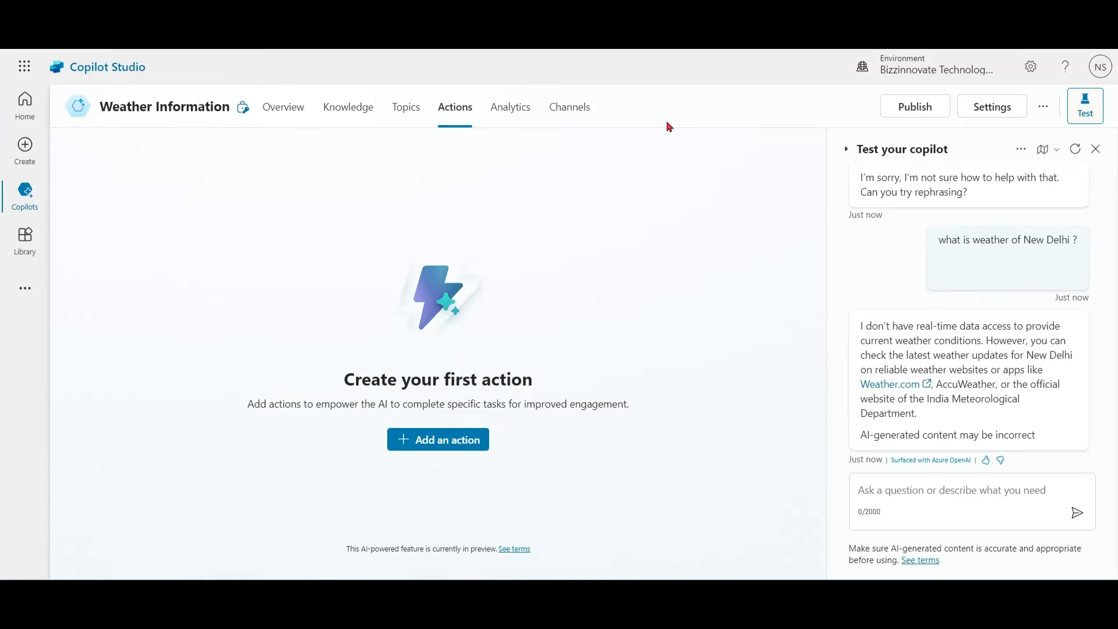
mouse_move(306, 273)
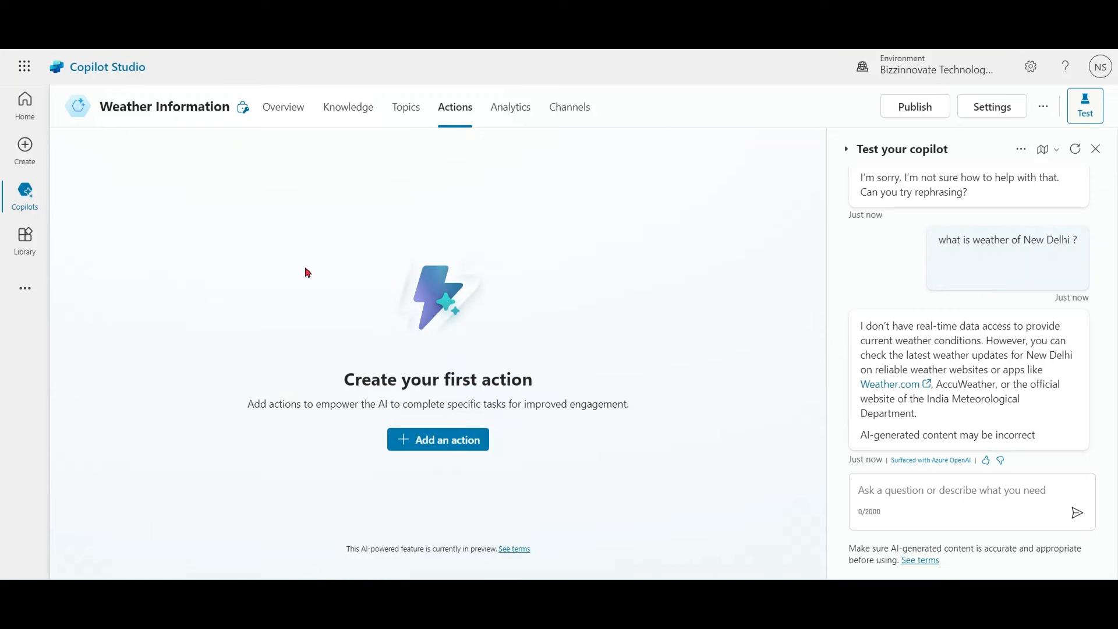
mouse_move(277, 191)
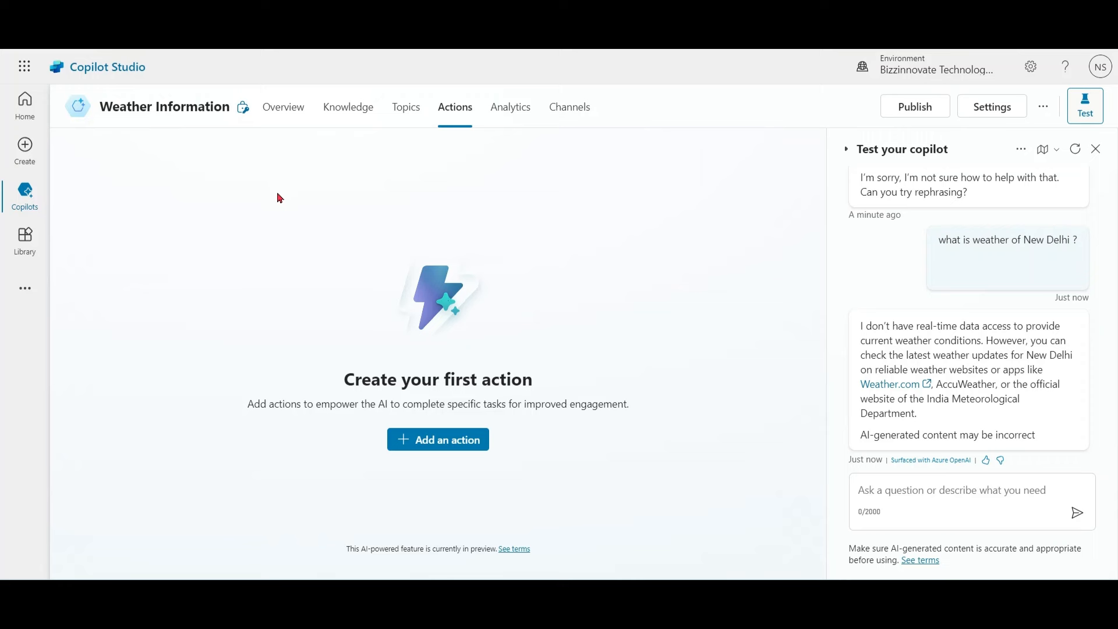
mouse_move(451, 485)
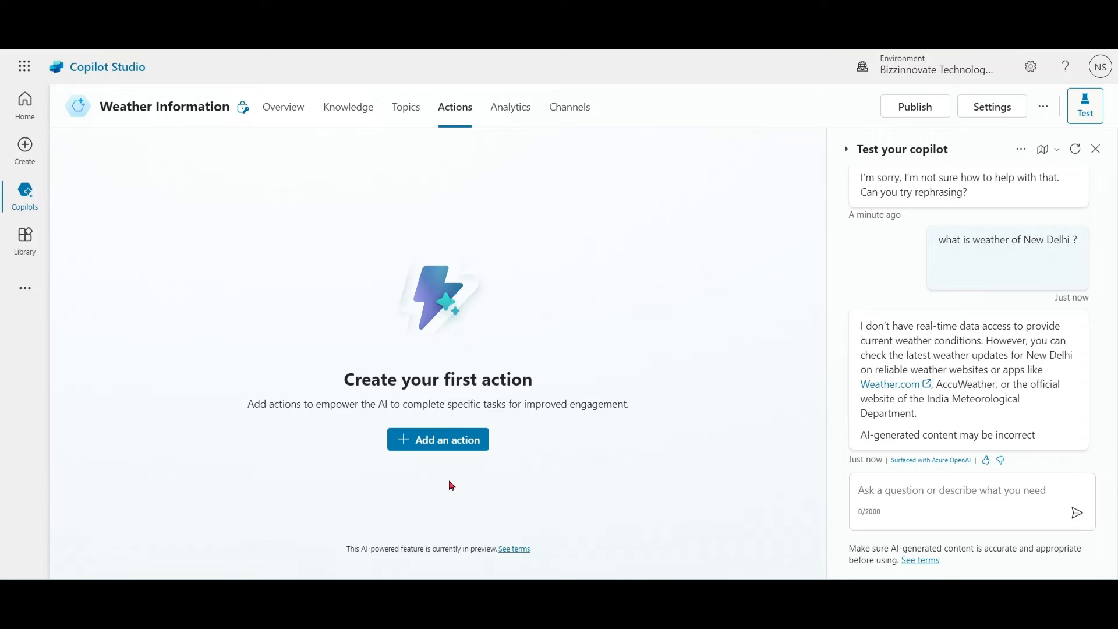
mouse_move(438, 439)
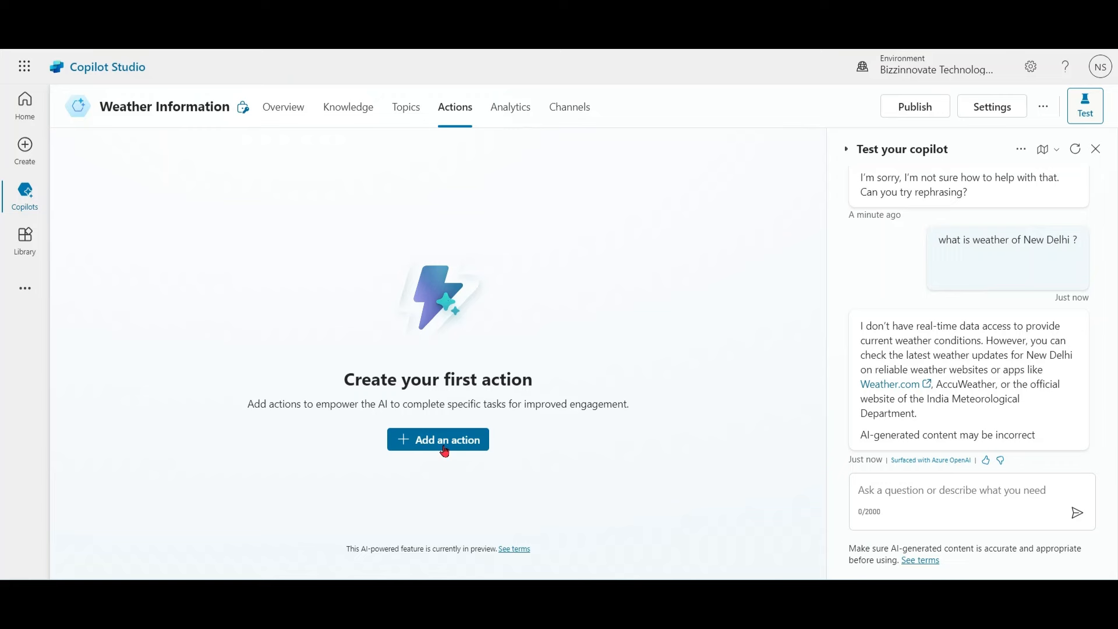
Add an action, browsing the connector filters, and pick MSN Weather 'Get forecast for today'.
click(438, 439)
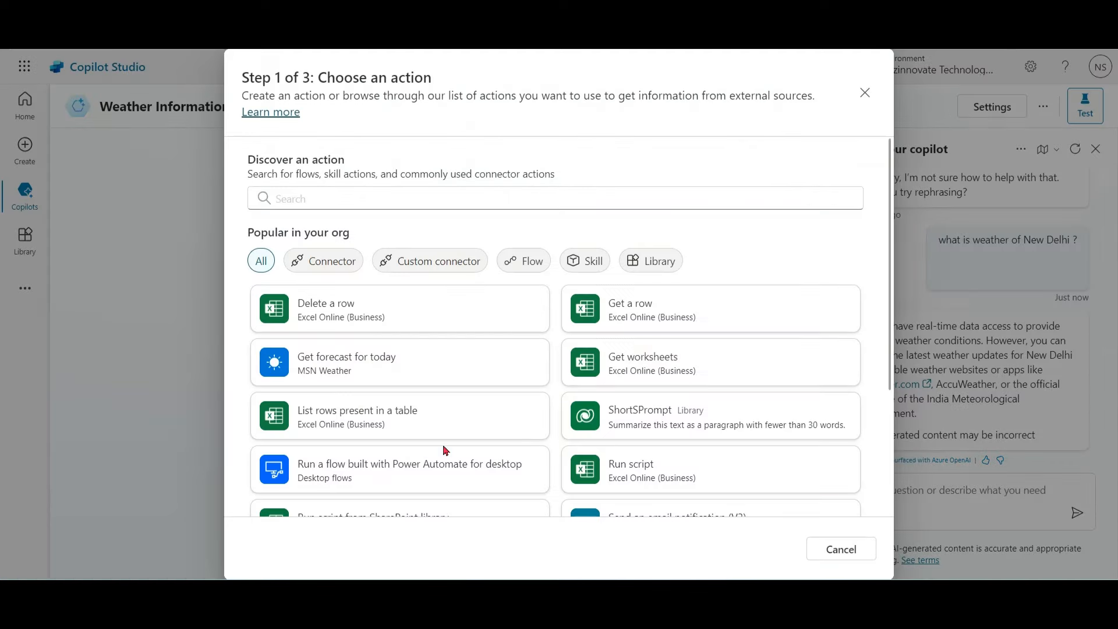
mouse_move(656, 167)
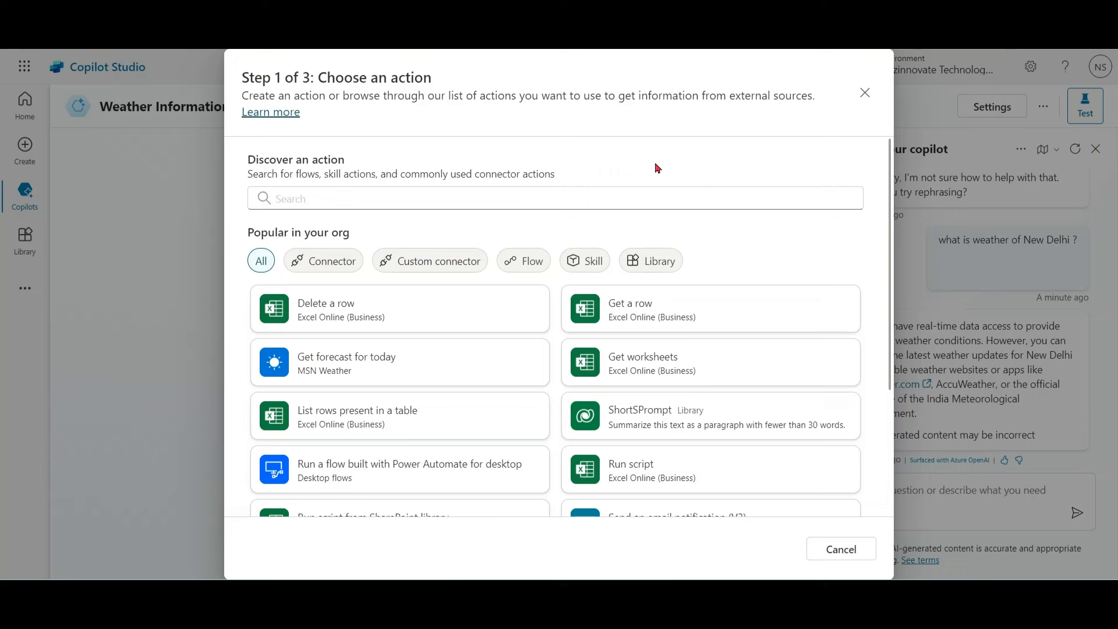
click(323, 261)
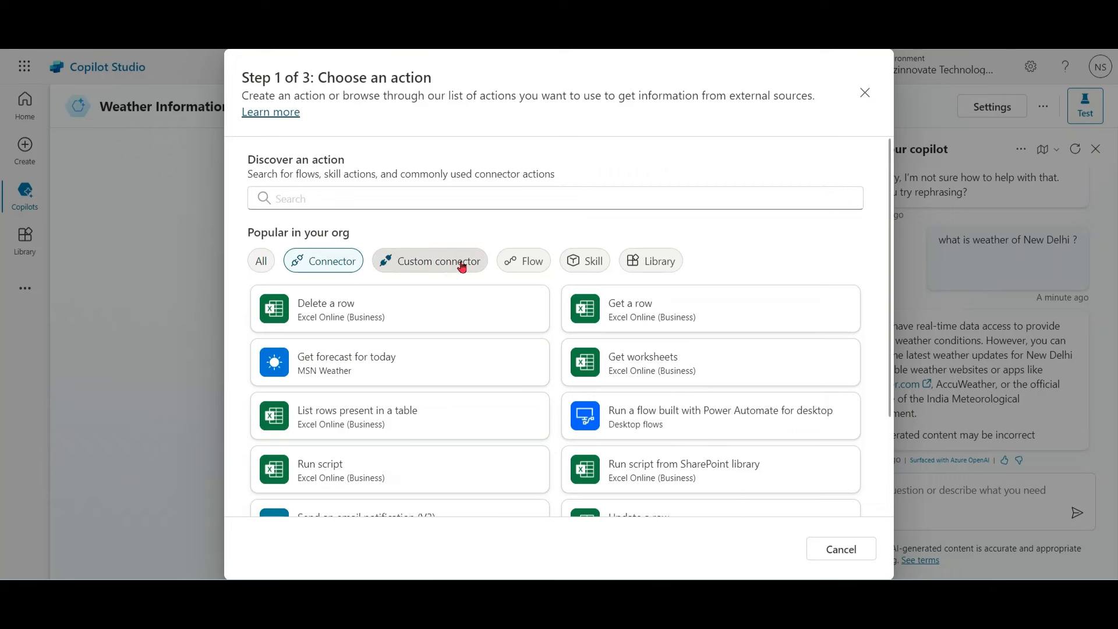
click(429, 260)
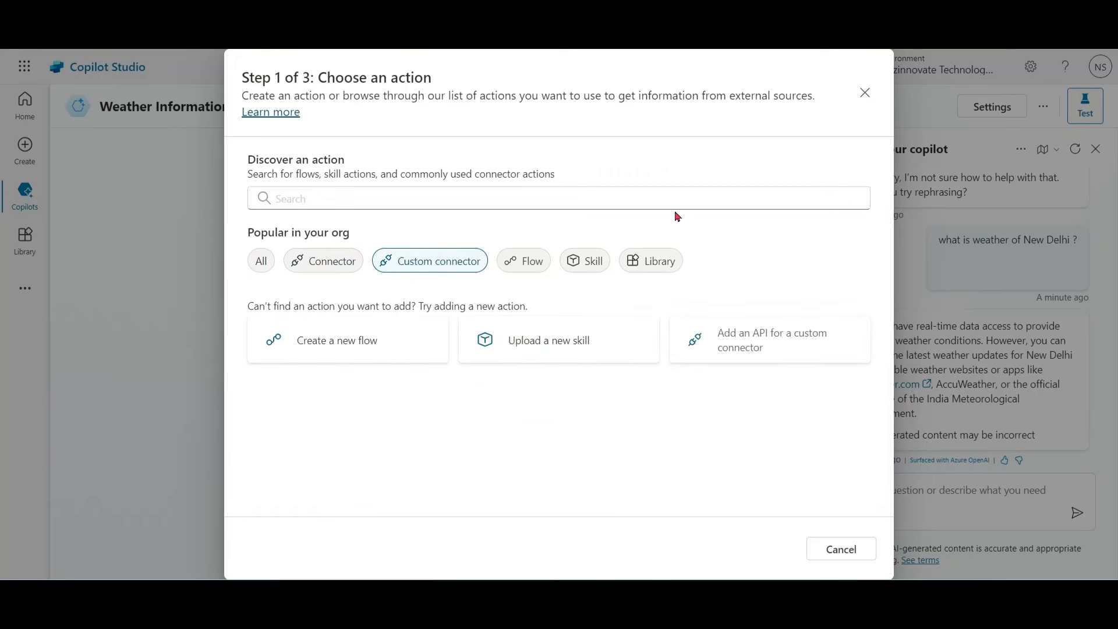
mouse_move(638, 234)
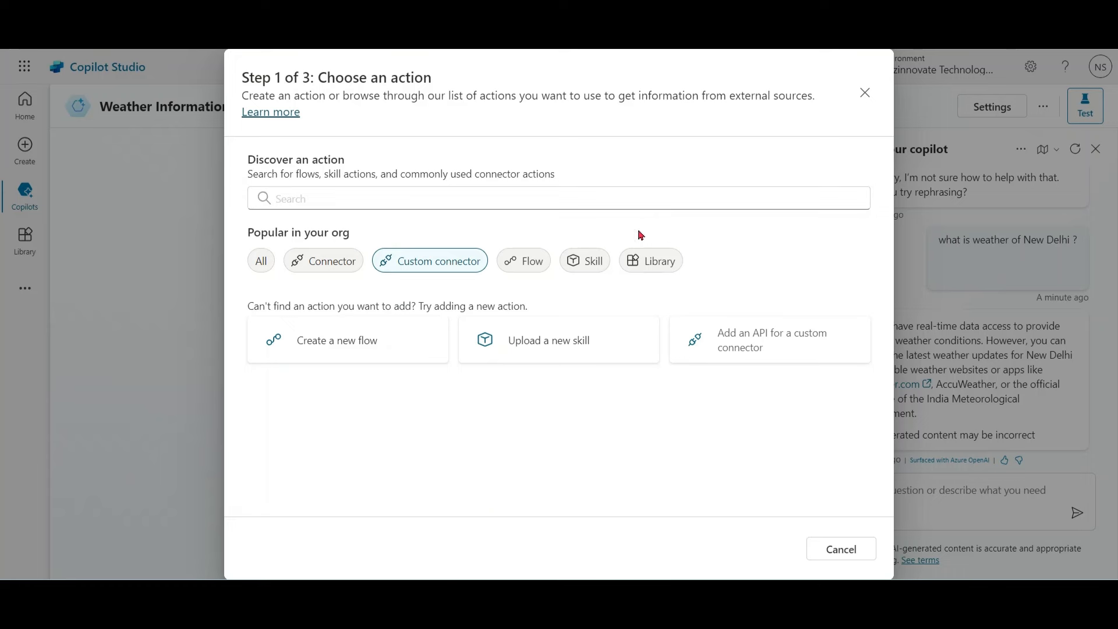
click(523, 261)
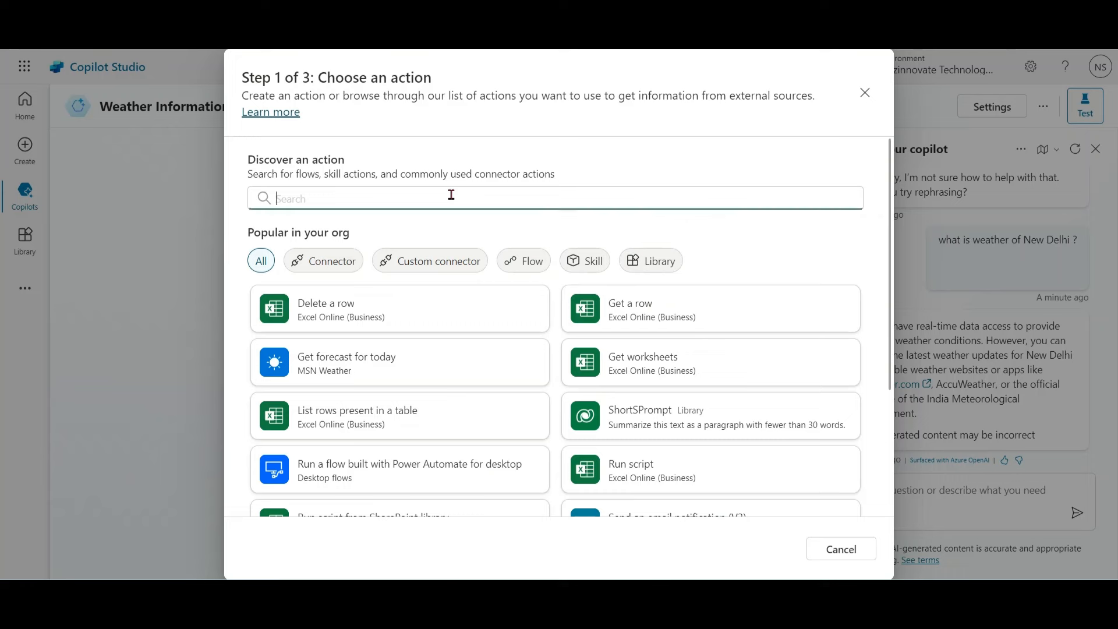
mouse_move(374, 375)
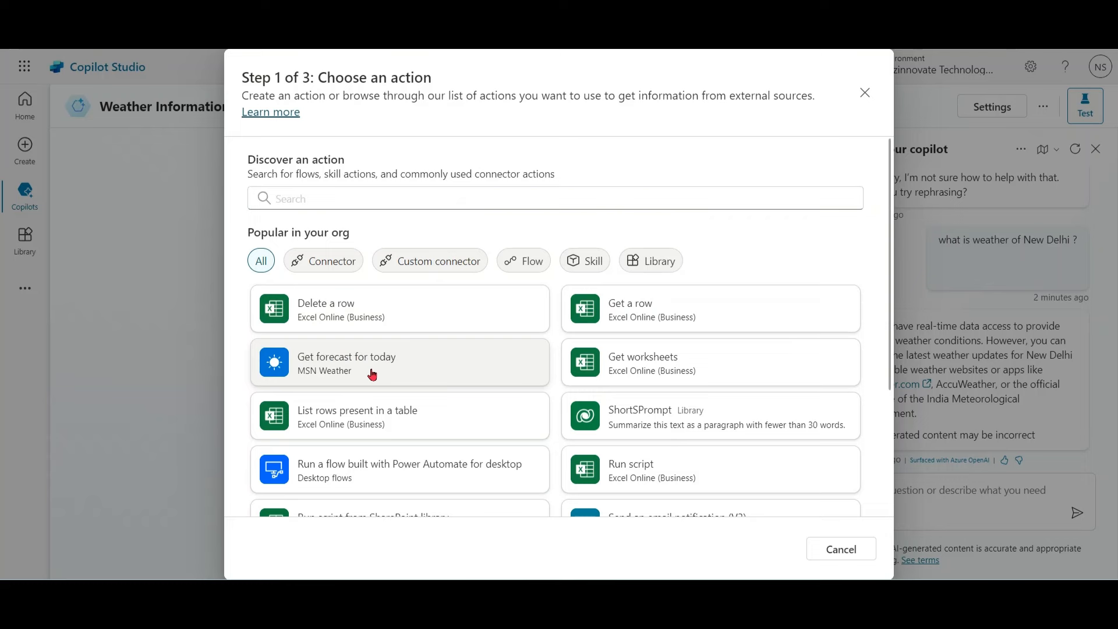
click(400, 362)
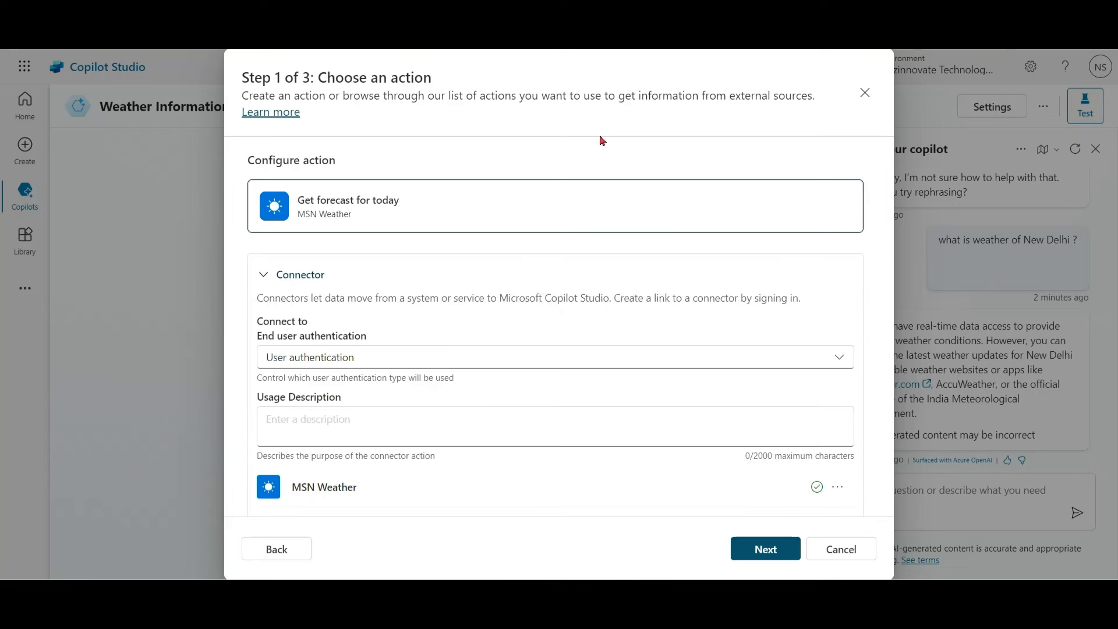
mouse_move(789, 221)
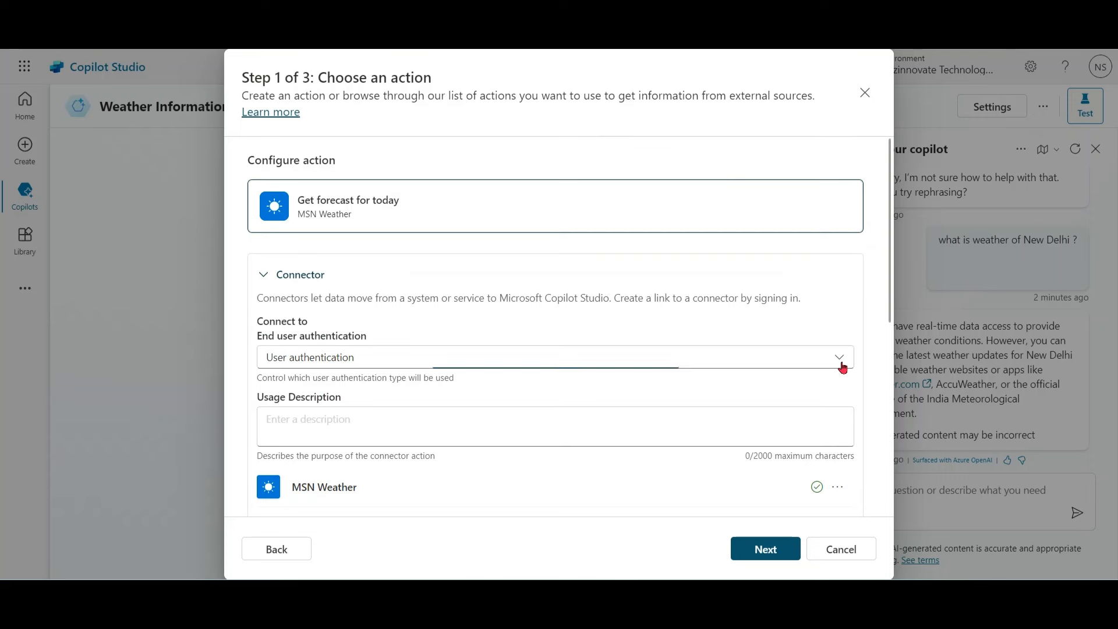
mouse_move(890, 318)
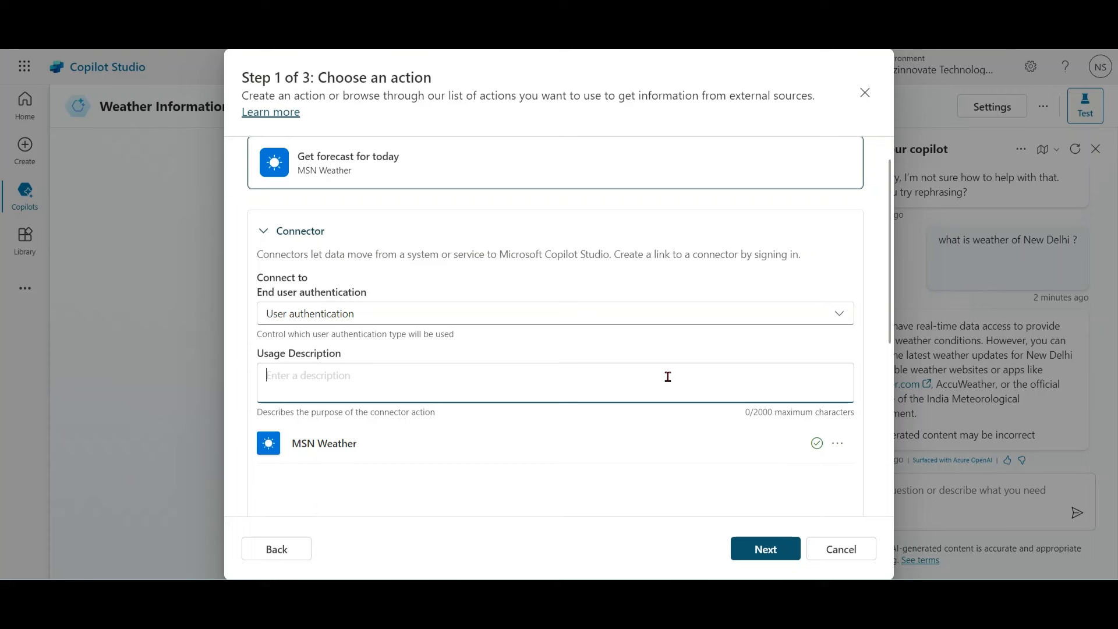
Enter a usage description about providing the day's temperature and weather information.
text(Provide)
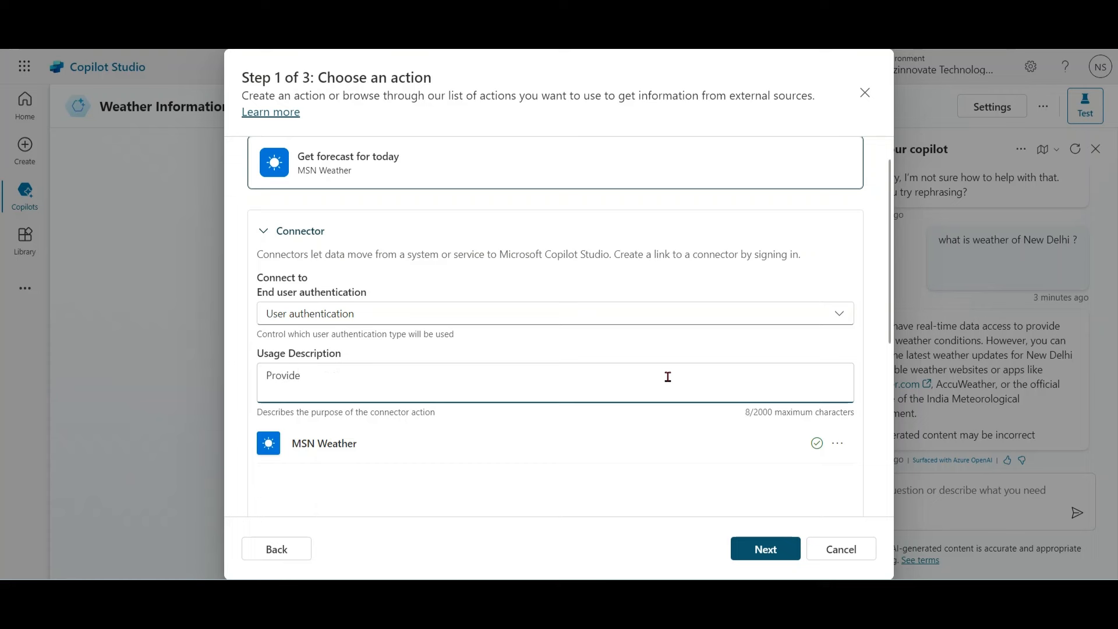
text(temperature , weather information for)
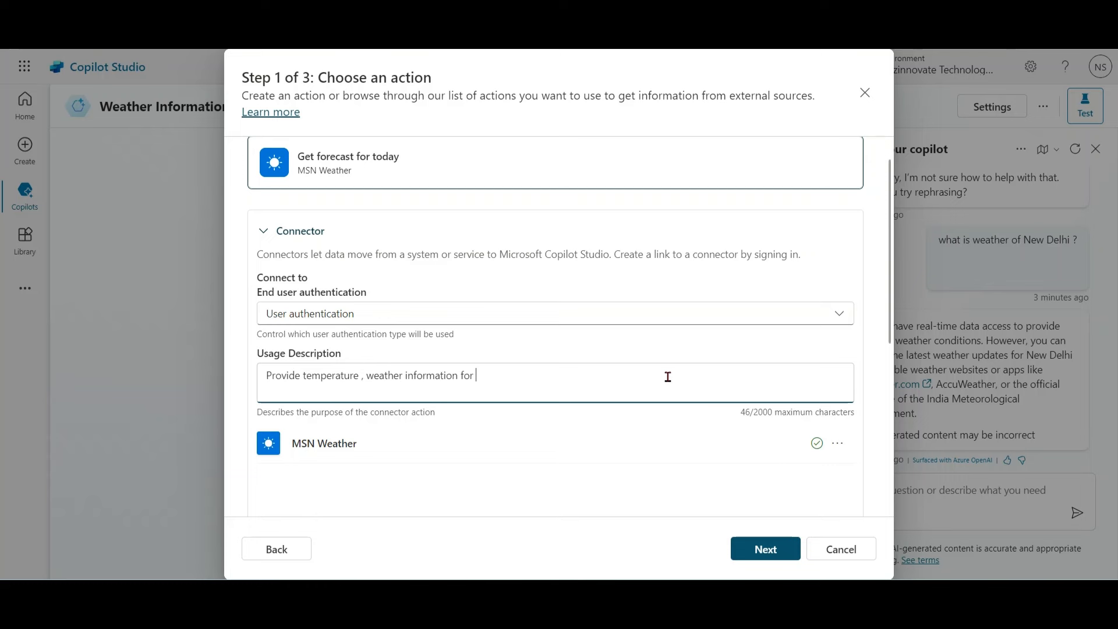
text(day)
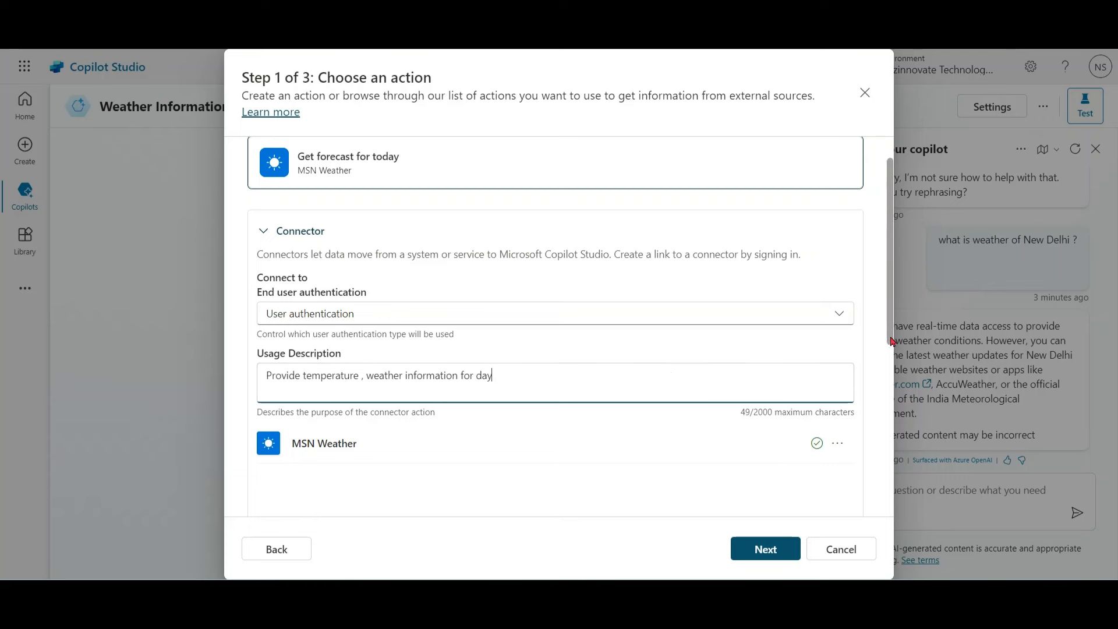
scroll(down, 3)
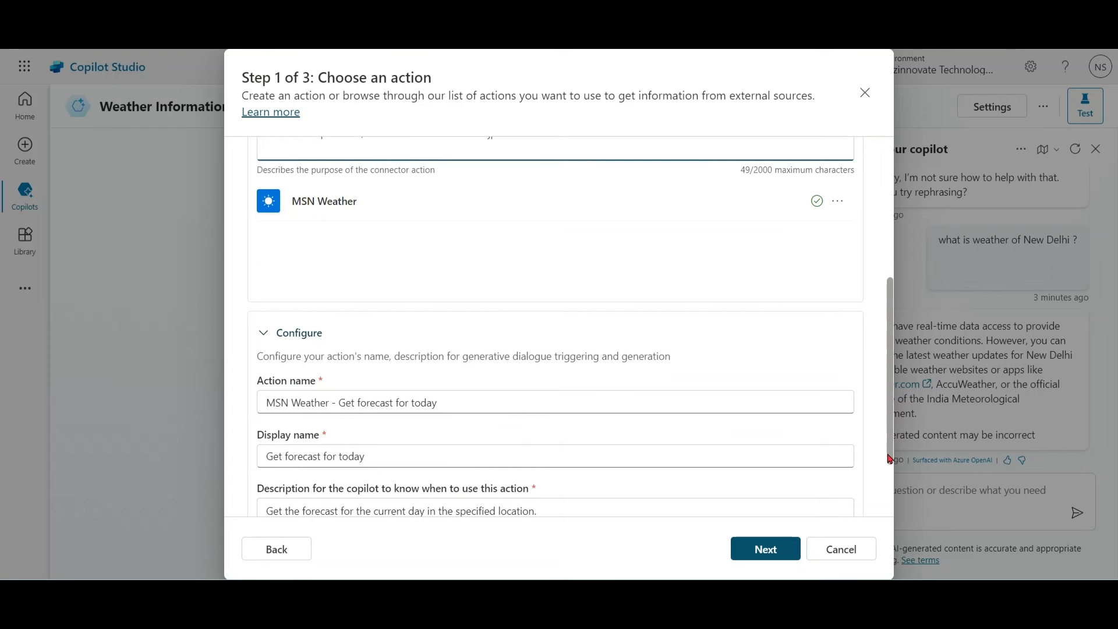
scroll(down, 3)
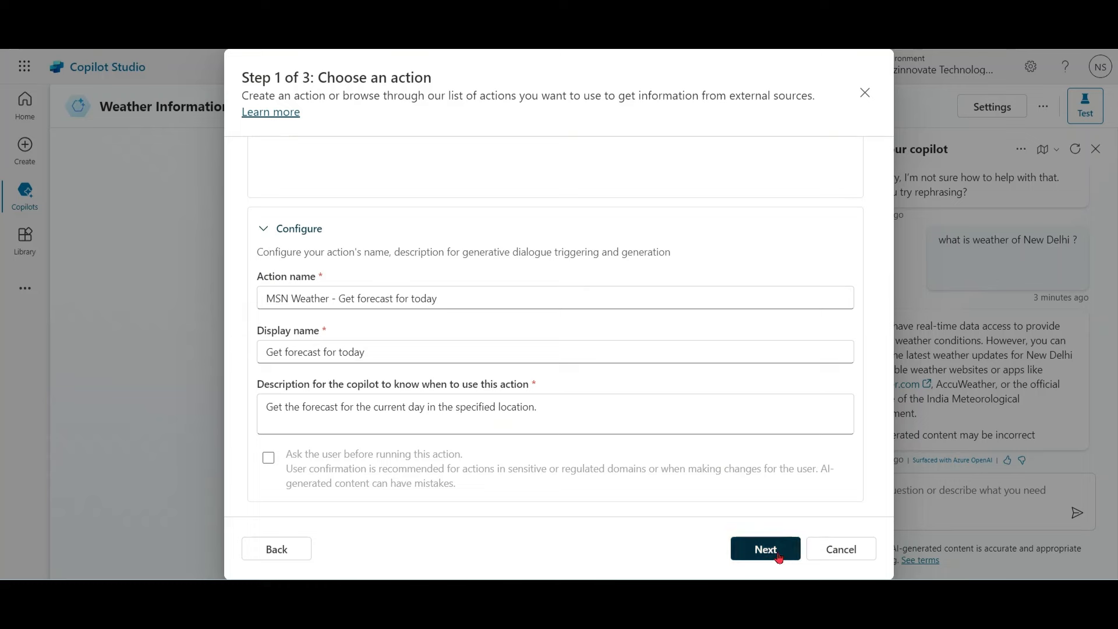
Continue to step 2 and review the Location and Units inputs.
click(765, 549)
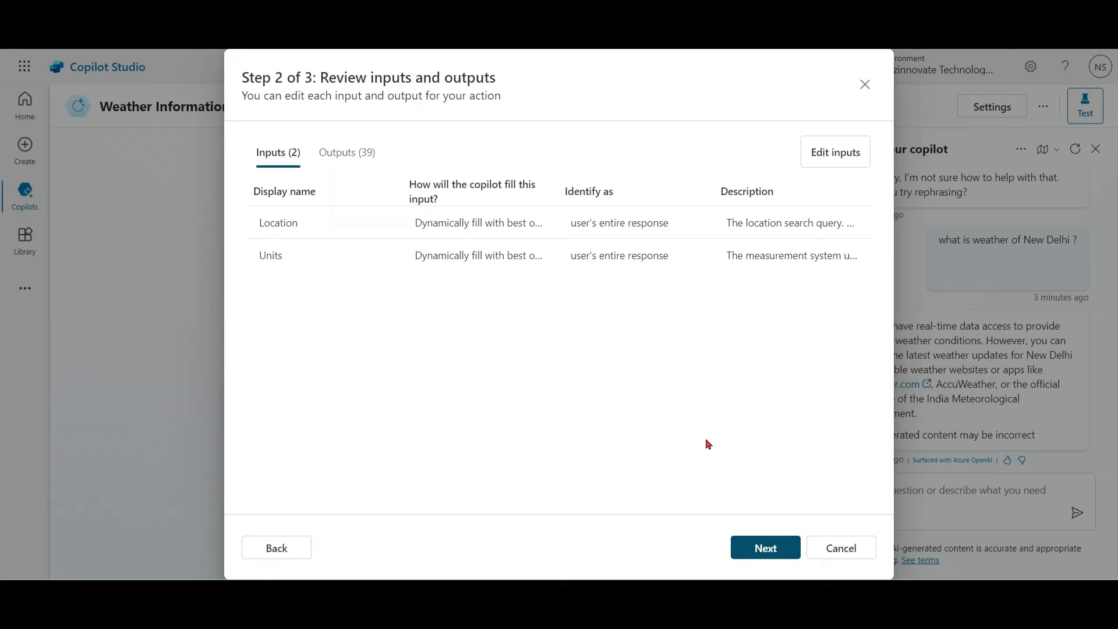
mouse_move(557, 308)
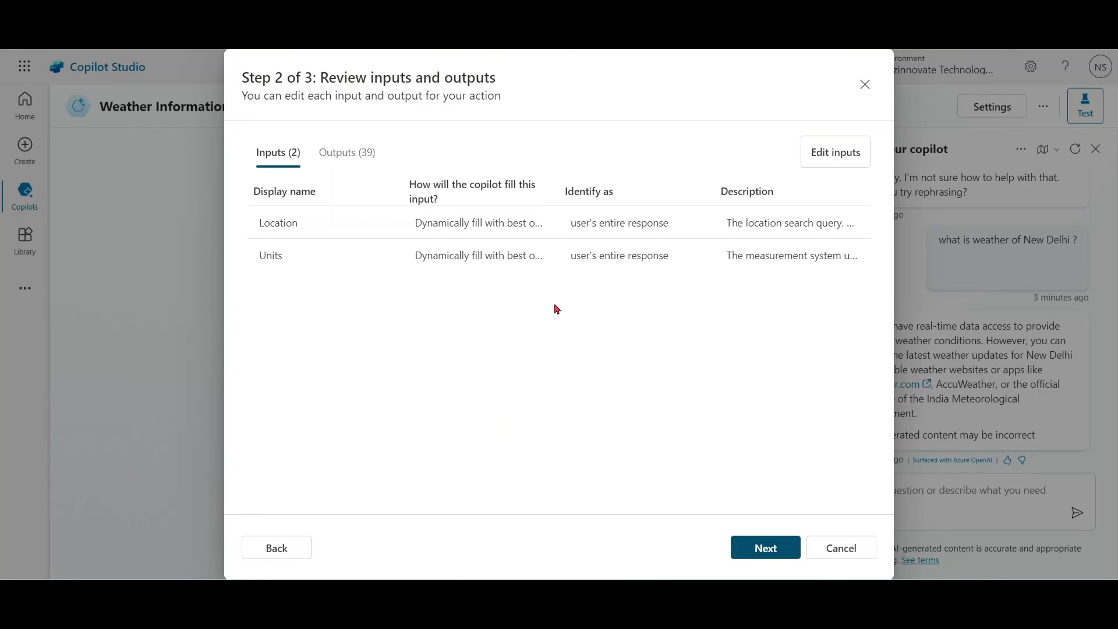
mouse_move(835, 152)
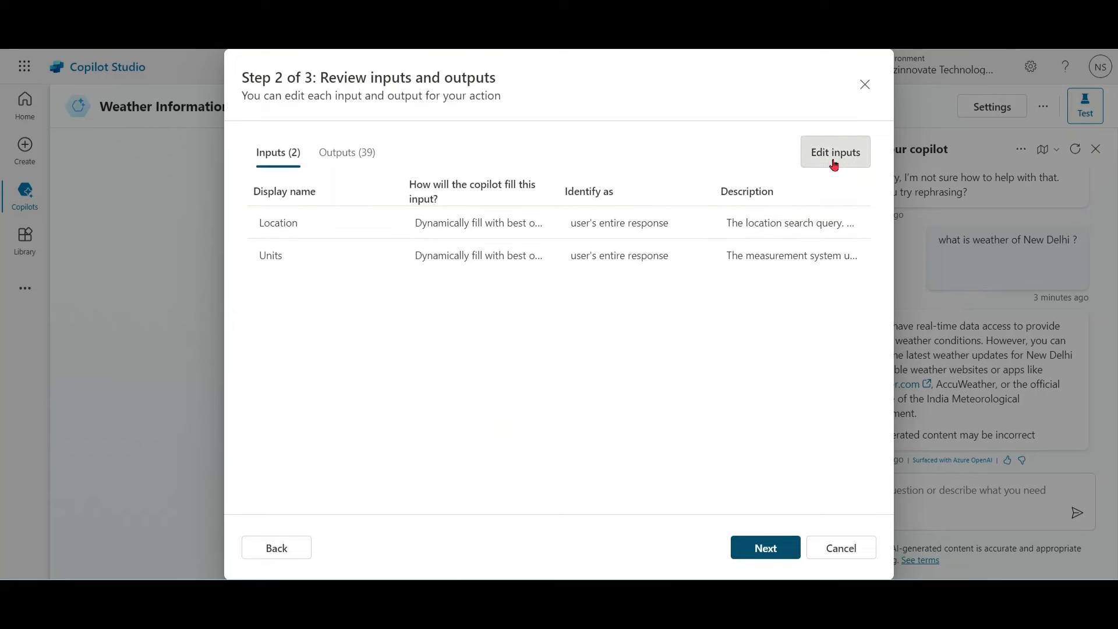
click(834, 152)
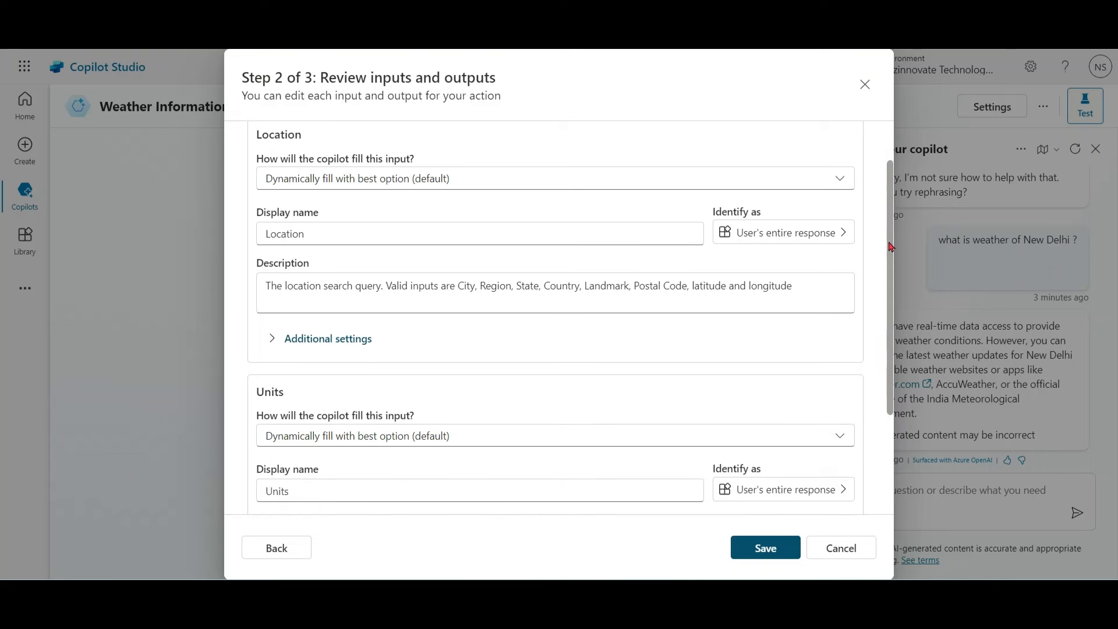
click(840, 178)
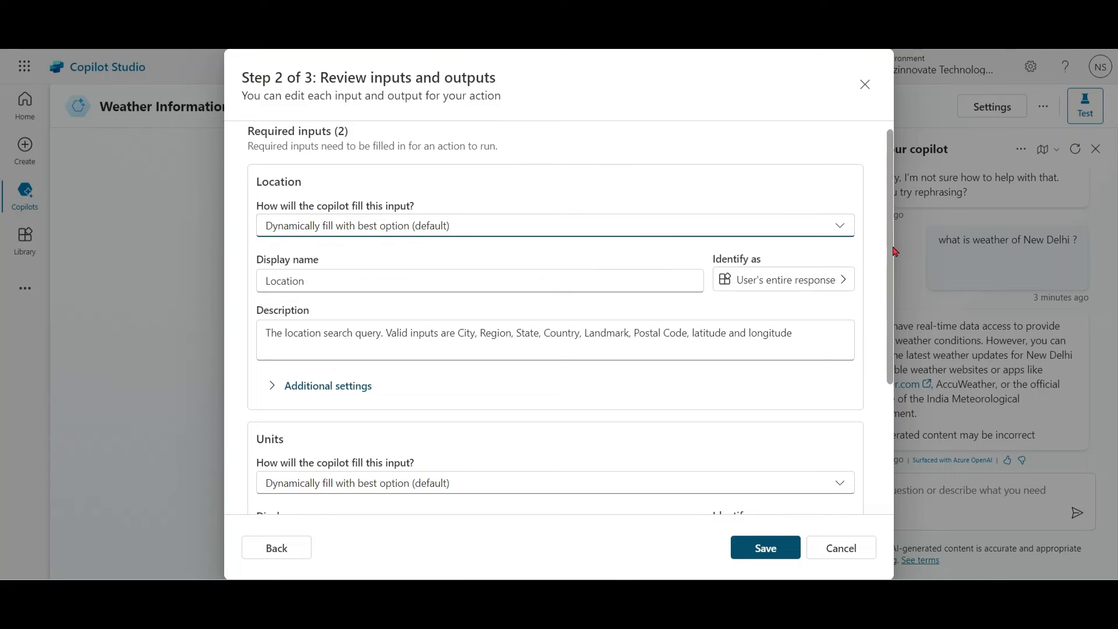
scroll(down, 3)
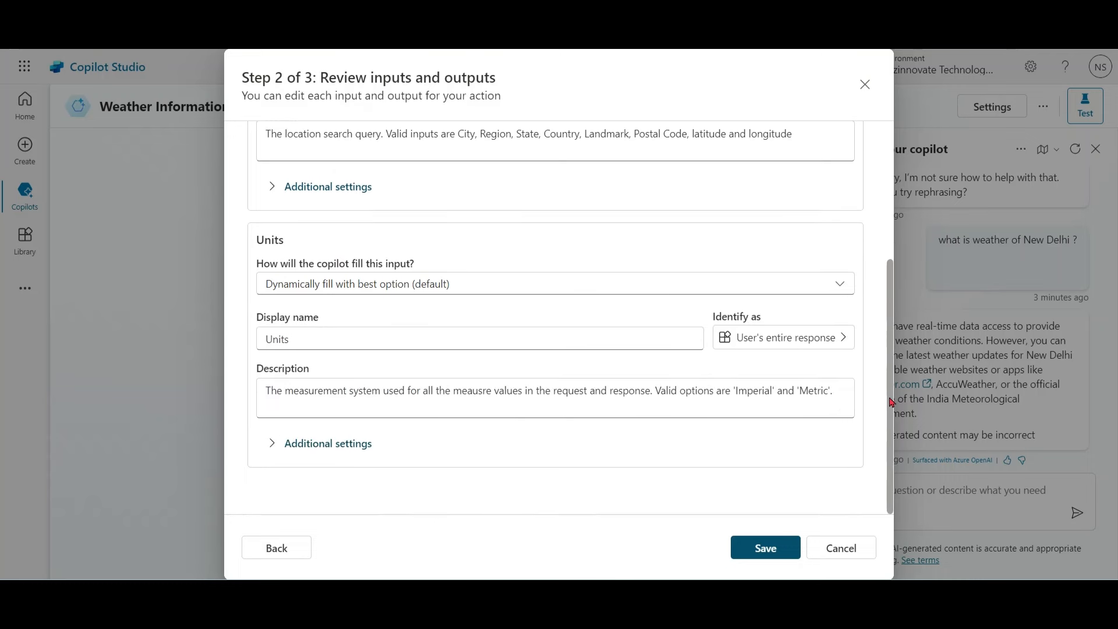
scroll(up, 3)
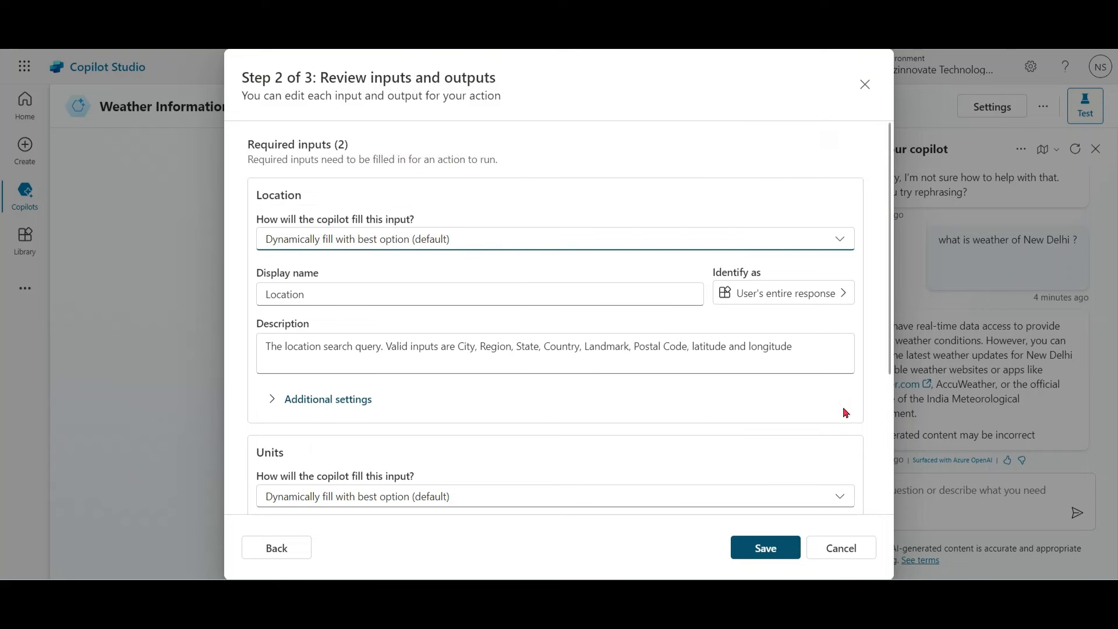
mouse_move(276, 548)
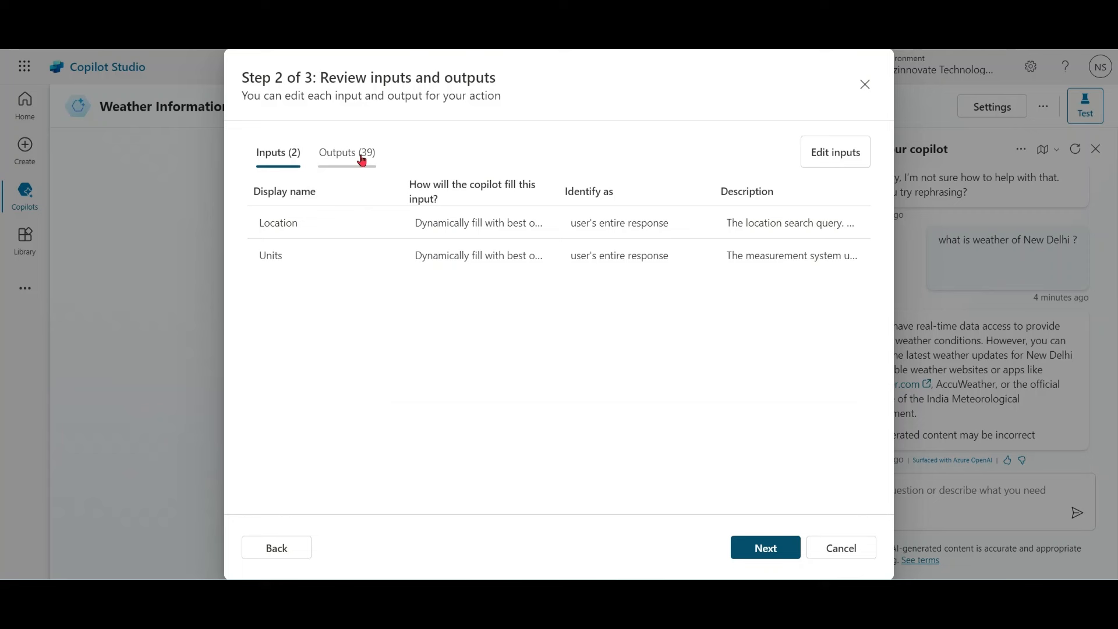
Review the 39 output descriptions and go back to the inputs/outputs summary.
click(347, 152)
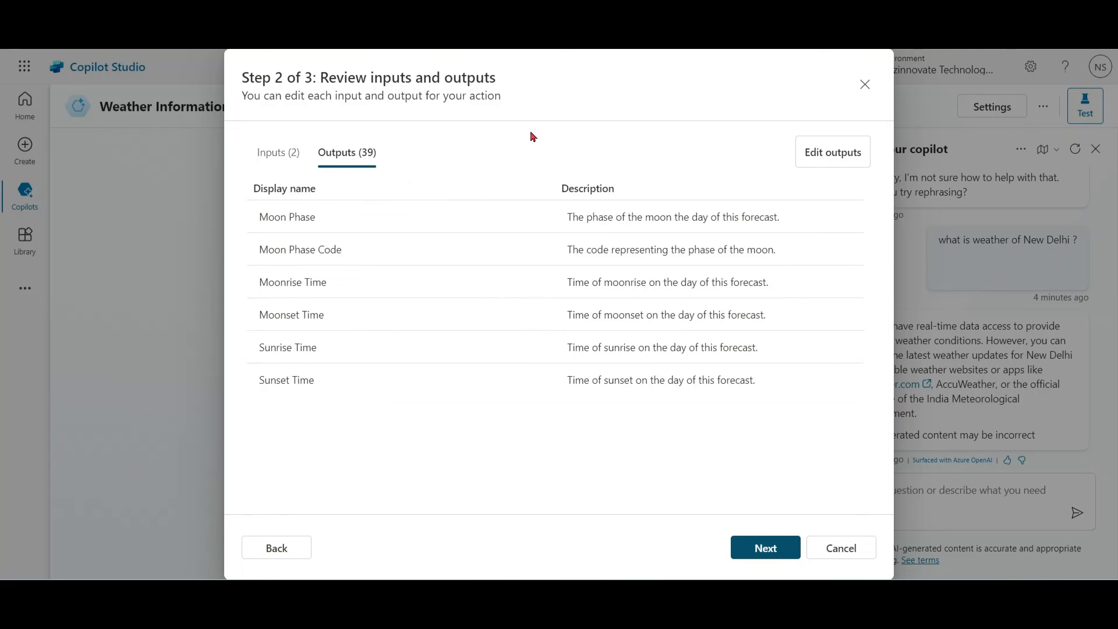
mouse_move(833, 153)
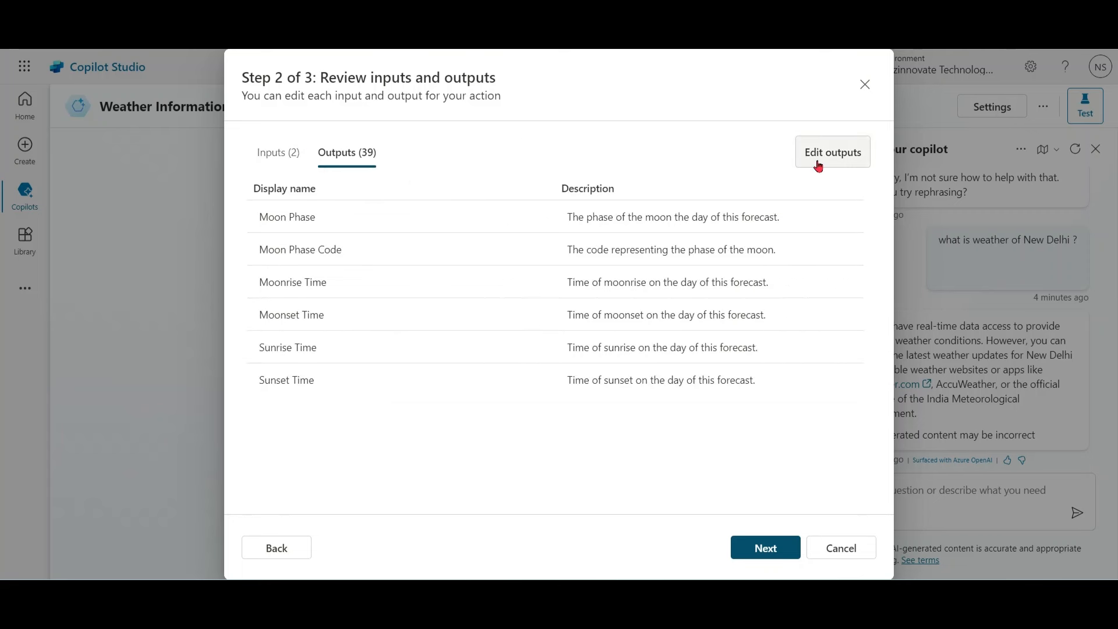
click(832, 152)
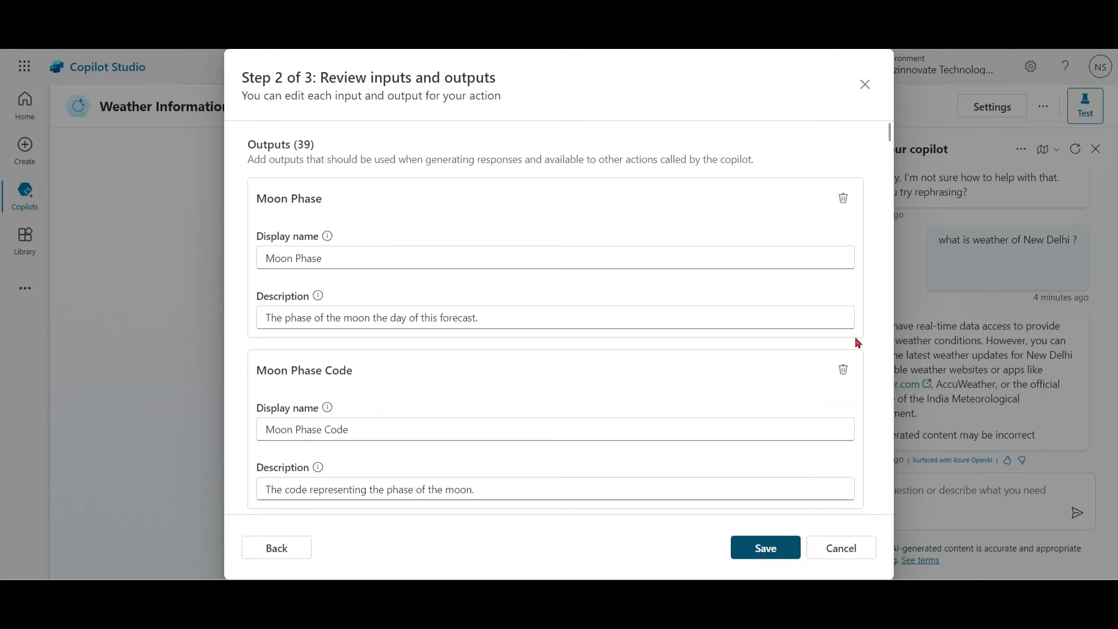
scroll(down, 3)
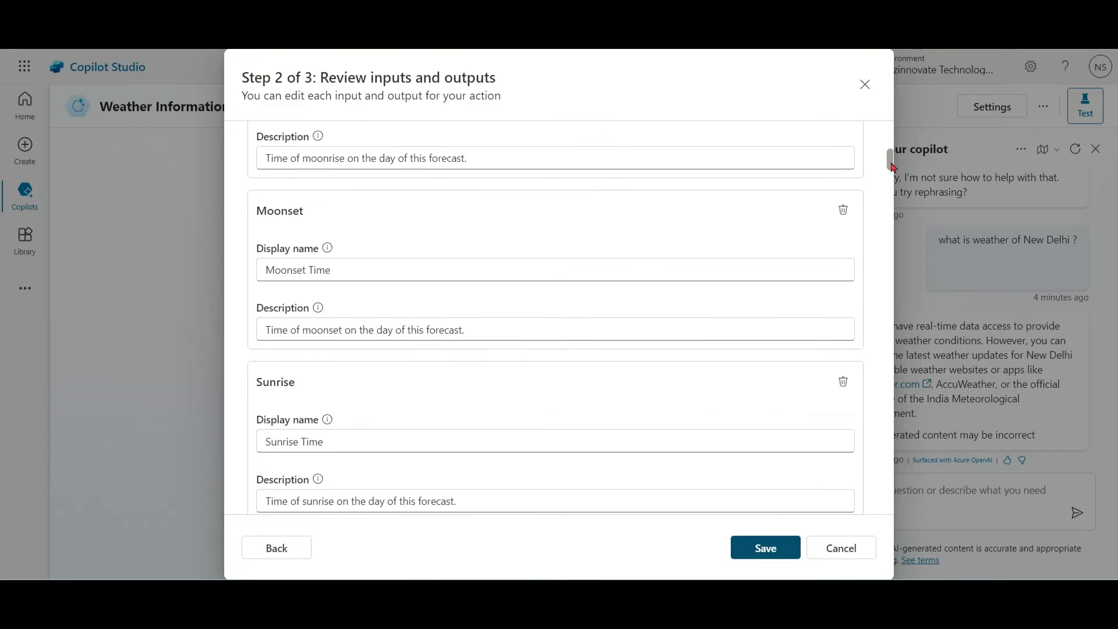
scroll(up, 3)
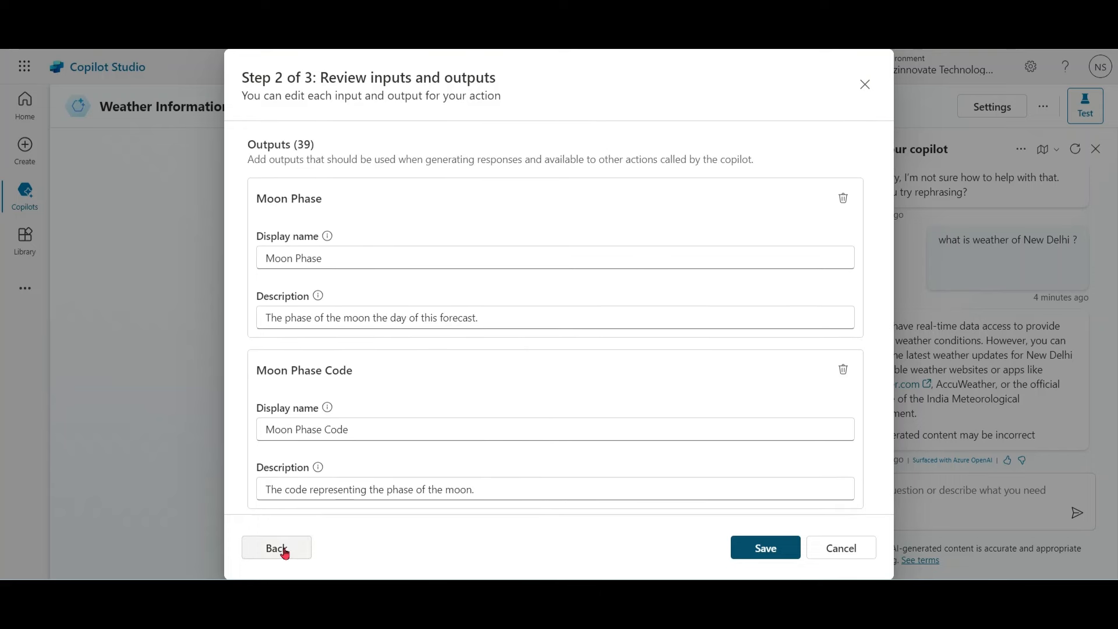
click(276, 547)
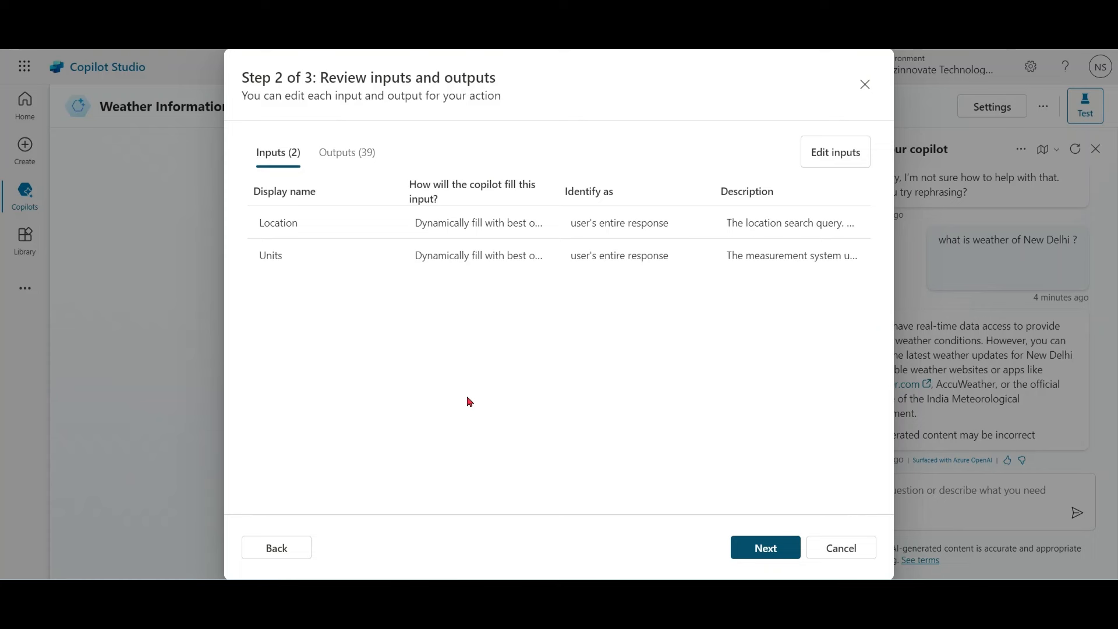
mouse_move(784, 537)
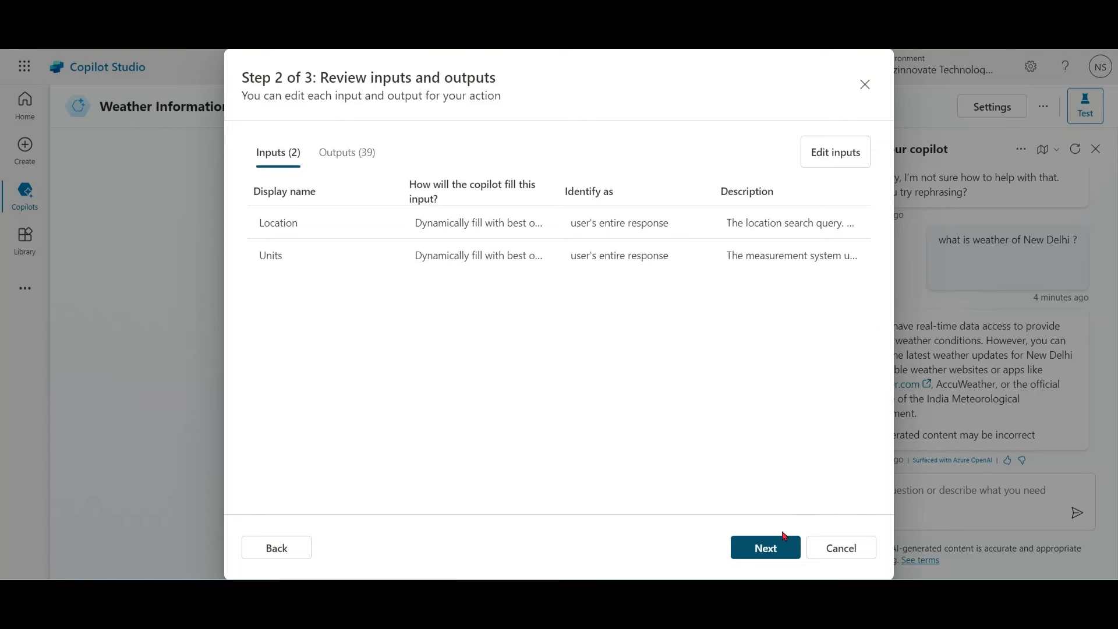
Advance to the step 3 review, scroll through it, and finish adding the weather action.
click(764, 547)
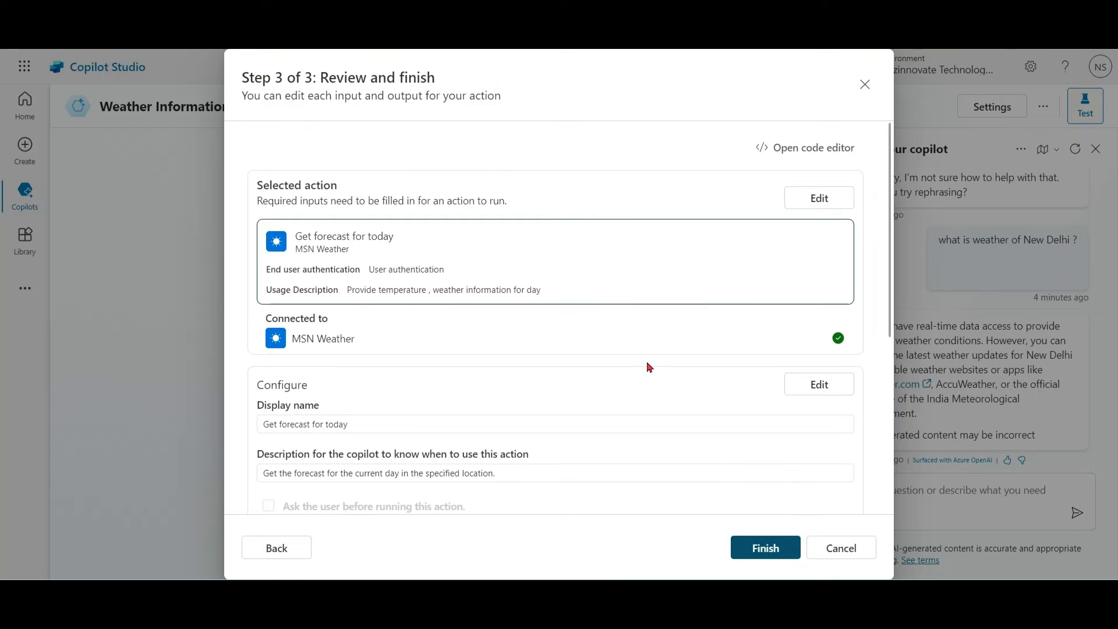
mouse_move(892, 309)
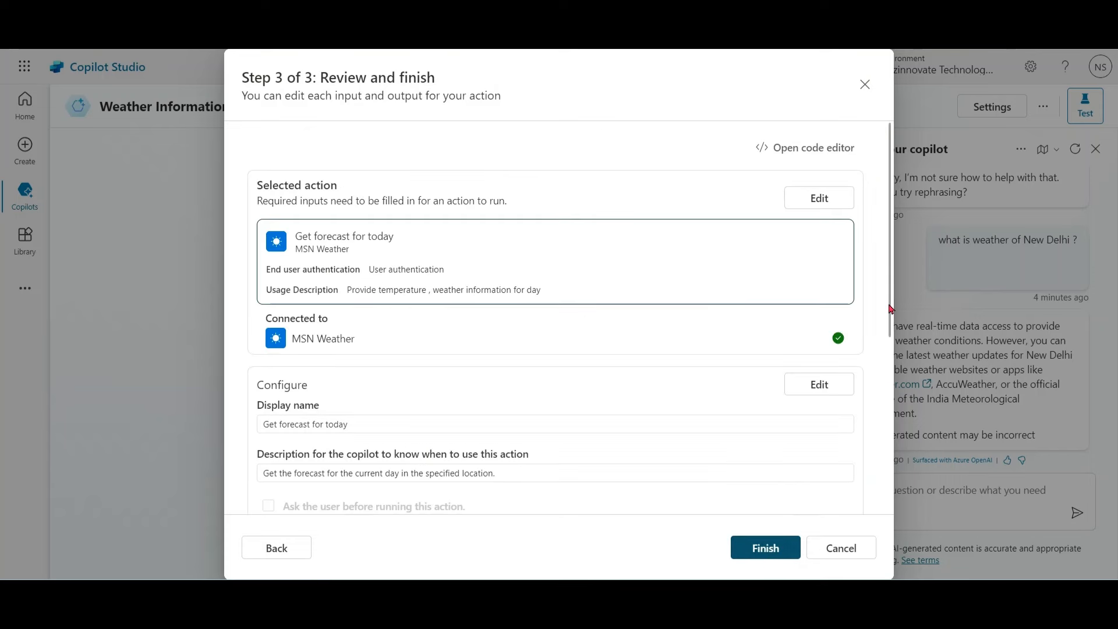
scroll(down, 3)
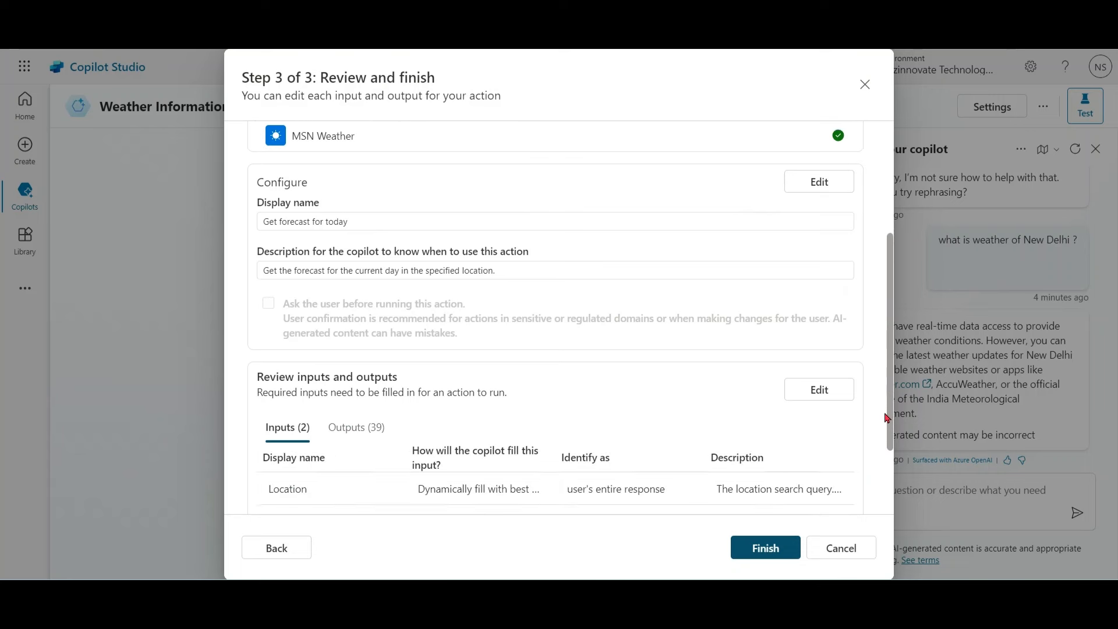
scroll(down, 3)
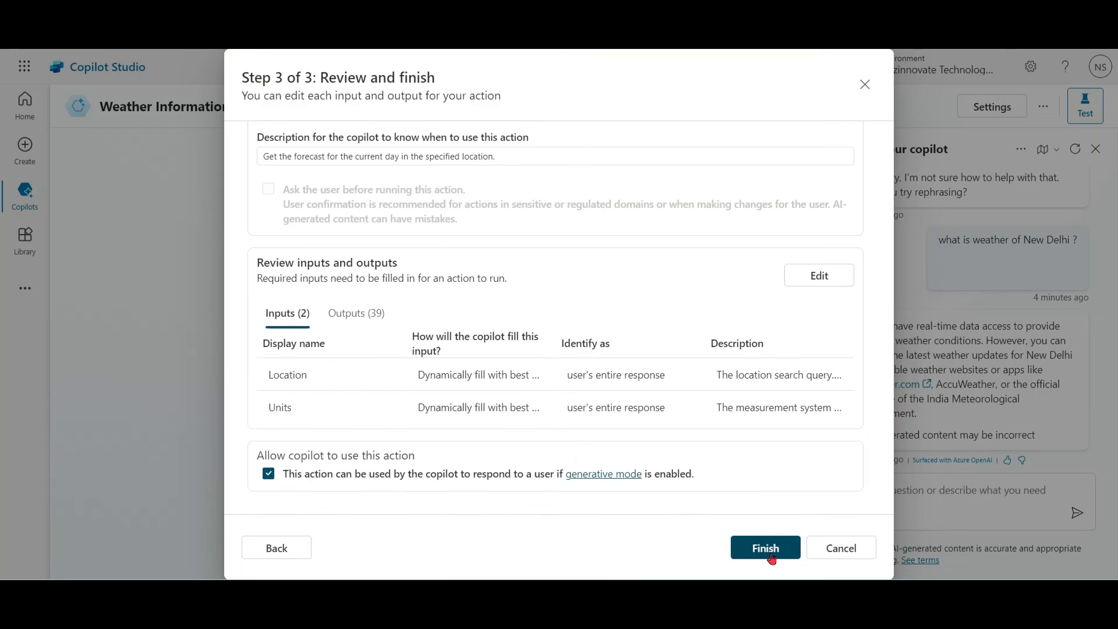
click(765, 548)
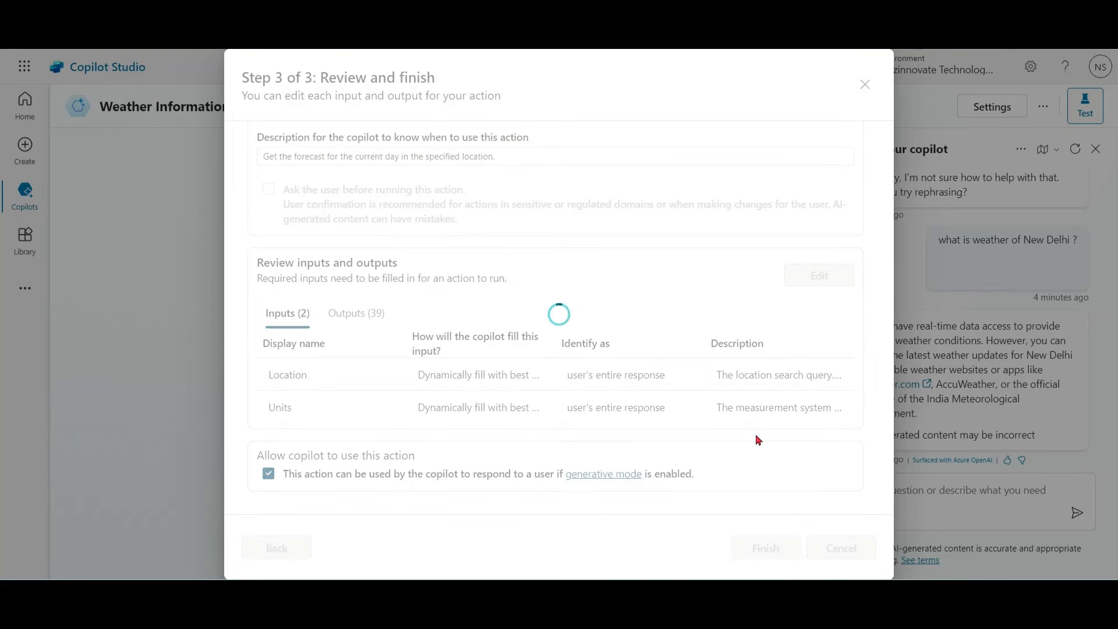
click(764, 548)
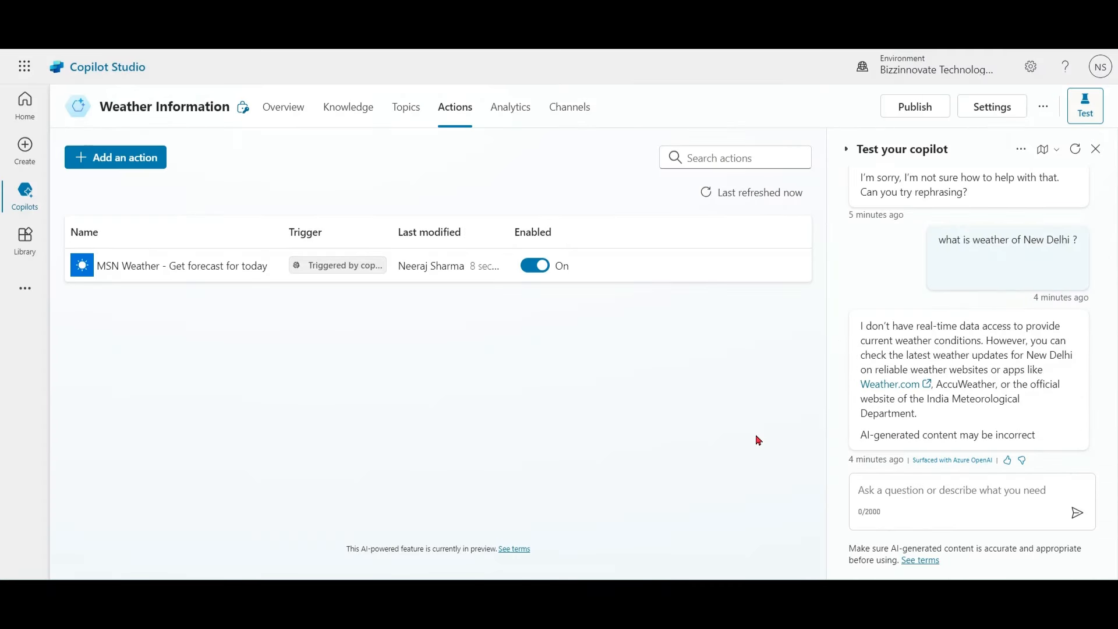
mouse_move(557, 436)
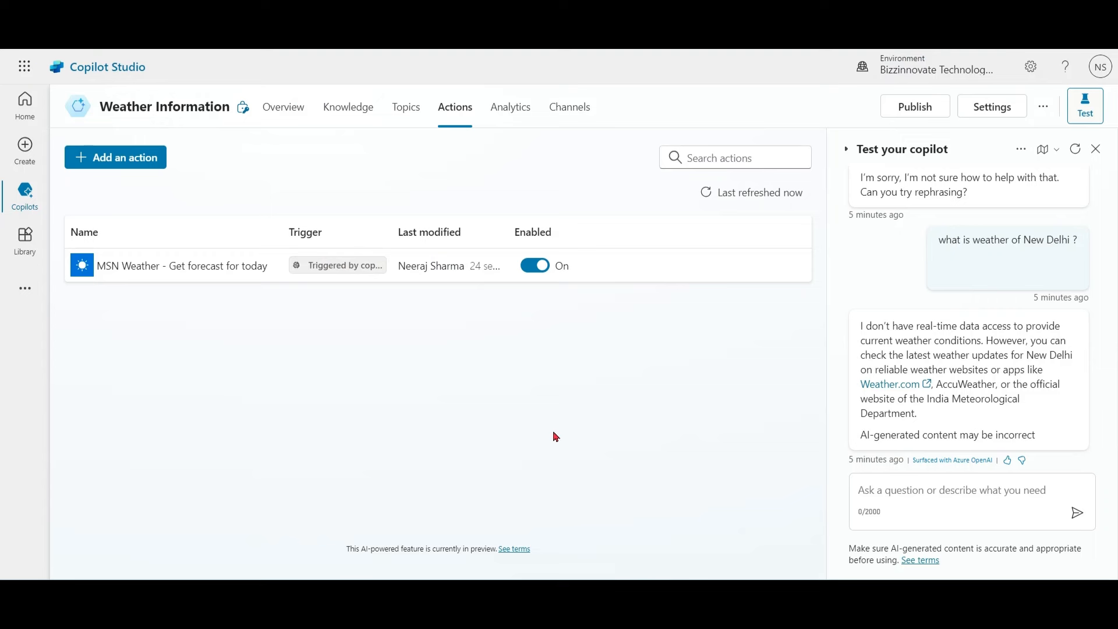
Refresh the test chat and ask about New Delhi's weather.
click(1076, 149)
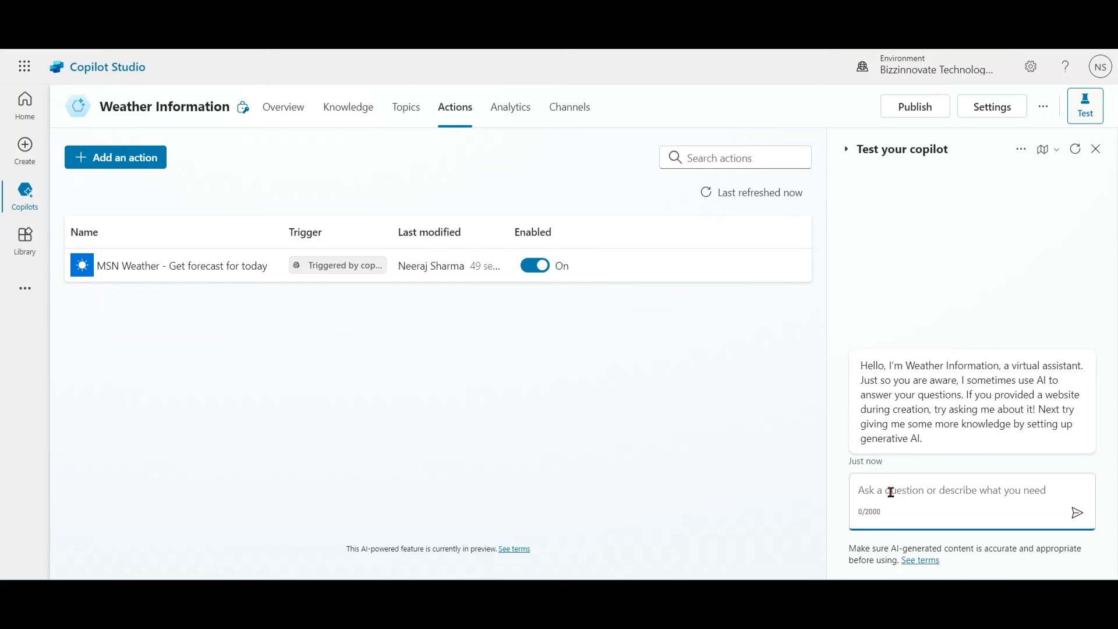
click(1077, 513)
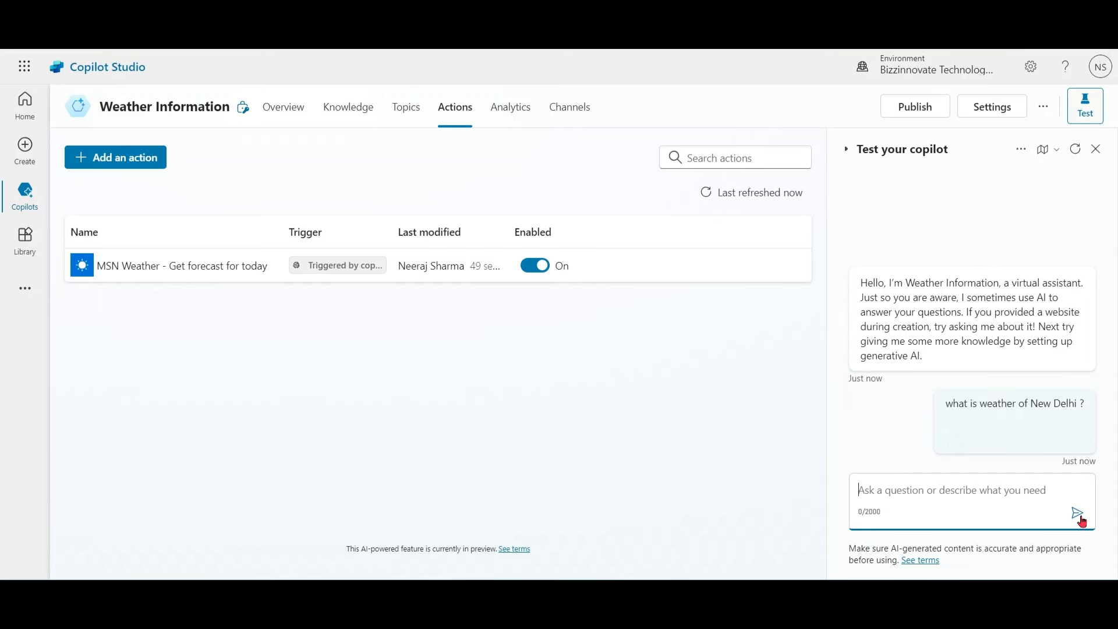
click(1081, 517)
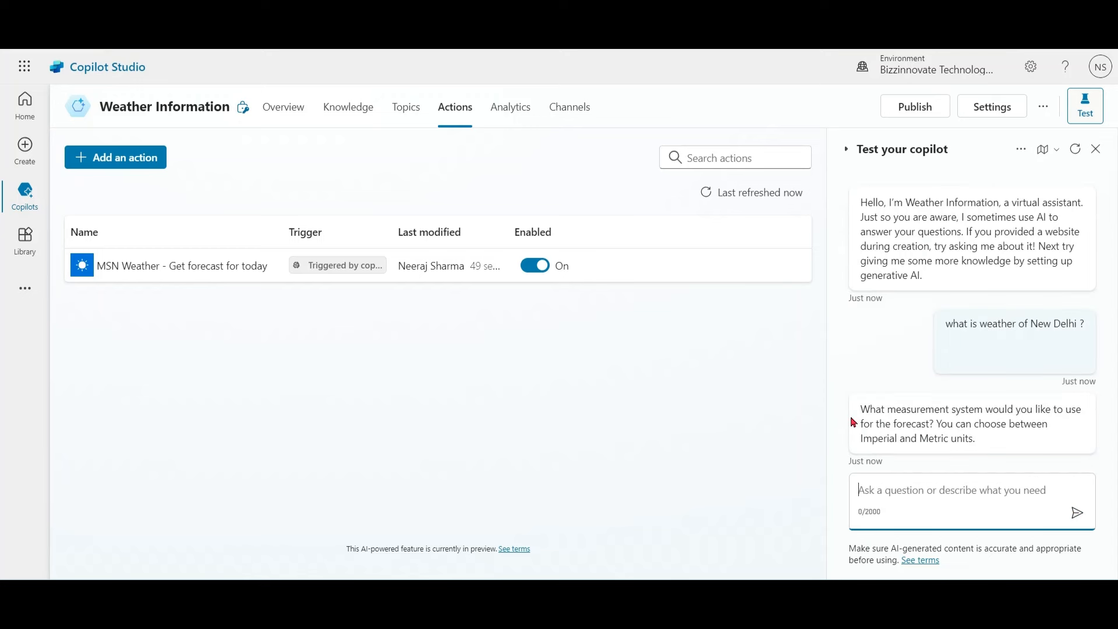
mouse_move(953, 503)
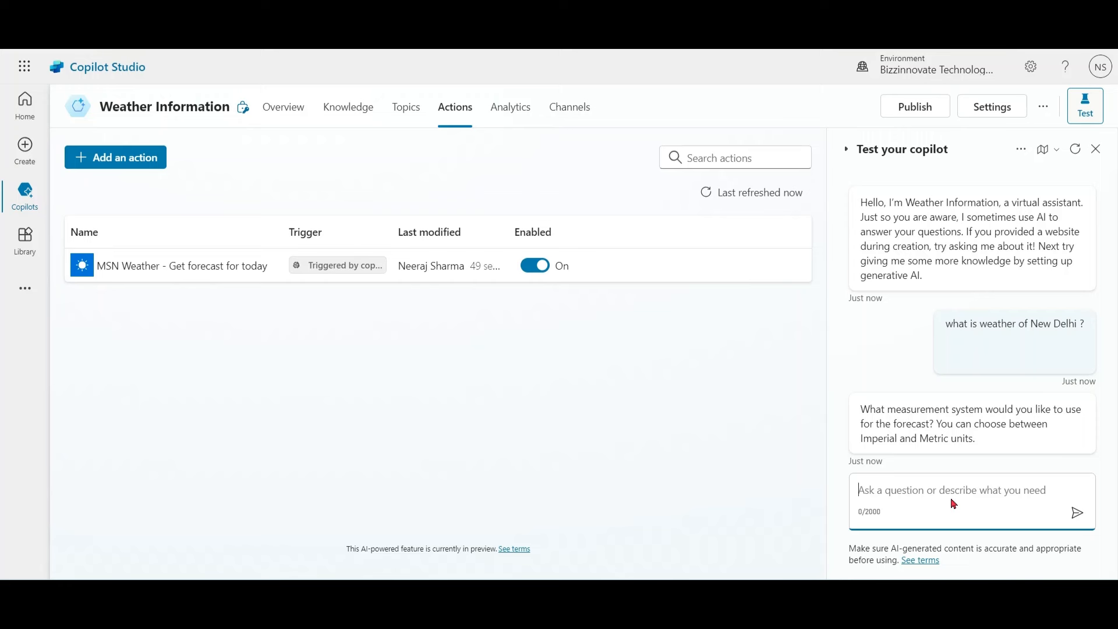
Answer the copilot's units question with 'Metric'.
text(Metr)
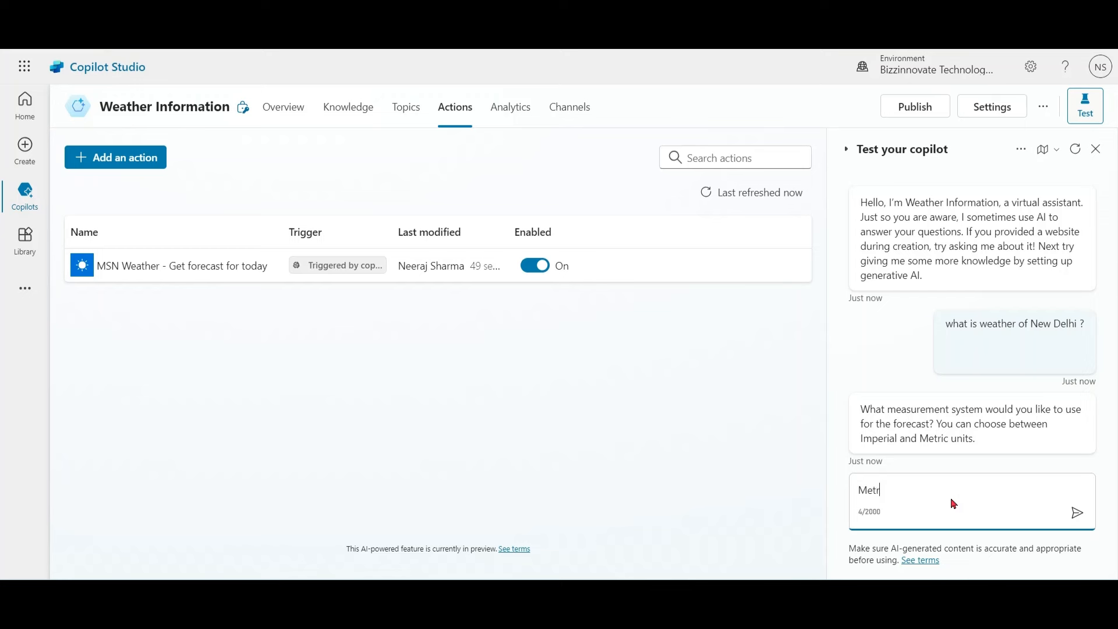
text(ic)
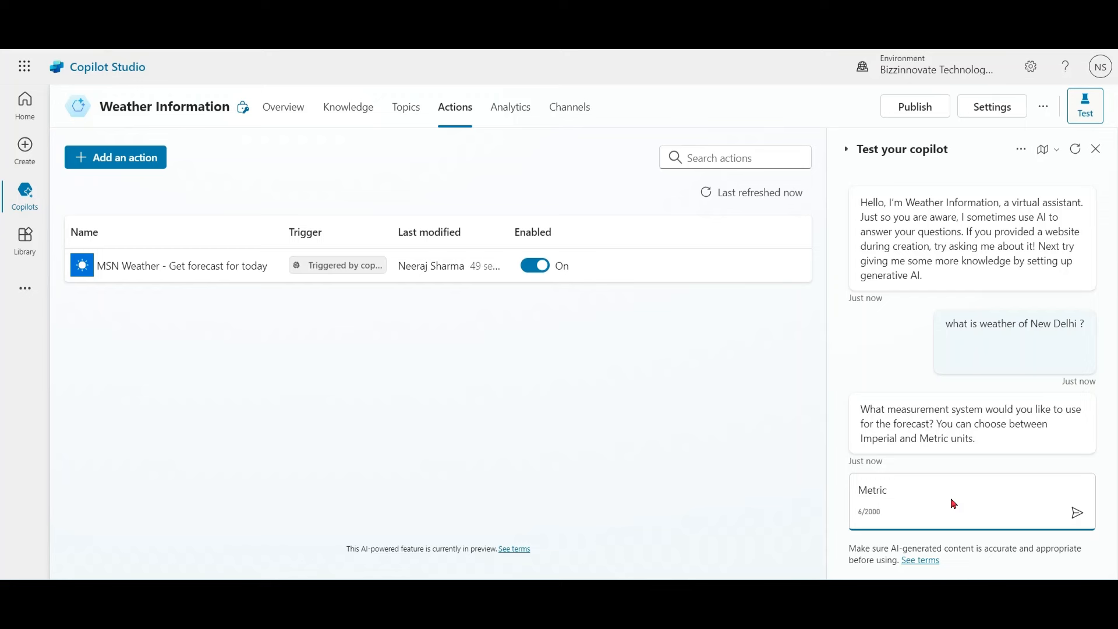
click(1077, 512)
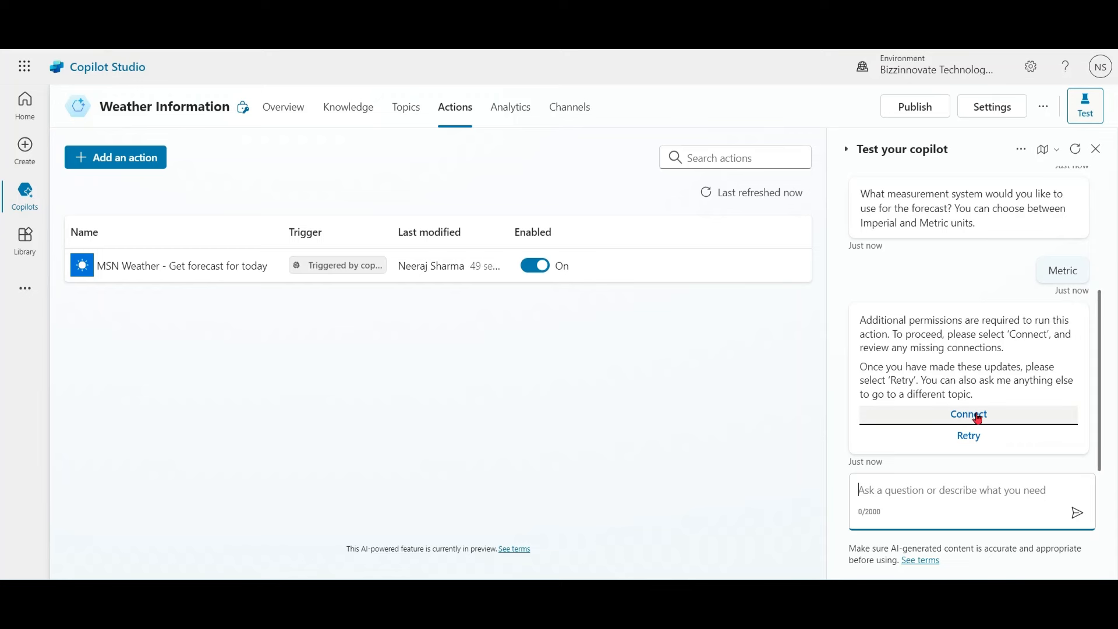
Connect and submit the MSN Weather connection the weather action requires.
click(968, 415)
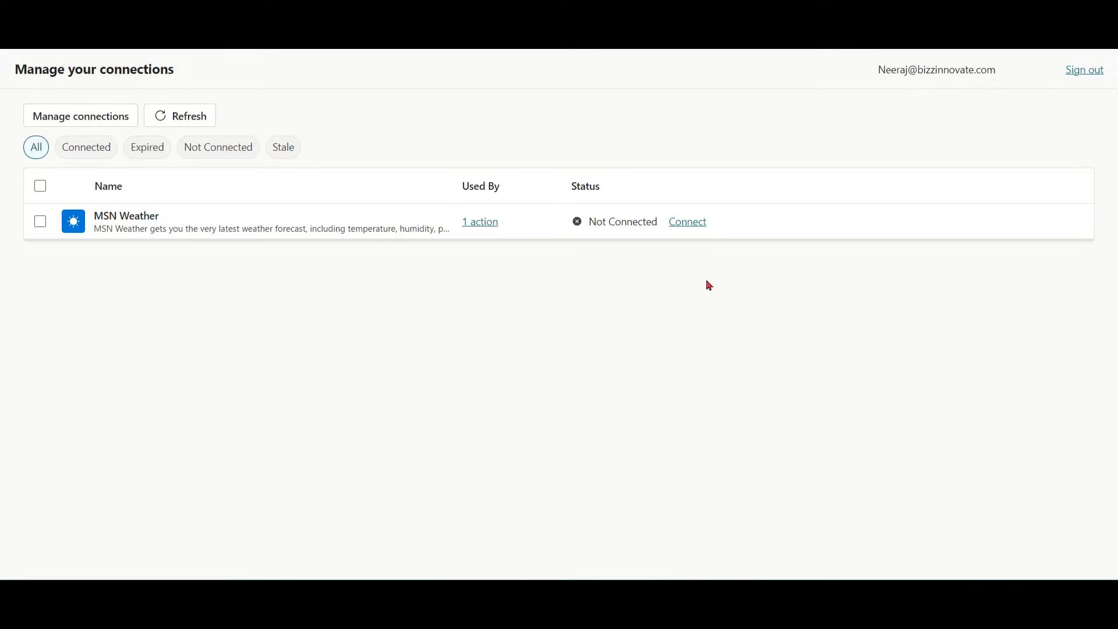
click(687, 222)
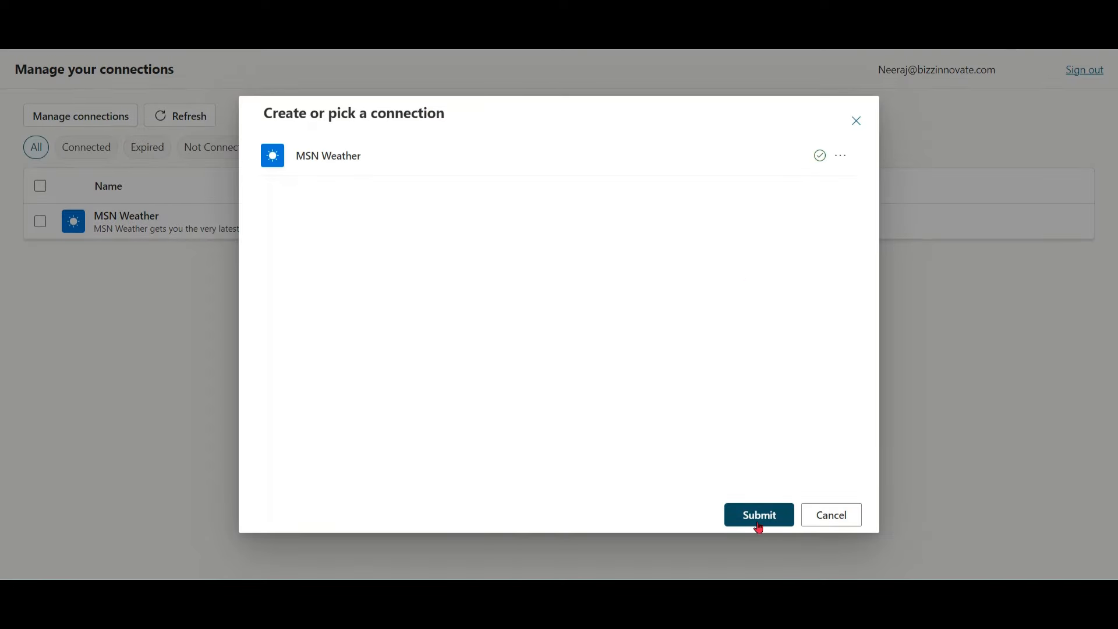
click(758, 515)
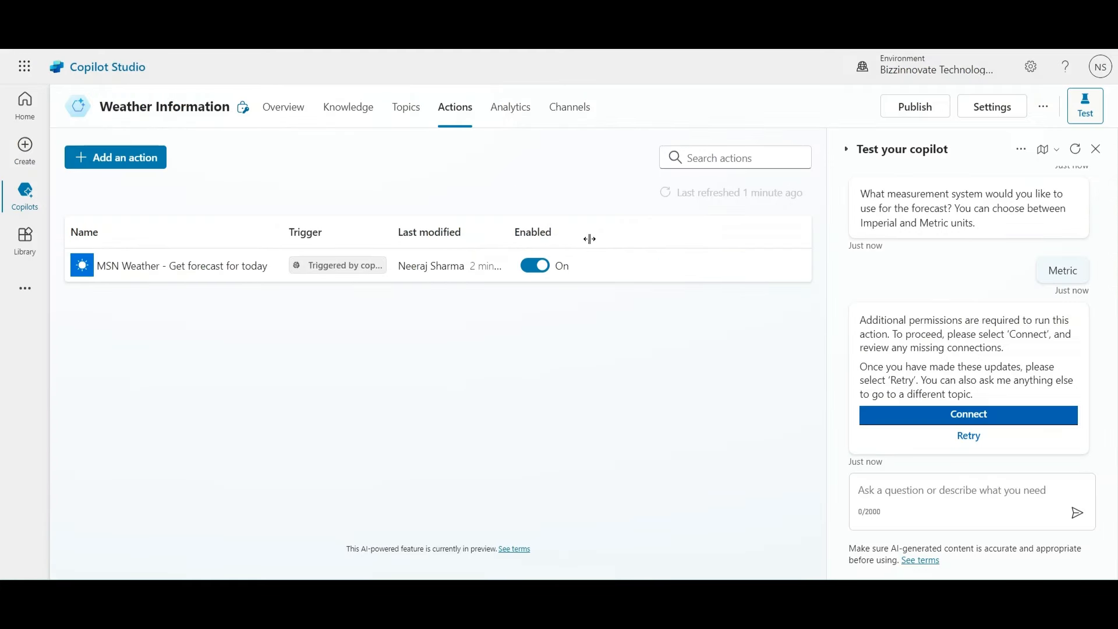
mouse_move(716, 400)
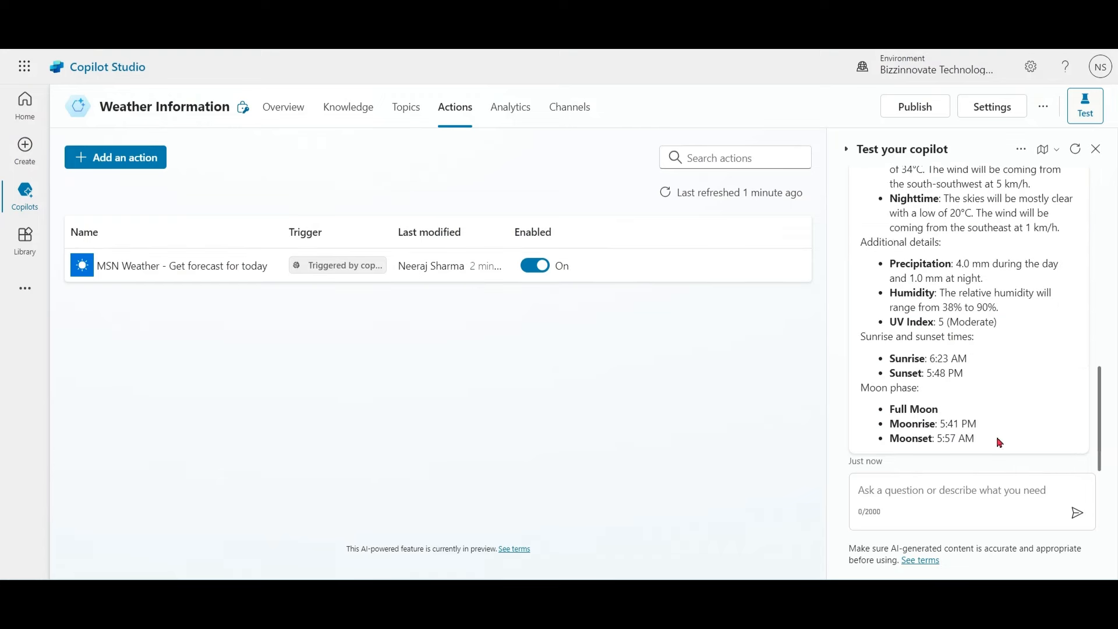
Scroll through the New Delhi forecast reply: high 34°C, low 20°C, sunrise, moon phase.
scroll(up, 3)
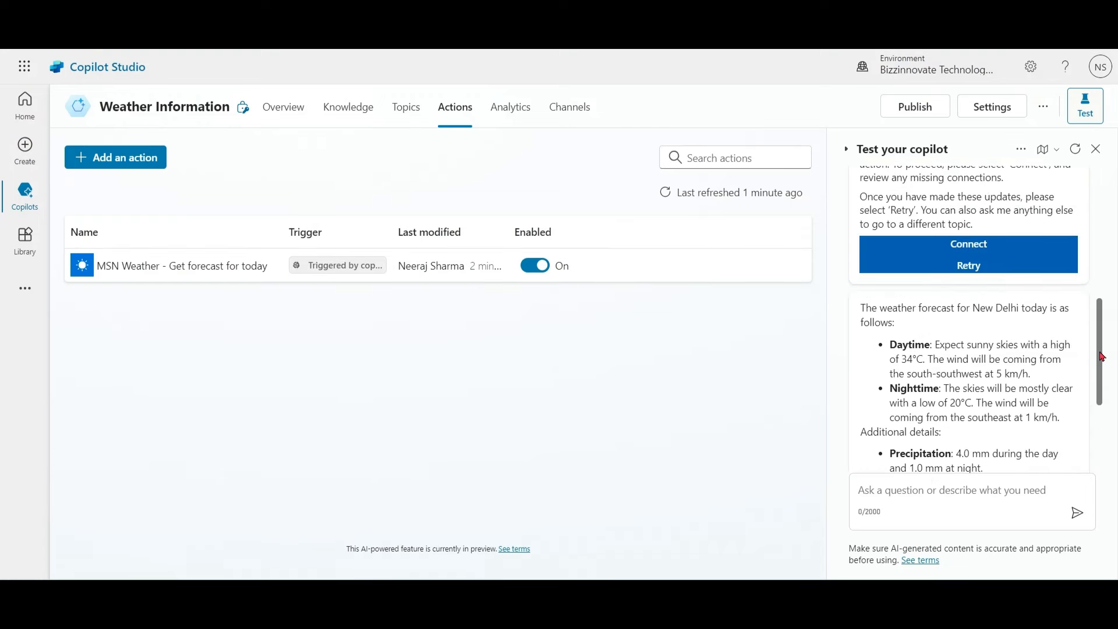
scroll(down, 3)
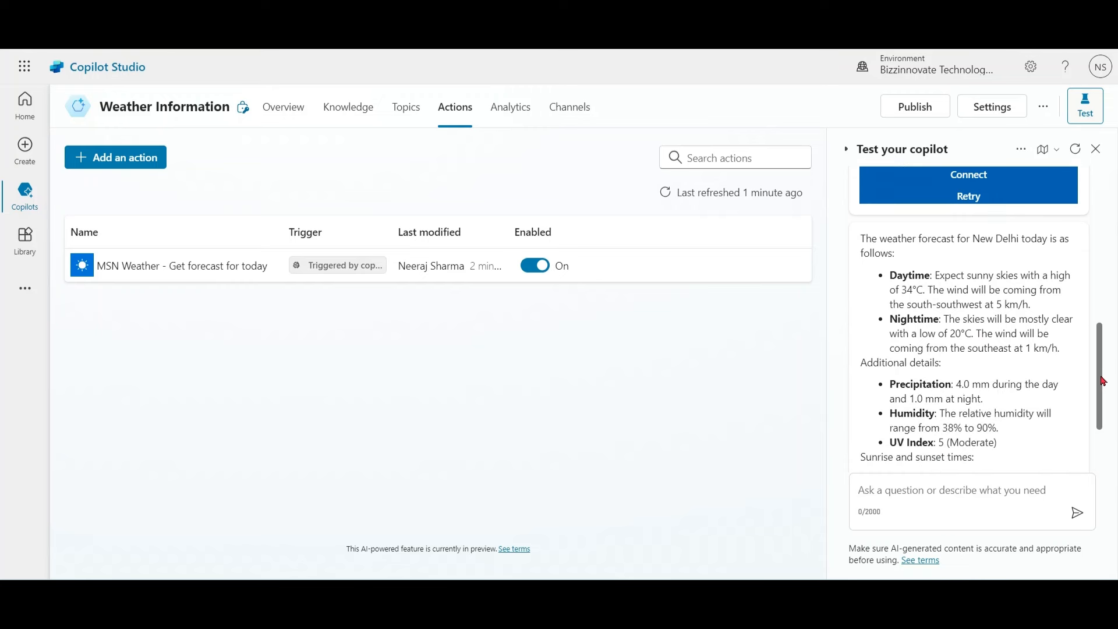
scroll(down, 3)
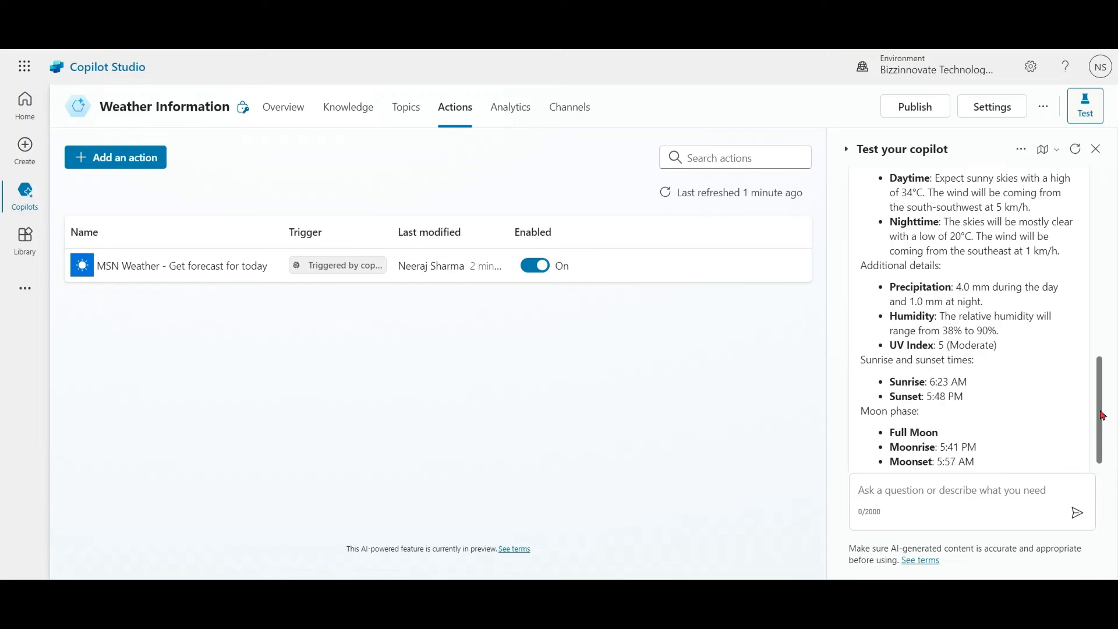
scroll(up, 3)
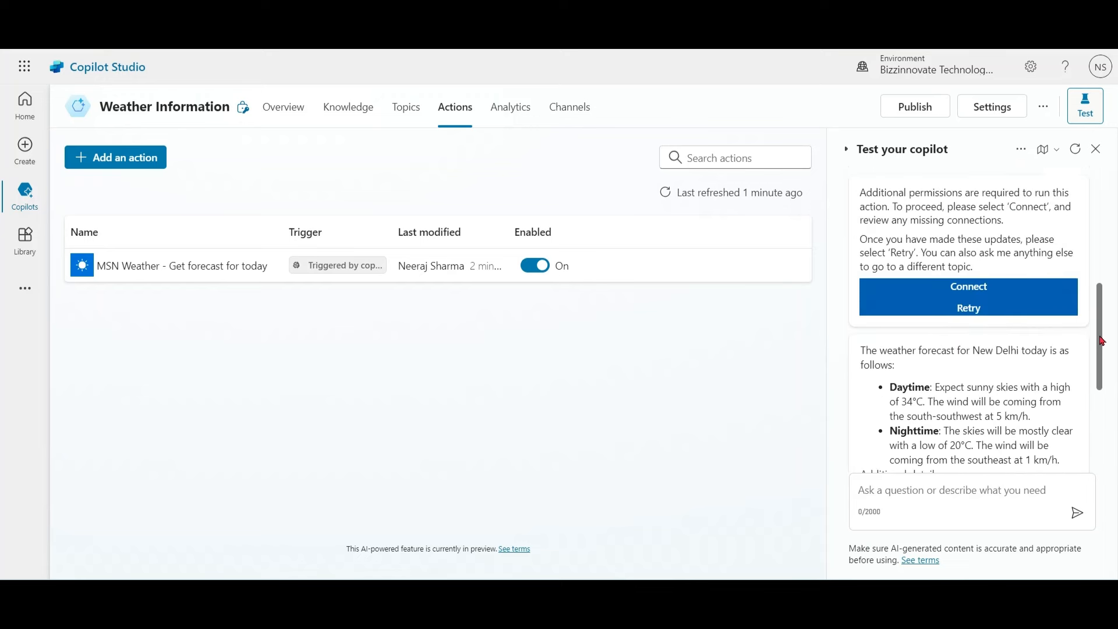
scroll(down, 3)
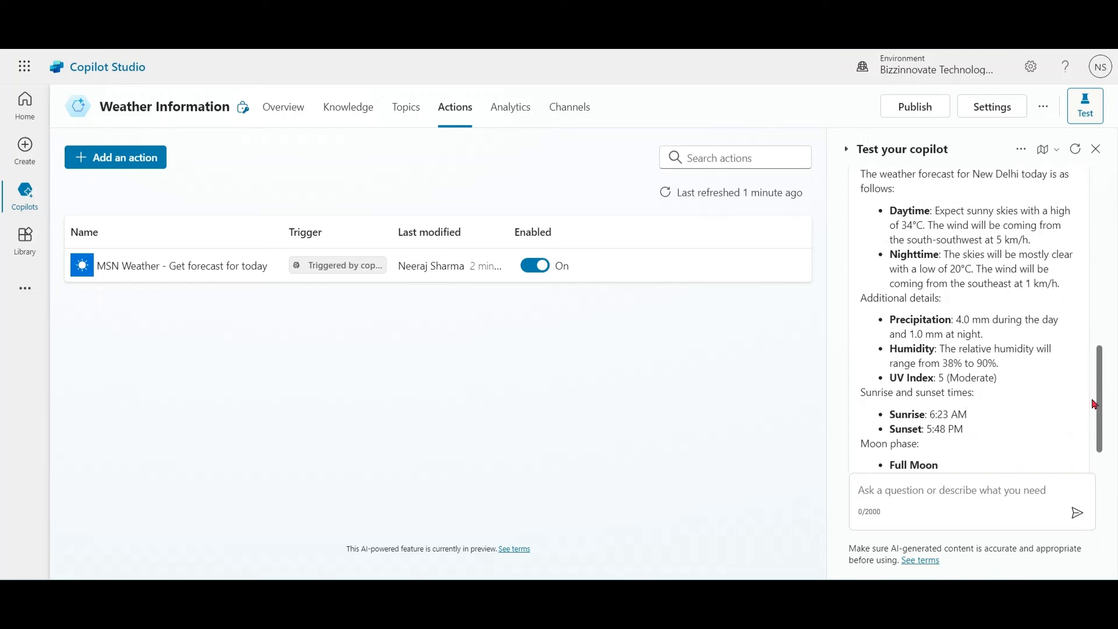
scroll(up, 3)
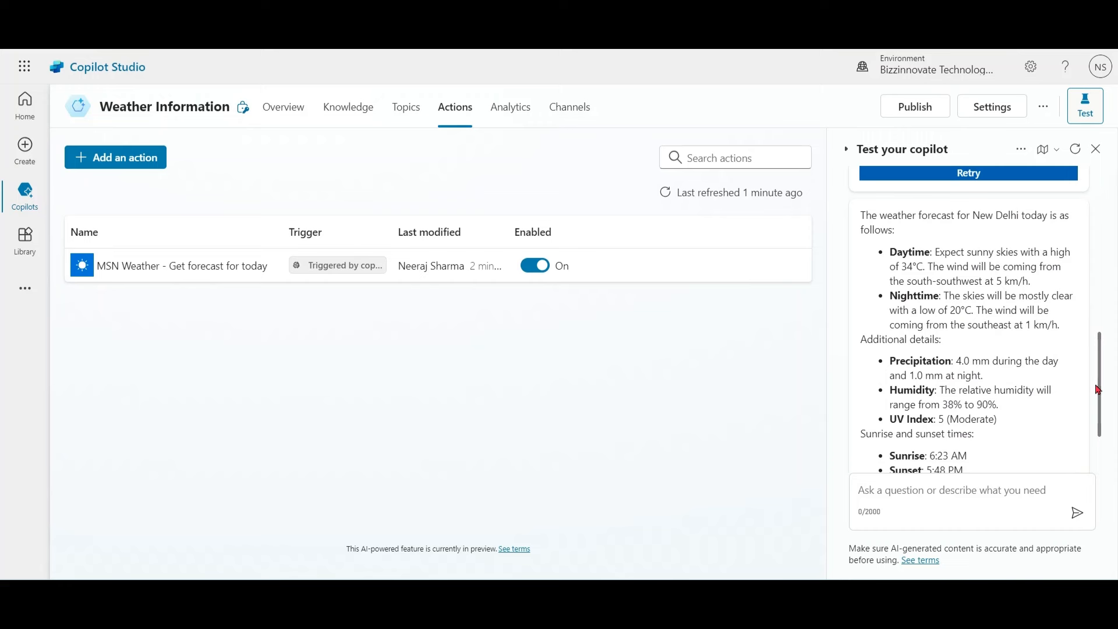
mouse_move(1076, 149)
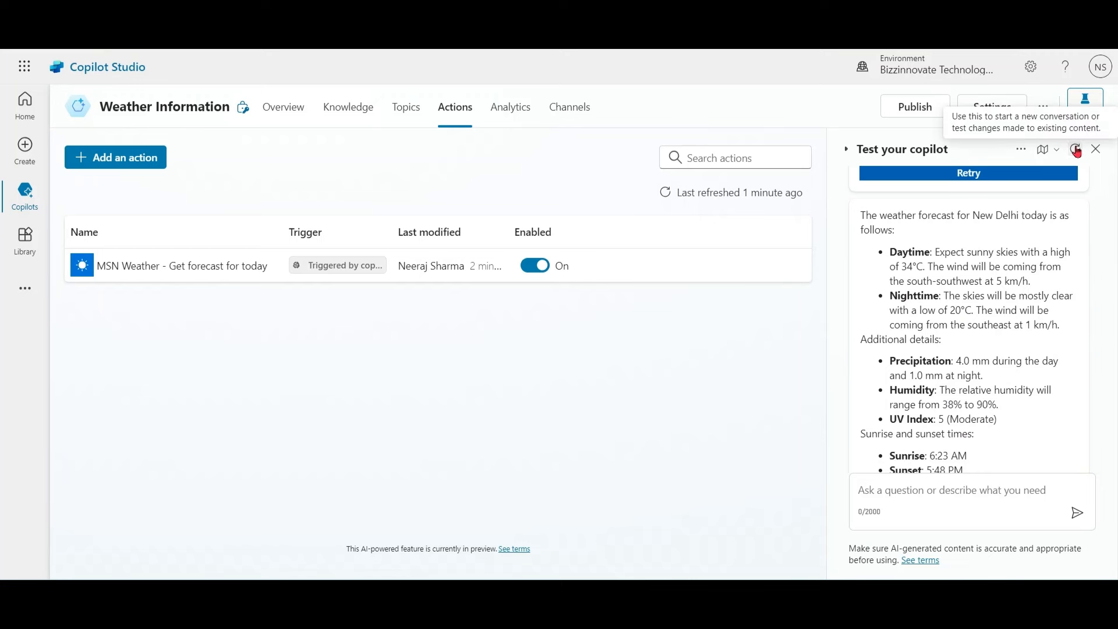
In a new test chat, ask 'what is weather of New Delhi ? in metrics' and view the conversation map.
click(1057, 150)
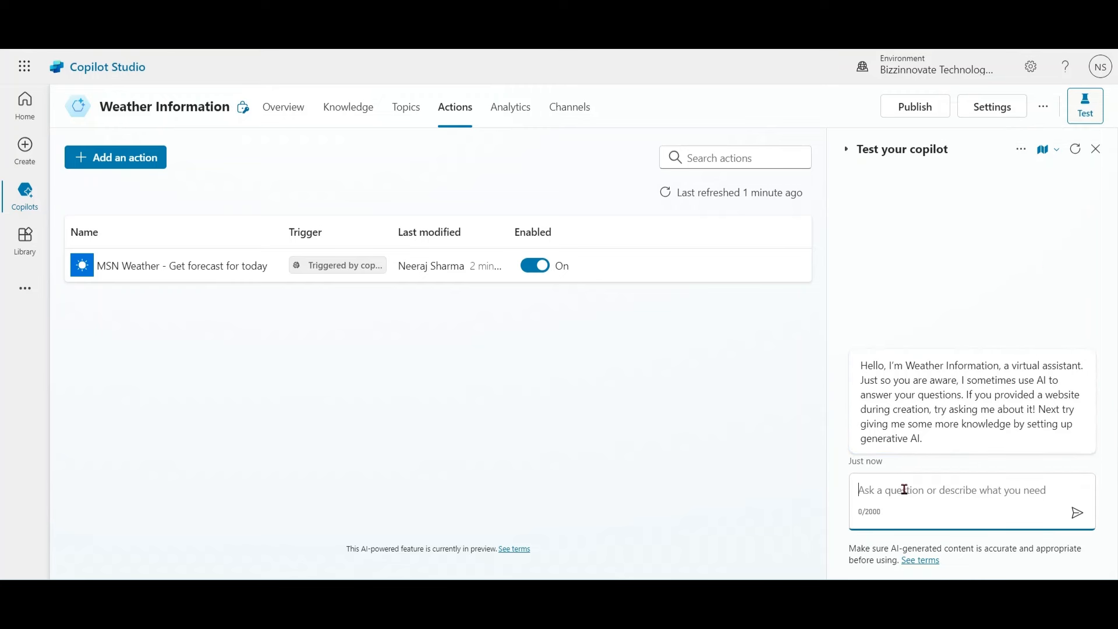
text(what is weather of New Delhi ?)
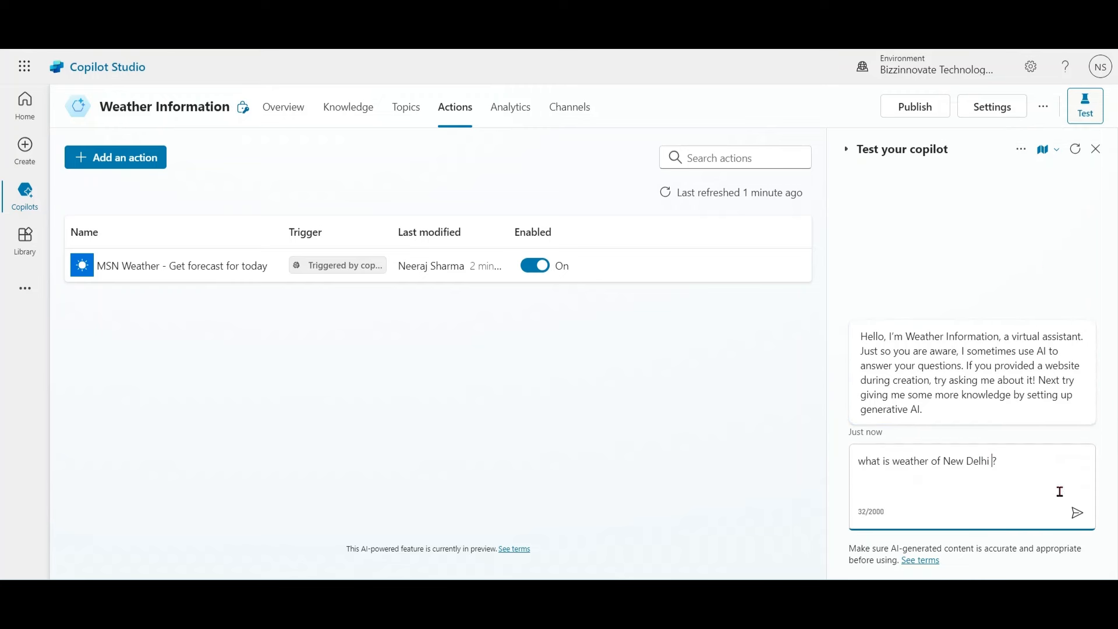
text(in met)
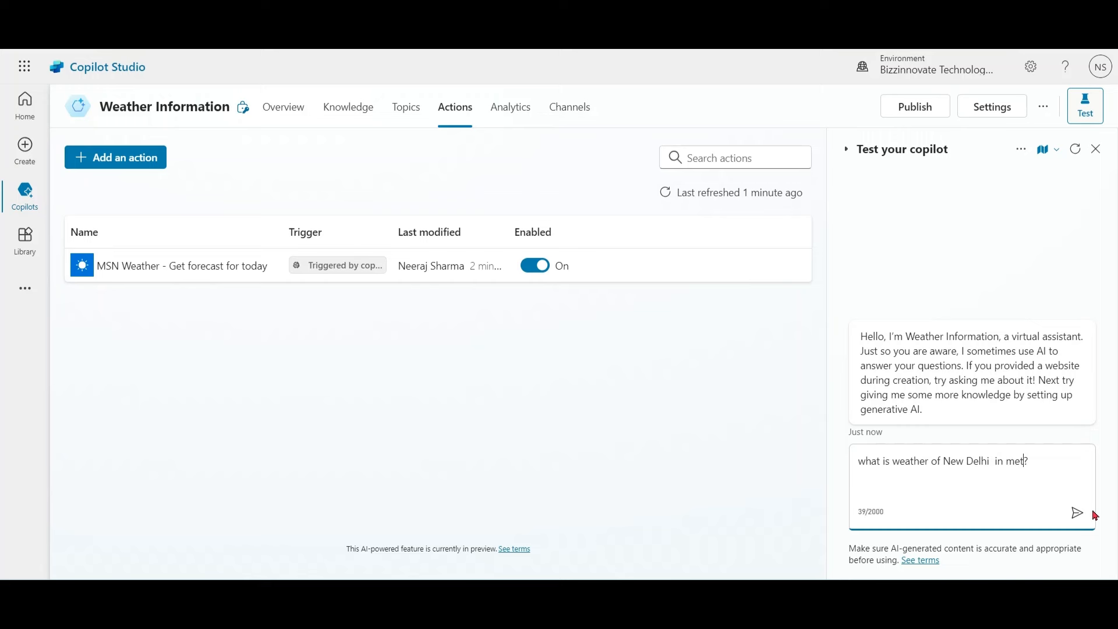
text(rics)
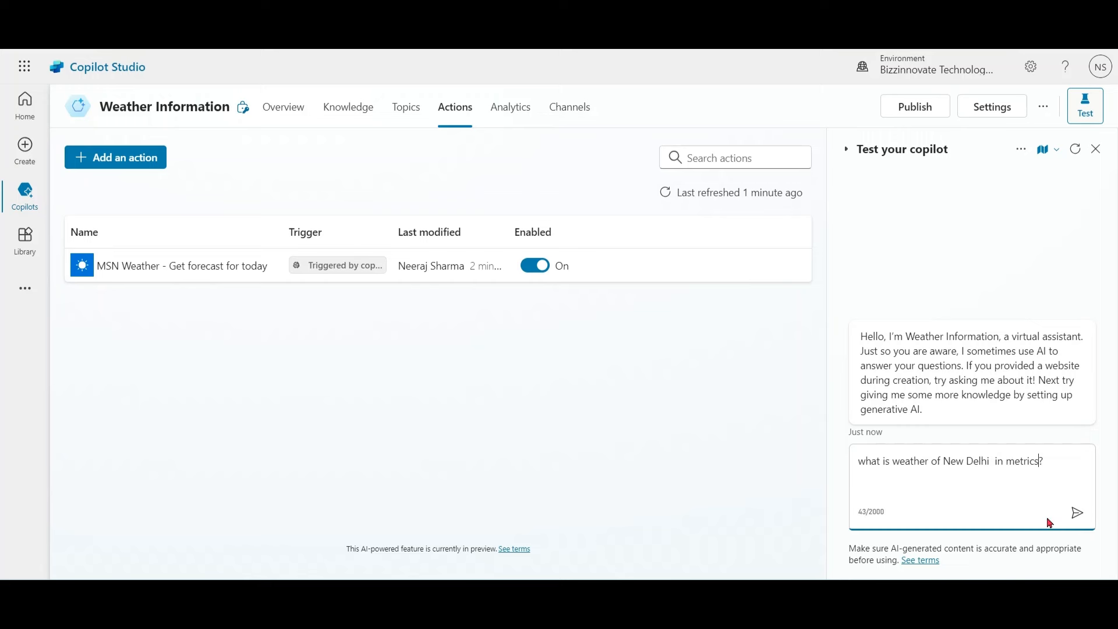
click(1077, 512)
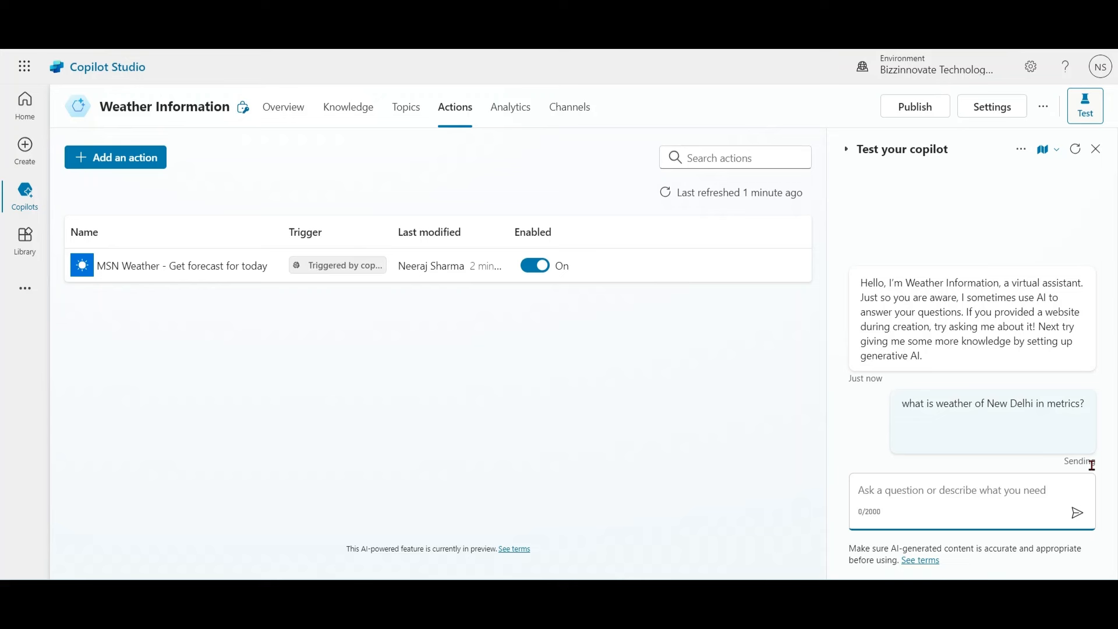
click(1042, 149)
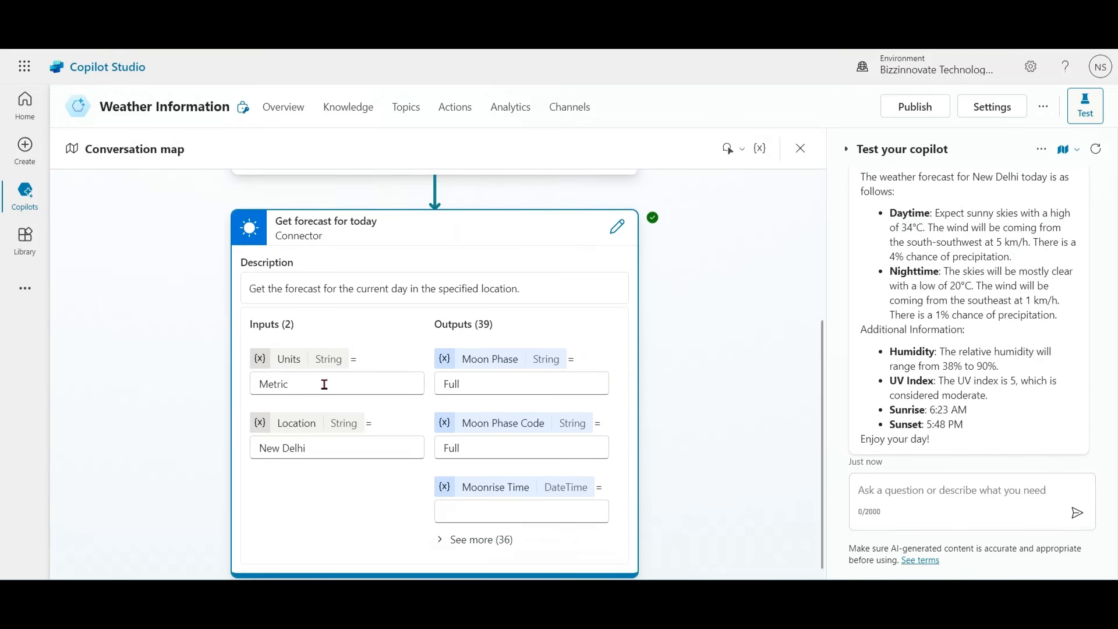
mouse_move(673, 398)
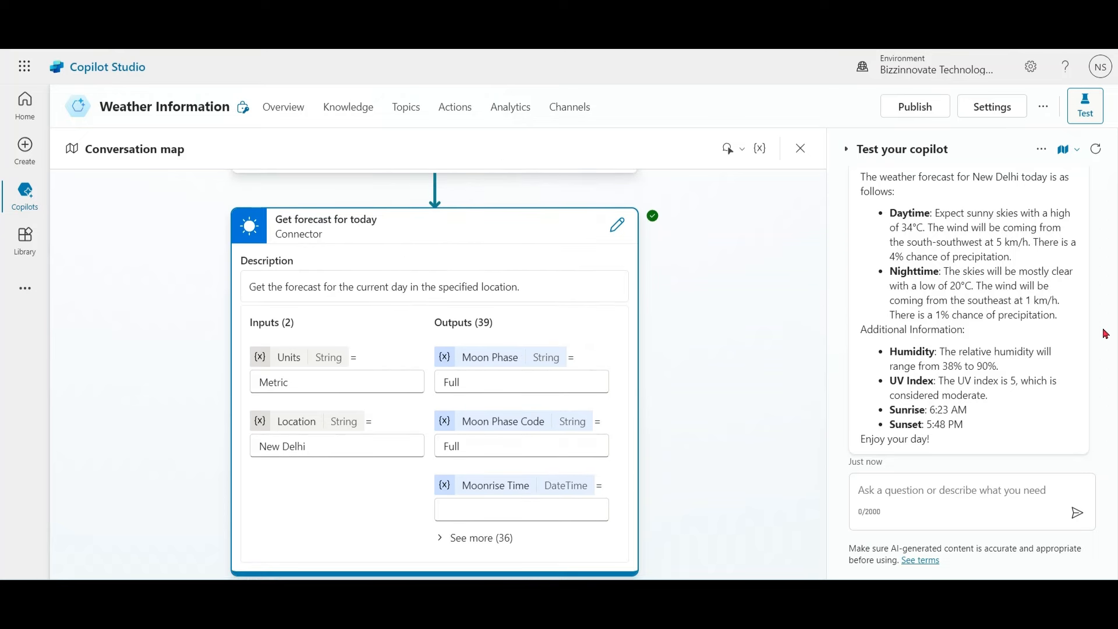
Scroll through the conversation map of the New Delhi forecast run.
scroll(up, 3)
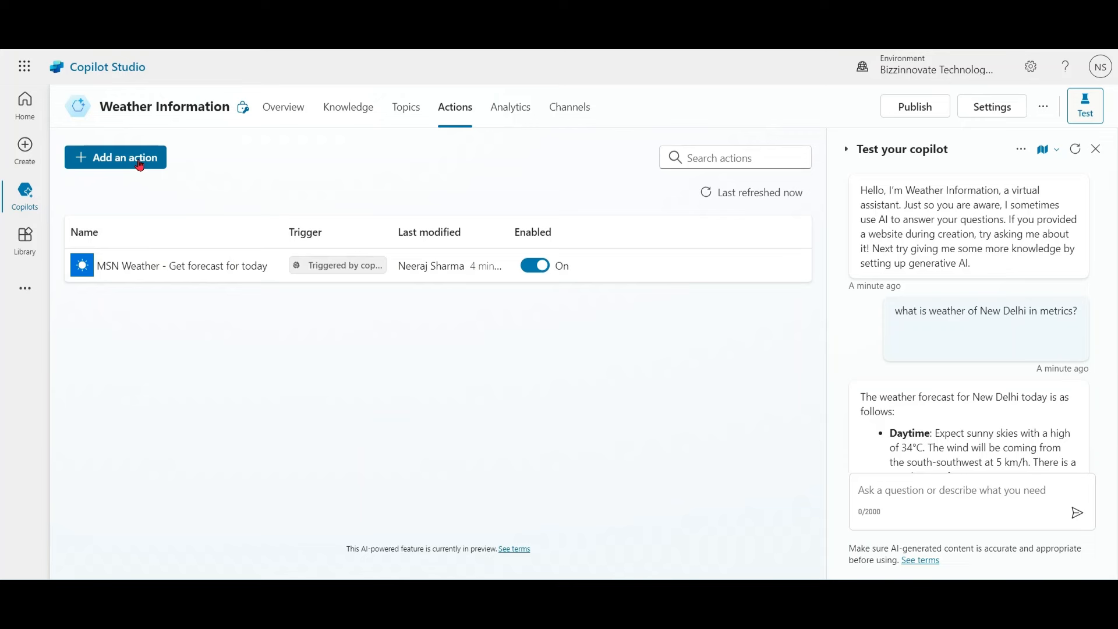
Search 'rss feeds items', pick 'List all RSS feed items', and start its usage description.
click(115, 157)
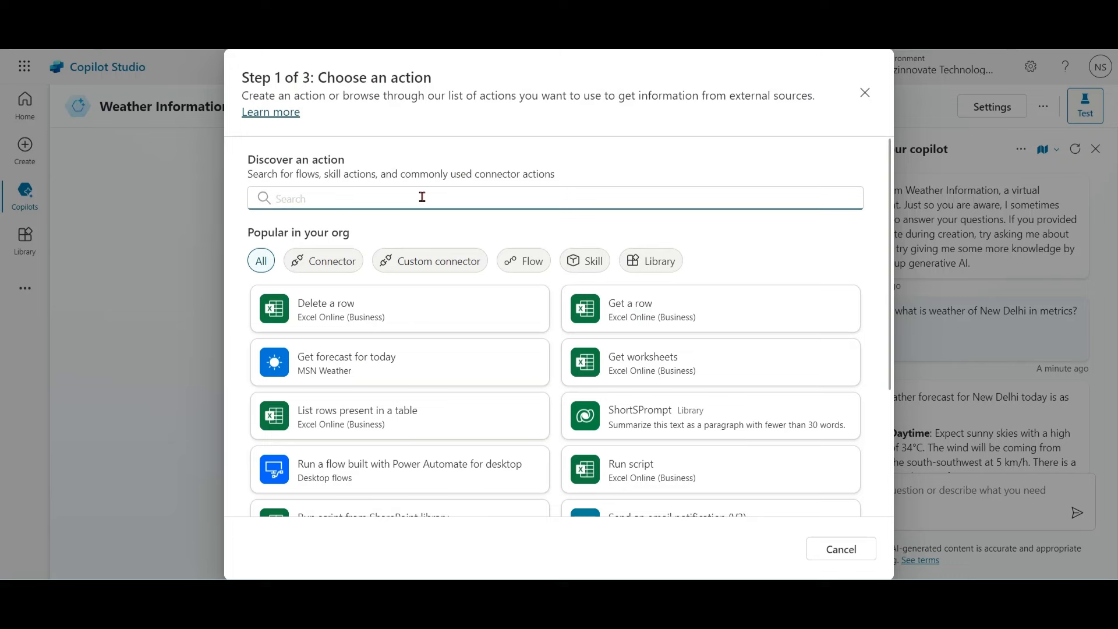
text(rss)
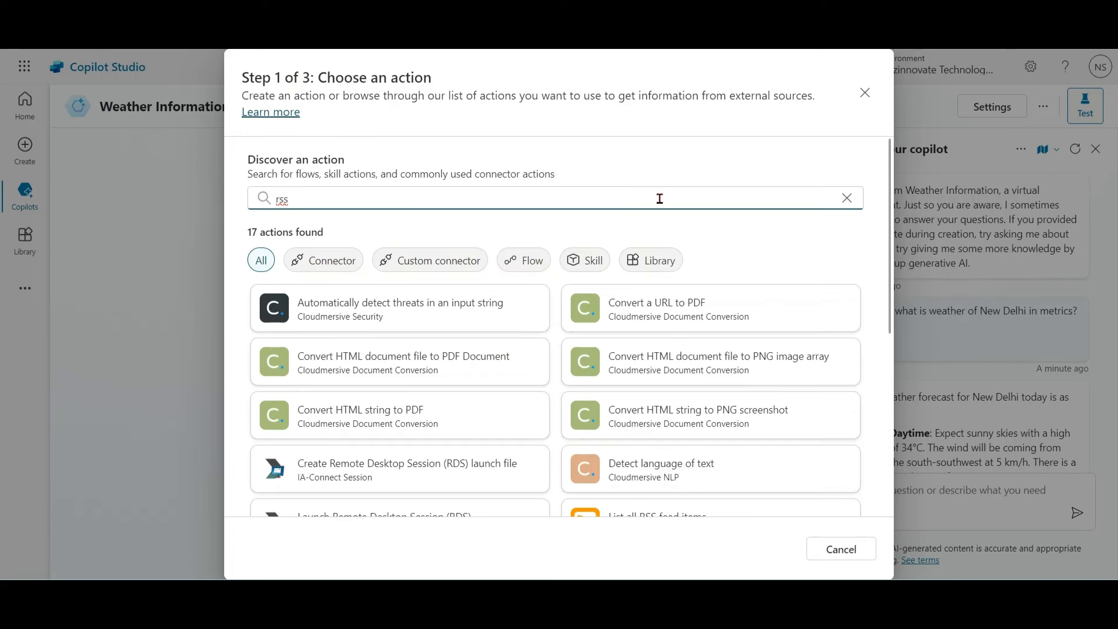
text(feeds)
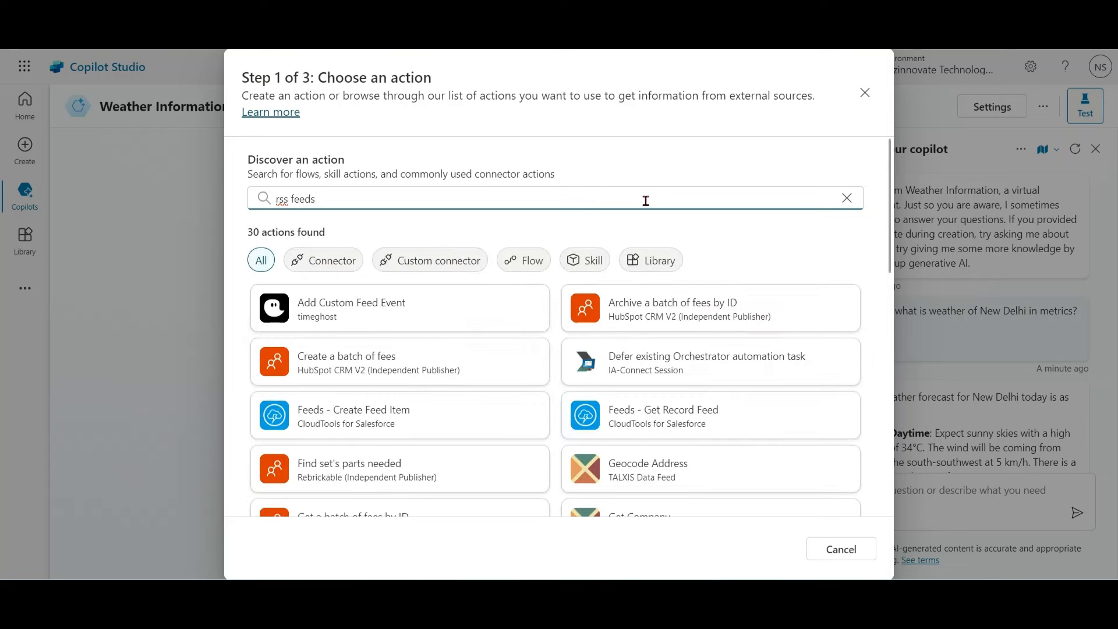
text(items)
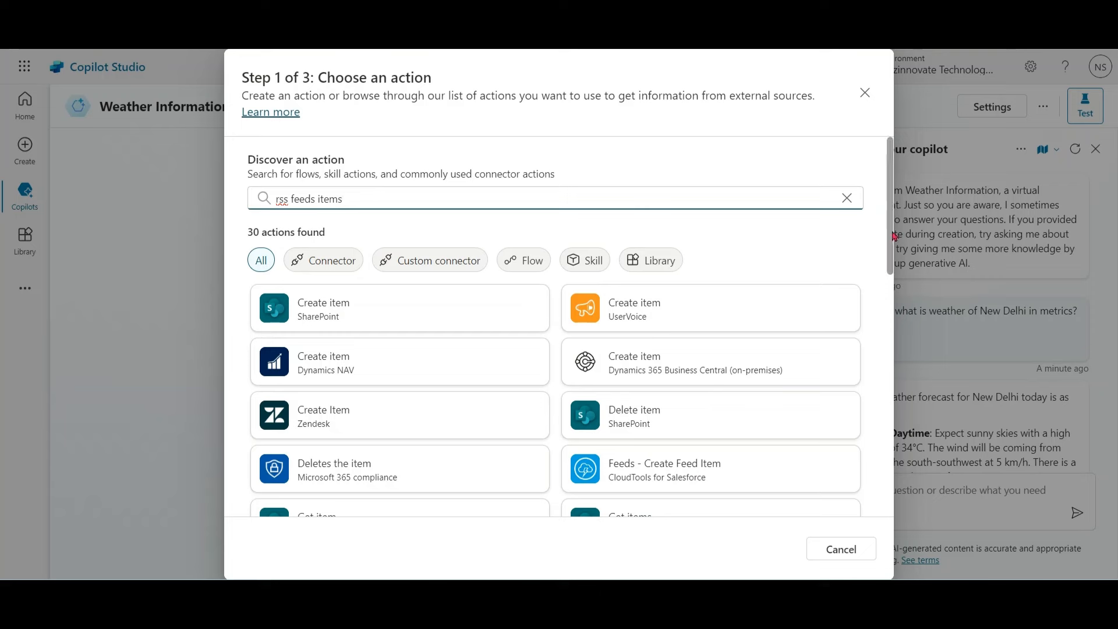
scroll(down, 3)
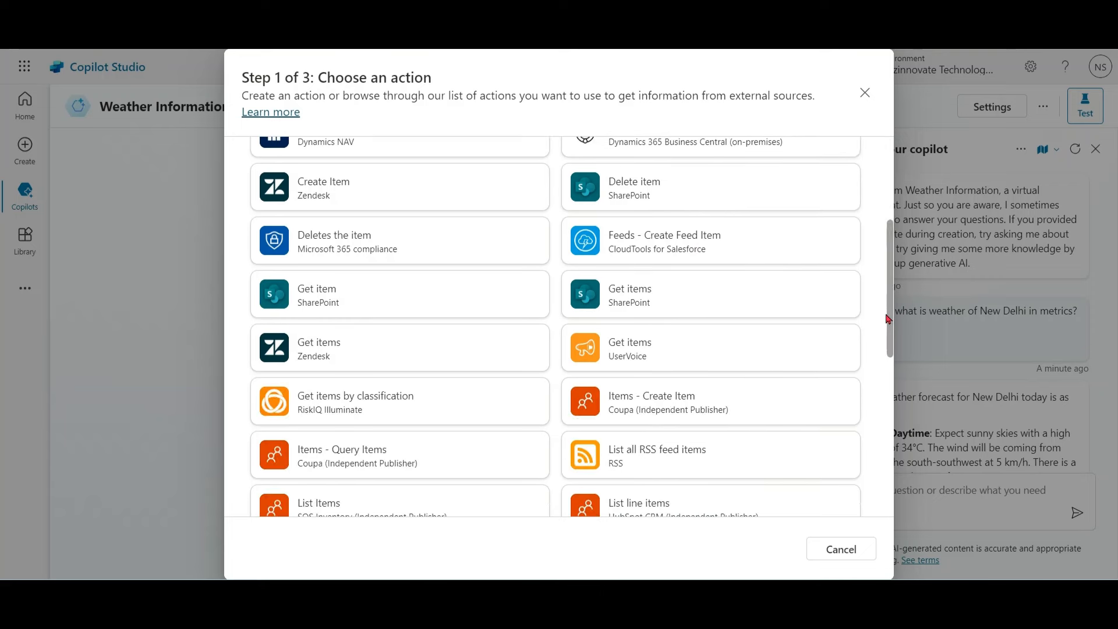
scroll(down, 3)
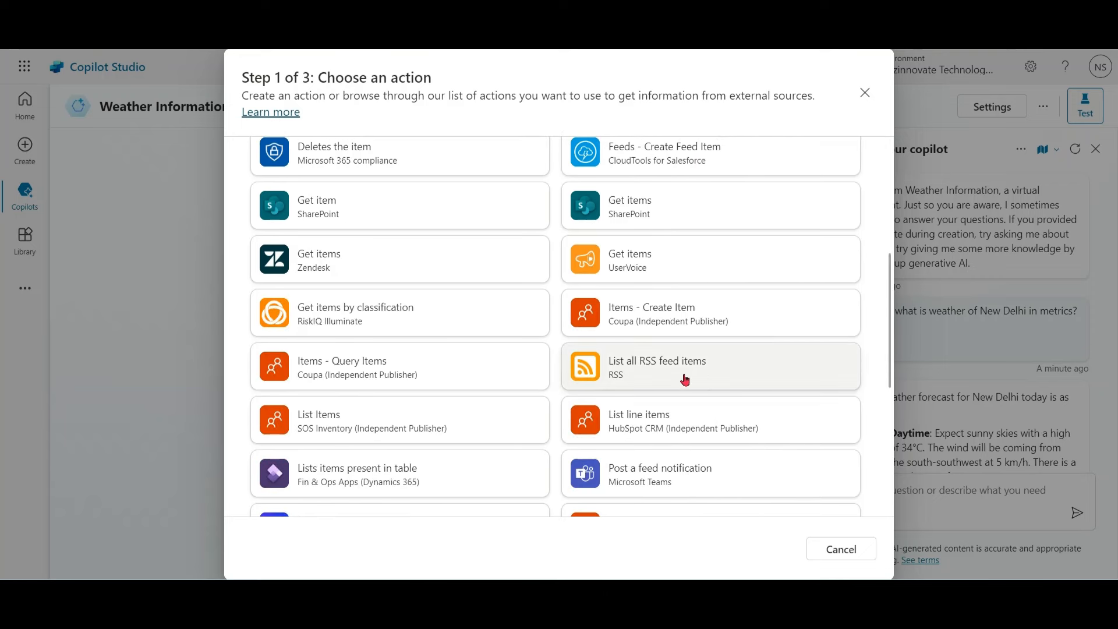
mouse_move(674, 375)
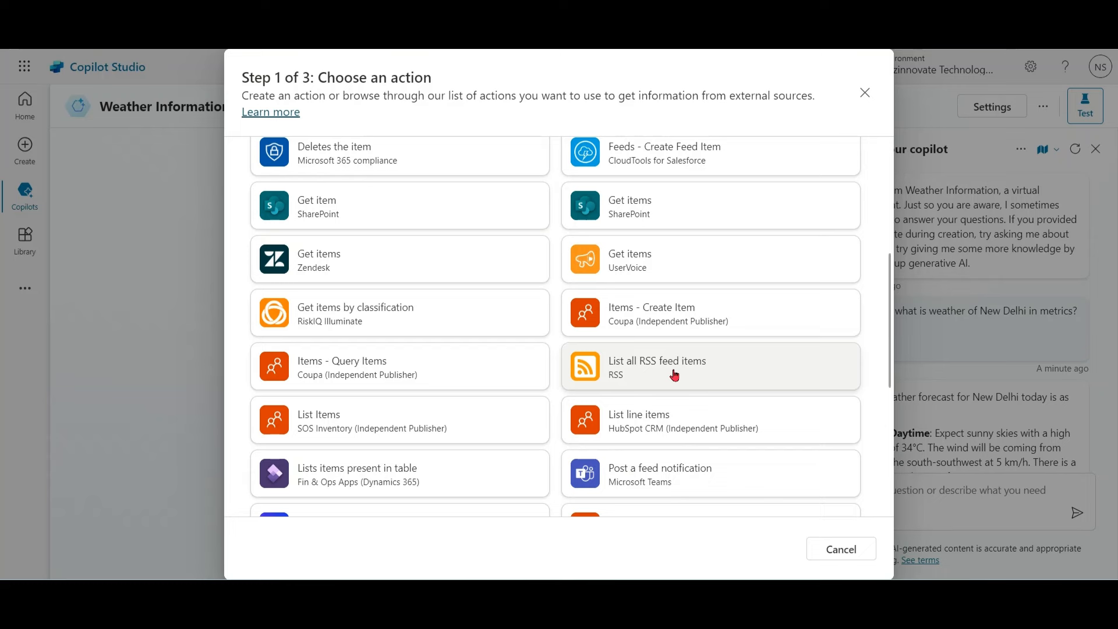
click(657, 366)
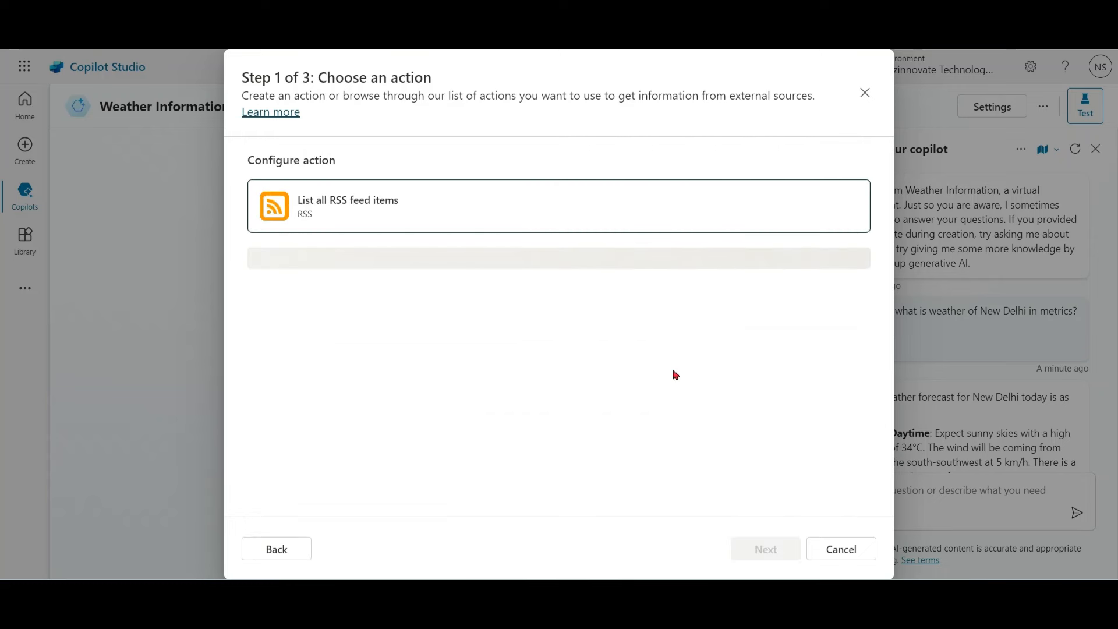
mouse_move(683, 153)
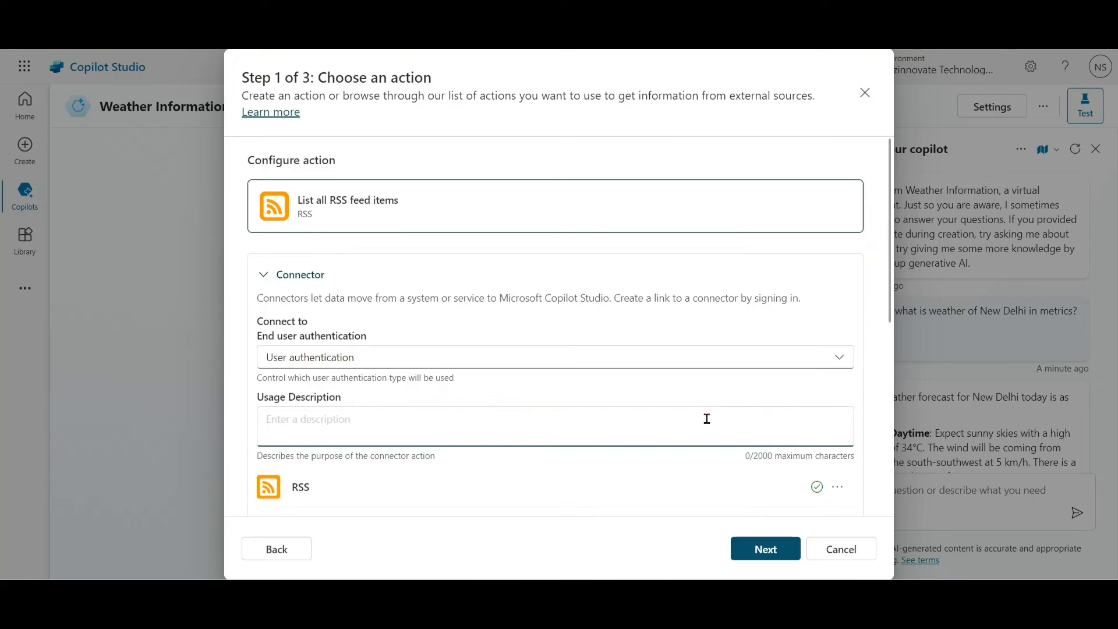
text(Show h)
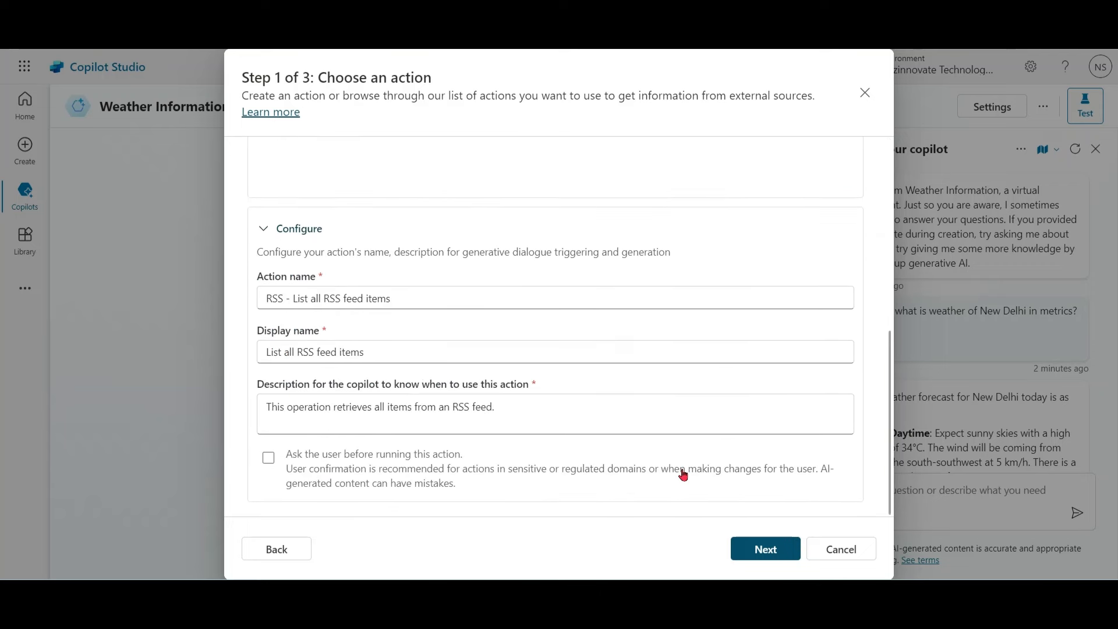
Review the RSS action's outputs and inputs, then open the Feed Url fill options.
click(765, 549)
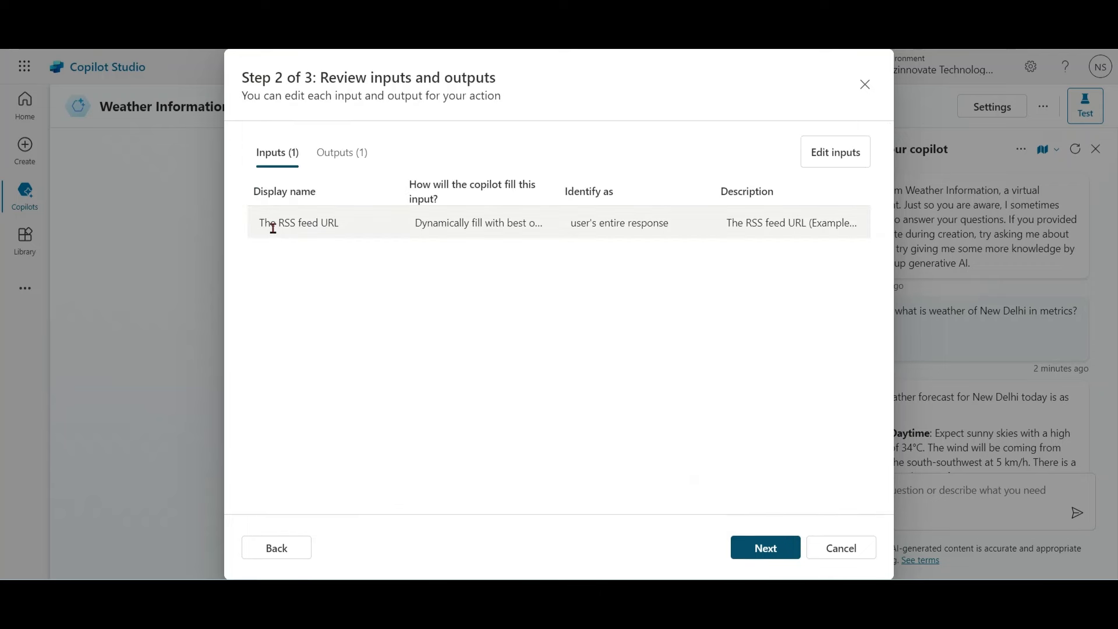
mouse_move(431, 335)
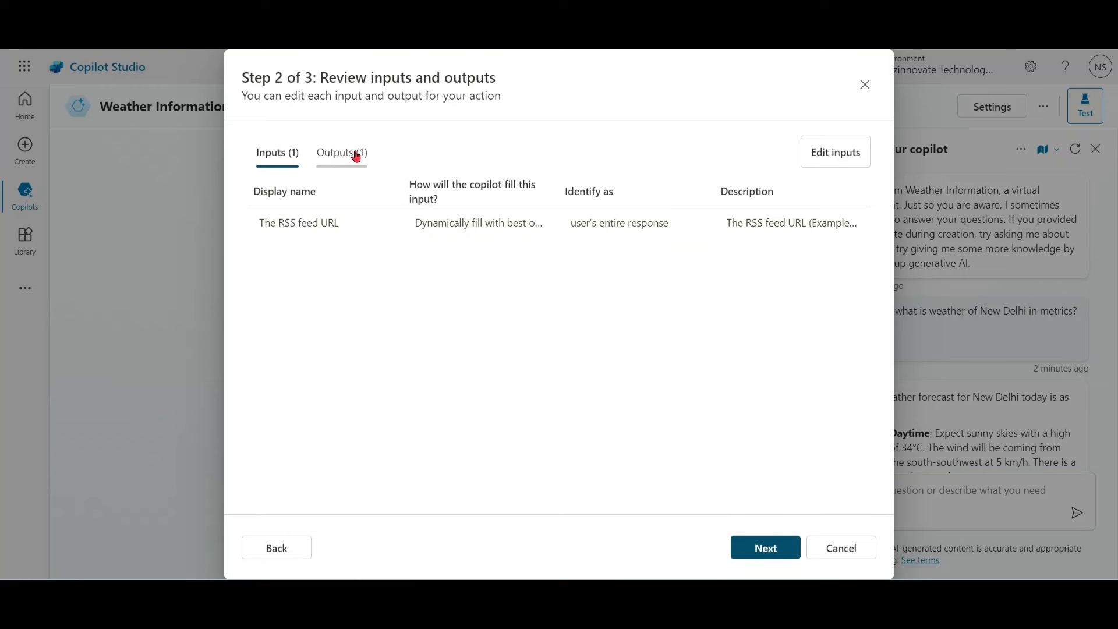
click(342, 152)
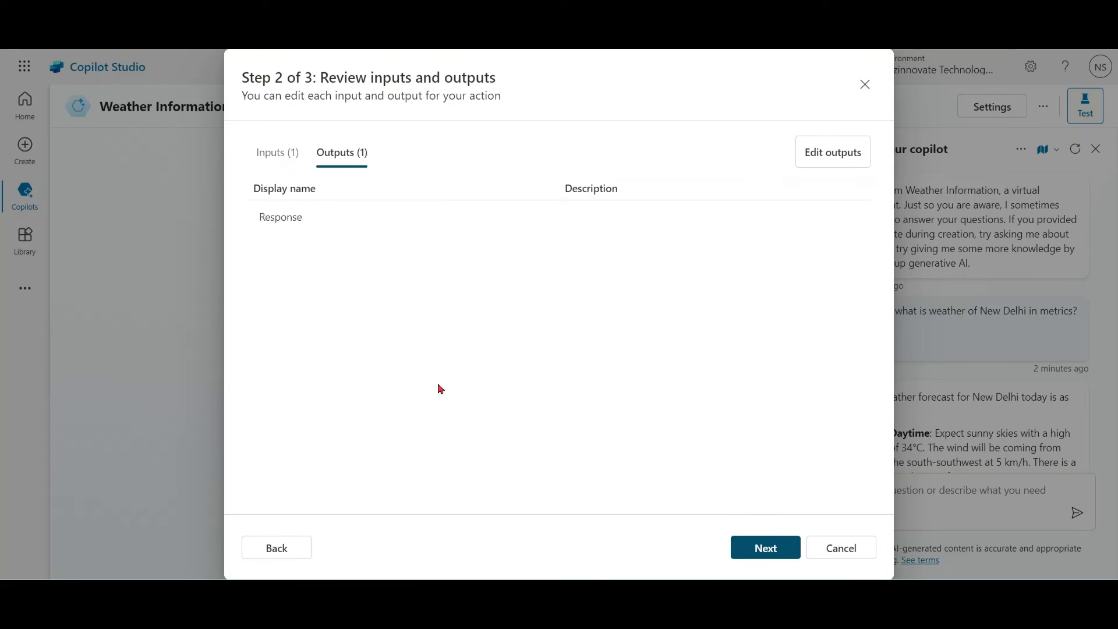
click(277, 152)
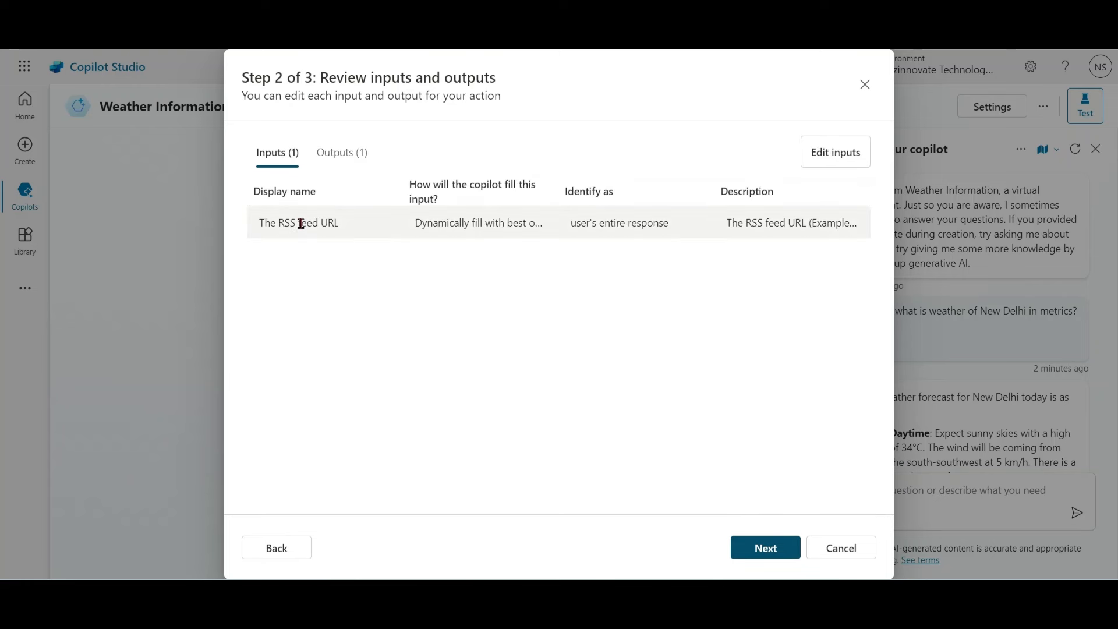
click(834, 152)
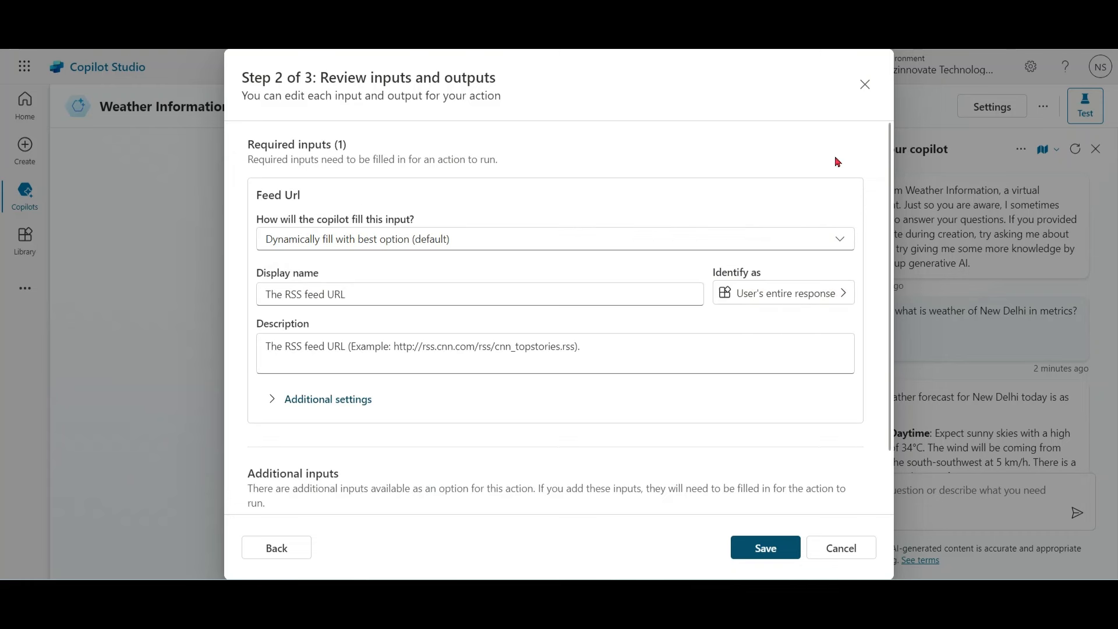
mouse_move(880, 215)
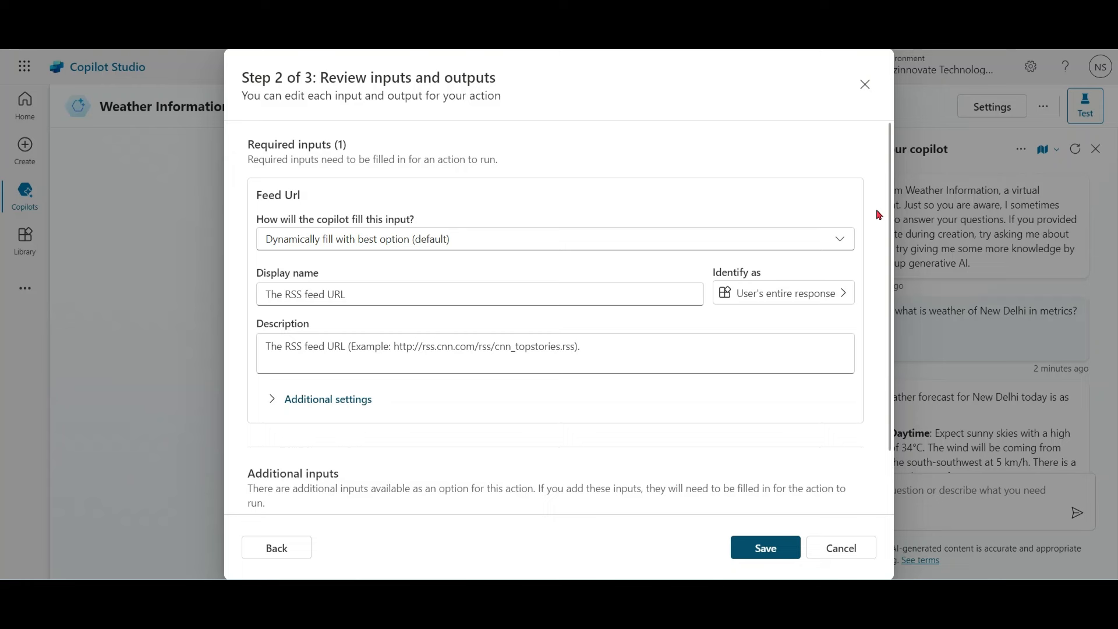
click(840, 239)
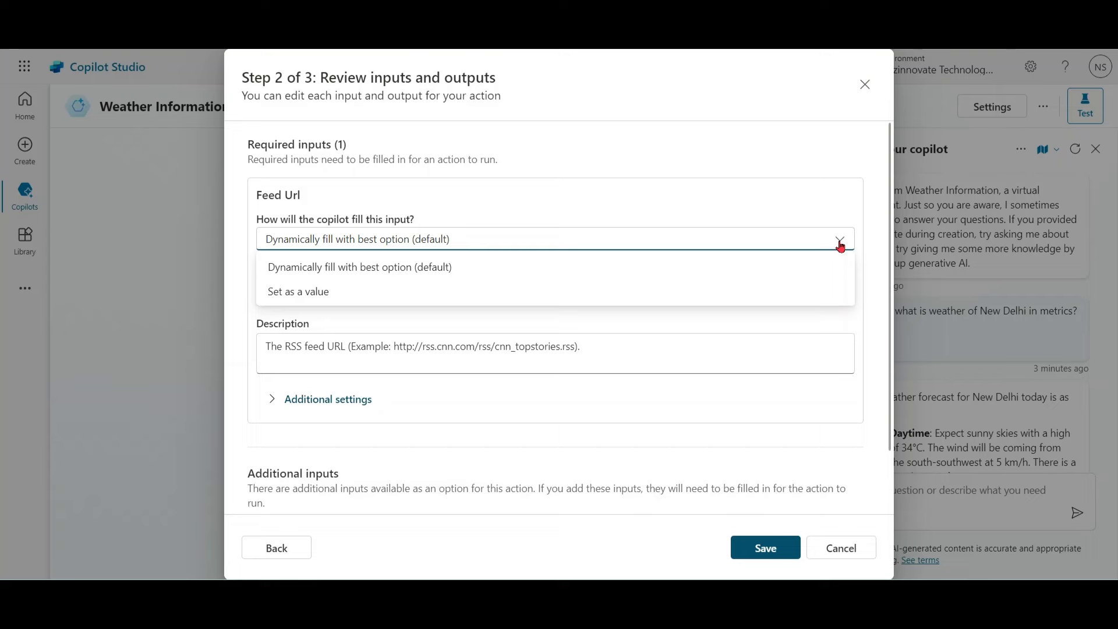
click(298, 291)
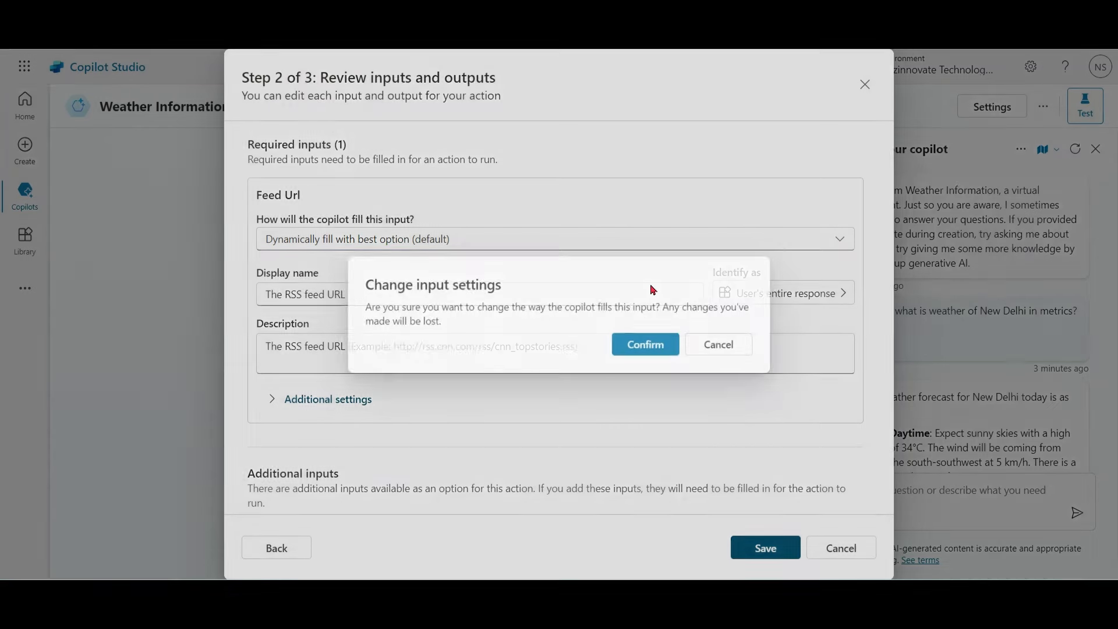
click(644, 344)
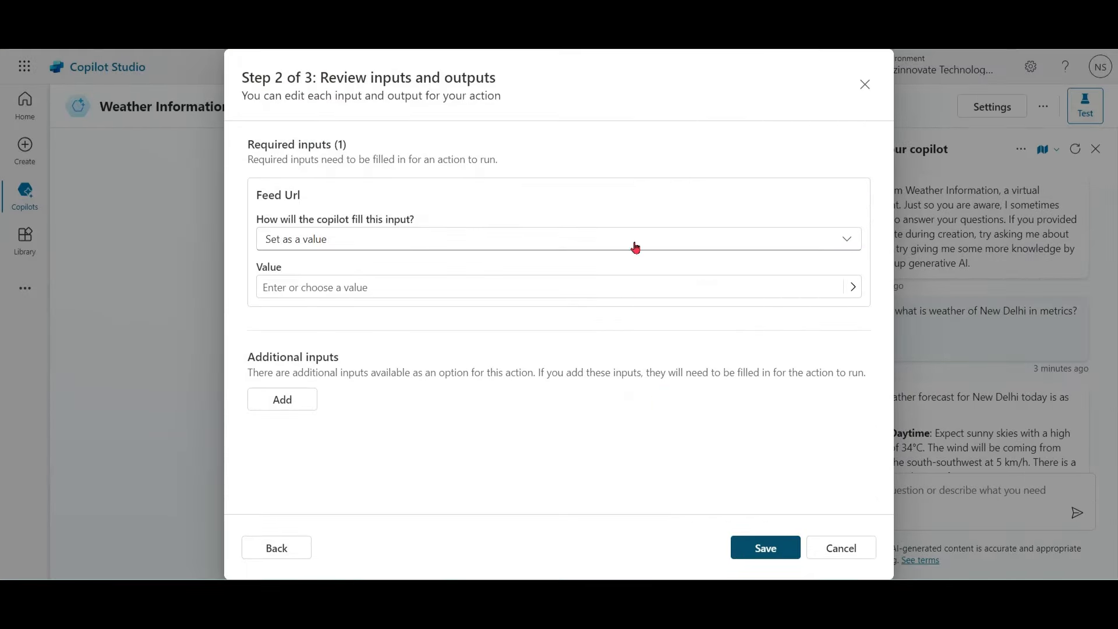
click(763, 547)
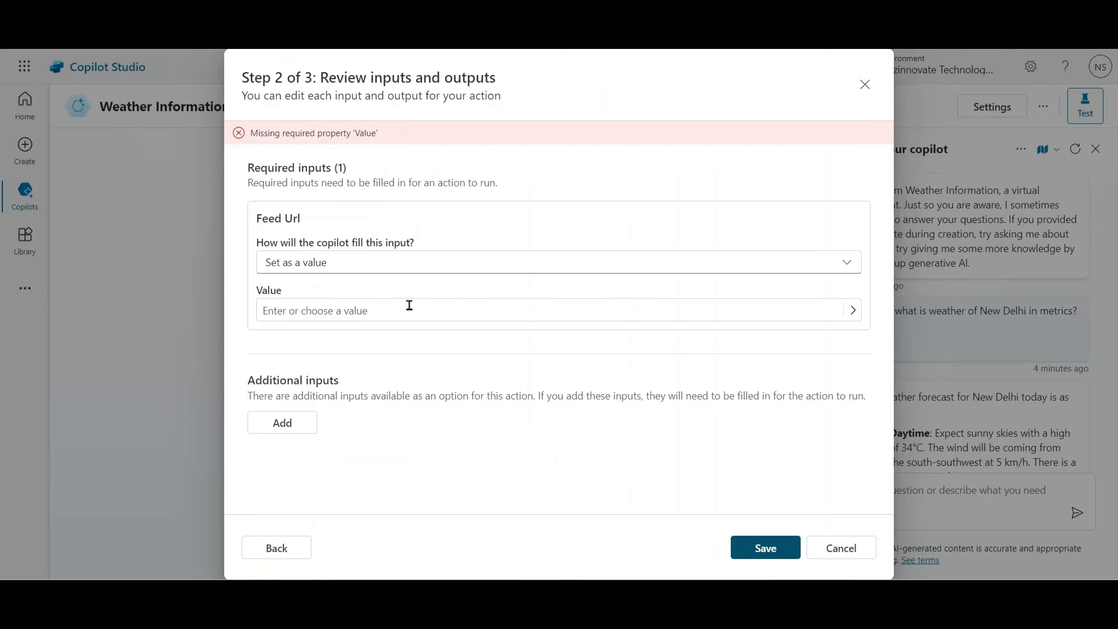
text(http://rss.cnn.com/rss/cnn_latest.rss/)
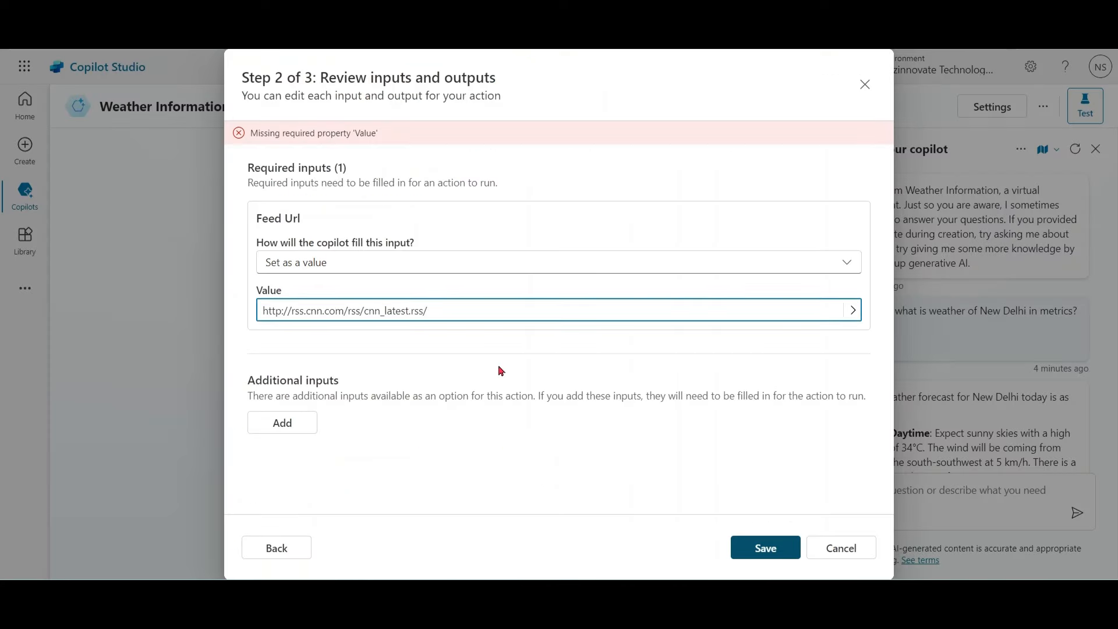
click(765, 548)
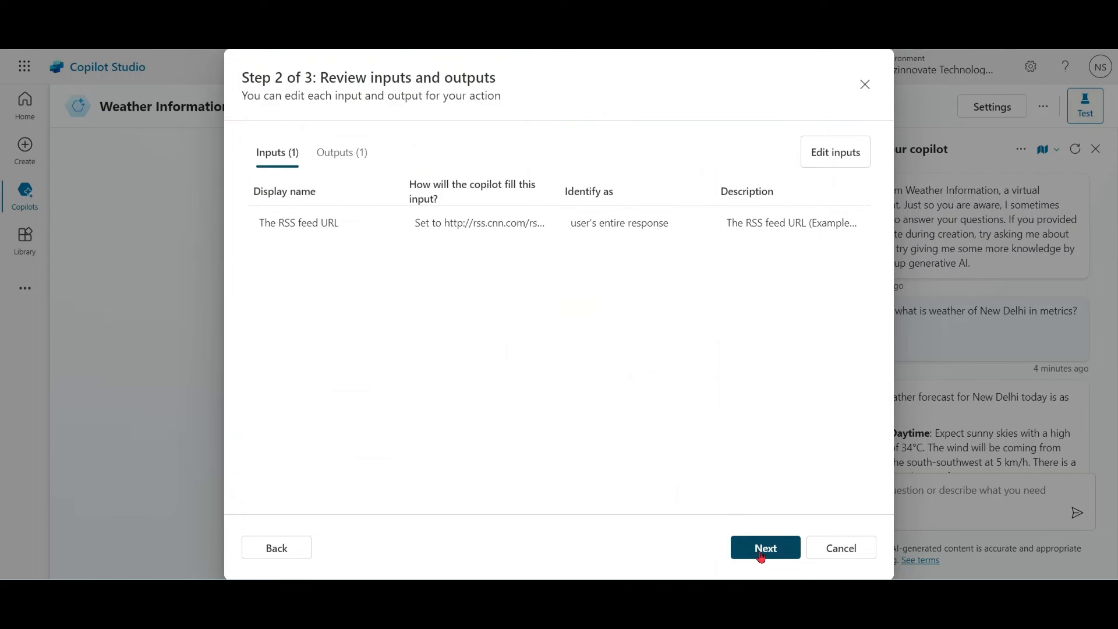
click(765, 547)
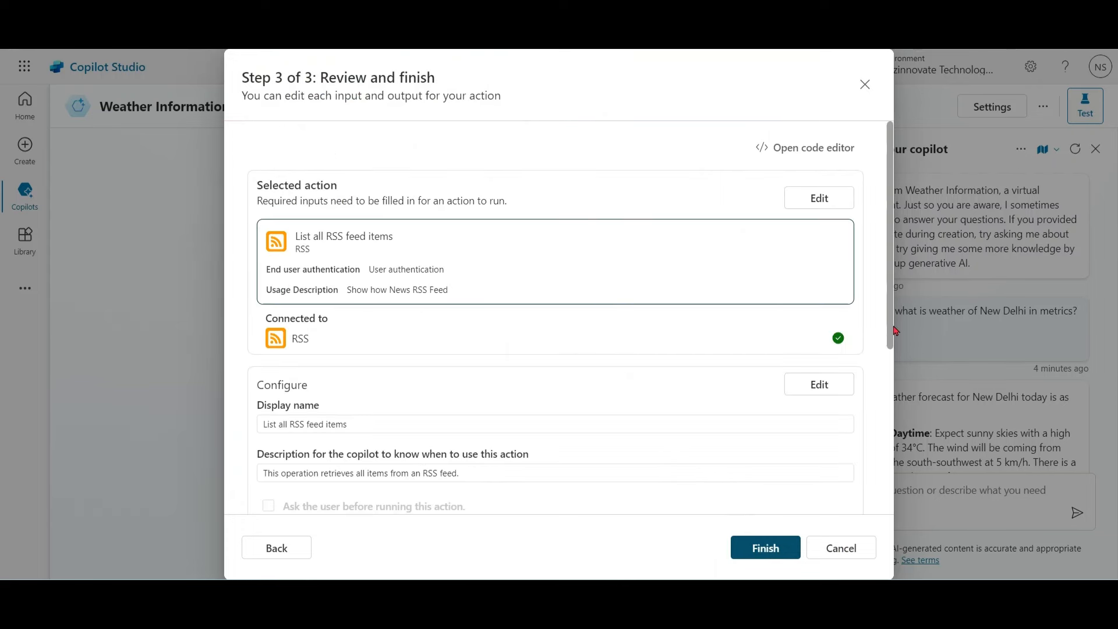
click(276, 547)
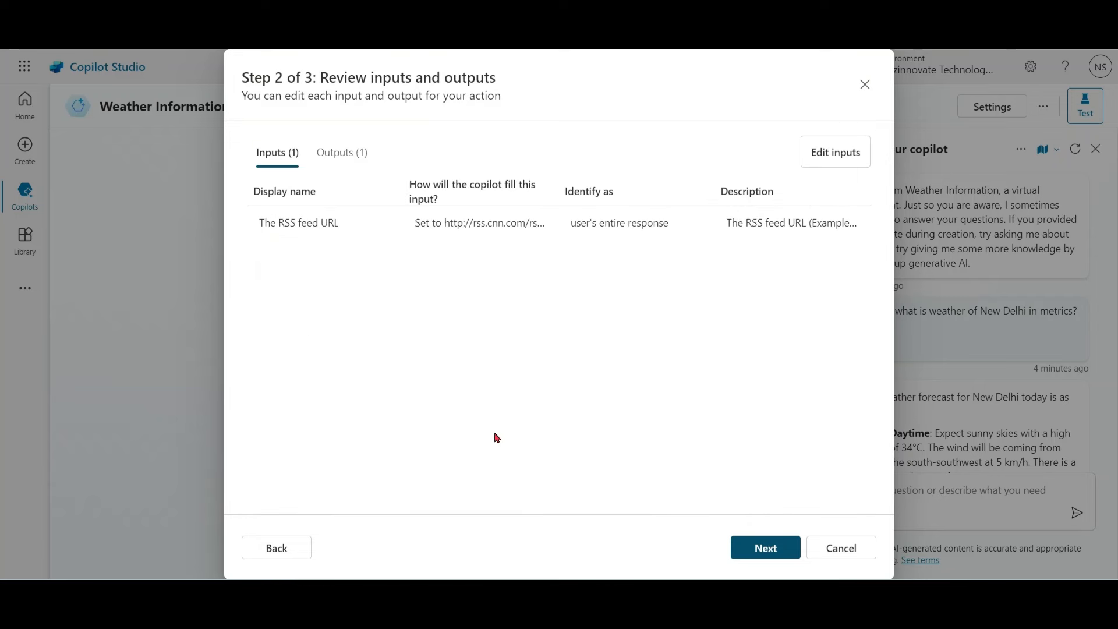
mouse_move(476, 382)
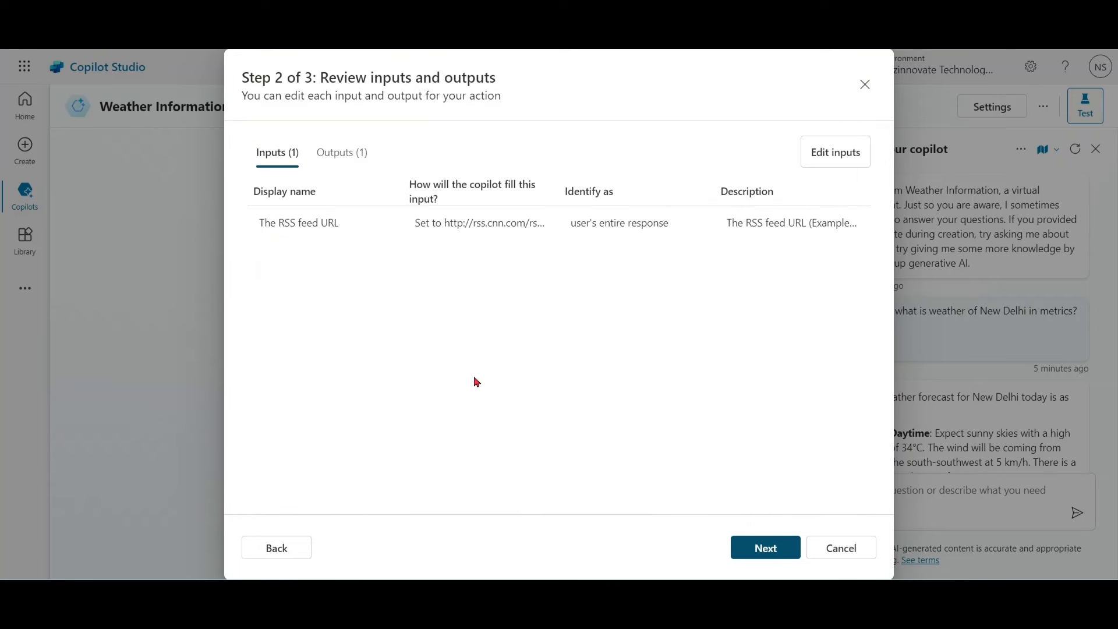
Open the Response output settings and keep 'Respond to the user' checked.
click(342, 152)
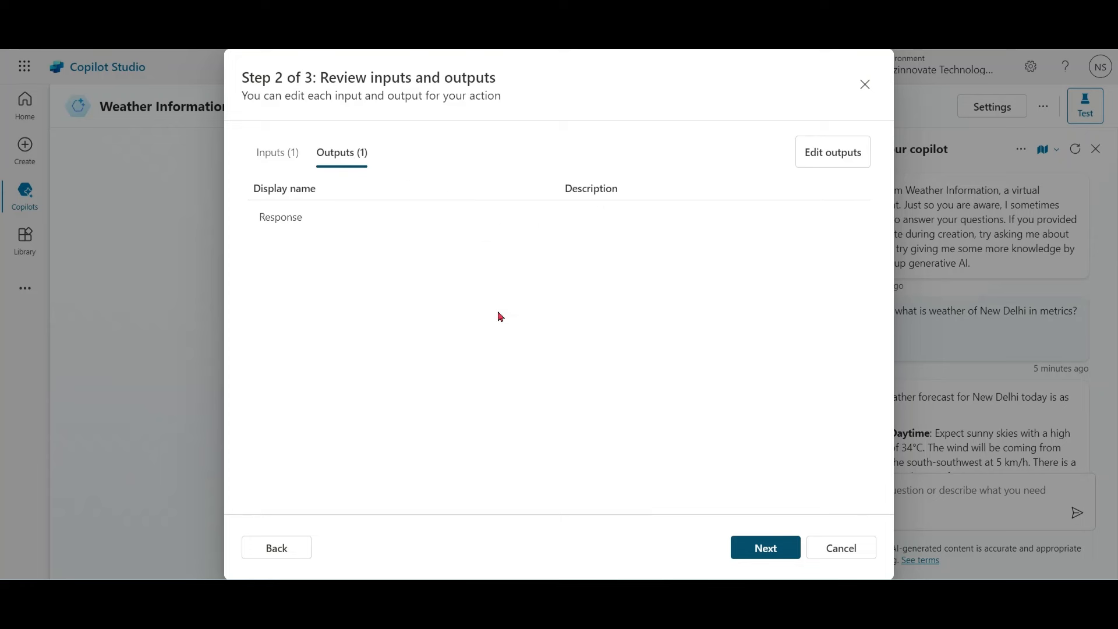
click(833, 152)
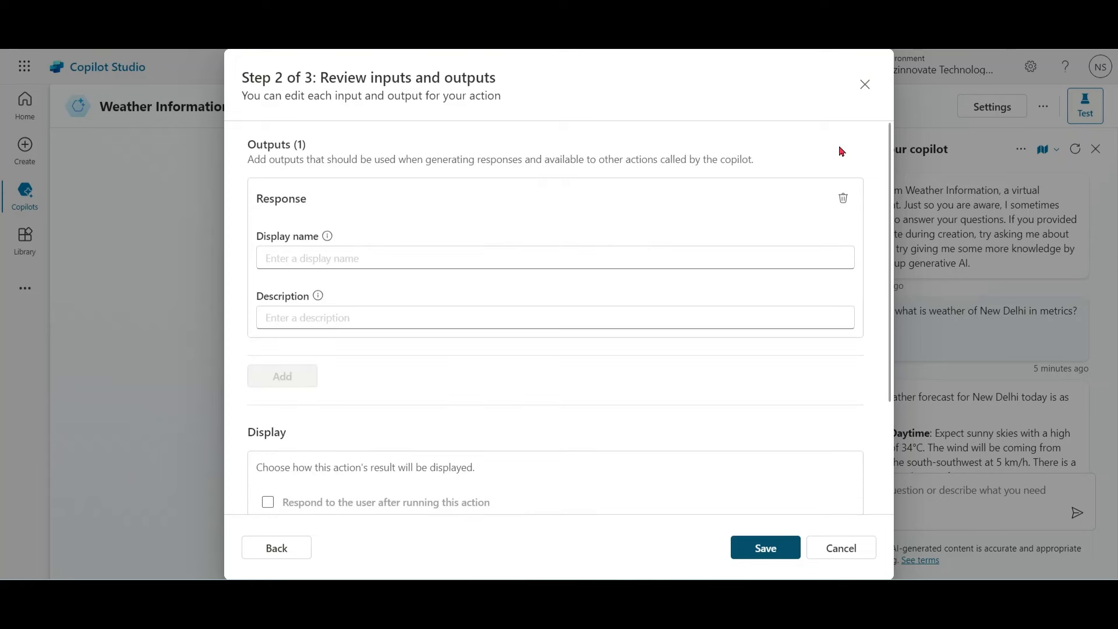
scroll(down, 3)
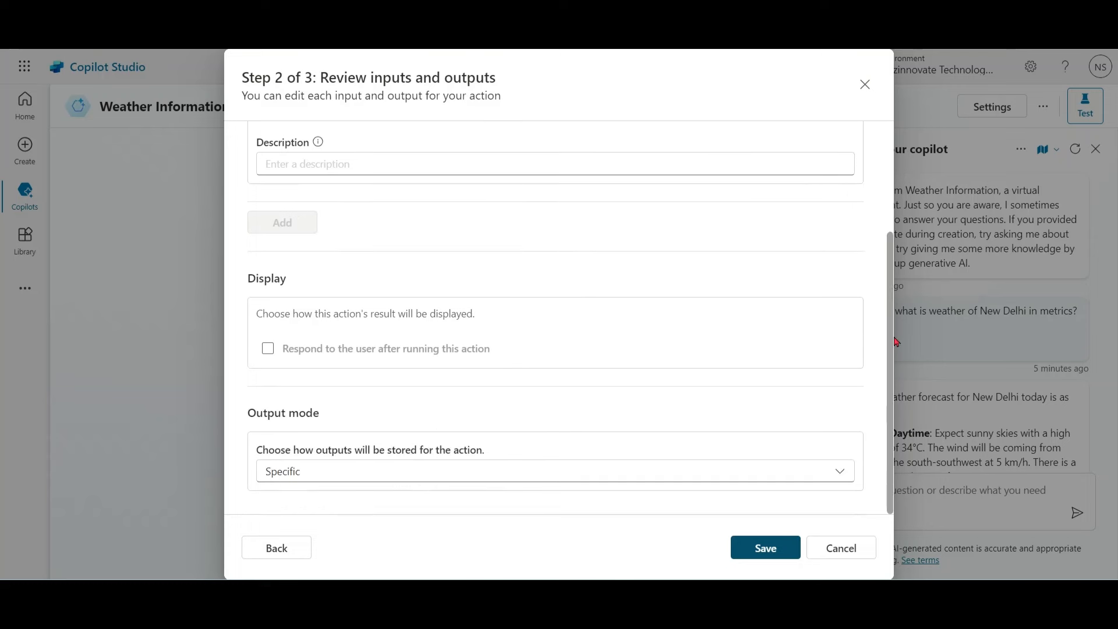
click(267, 349)
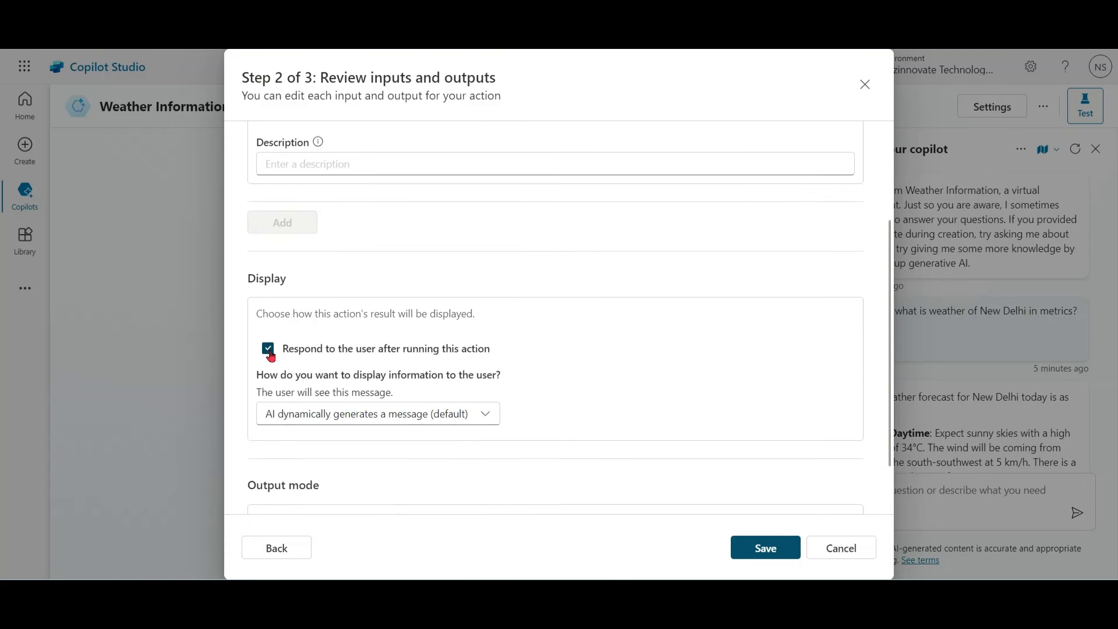
mouse_move(589, 379)
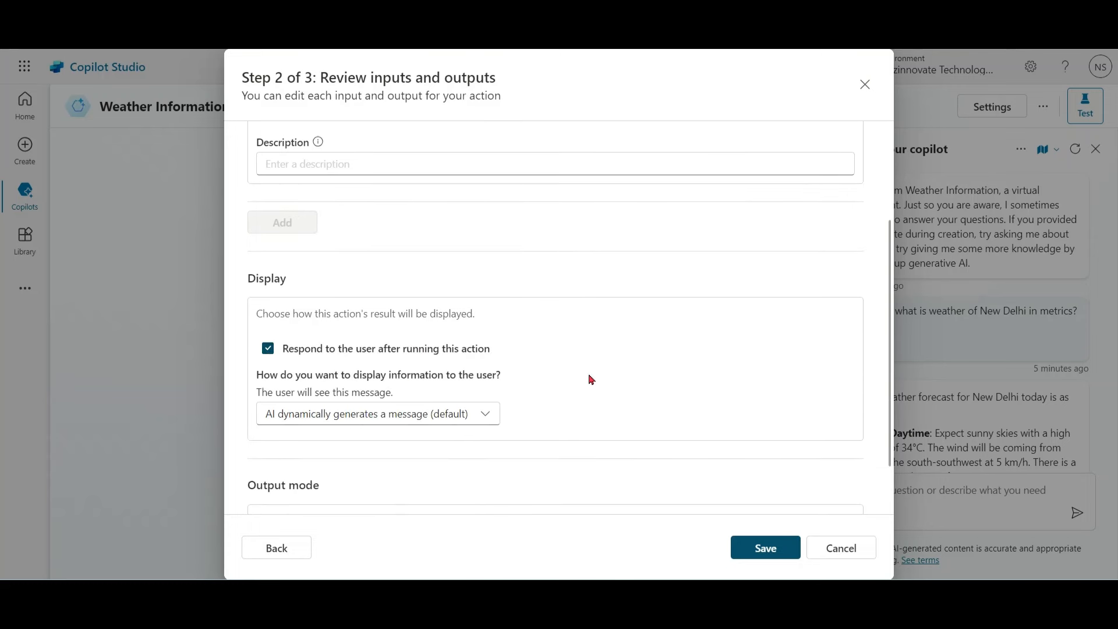
Choose 'You create a message', draft 'Hi user', and try the variable and formula buttons.
click(486, 413)
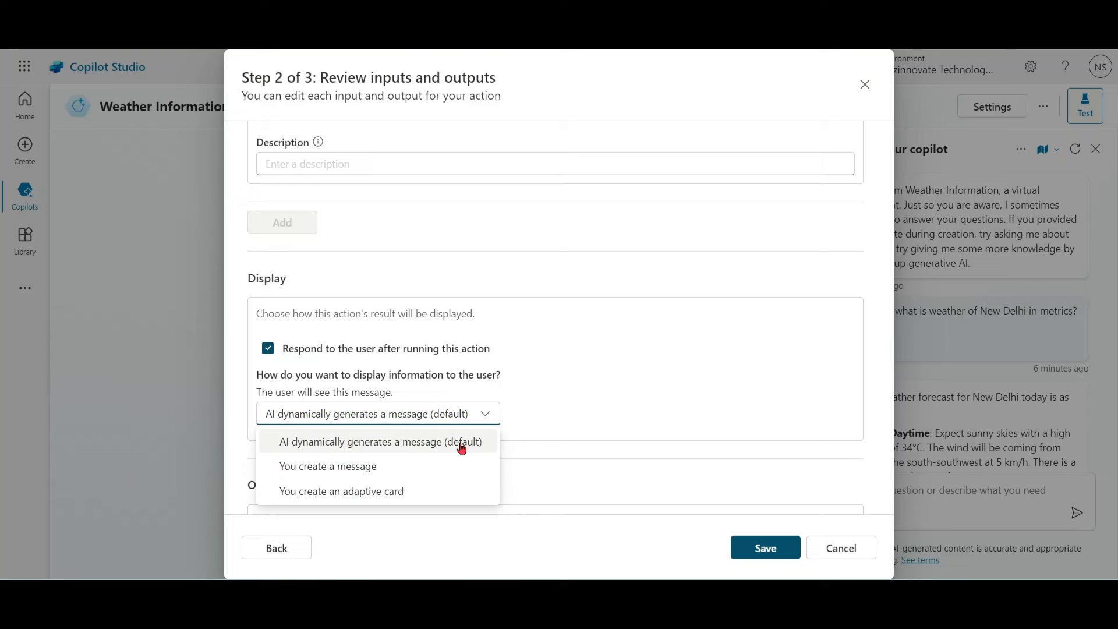
mouse_move(383, 473)
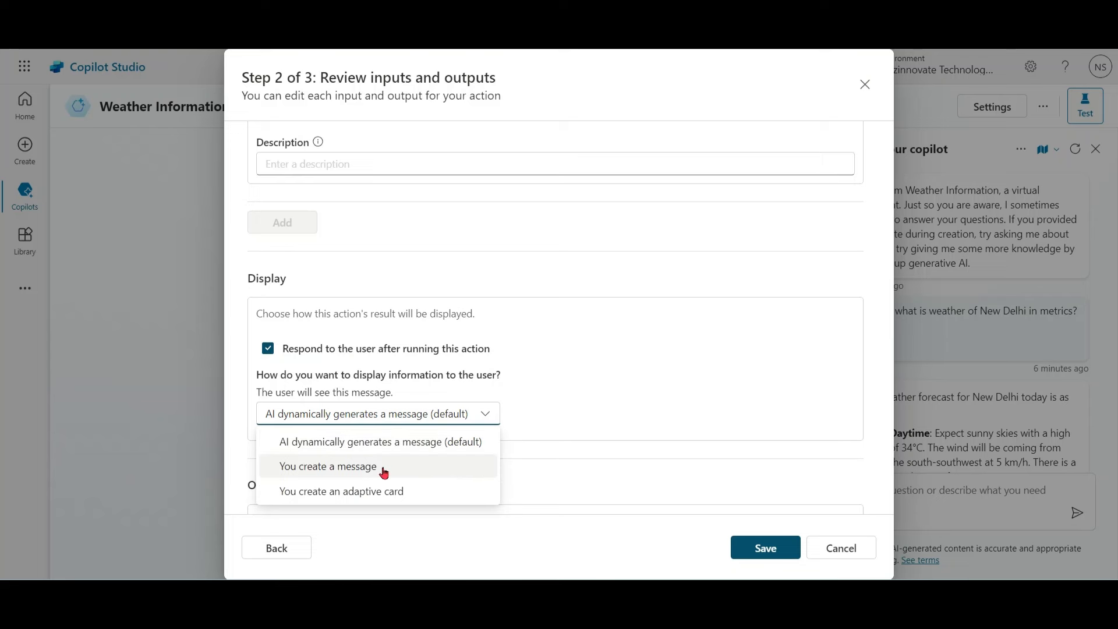
click(328, 466)
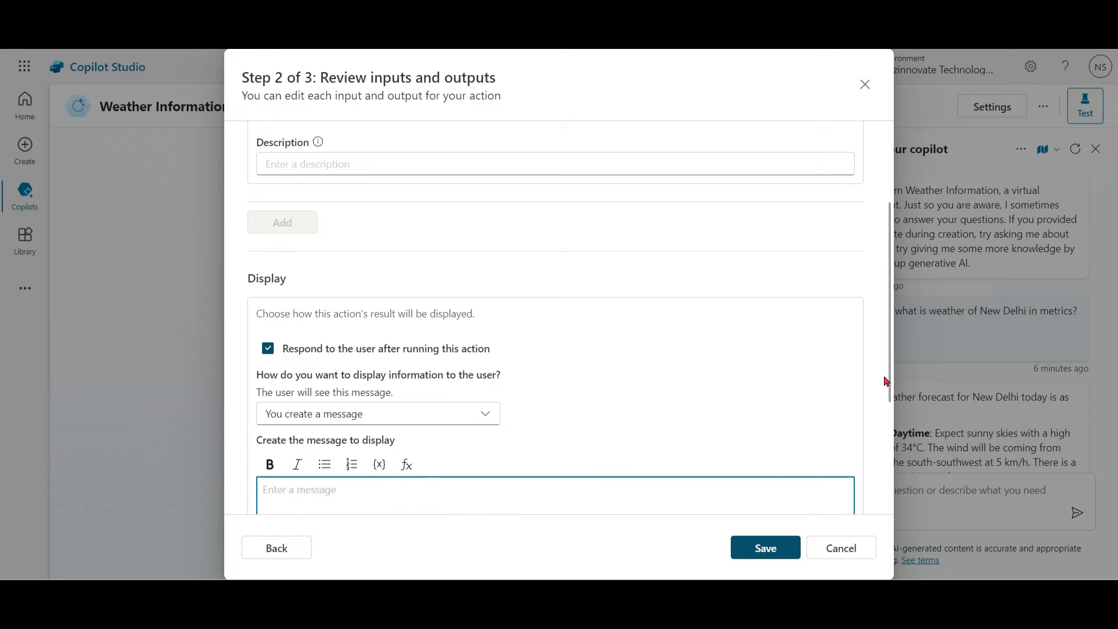
text(H)
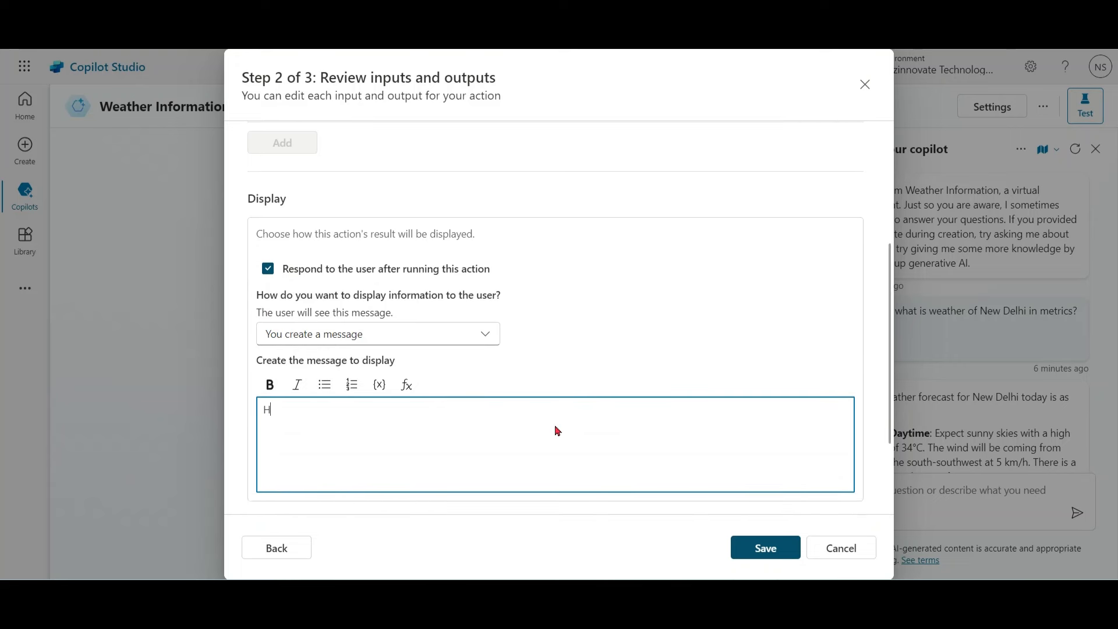
text(i user)
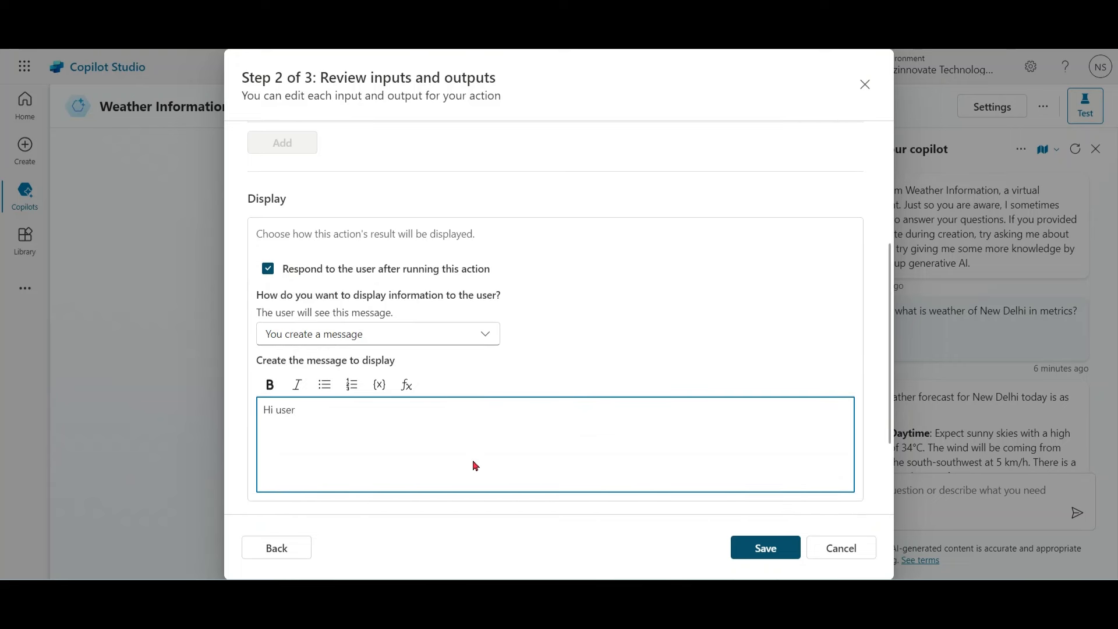
click(378, 385)
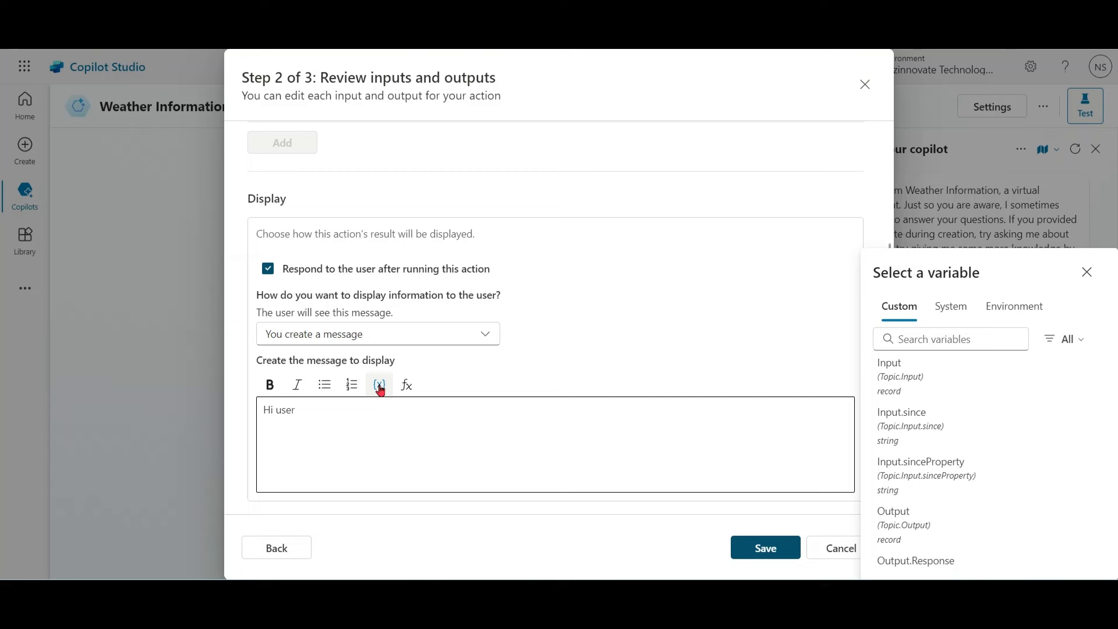
click(406, 385)
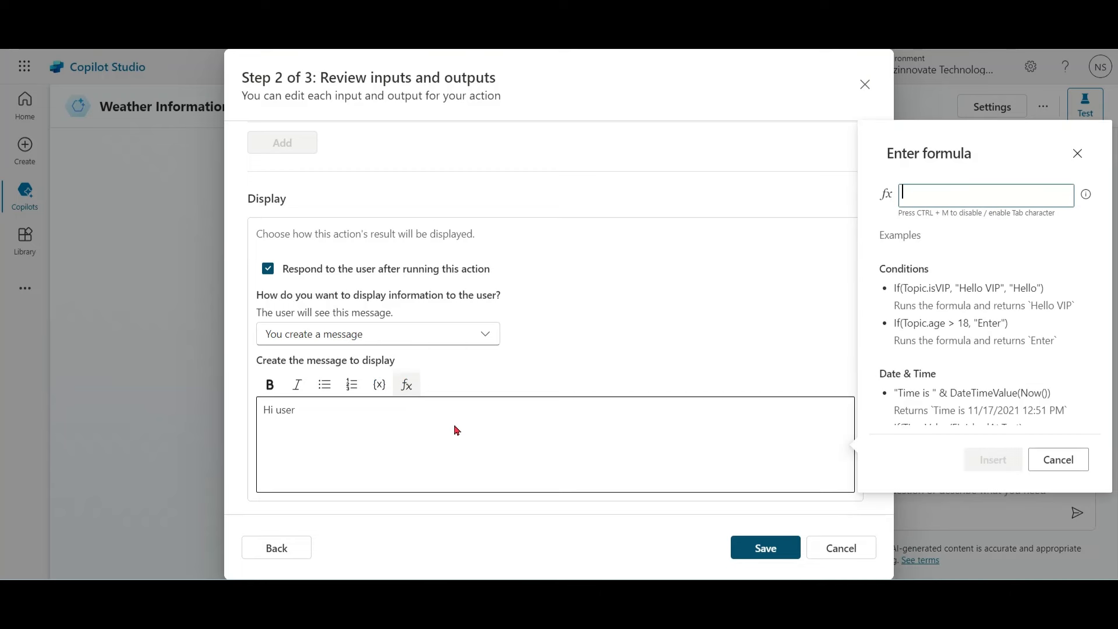
click(486, 333)
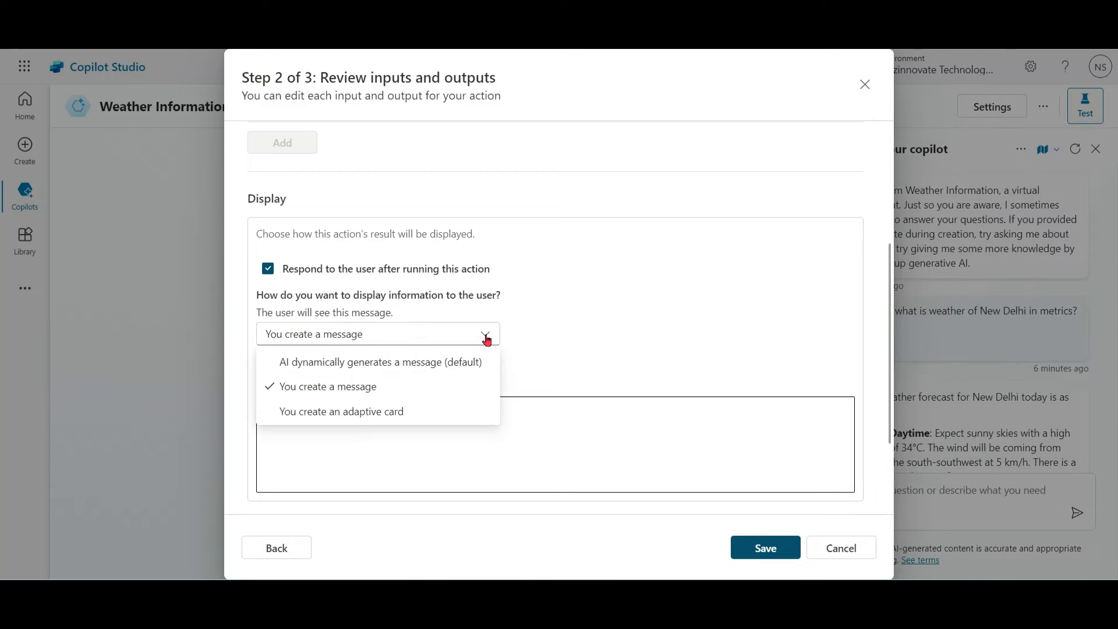
click(341, 412)
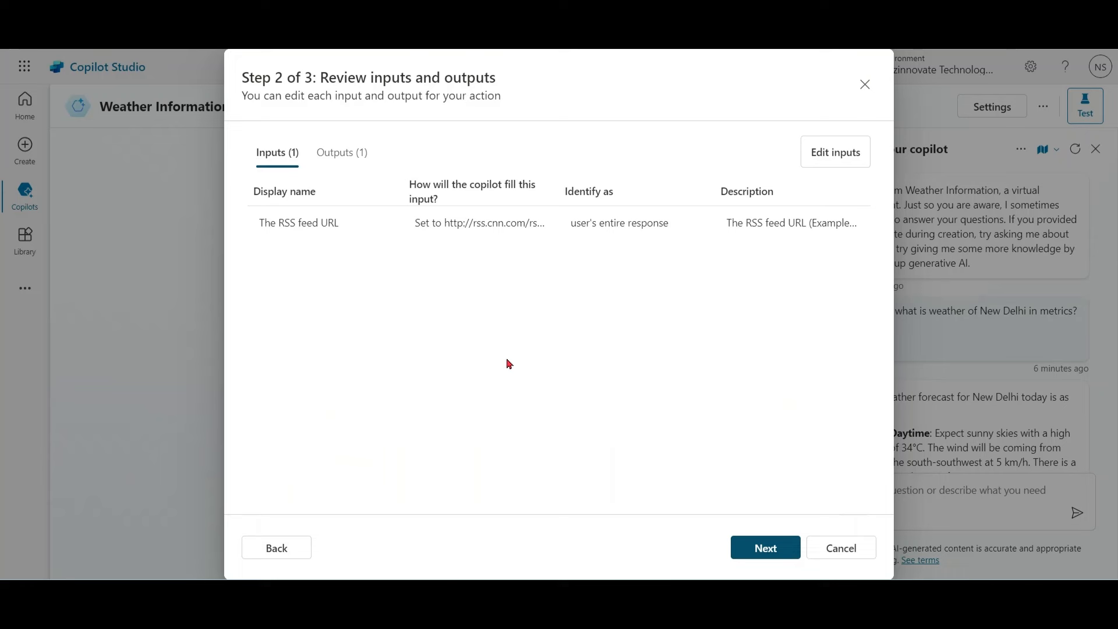
mouse_move(417, 314)
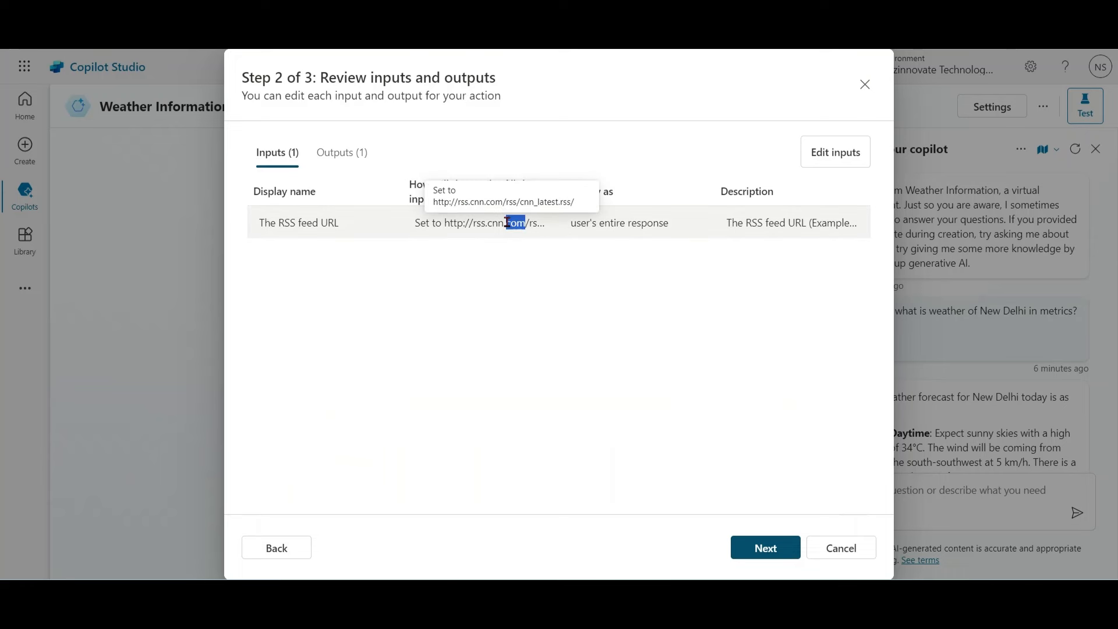
click(835, 152)
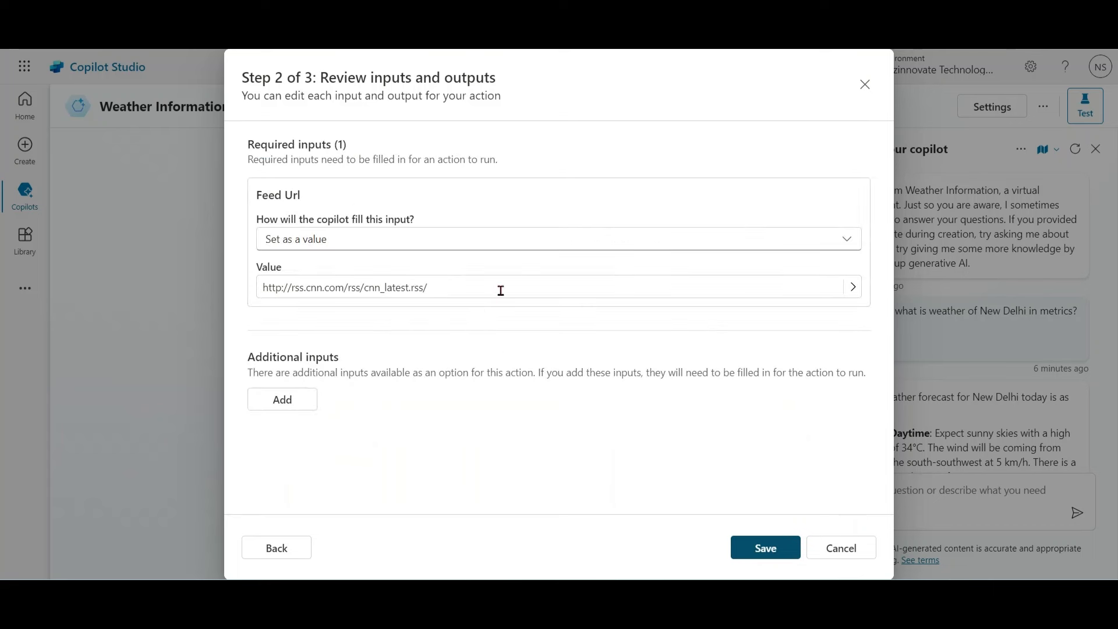
click(765, 548)
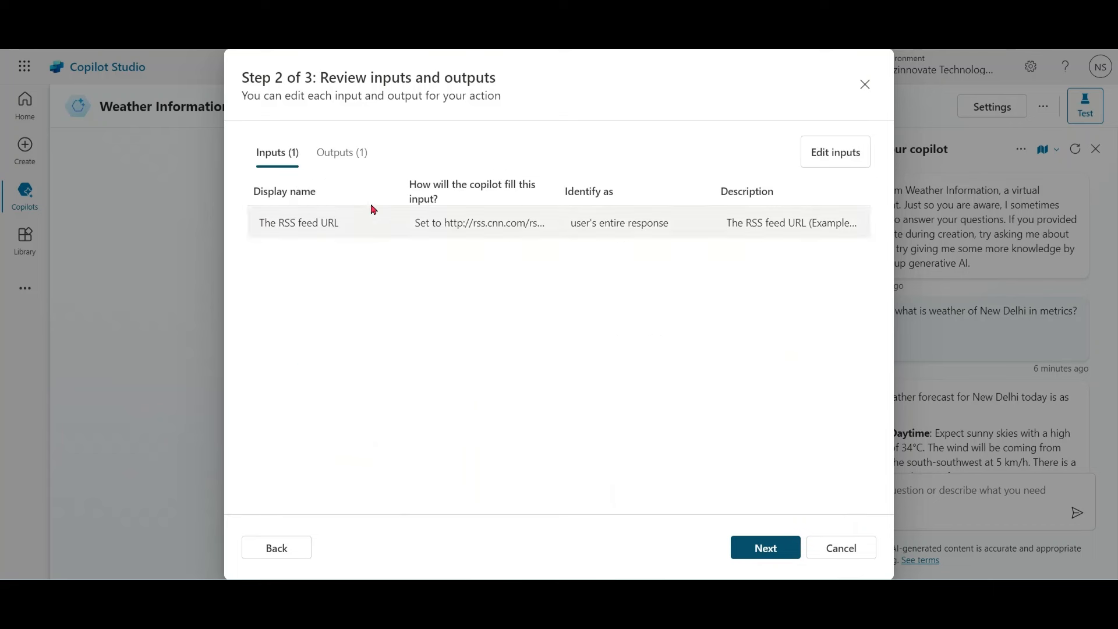
click(342, 152)
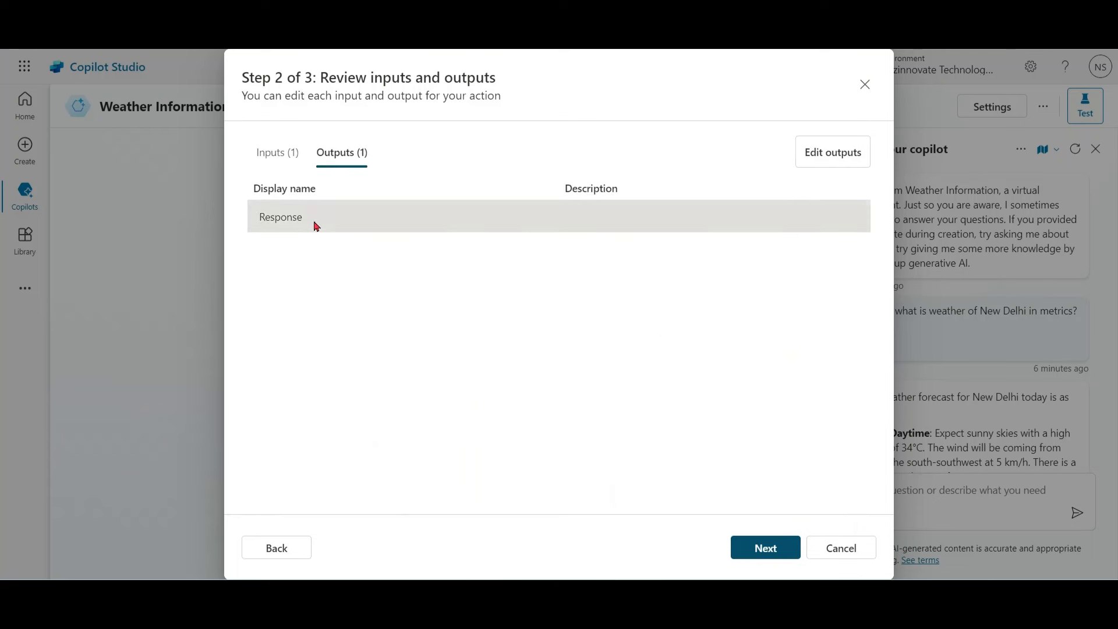
click(832, 152)
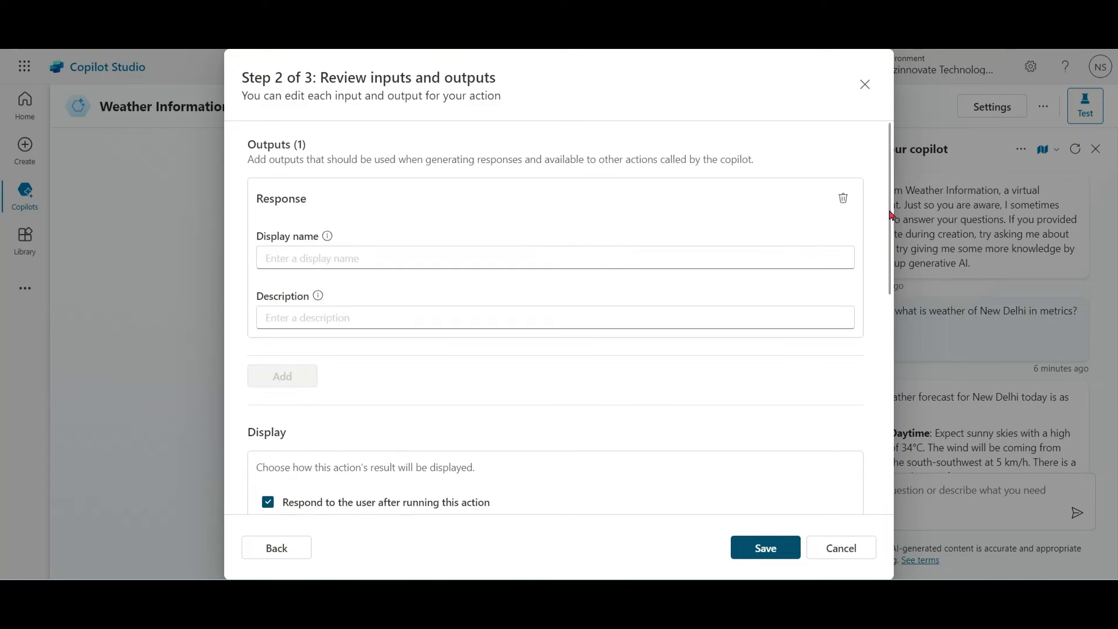
scroll(down, 3)
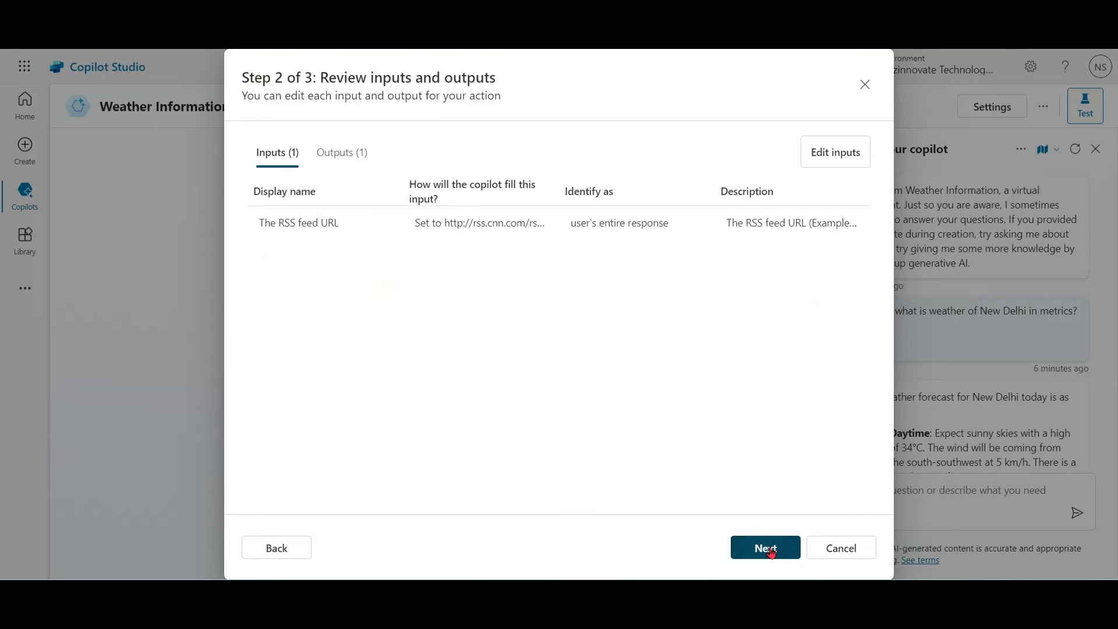
Review the RSS action summary at Step 3 and finish adding it.
click(765, 548)
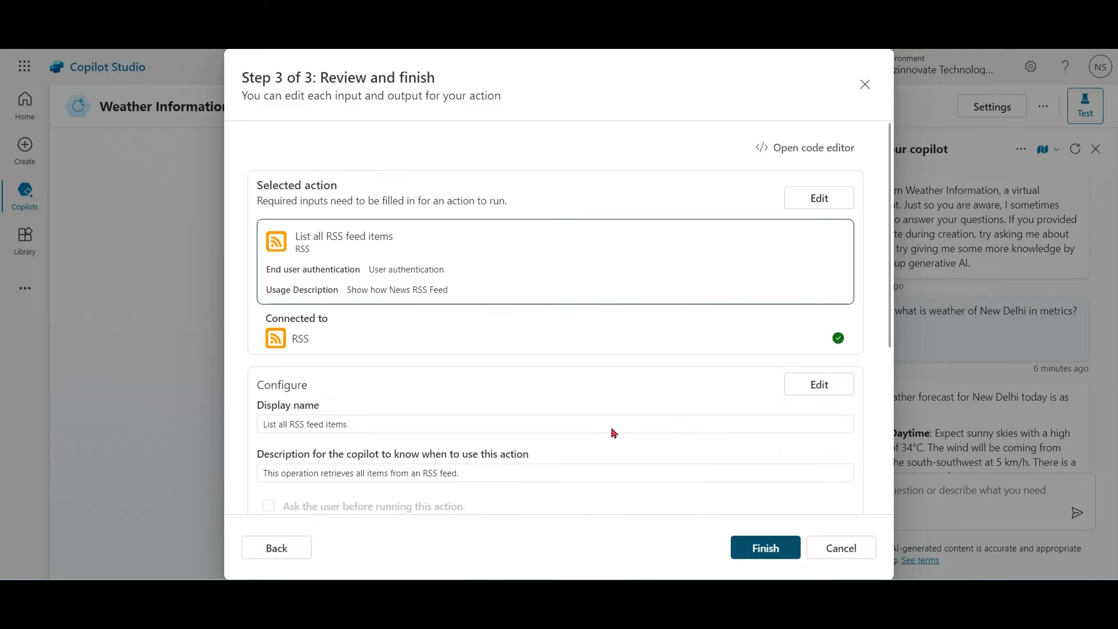
scroll(down, 3)
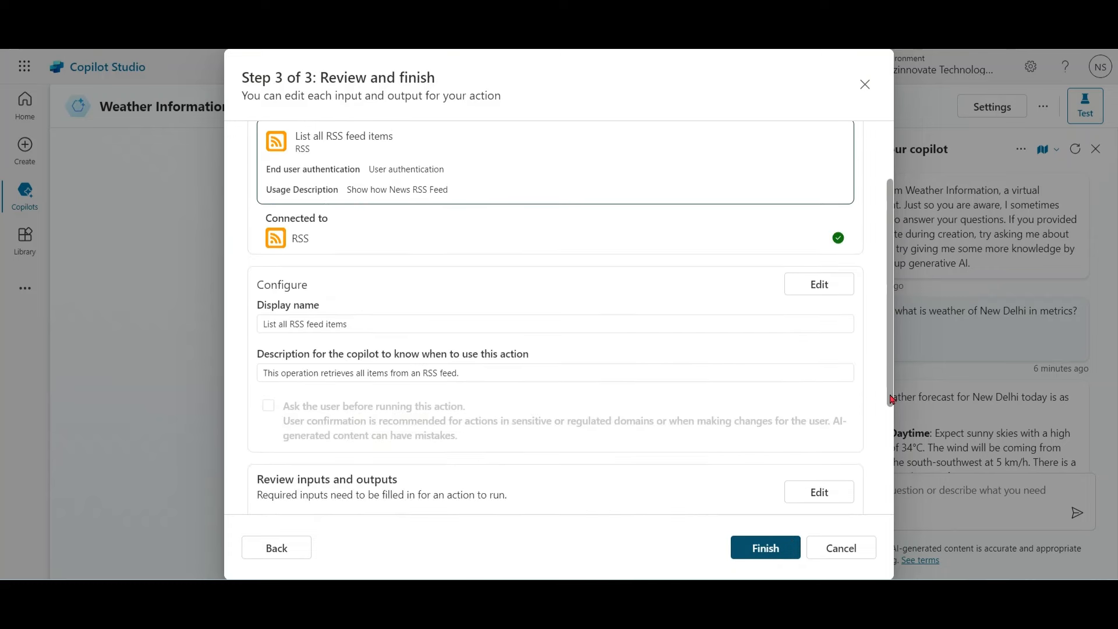
scroll(down, 3)
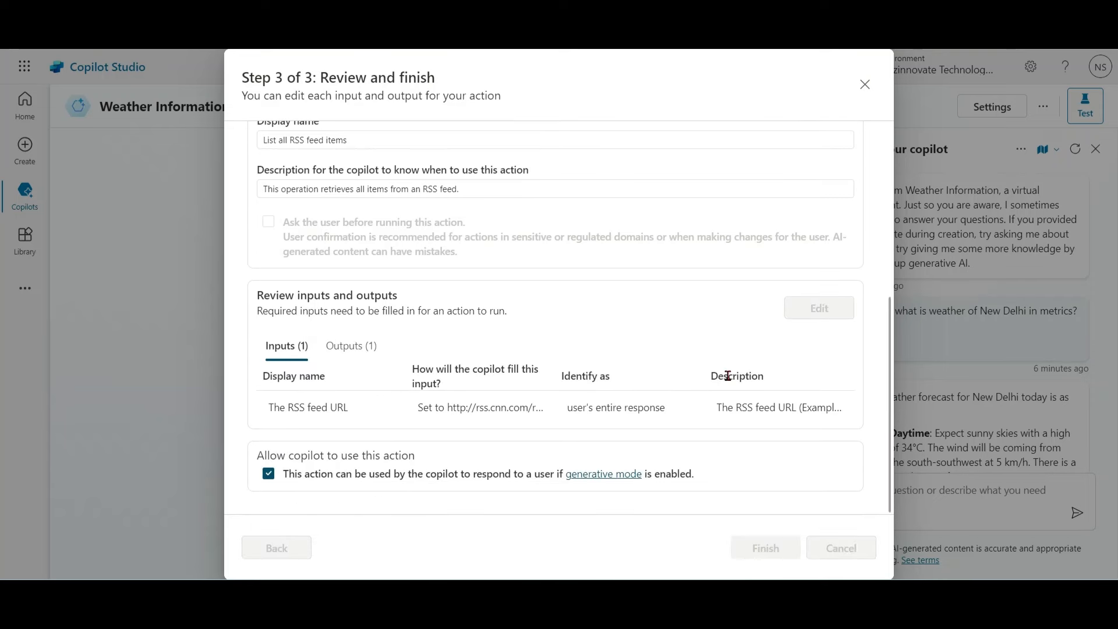
click(764, 547)
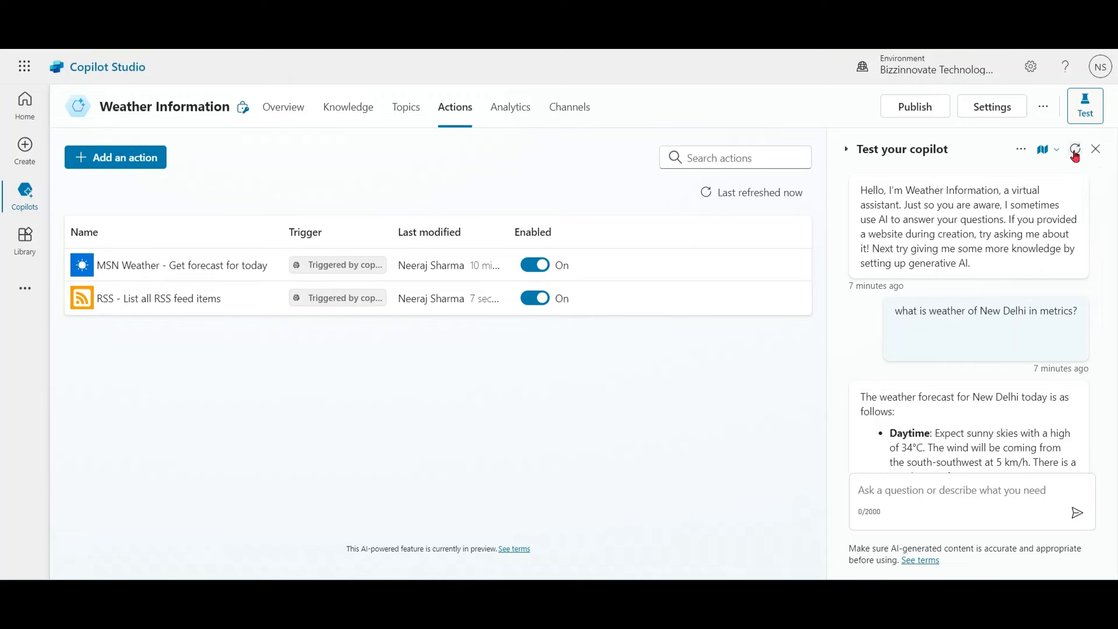
Restart the test chat, send 'show me news', and scroll the CNN article list reply.
click(158, 298)
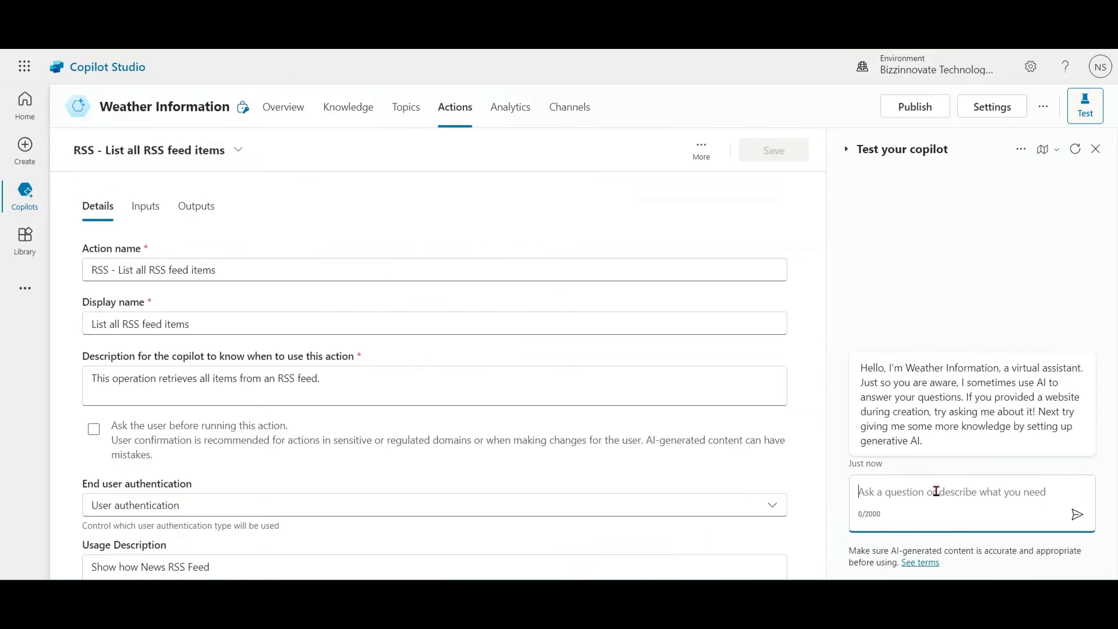
text(show me ne)
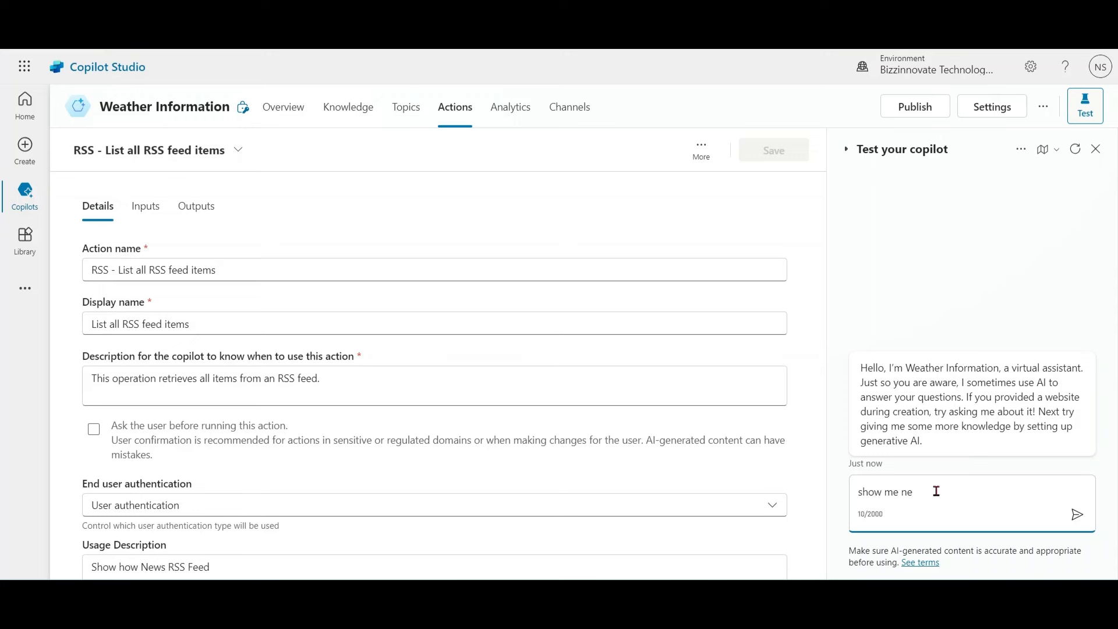
click(1077, 514)
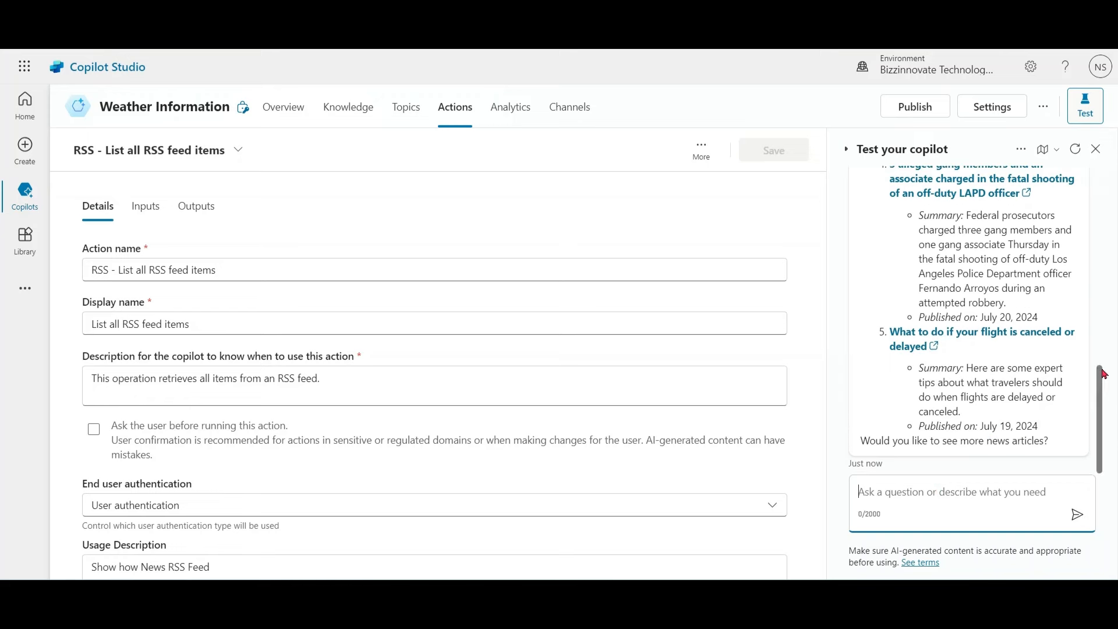
scroll(up, 3)
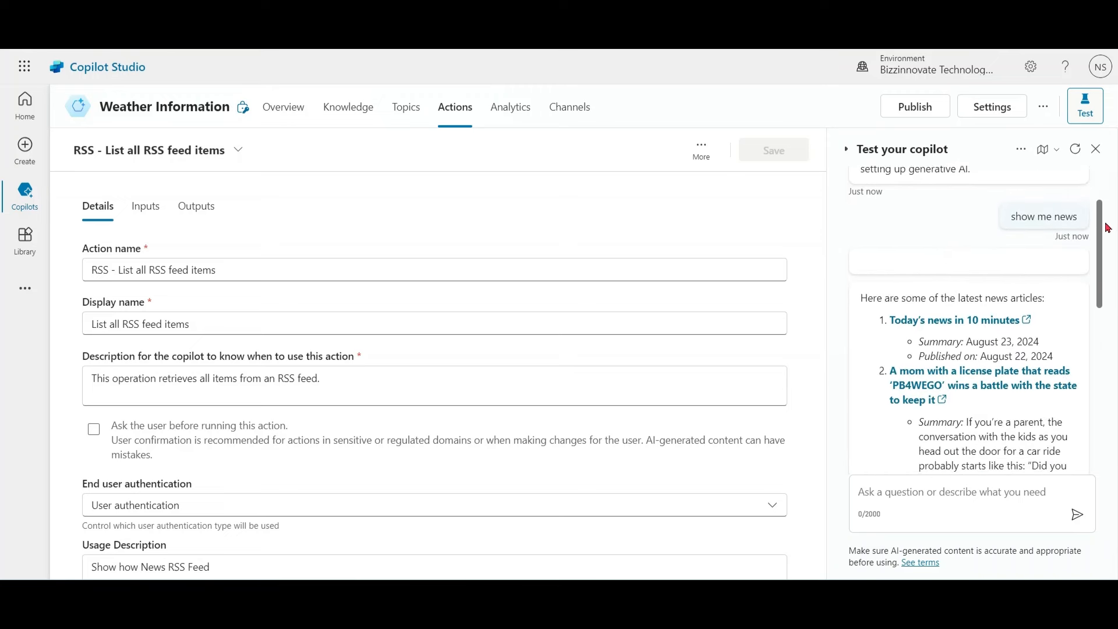
scroll(down, 3)
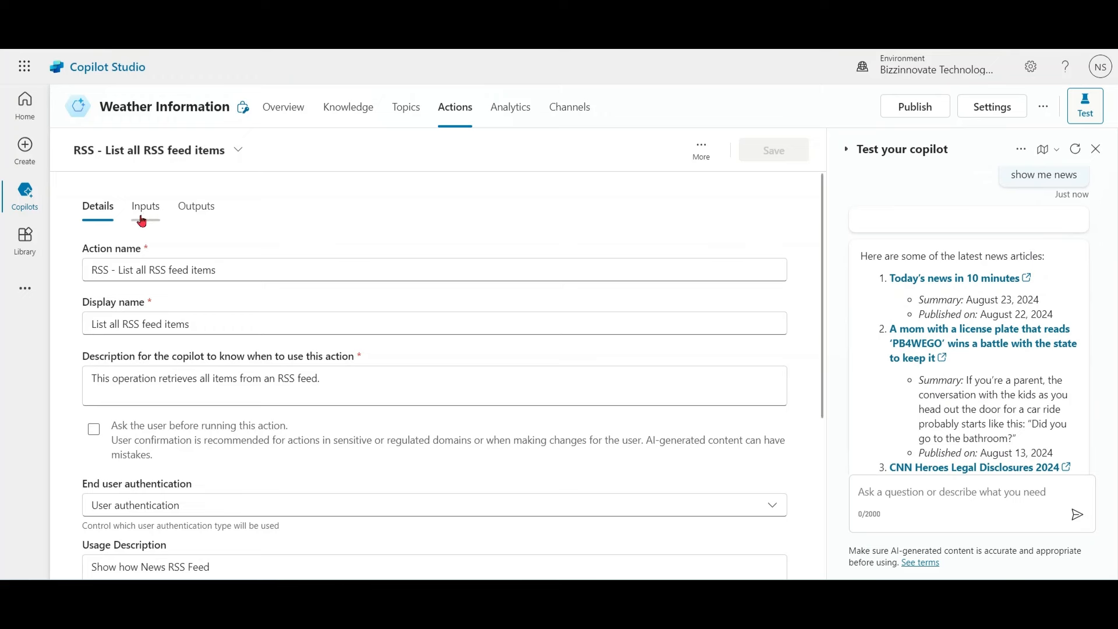
Add an optional 'since' date input described by month, save, and return to actions.
click(146, 206)
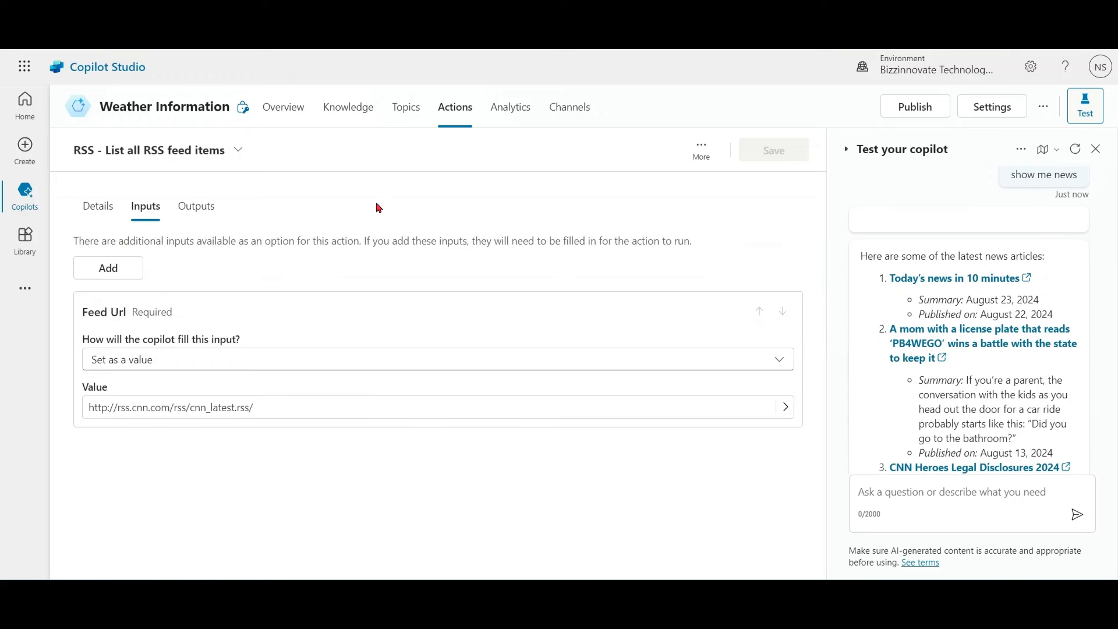
mouse_move(198, 281)
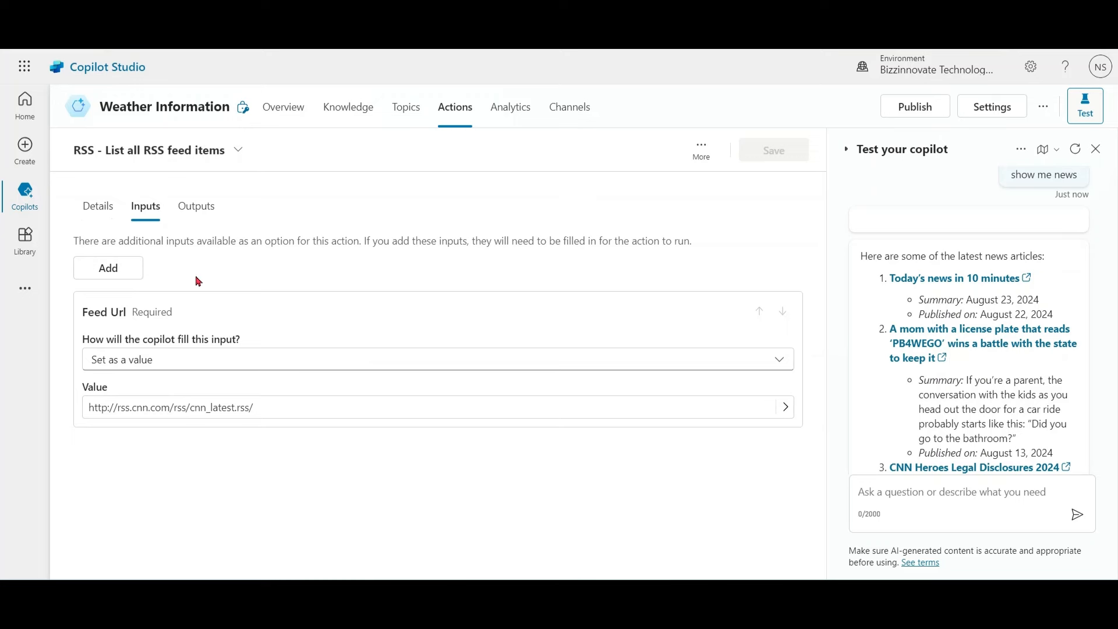
click(108, 268)
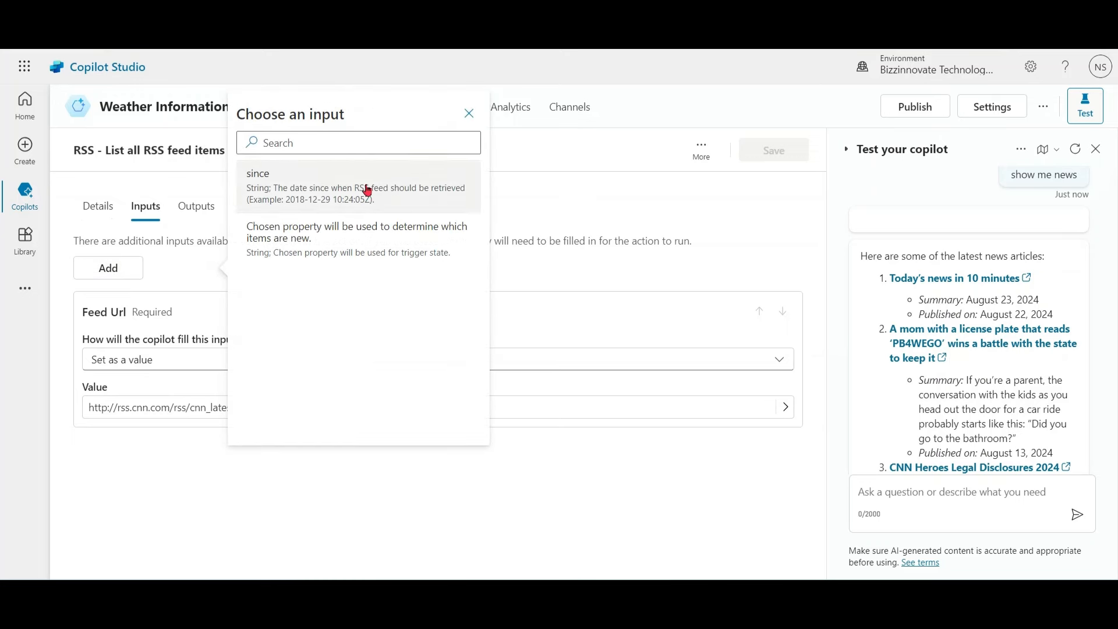
mouse_move(377, 202)
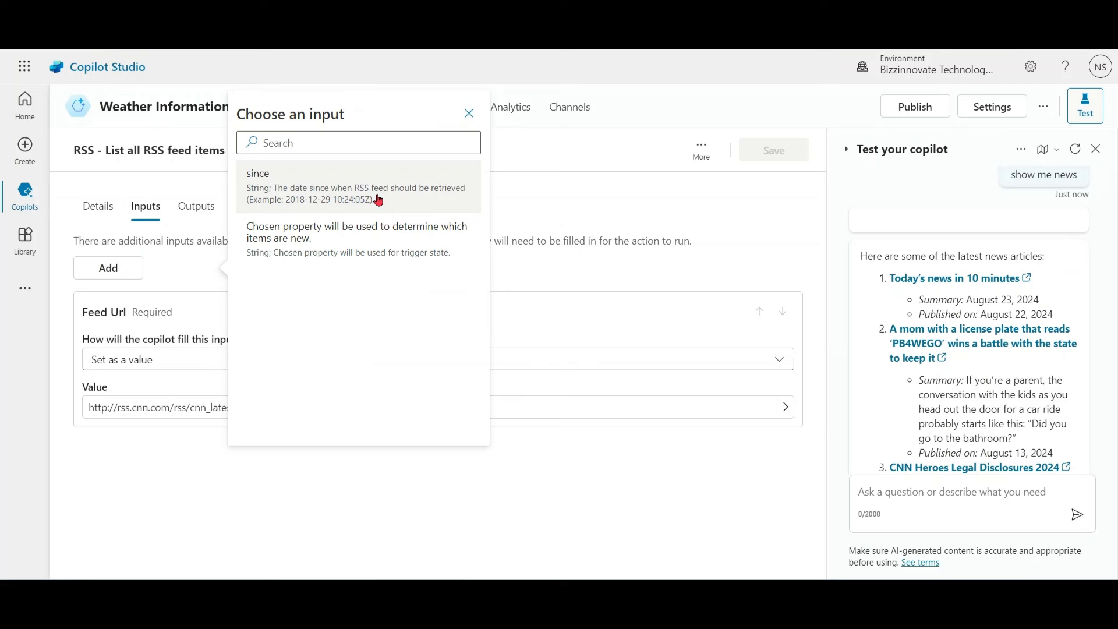
click(355, 186)
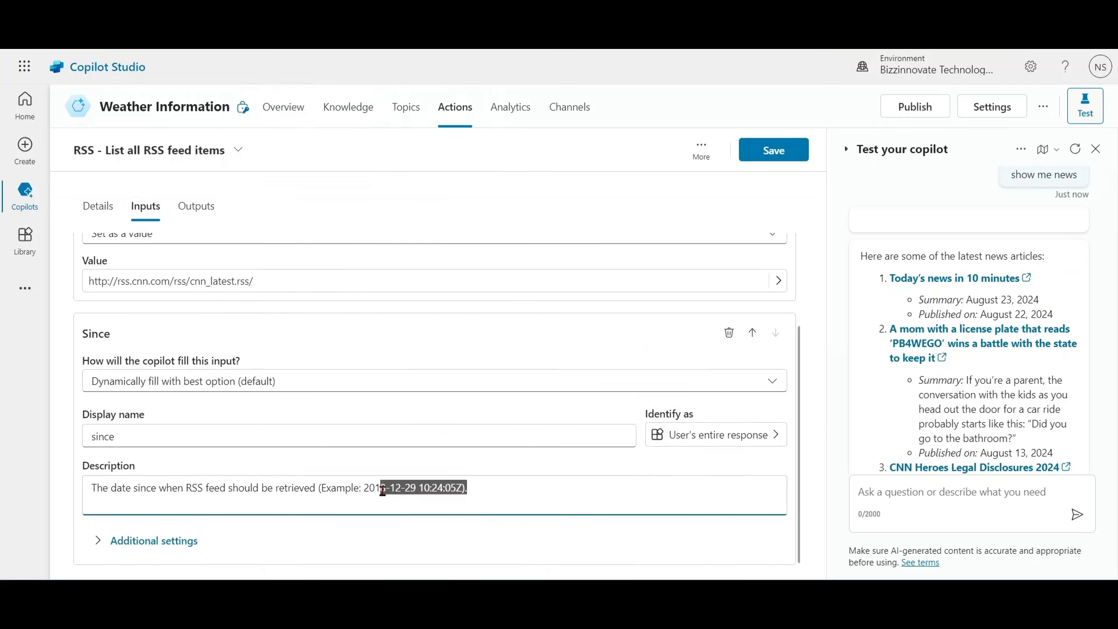
text(like)
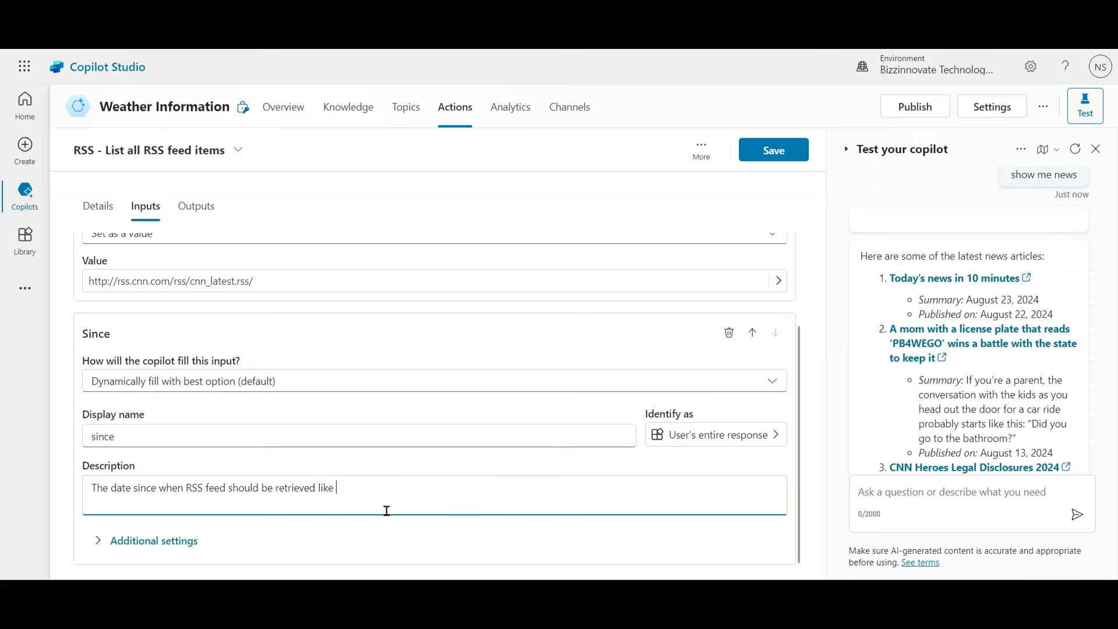
text(month)
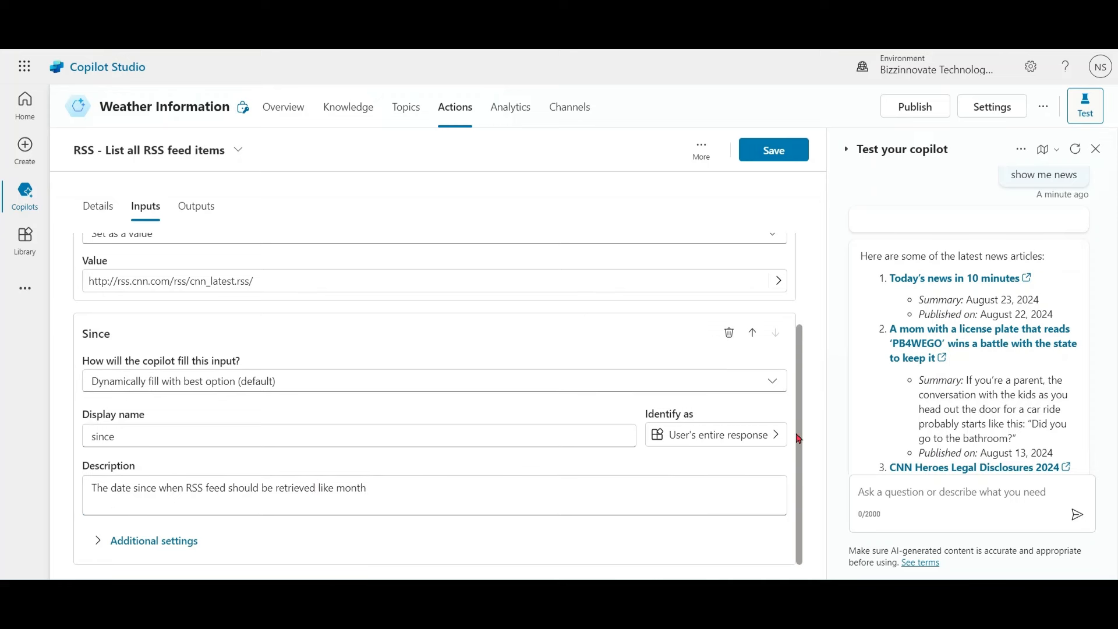
click(773, 149)
text(sho)
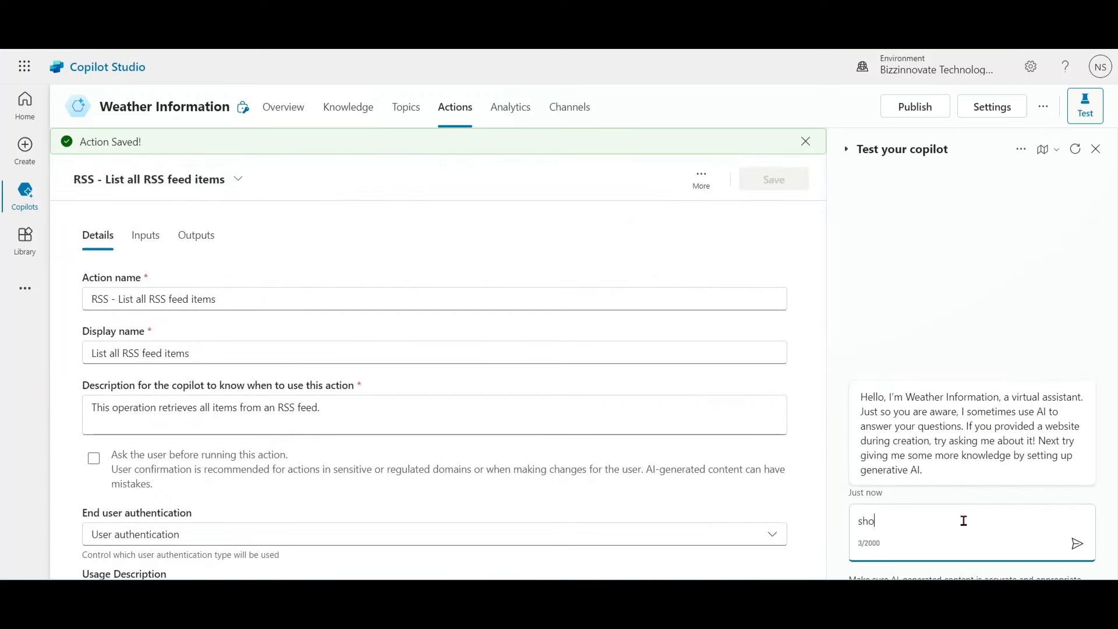
click(1077, 543)
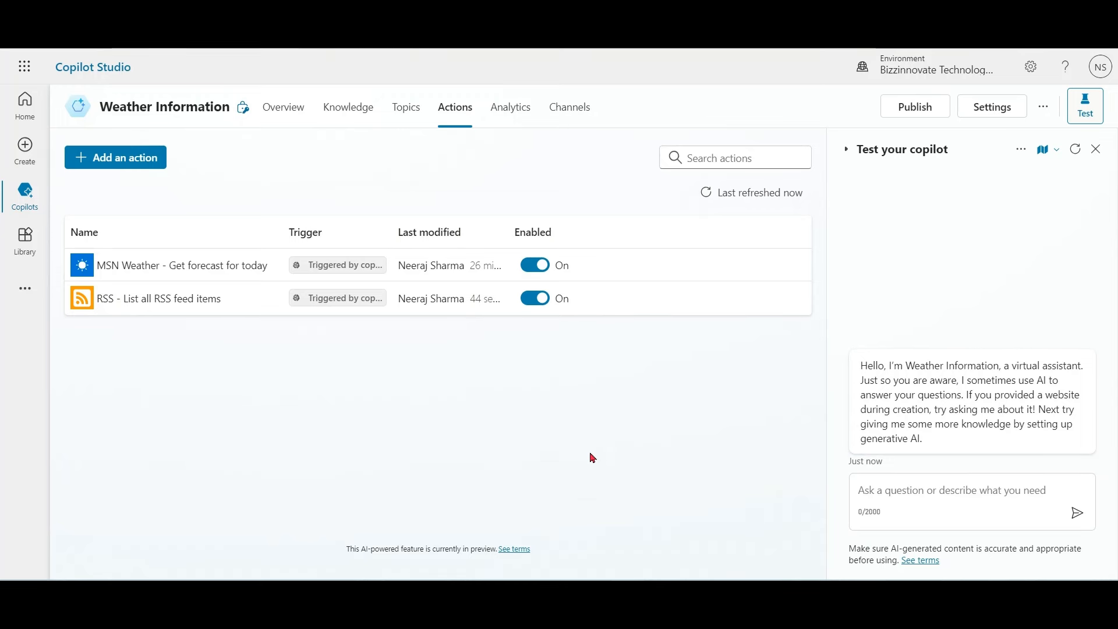
mouse_move(280, 333)
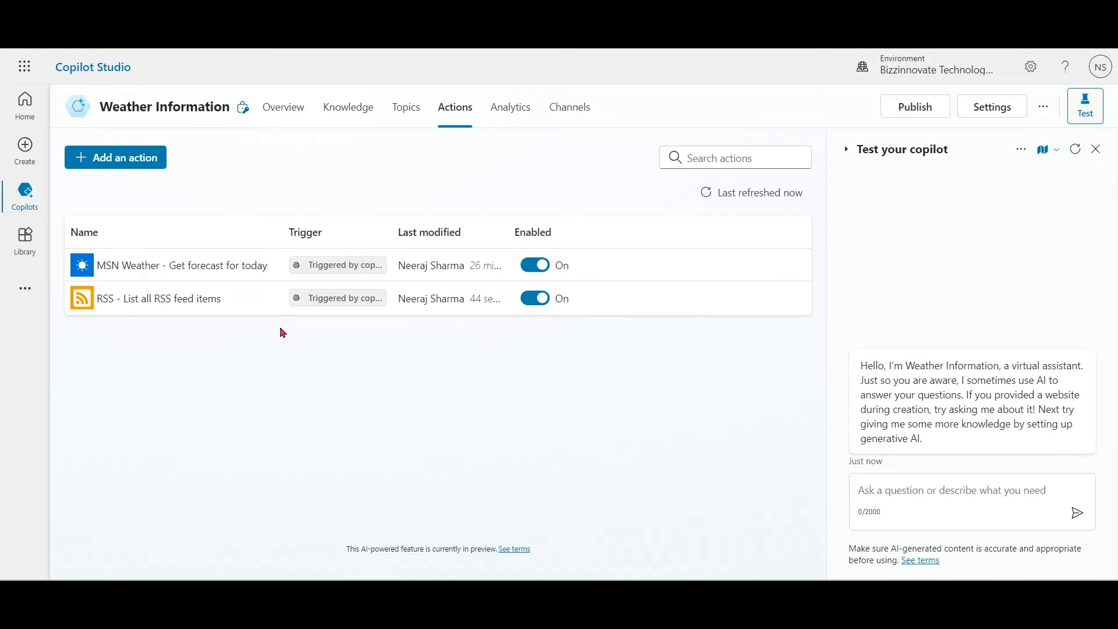
Open Copilot for Microsoft 365 from the Copilots list and view its Actions tab.
click(25, 196)
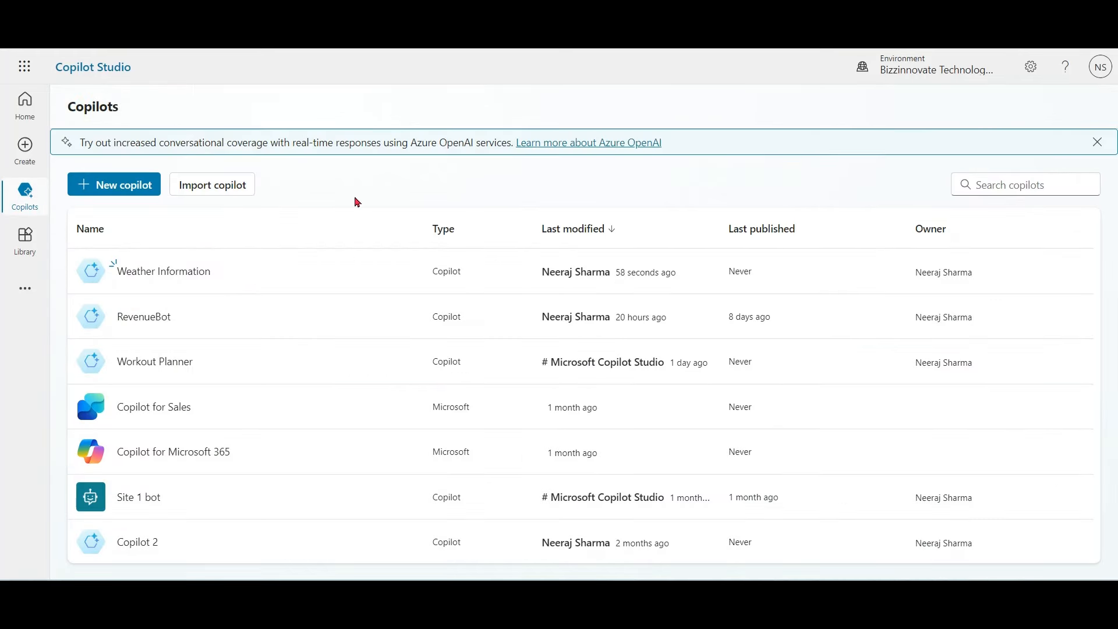
mouse_move(224, 468)
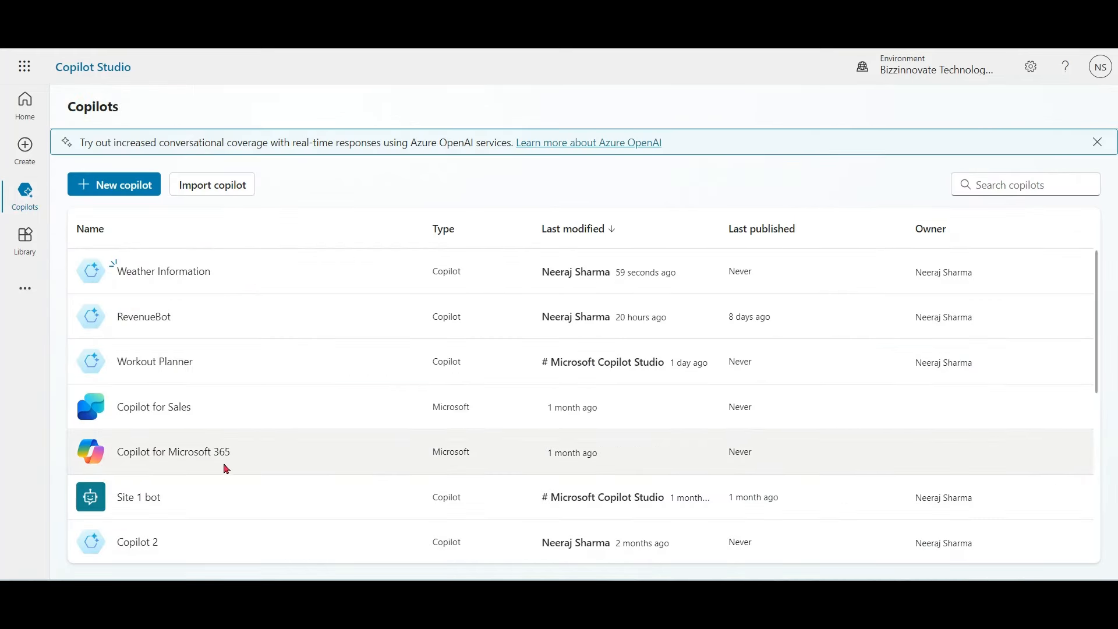
mouse_move(172, 451)
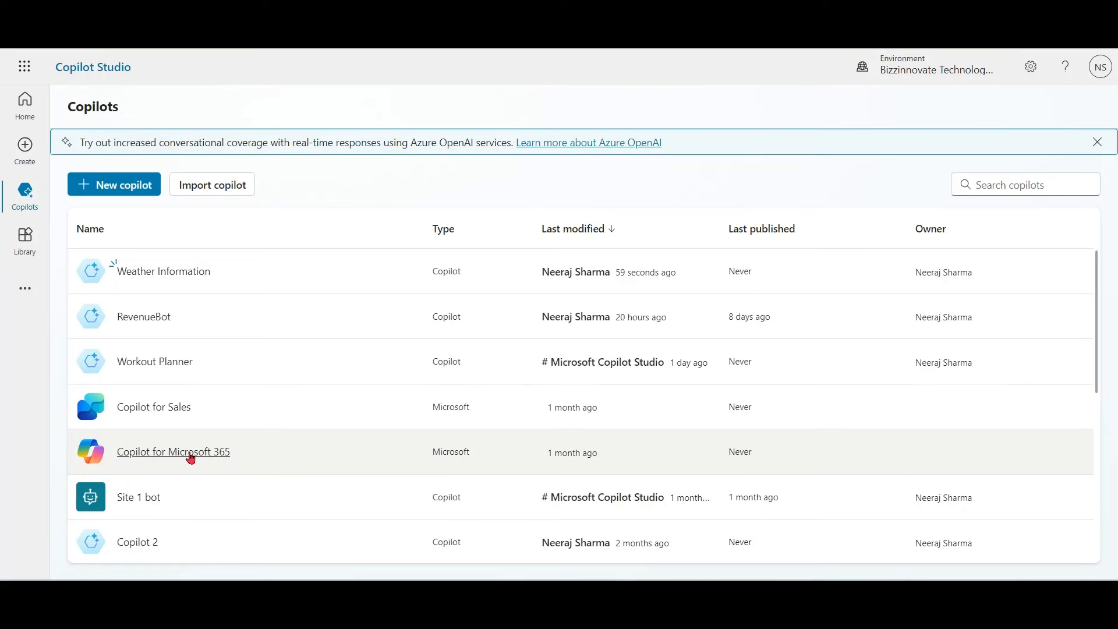
mouse_move(173, 452)
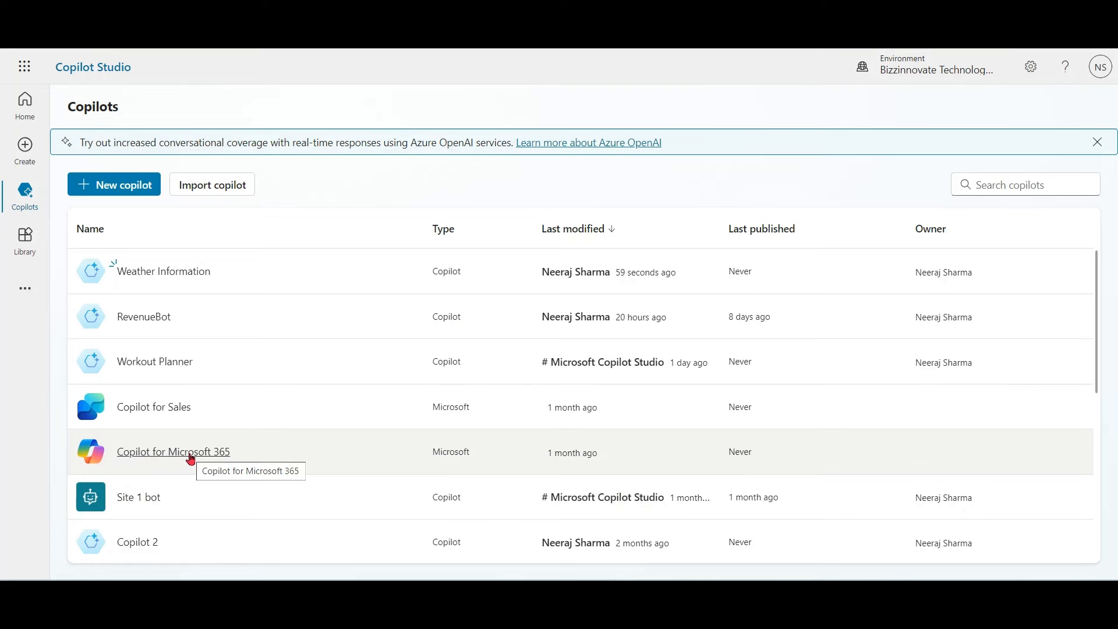
click(172, 451)
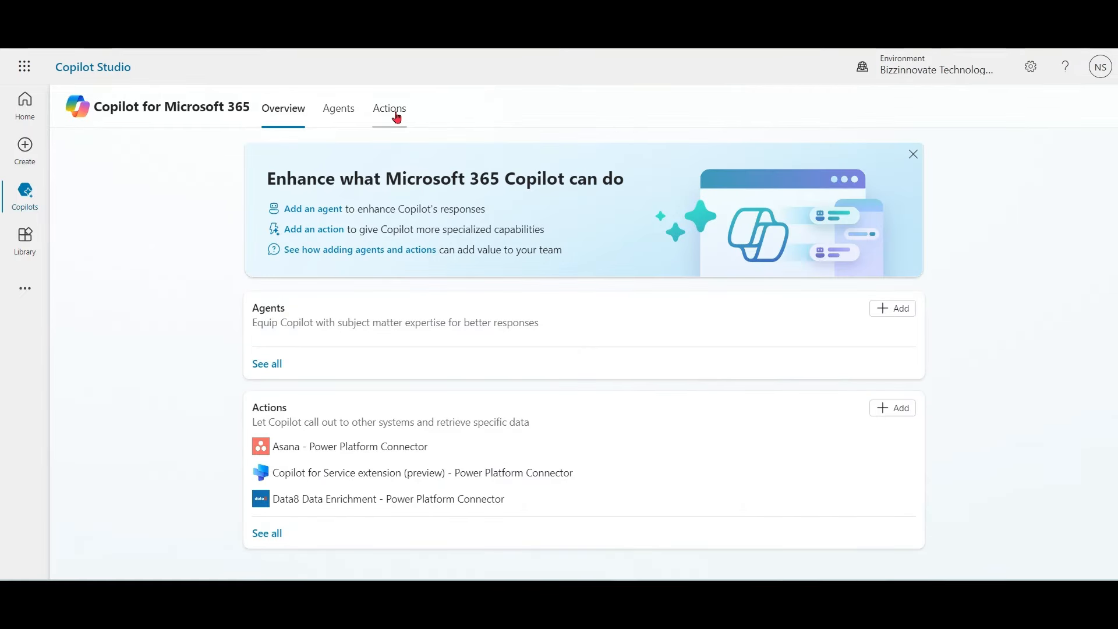
click(389, 108)
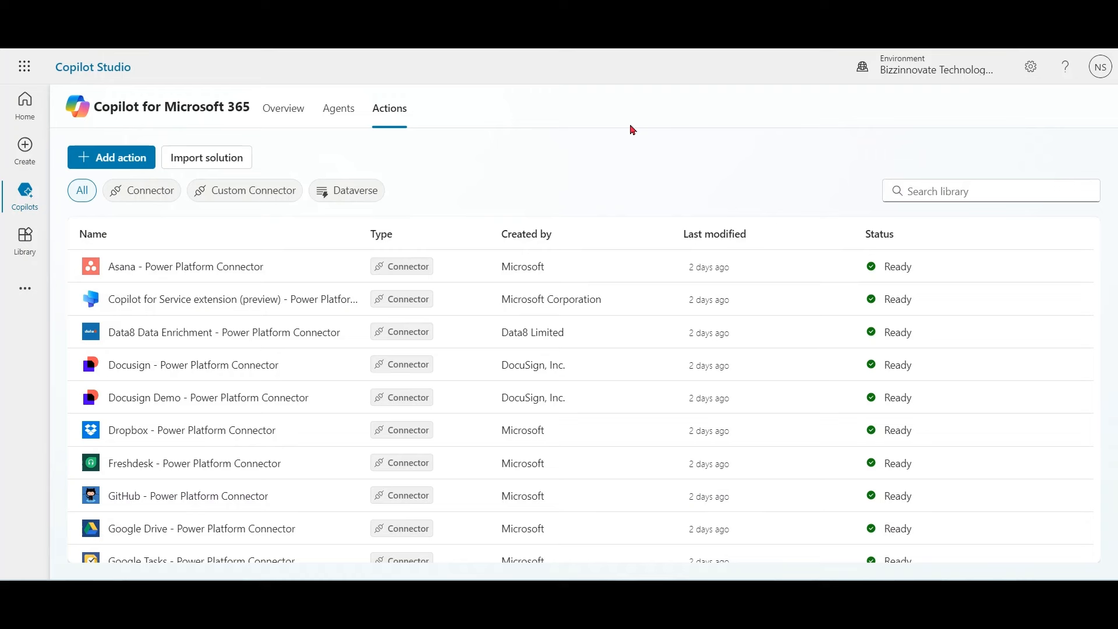
mouse_move(619, 128)
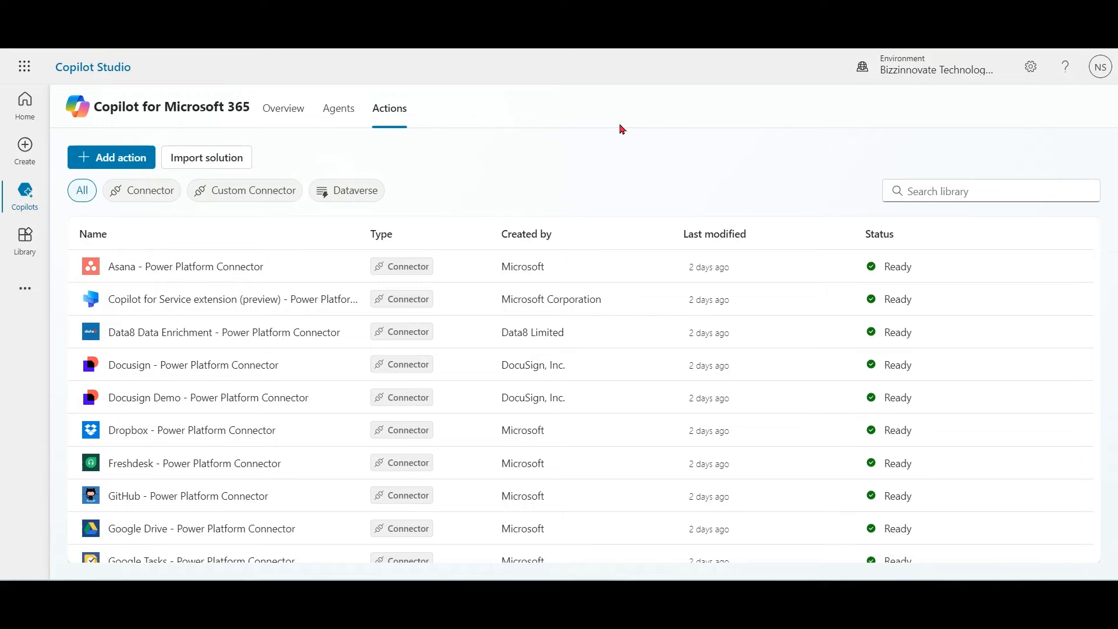
mouse_move(121, 165)
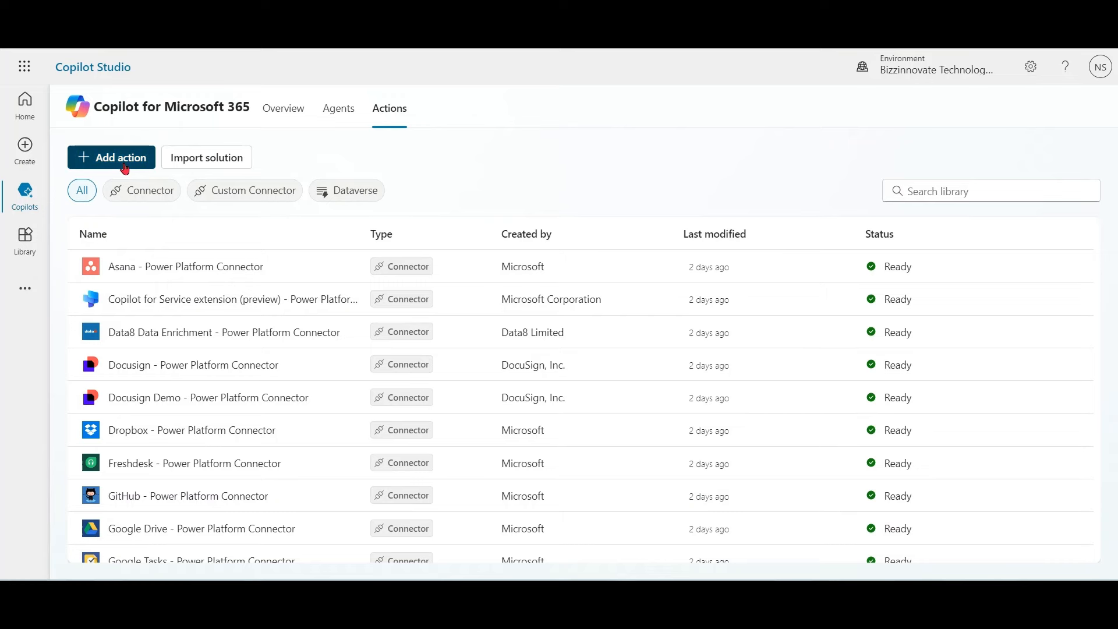
Start a new action for Copilot for Microsoft 365 with + Add action.
click(111, 156)
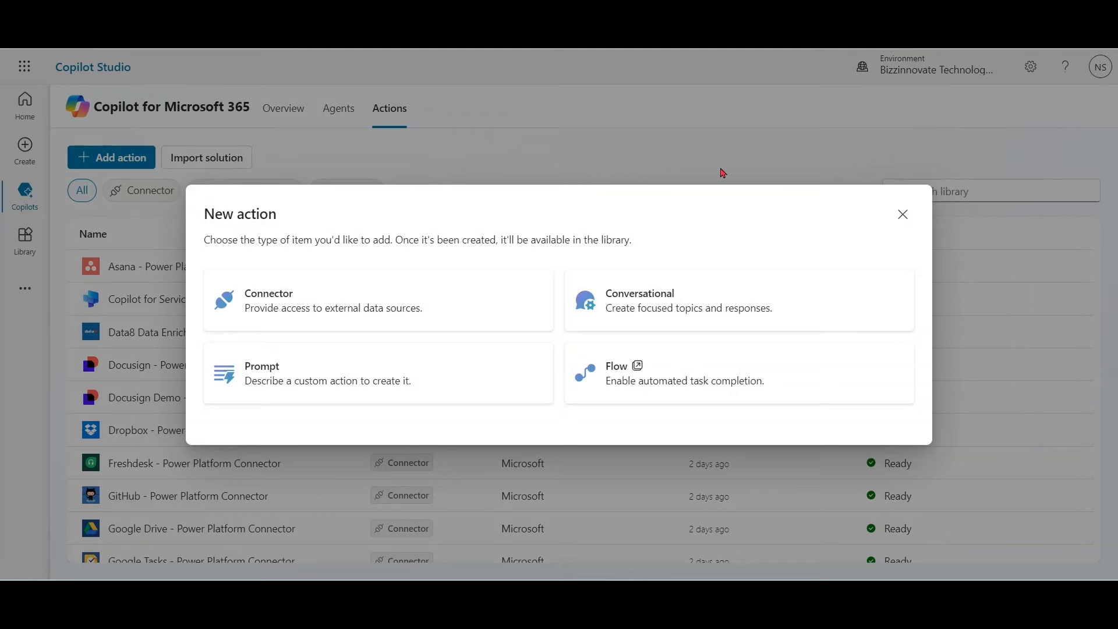
mouse_move(397, 316)
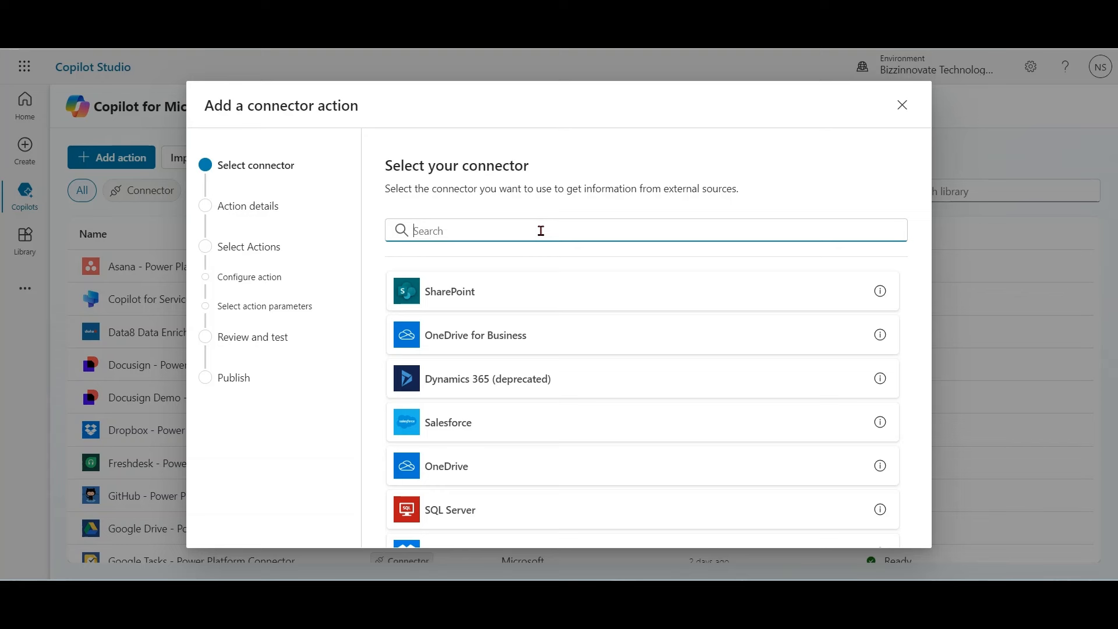
Find the RSS connector and name the action 'RSS News Feed Demo'.
text(Rs)
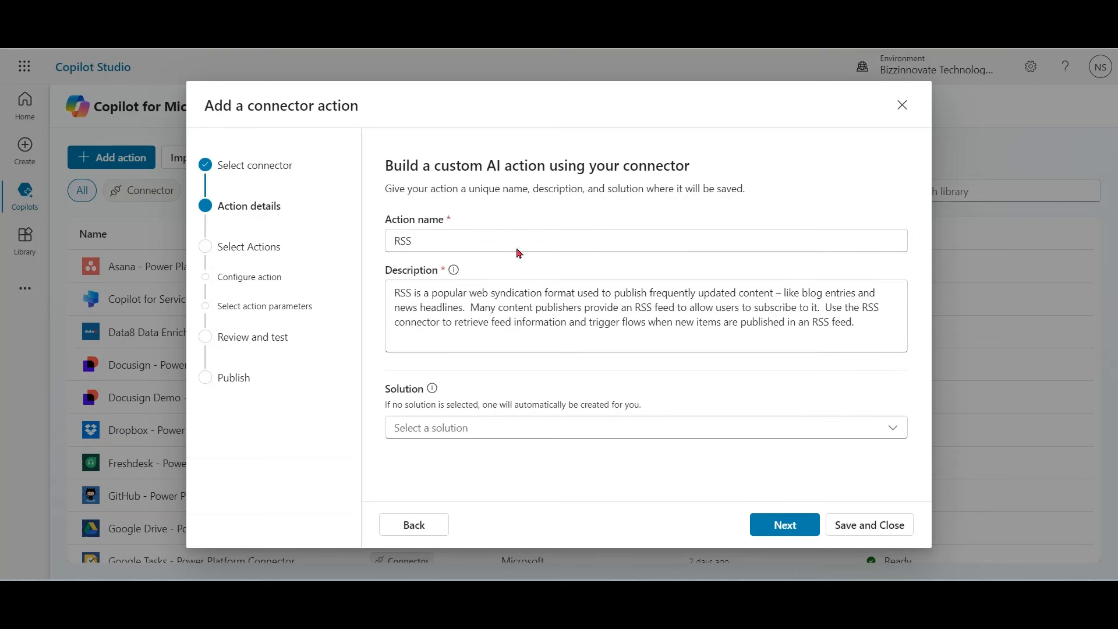
text(News)
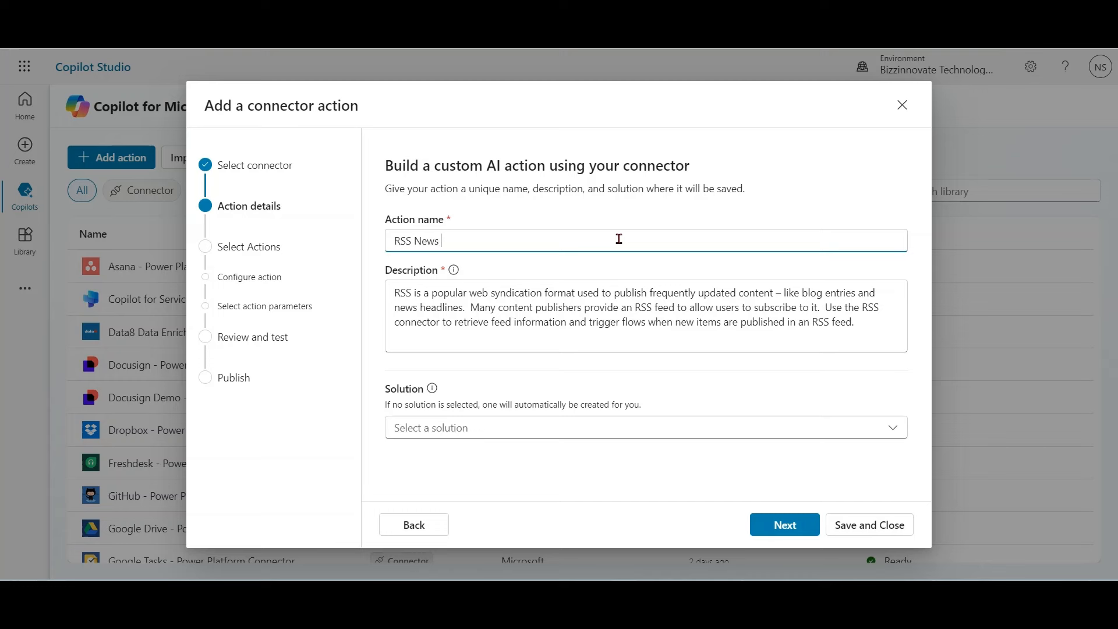
text(Feed Demo)
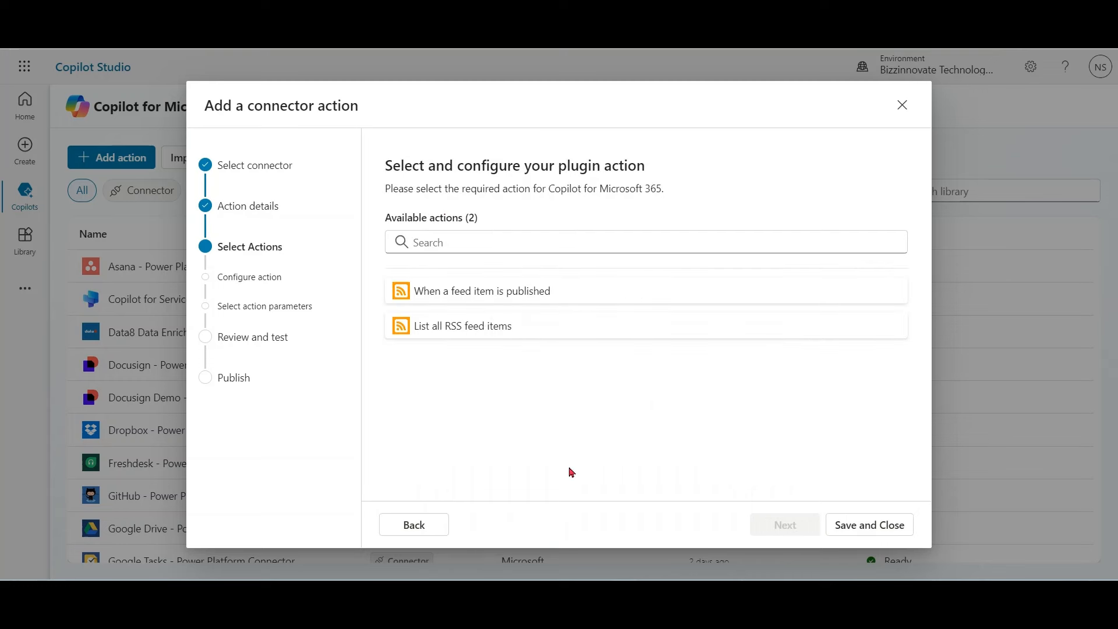
mouse_move(464, 326)
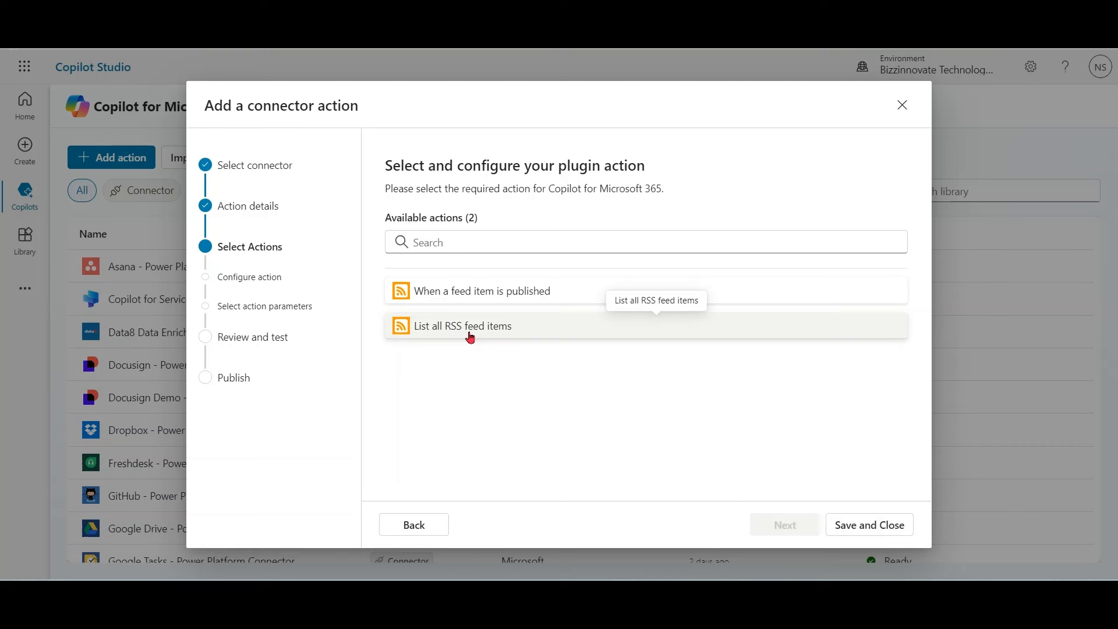
mouse_move(498, 330)
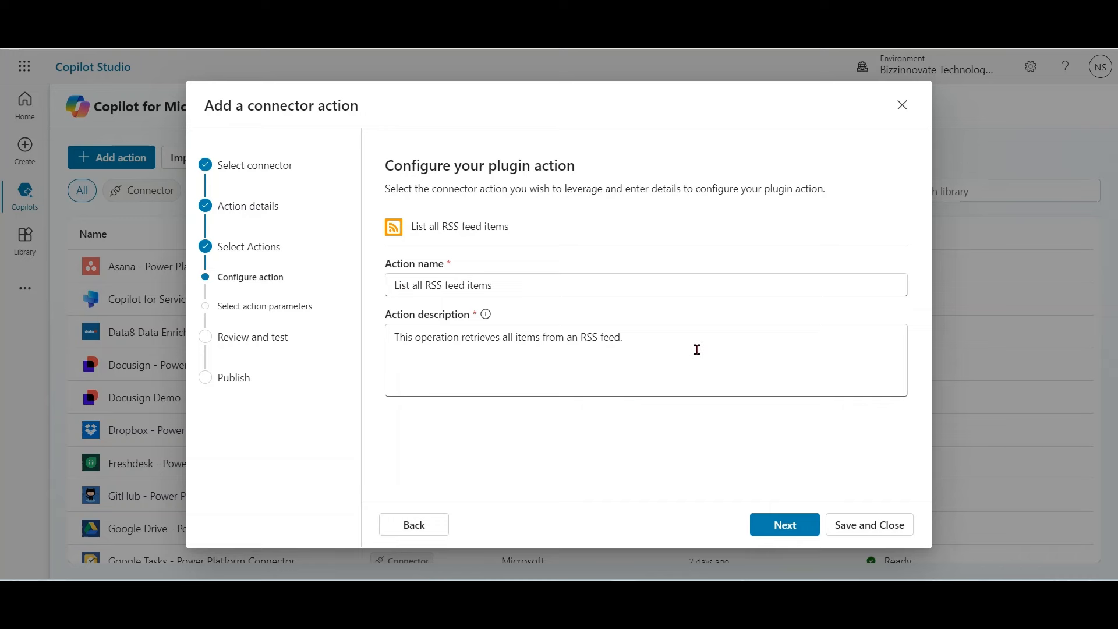
Advance past Configure action, keeping the default sinceProperty and other parameter descriptions.
click(784, 524)
text(http://rss.cnn.com/rss/cnn_latest.rss/)
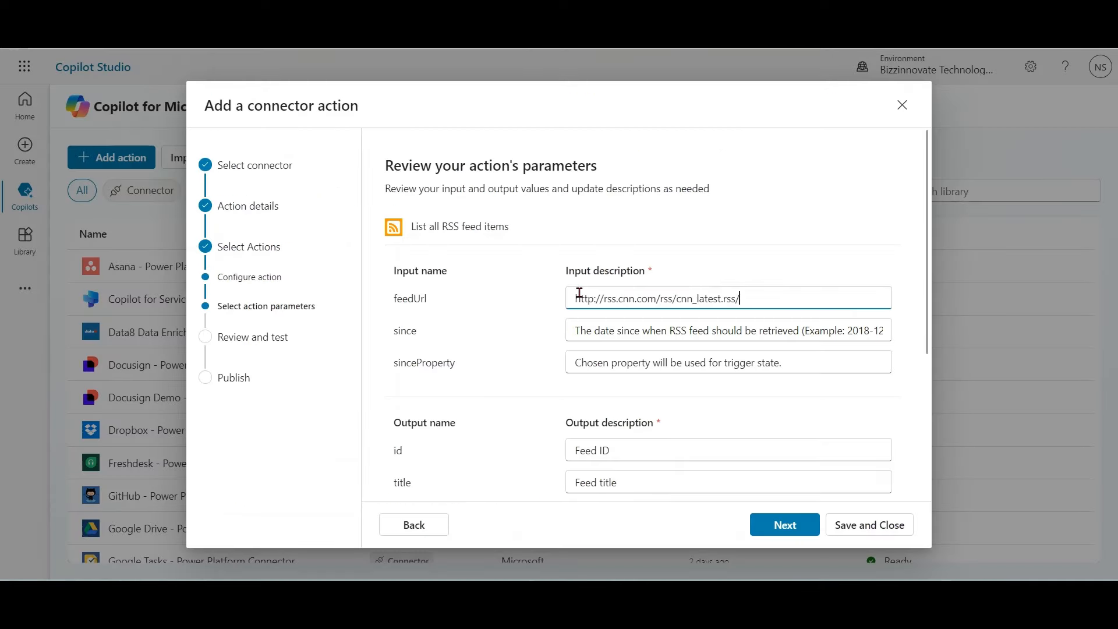
click(728, 331)
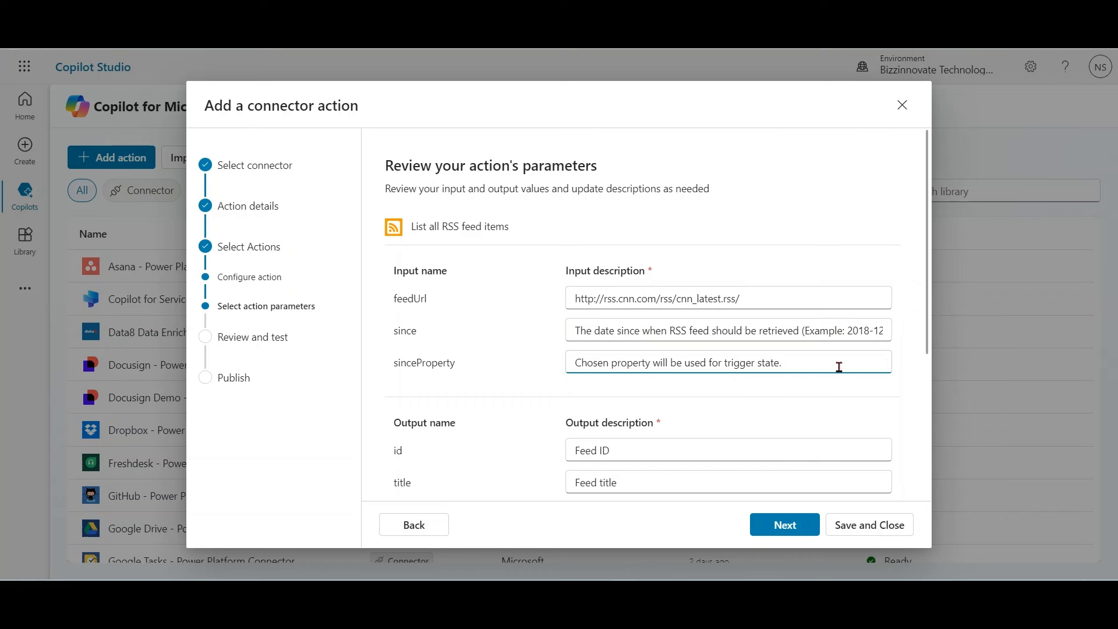
mouse_move(852, 366)
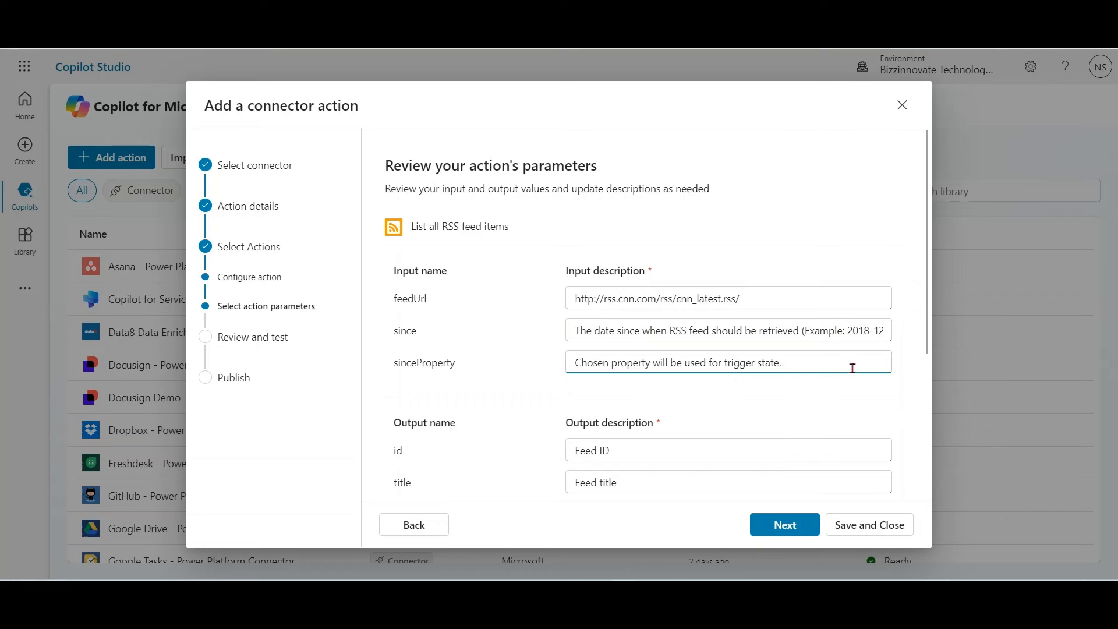
scroll(down, 3)
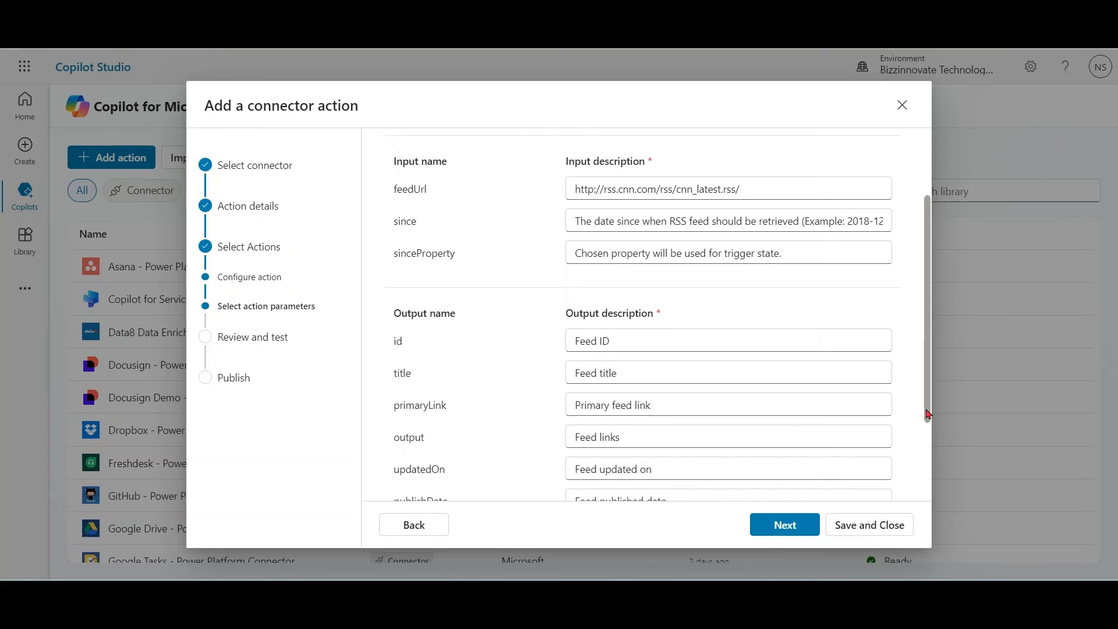
scroll(up, 3)
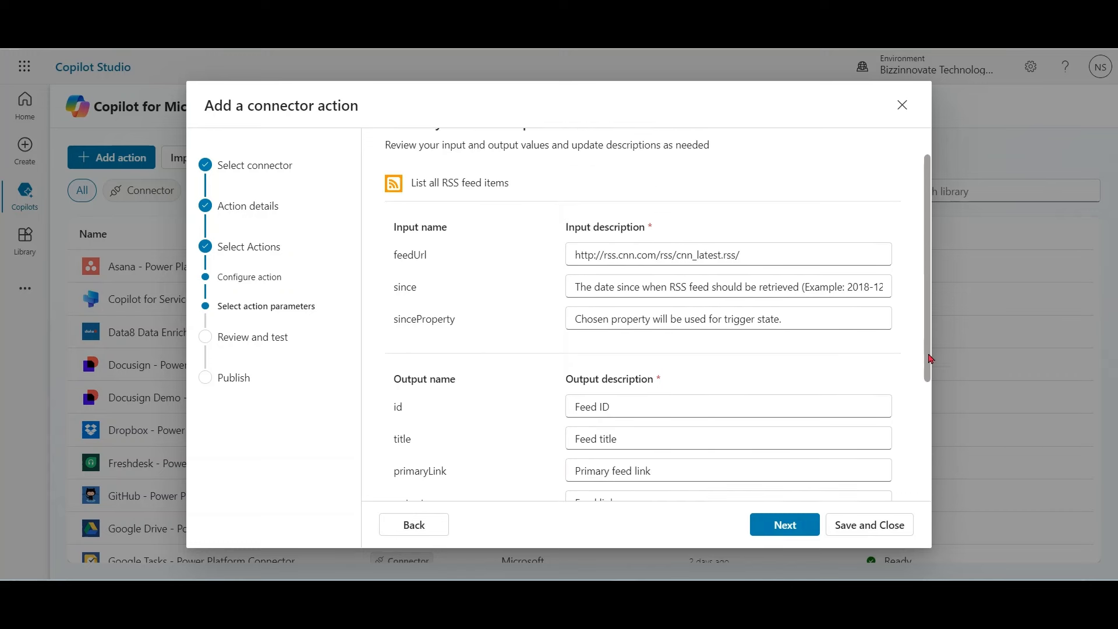
scroll(down, 3)
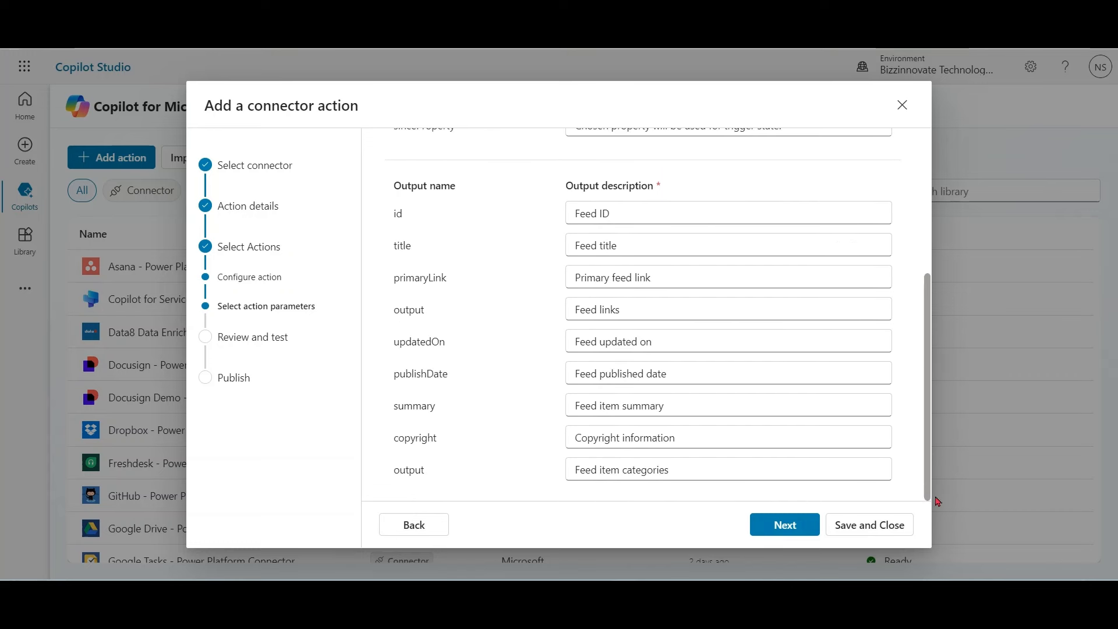
scroll(up, 3)
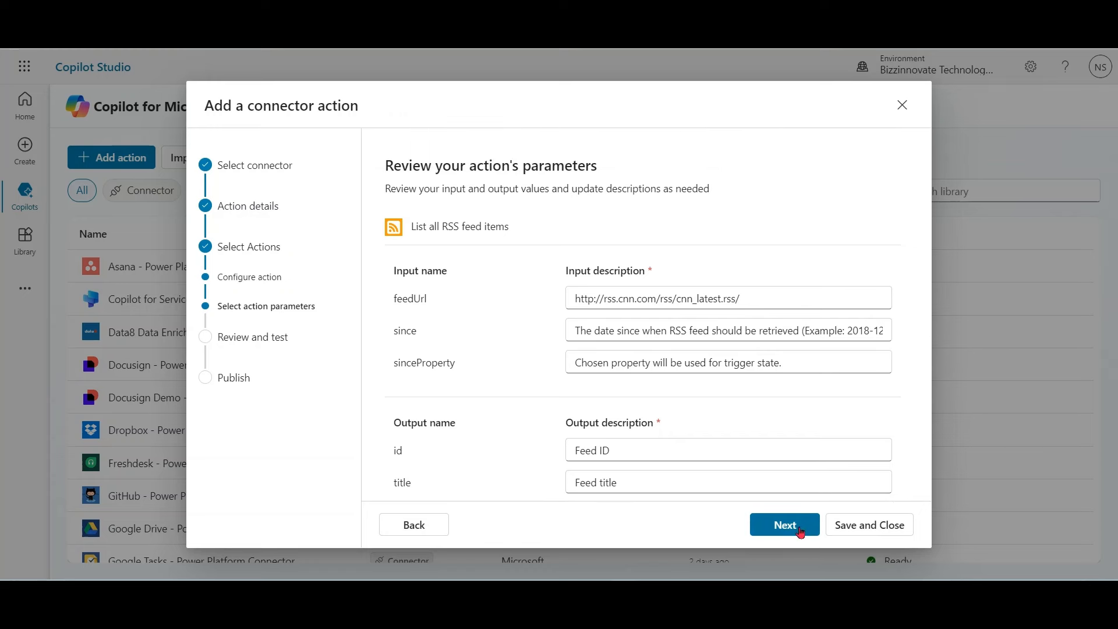
click(414, 525)
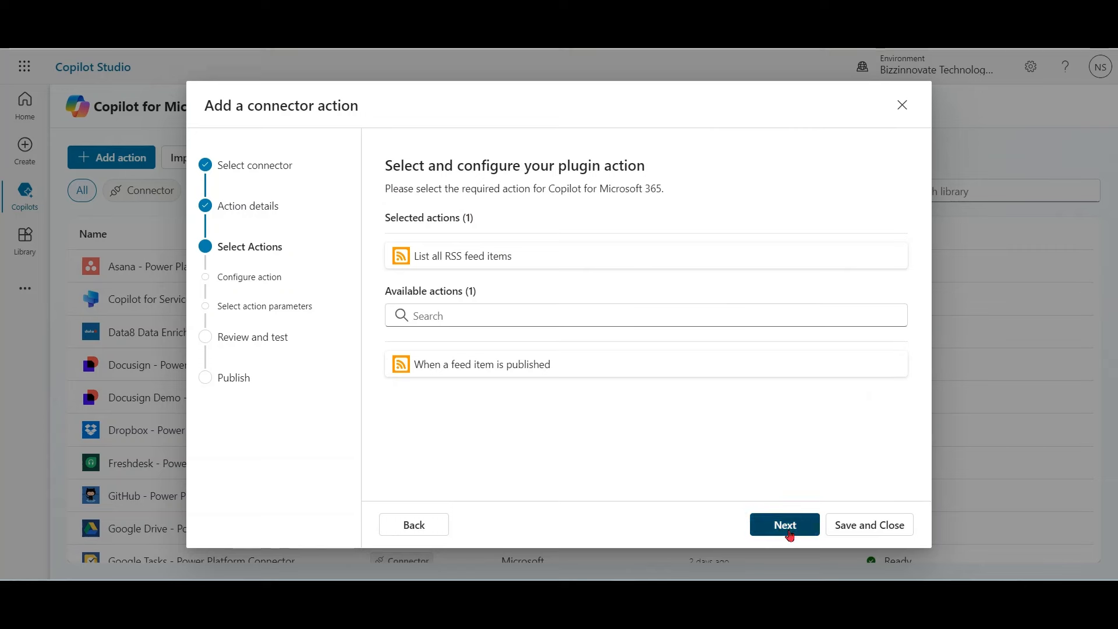
Create and confirm a new RSS connection, then start testing the action.
click(784, 524)
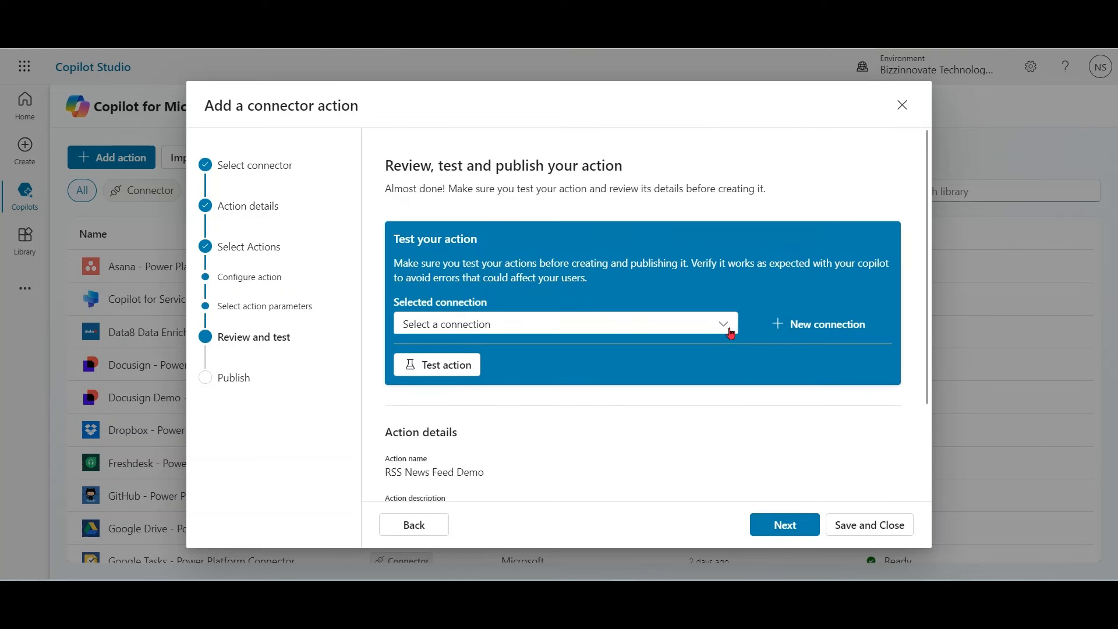
mouse_move(779, 368)
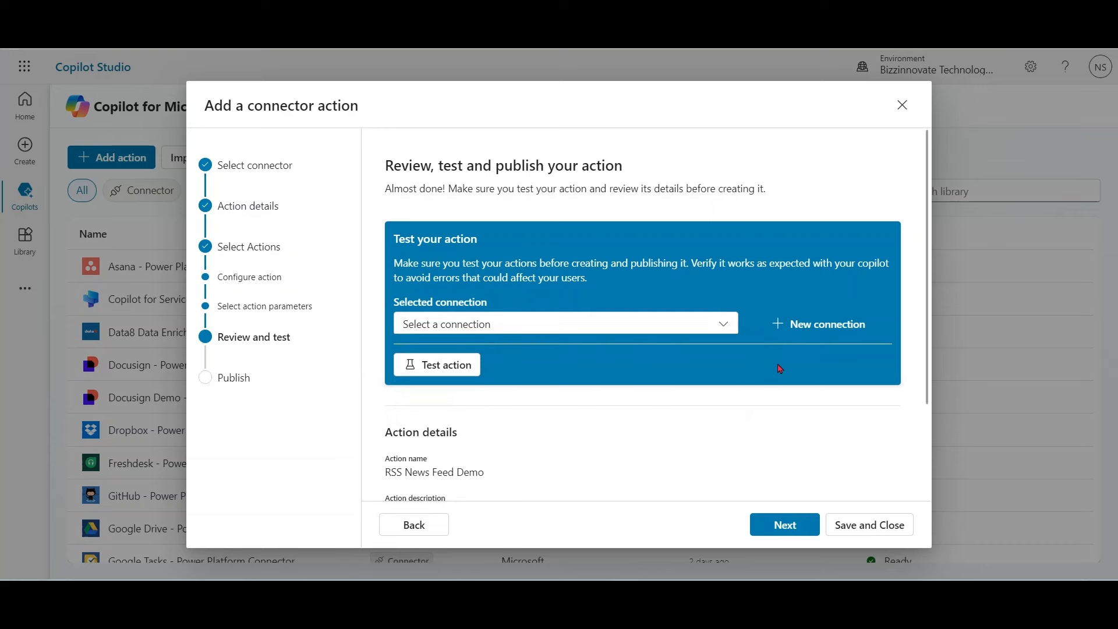
click(826, 324)
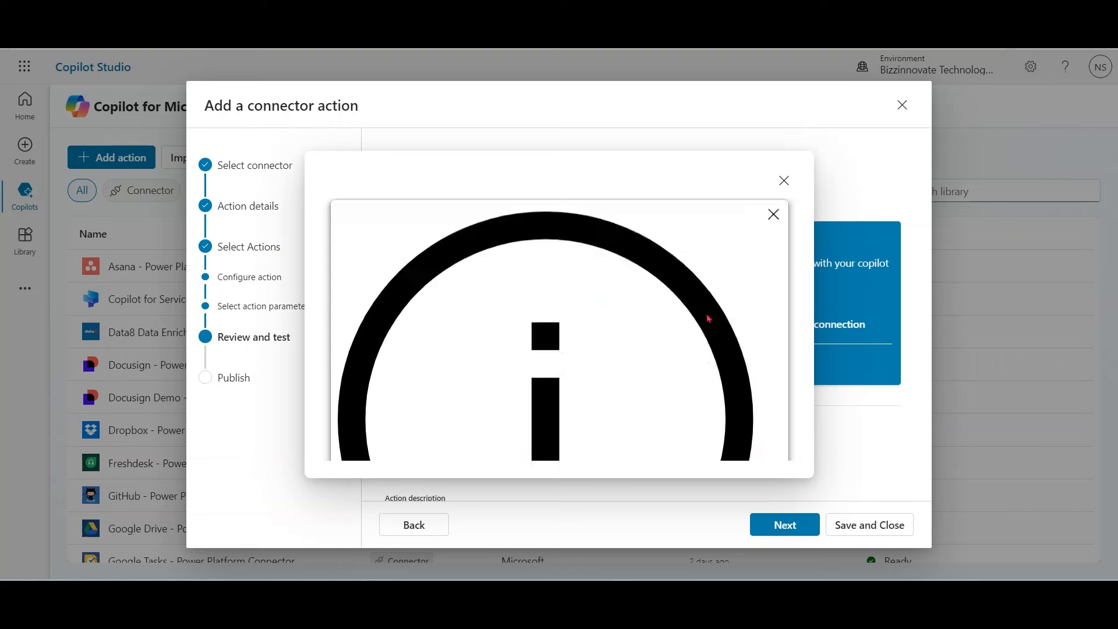
click(563, 323)
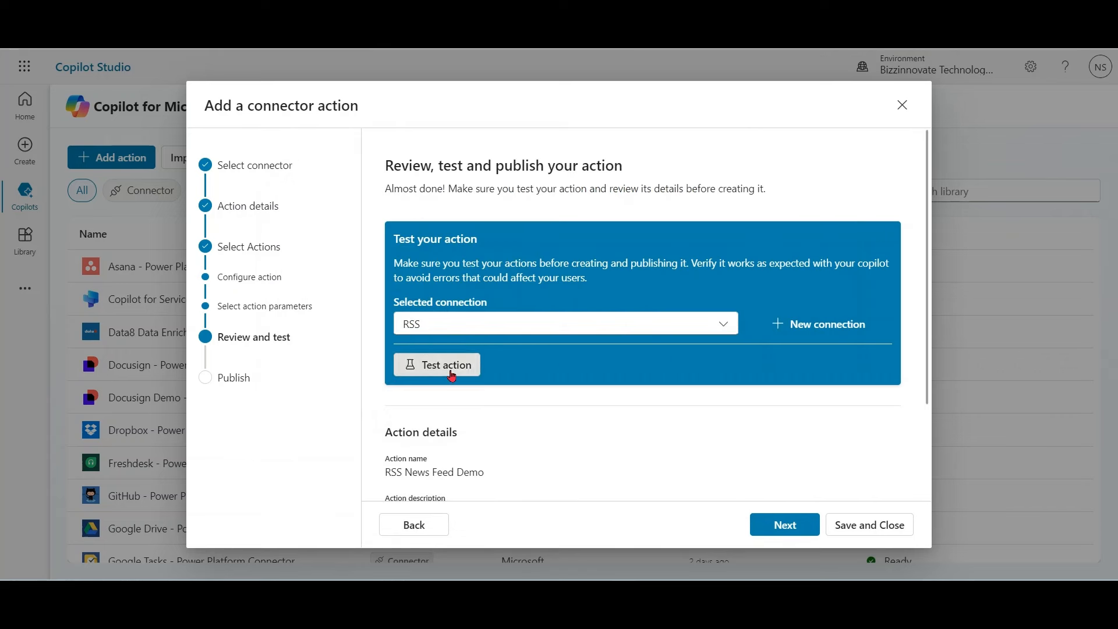
click(437, 364)
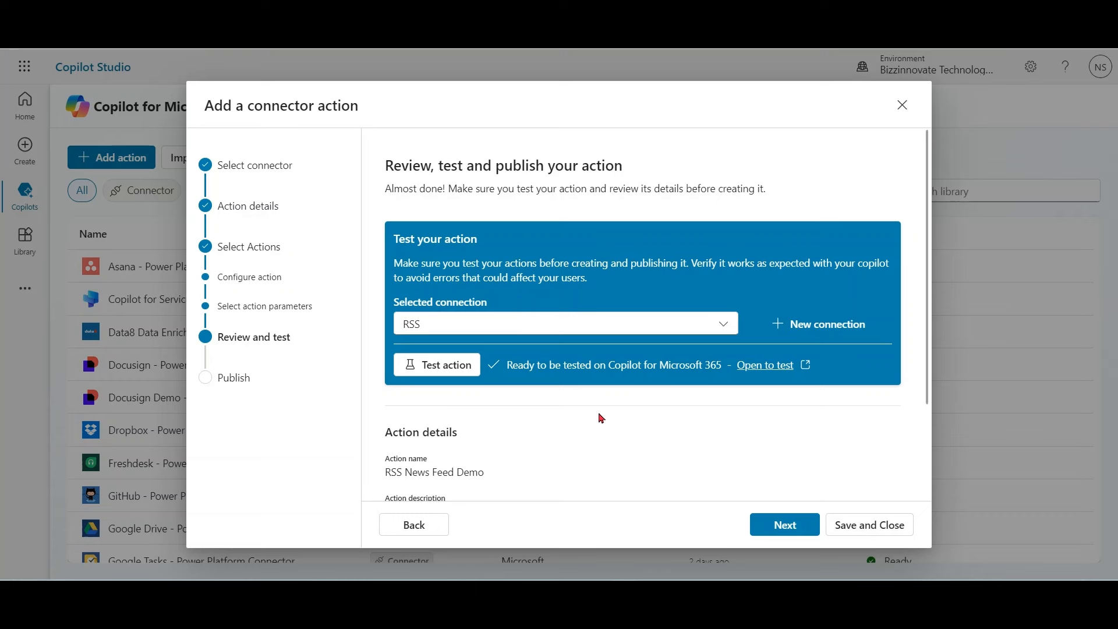
mouse_move(737, 391)
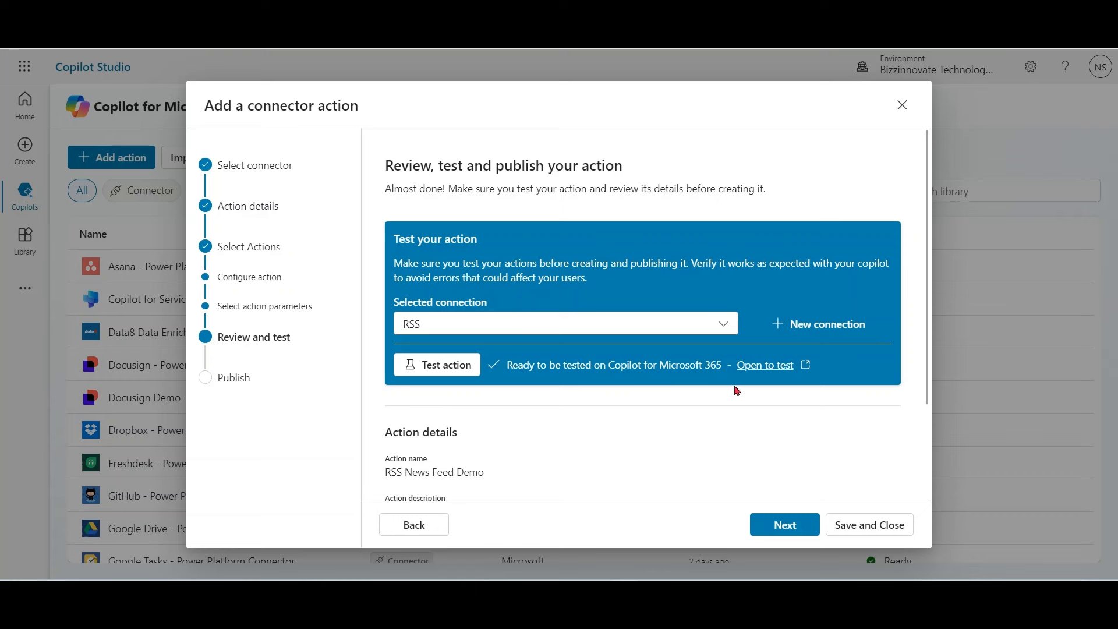
mouse_move(789, 411)
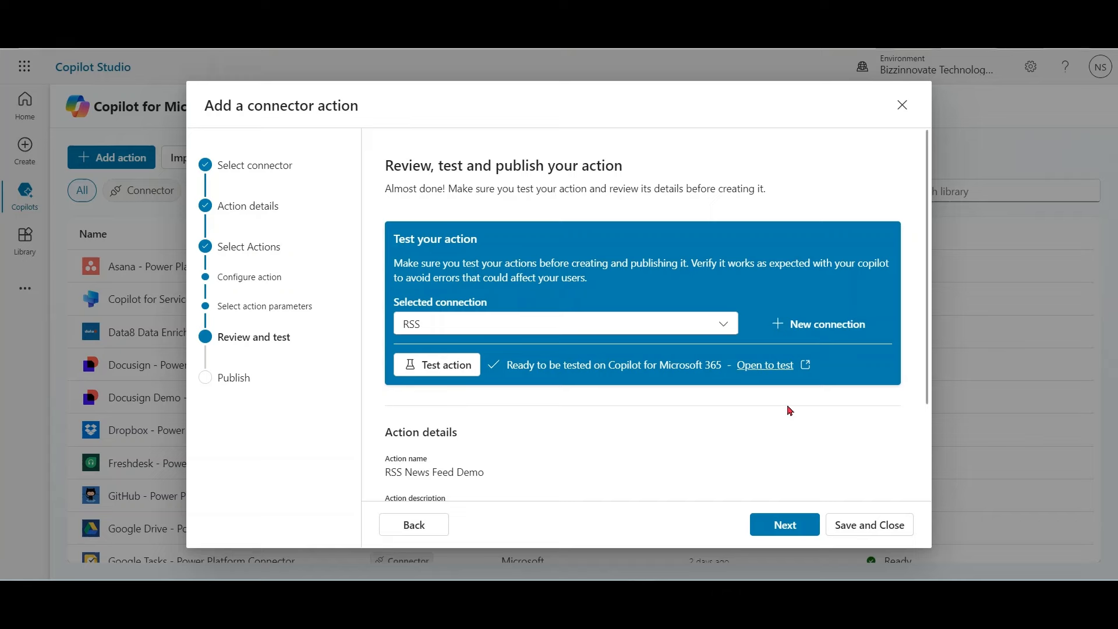
Test in the Teams web app and switch on the Test-RSS News Feed Demo plugin.
click(765, 364)
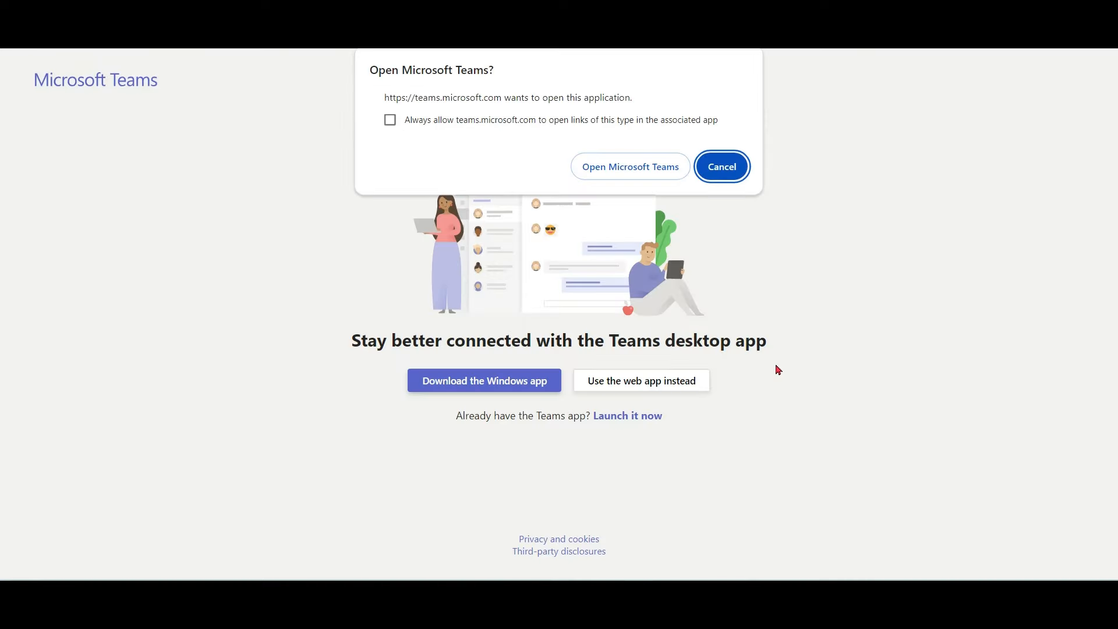
click(721, 166)
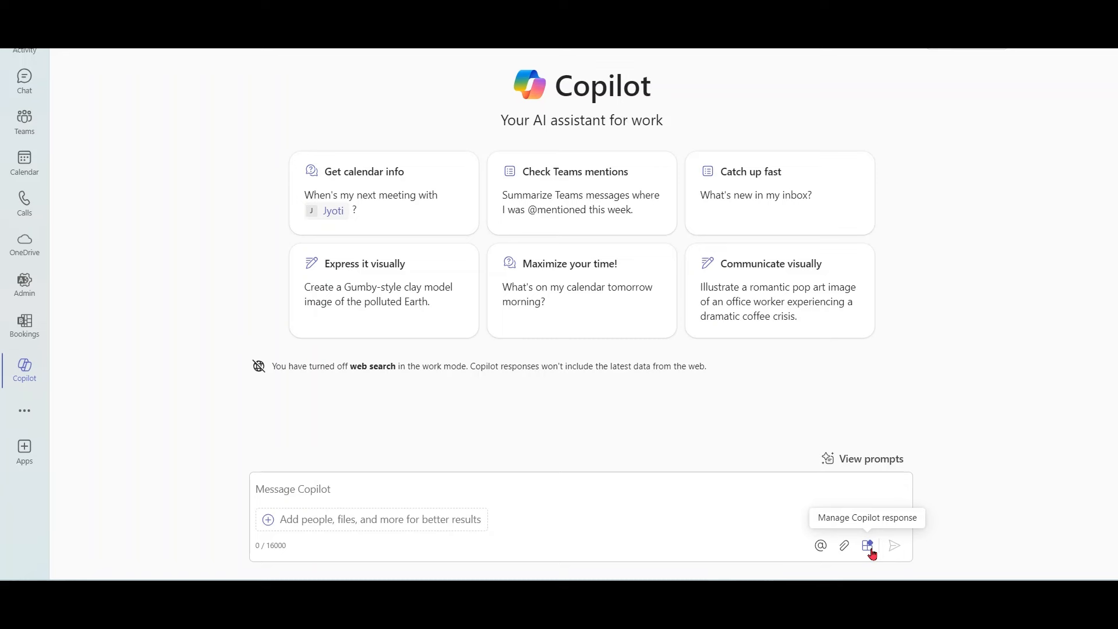
click(867, 546)
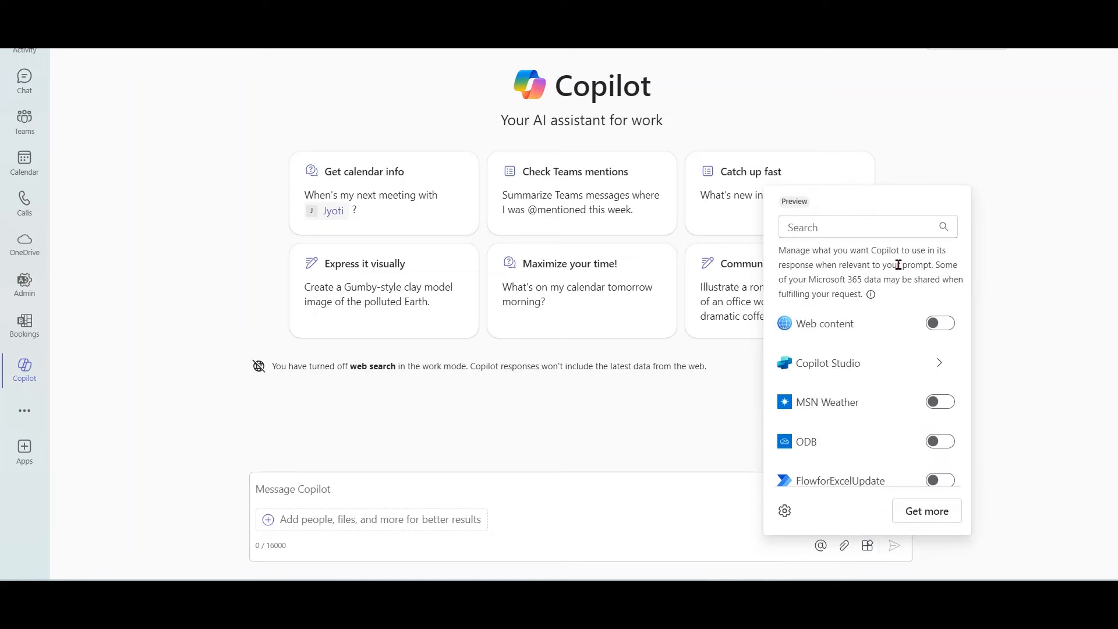
text(RSS)
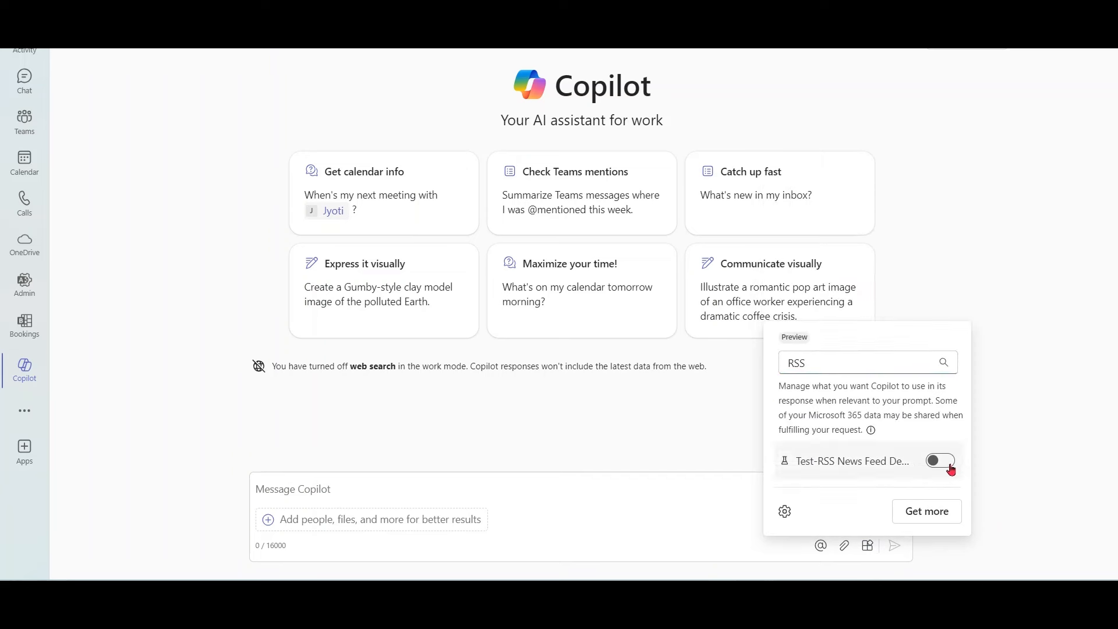
click(938, 460)
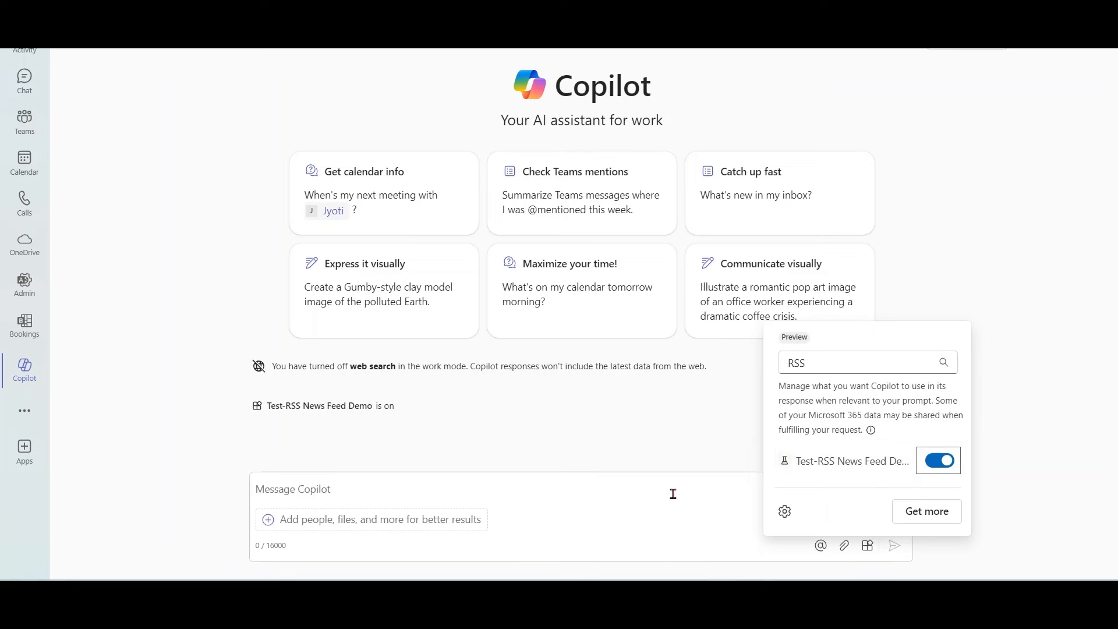
Type the prompt 'Show me News' into Copilot.
text(S)
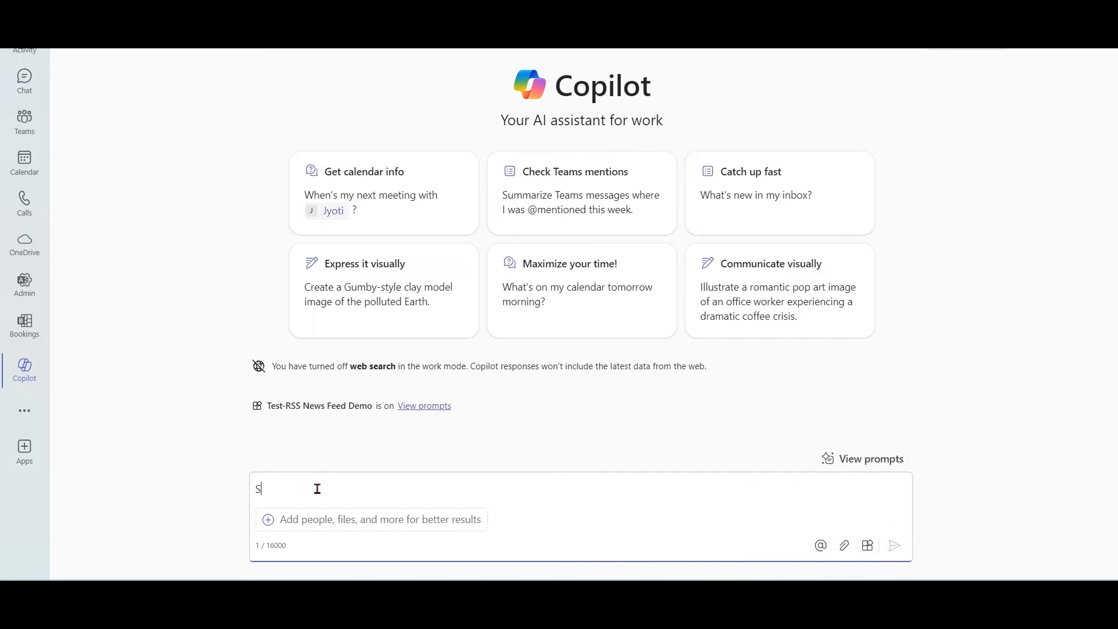
text(how me N)
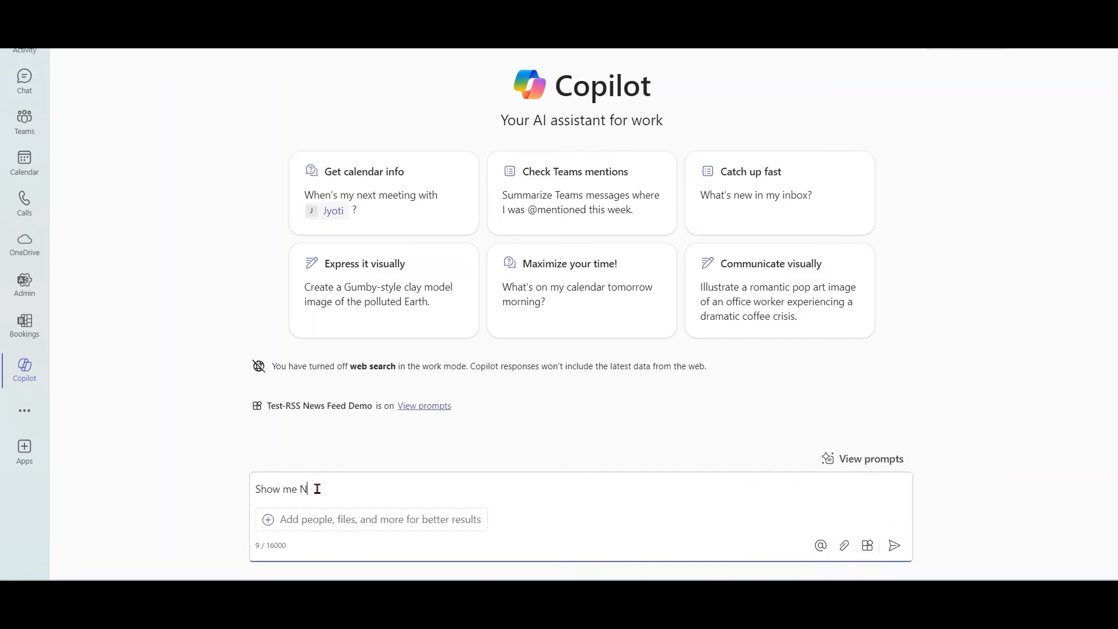
text(ews)
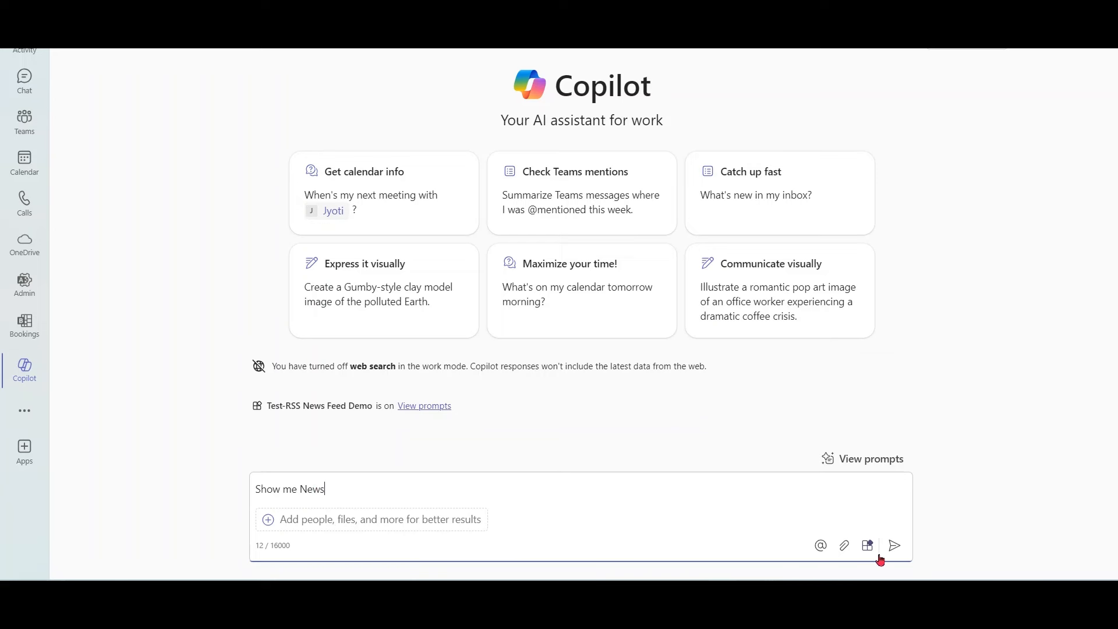
Send 'Show me News' and review the highlights and plugin developer info showing 200 OK.
click(894, 546)
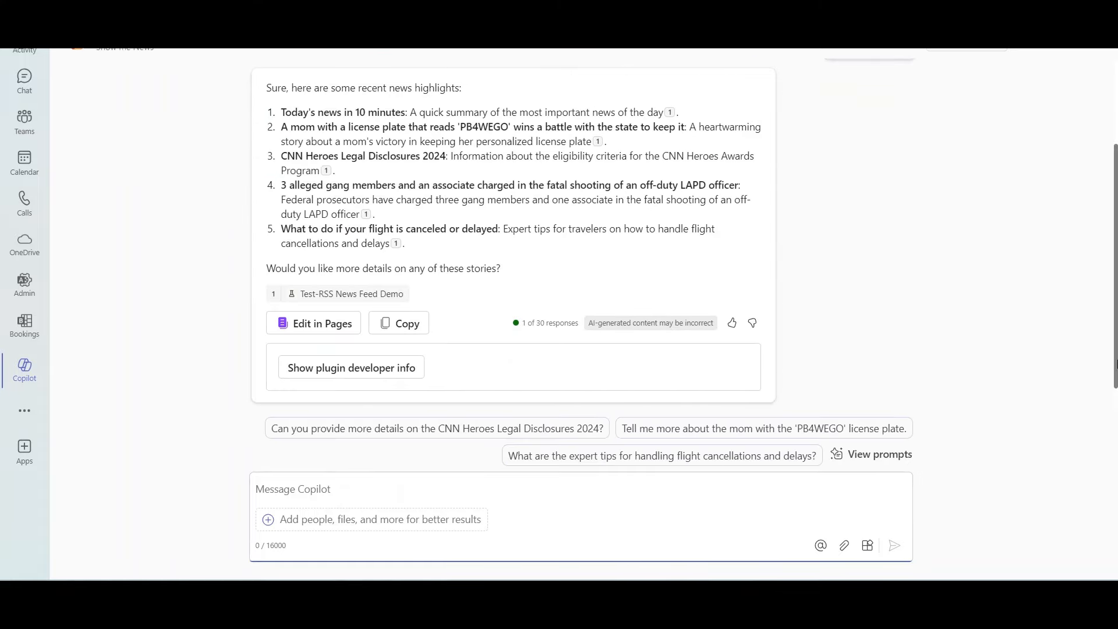
scroll(up, 3)
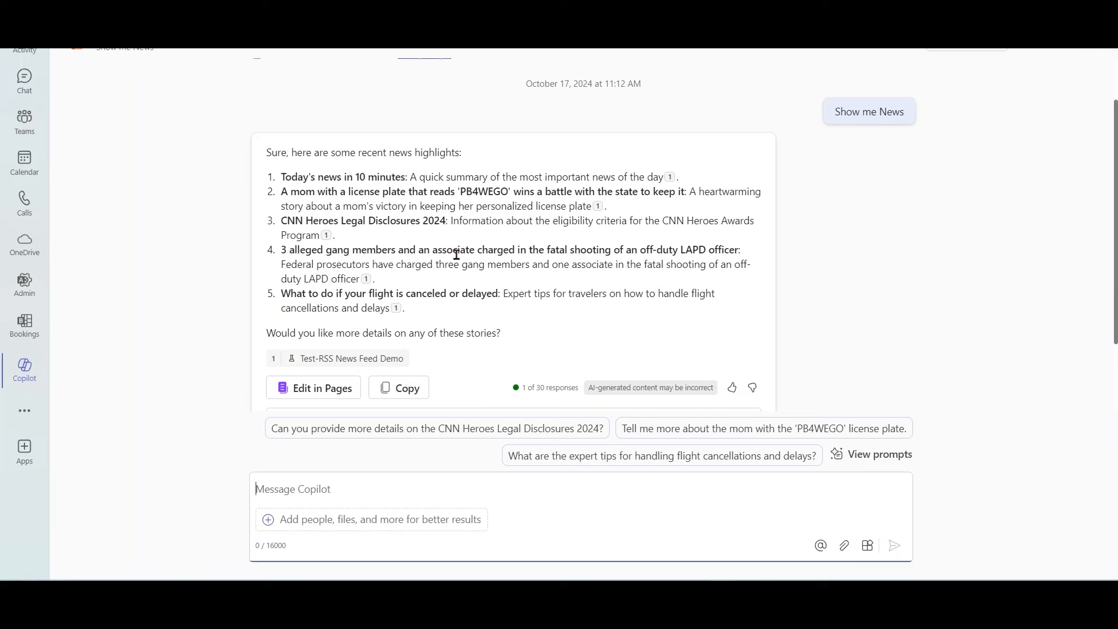
mouse_move(528, 316)
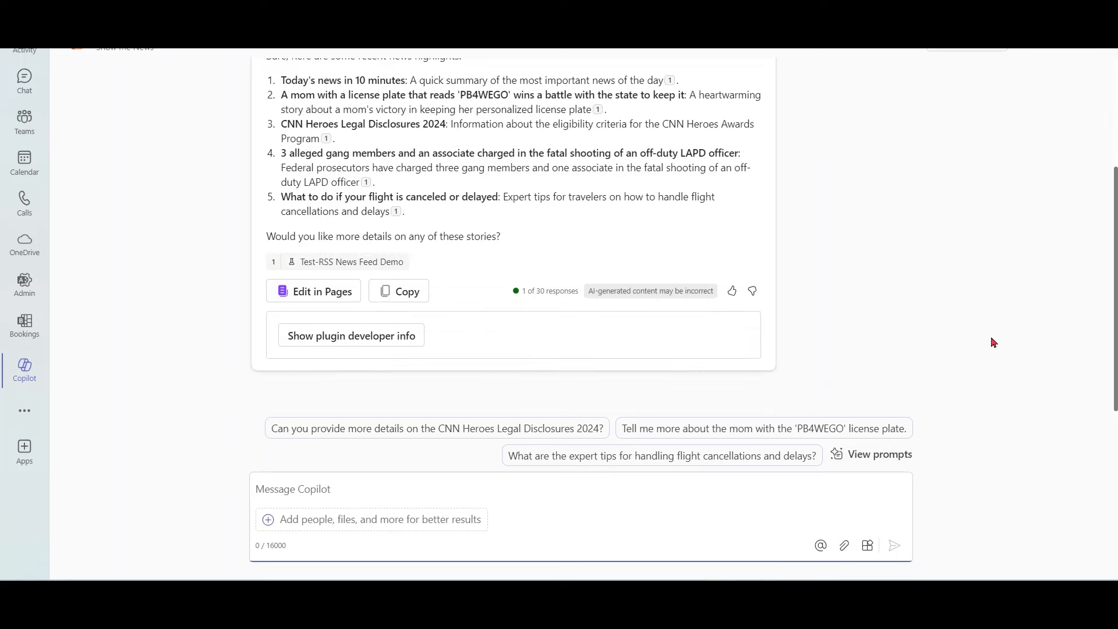
mouse_move(351, 336)
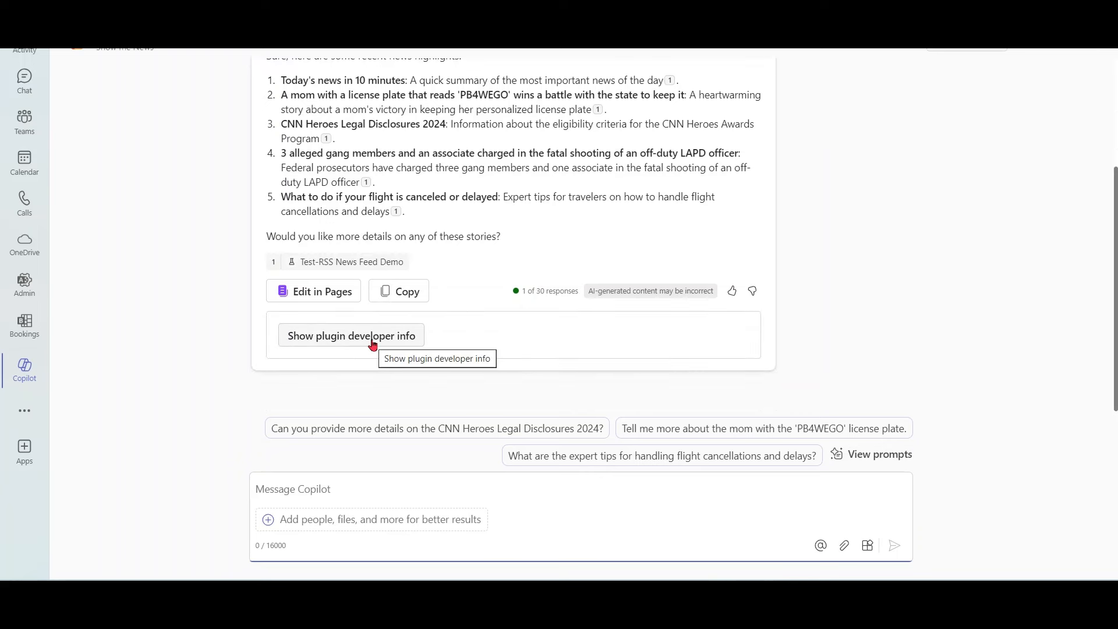
click(351, 336)
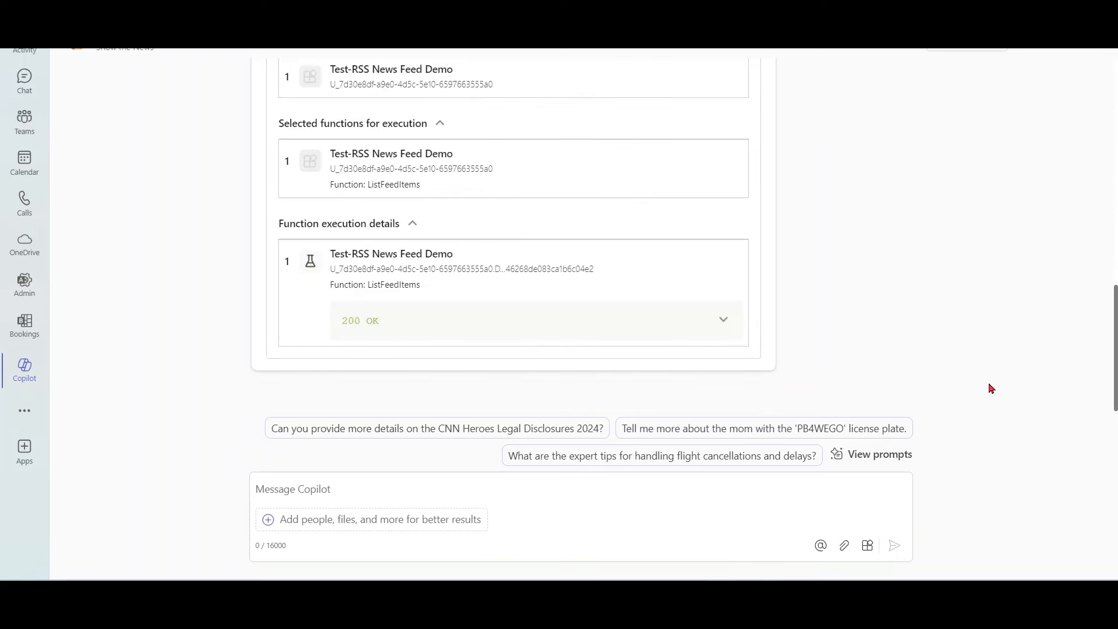
scroll(up, 3)
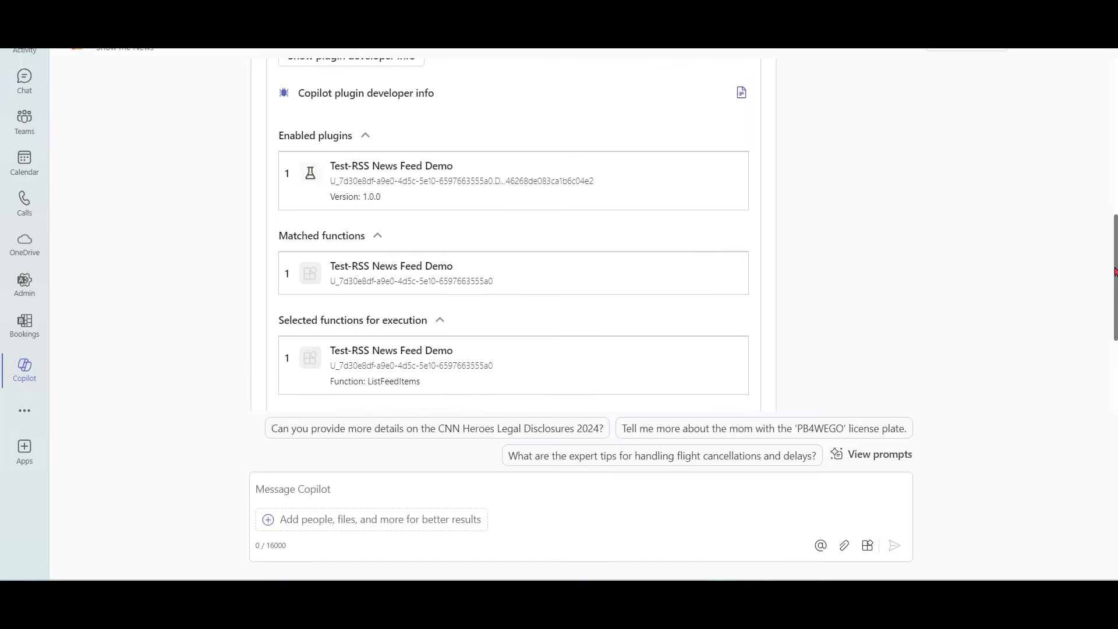
scroll(down, 3)
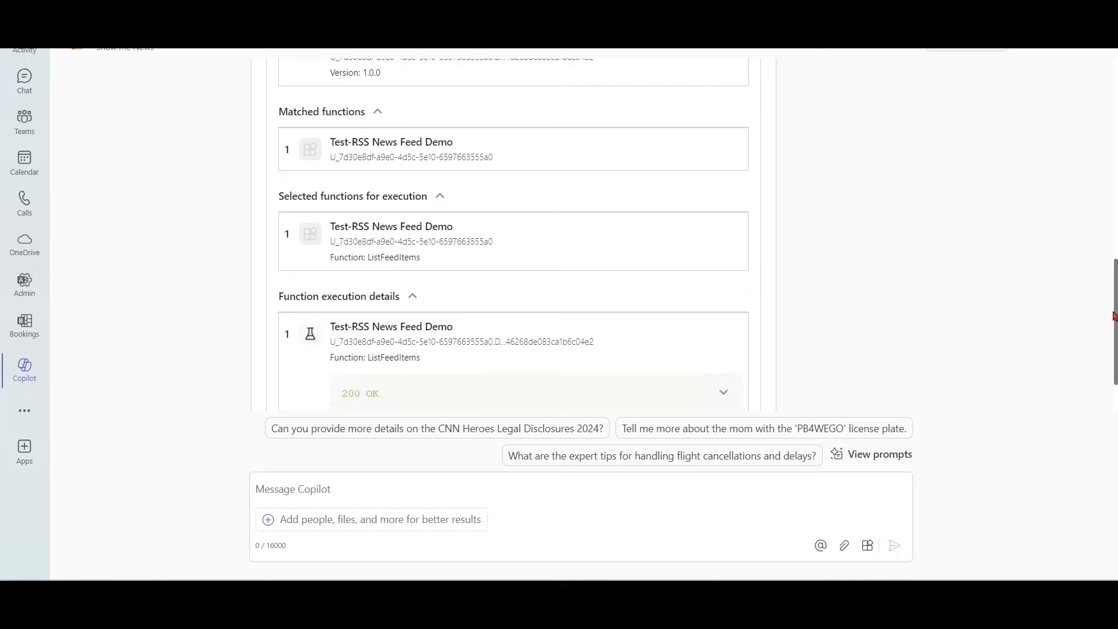
scroll(up, 3)
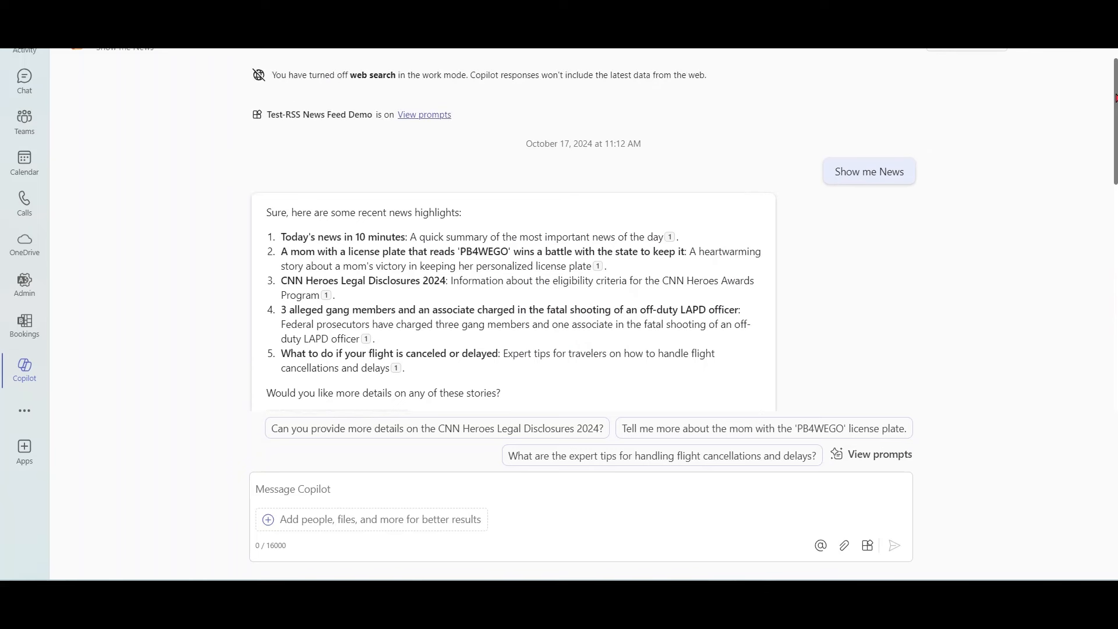
mouse_move(990, 247)
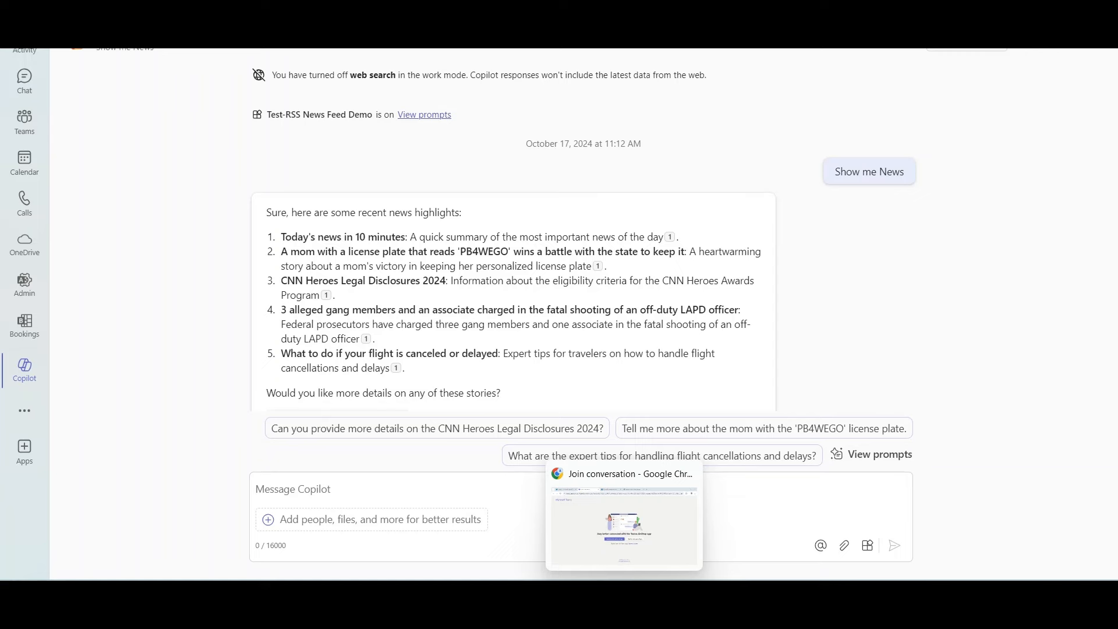
mouse_move(619, 519)
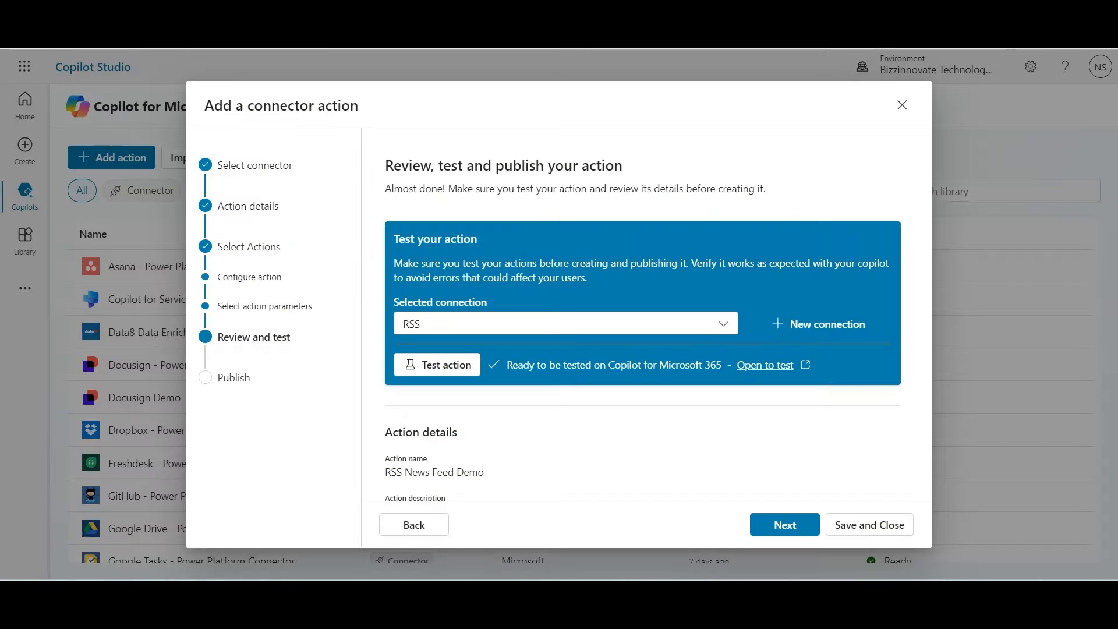
mouse_move(699, 471)
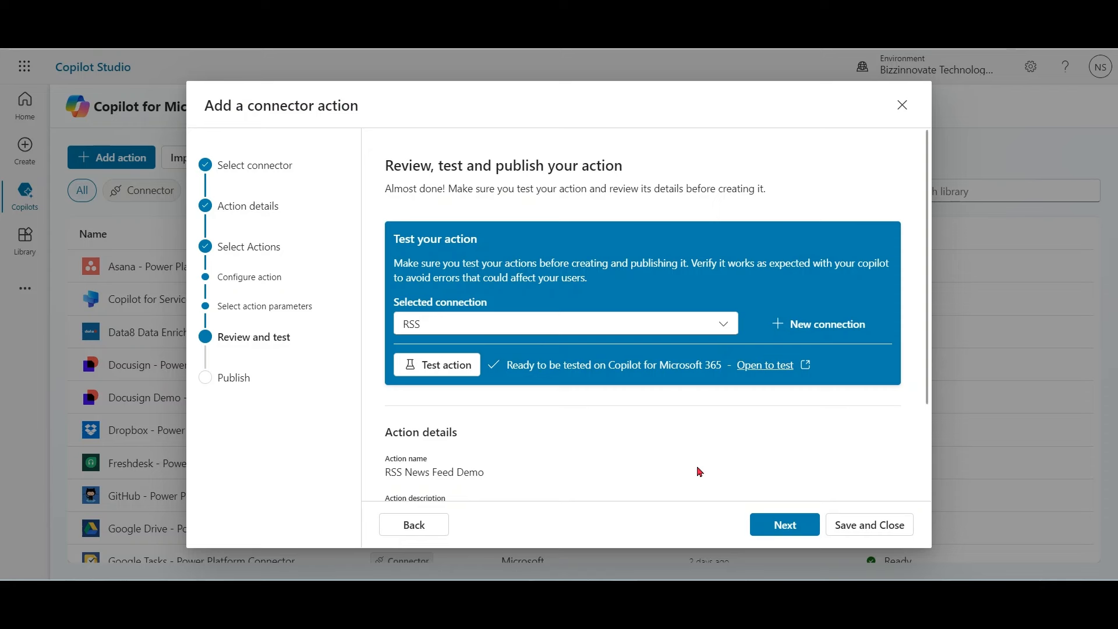
Publish the RSS News Feed Demo action and open its Custom Connector-Plugin details page.
click(785, 525)
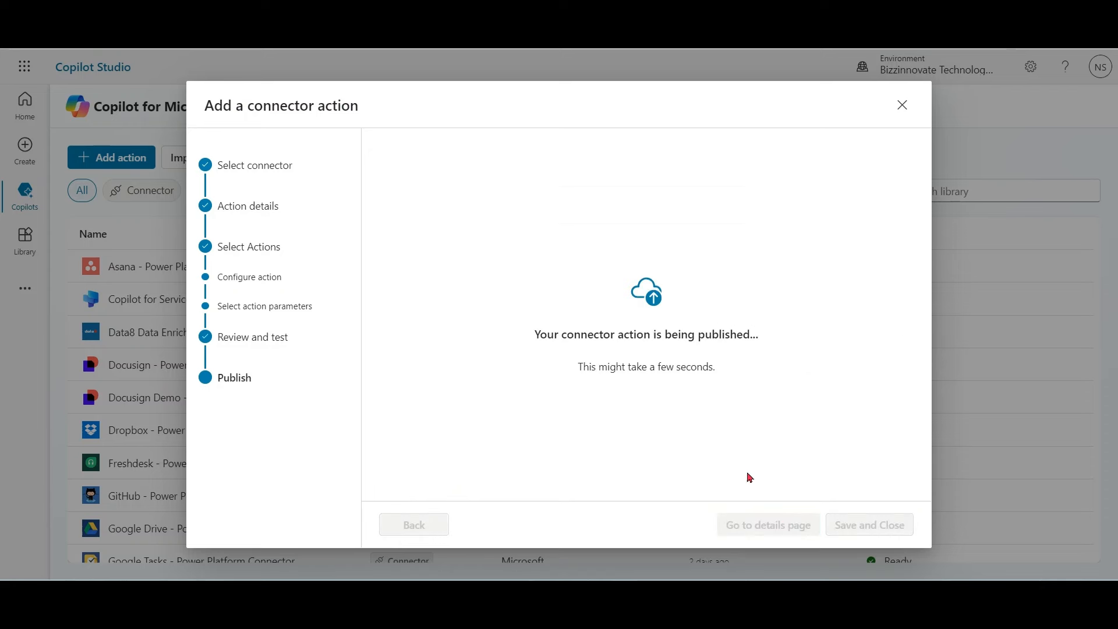
mouse_move(817, 459)
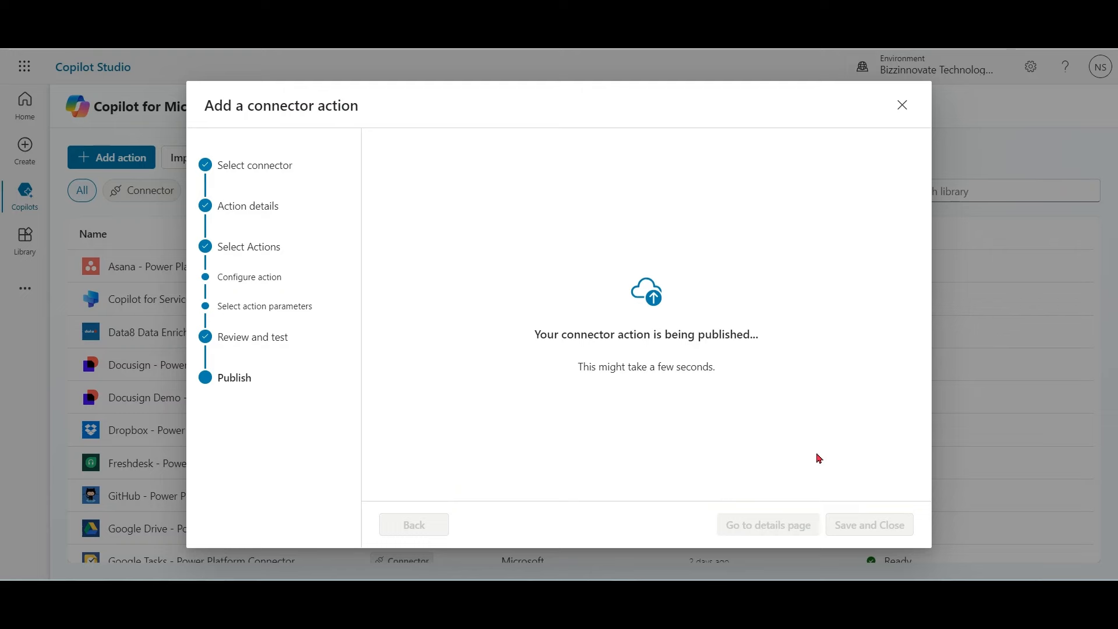
mouse_move(790, 325)
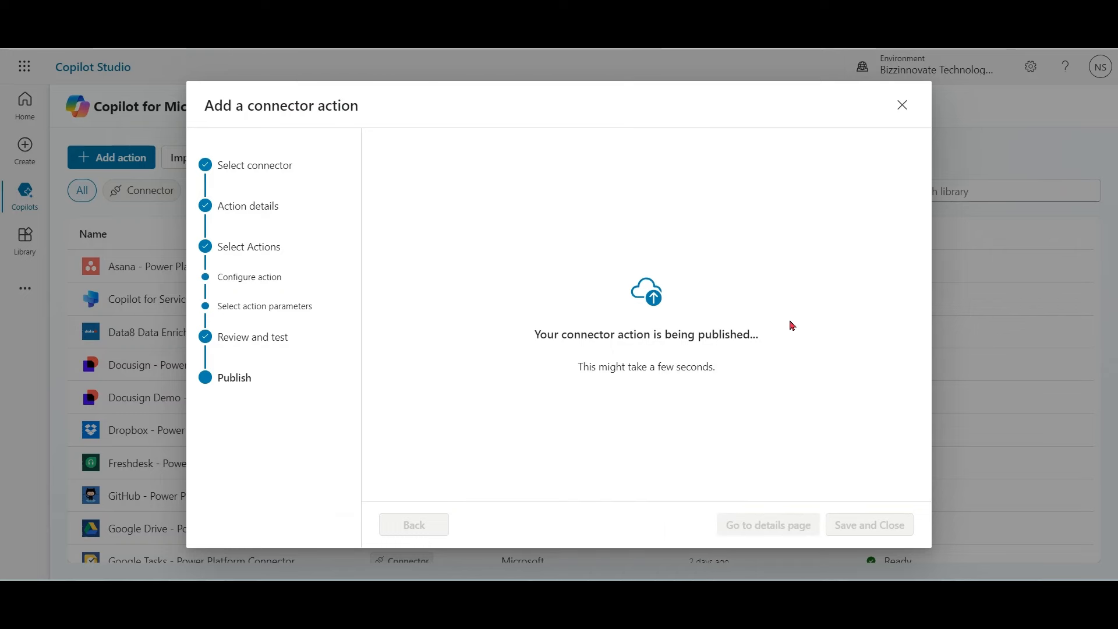
click(868, 525)
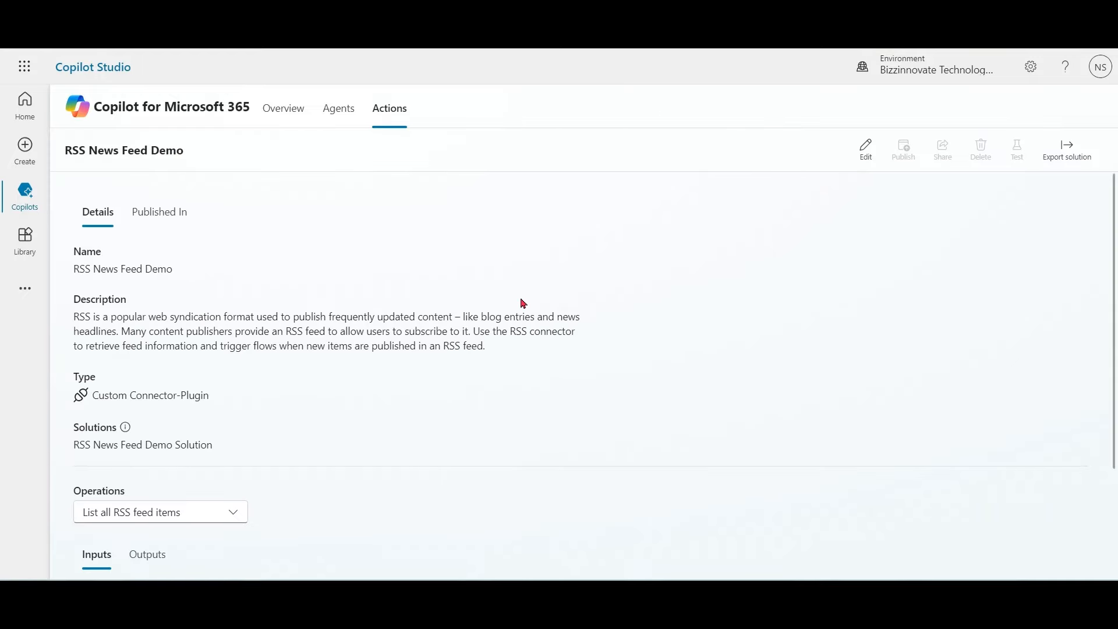
mouse_move(599, 355)
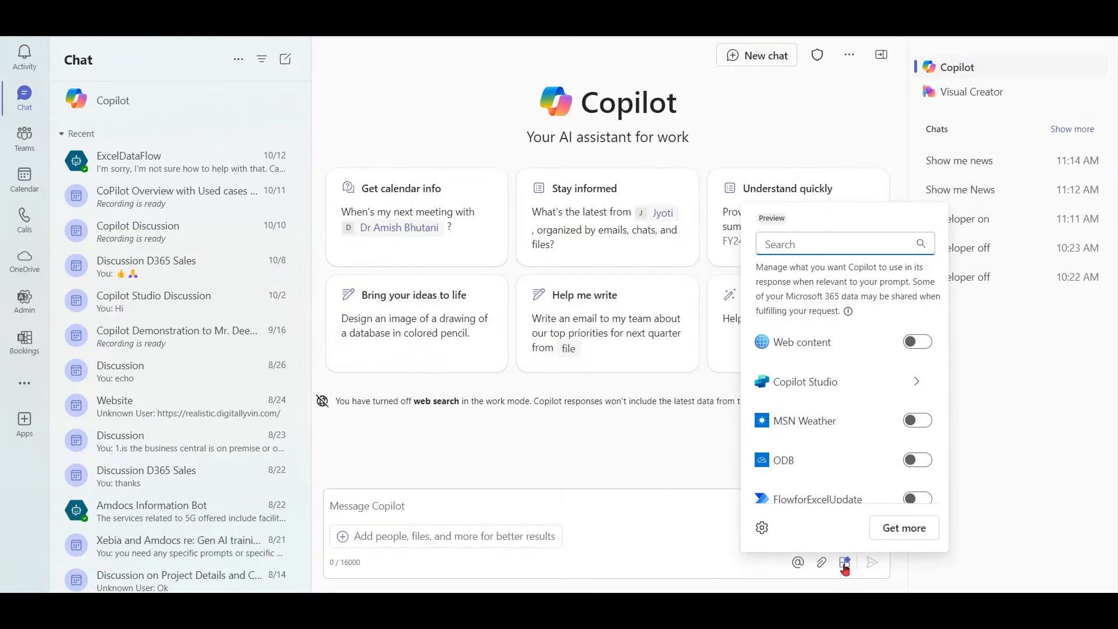
Search Copilot's plugin list for 'rss' to confirm RSS News Feed Demo is on.
text(rss)
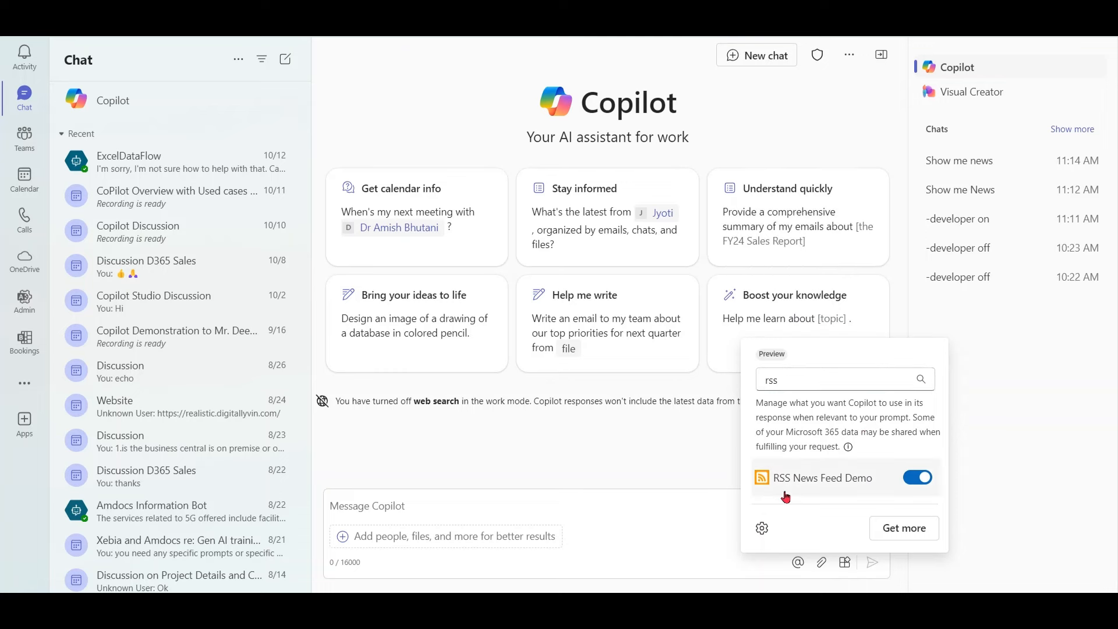
mouse_move(787, 528)
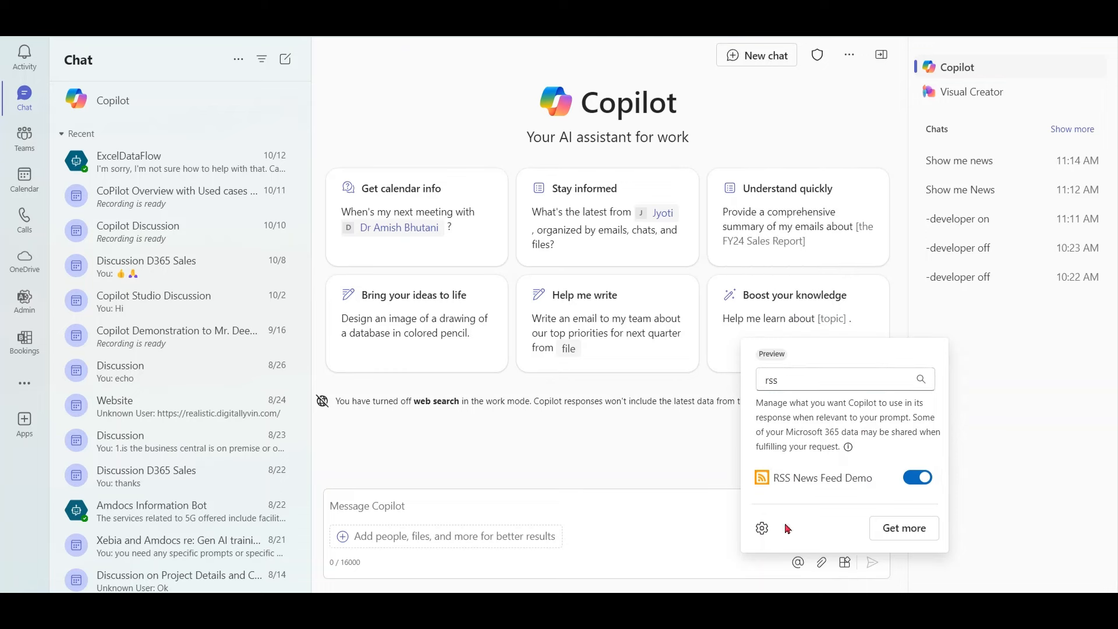